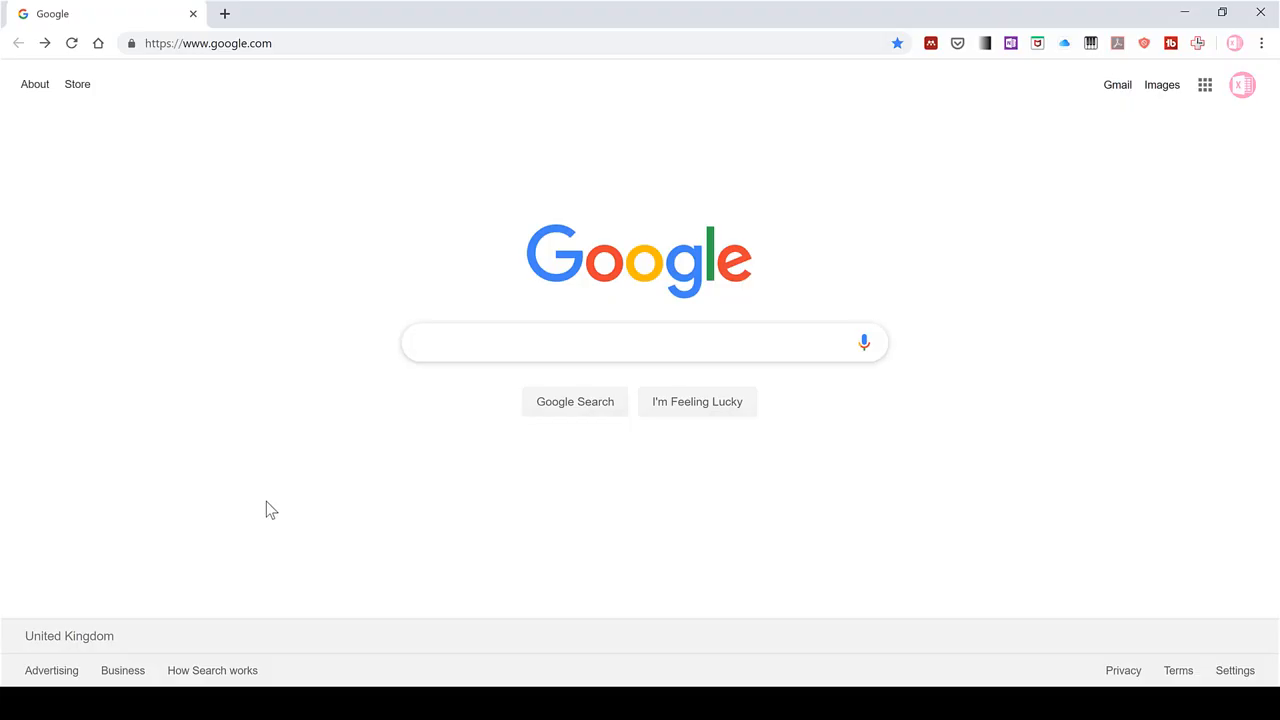
Search Google for 'flourish app' and open the flourish.studio homepage
type("flourish a")
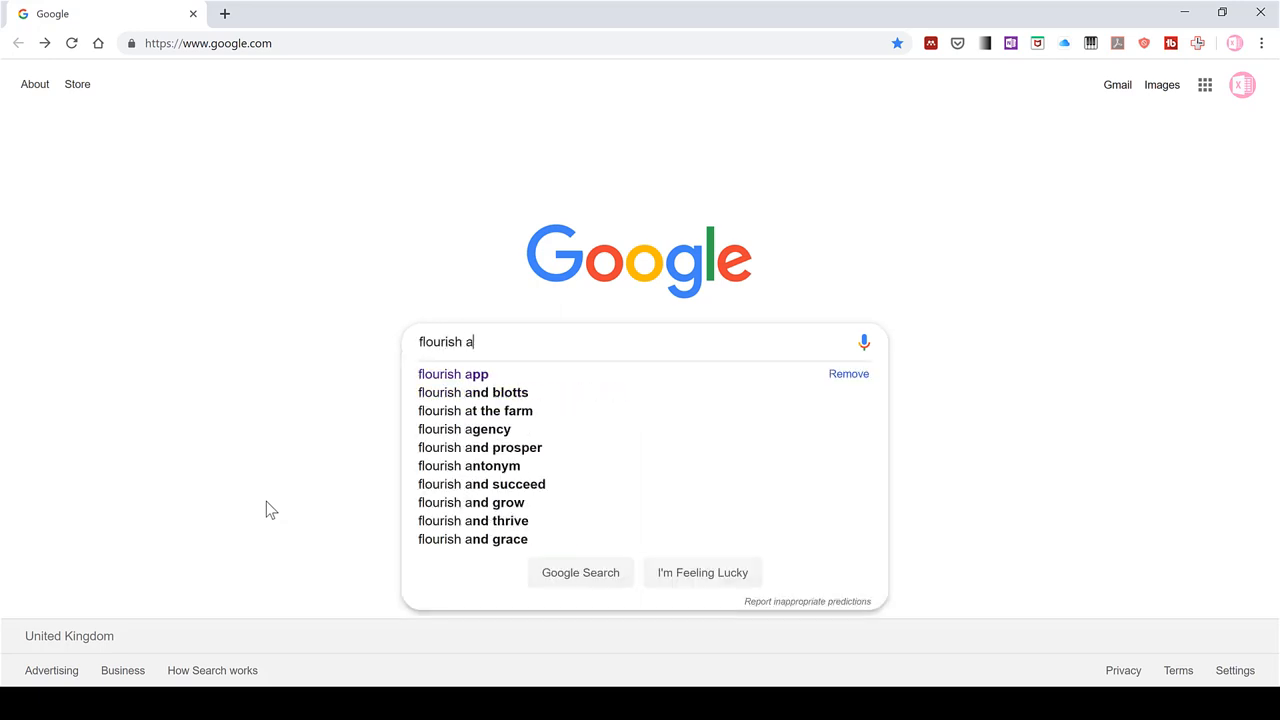
left_click(452, 374)
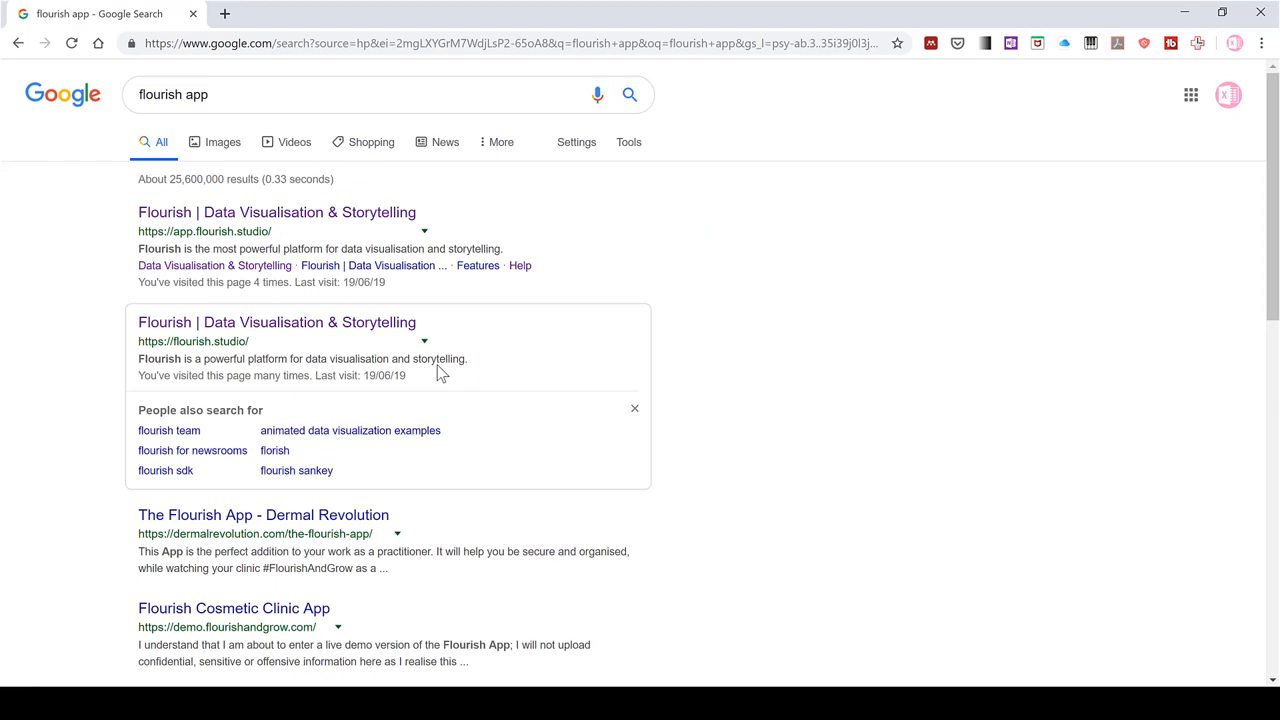
mouse_move(344, 328)
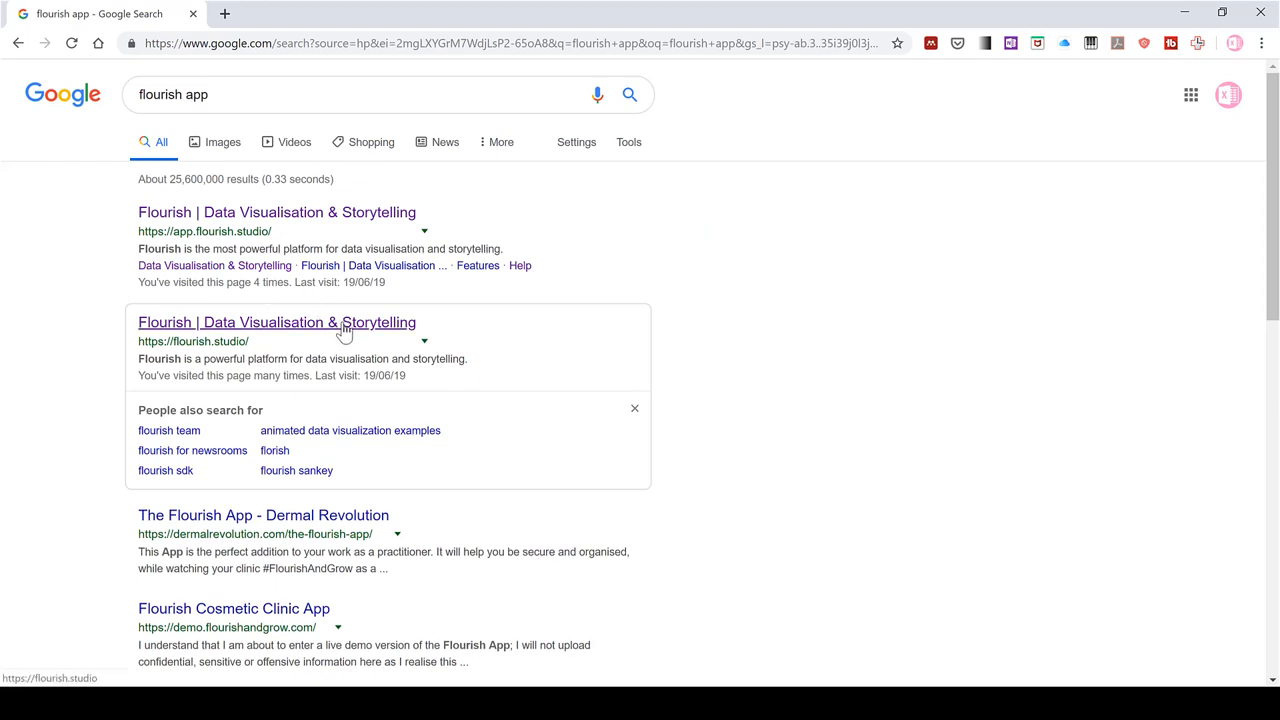
left_click(276, 322)
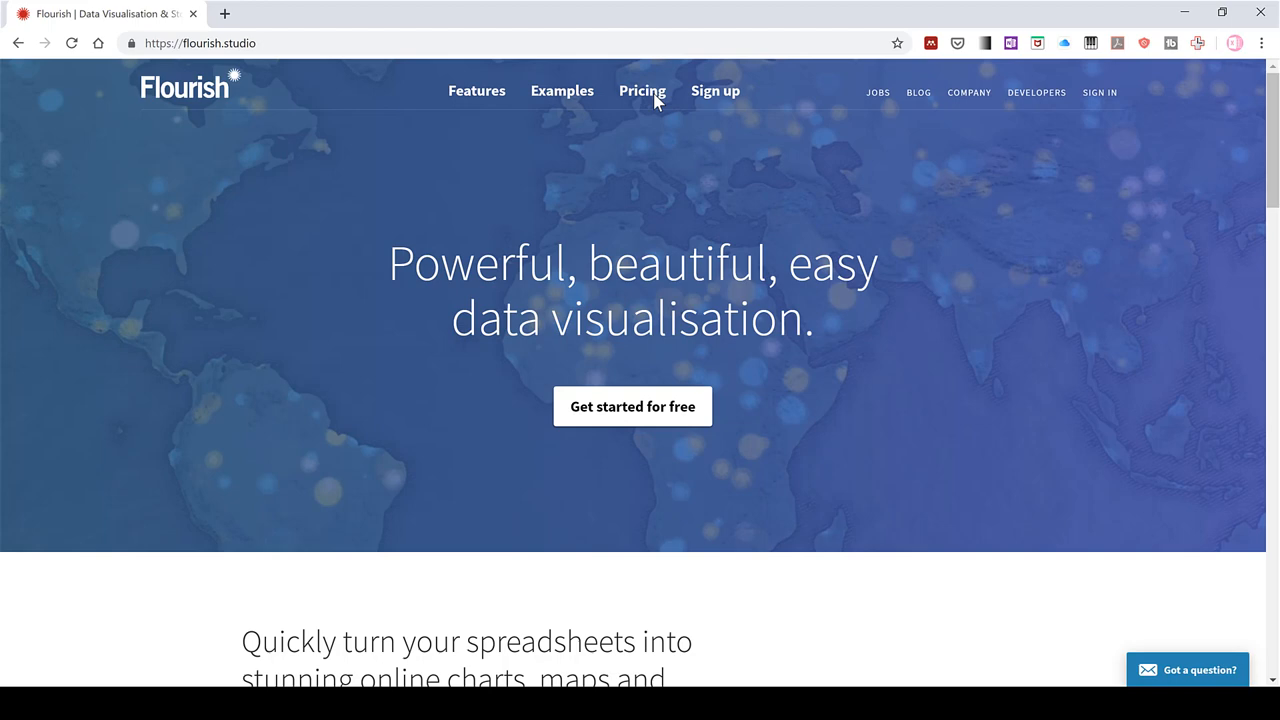
View Flourish's Pricing page listing the Public, Personal, Business and Enterprise plans
left_click(642, 90)
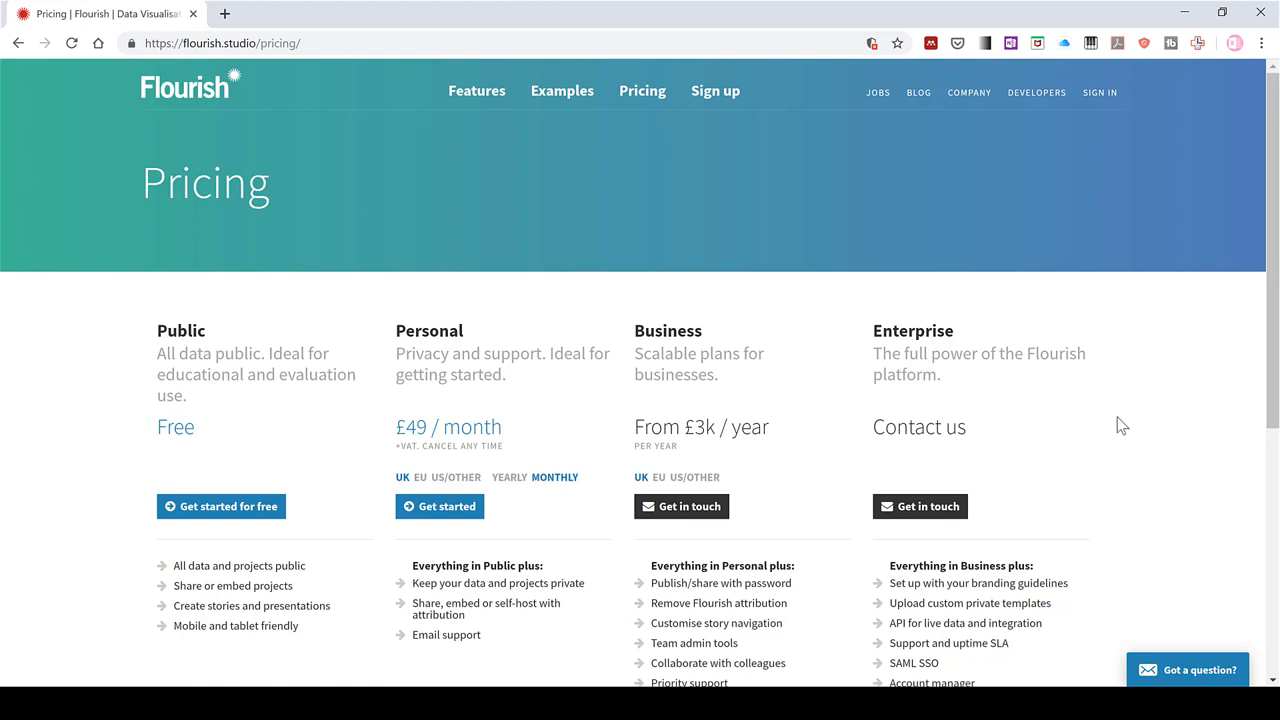
mouse_move(660, 480)
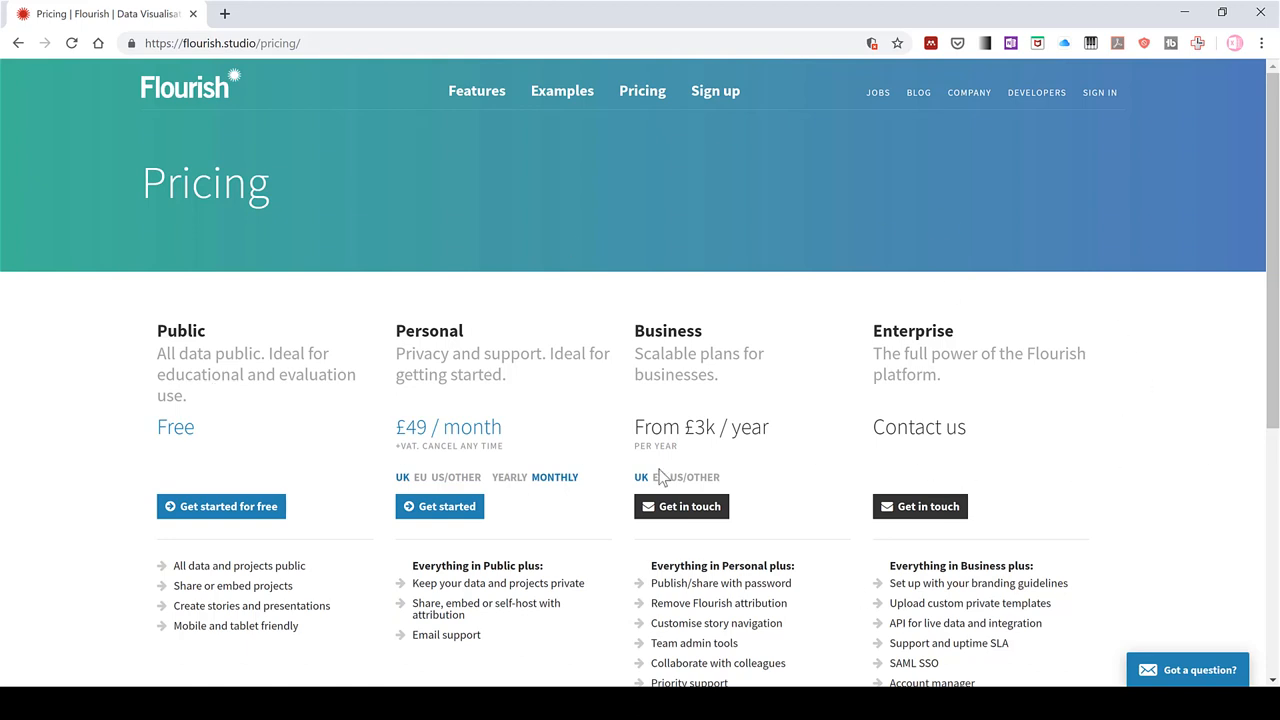
mouse_move(270, 408)
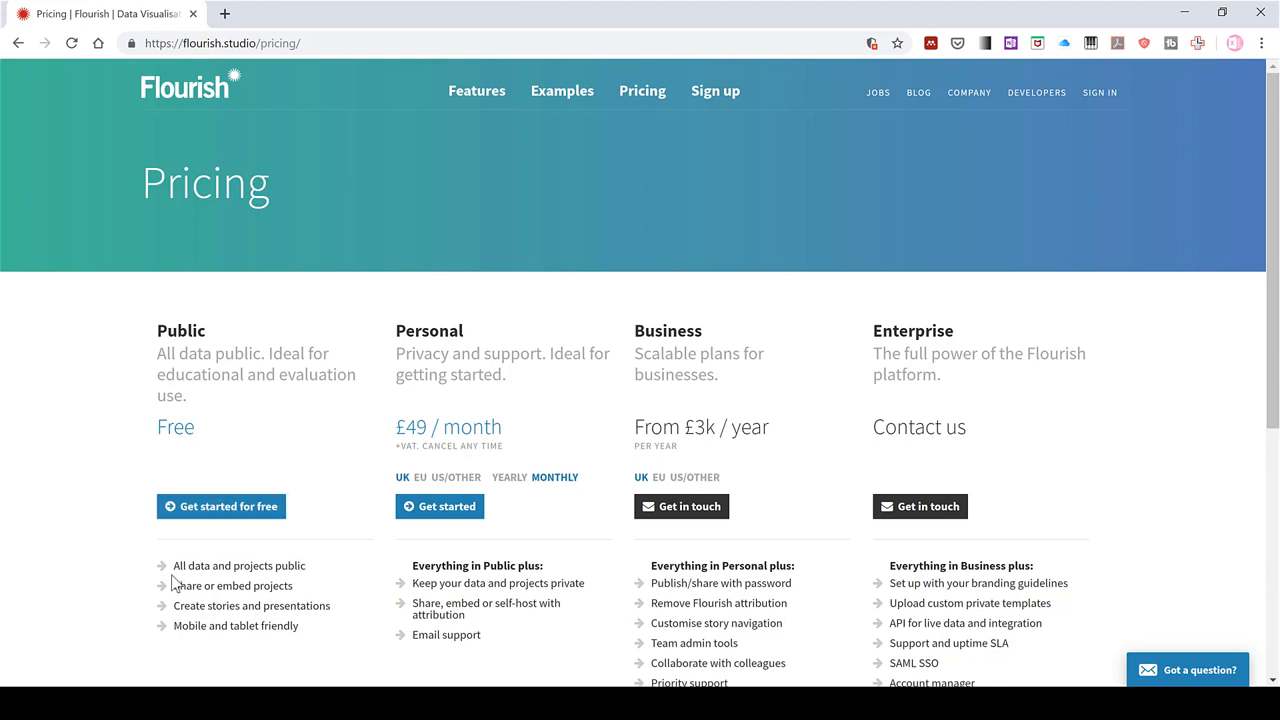
mouse_move(256, 572)
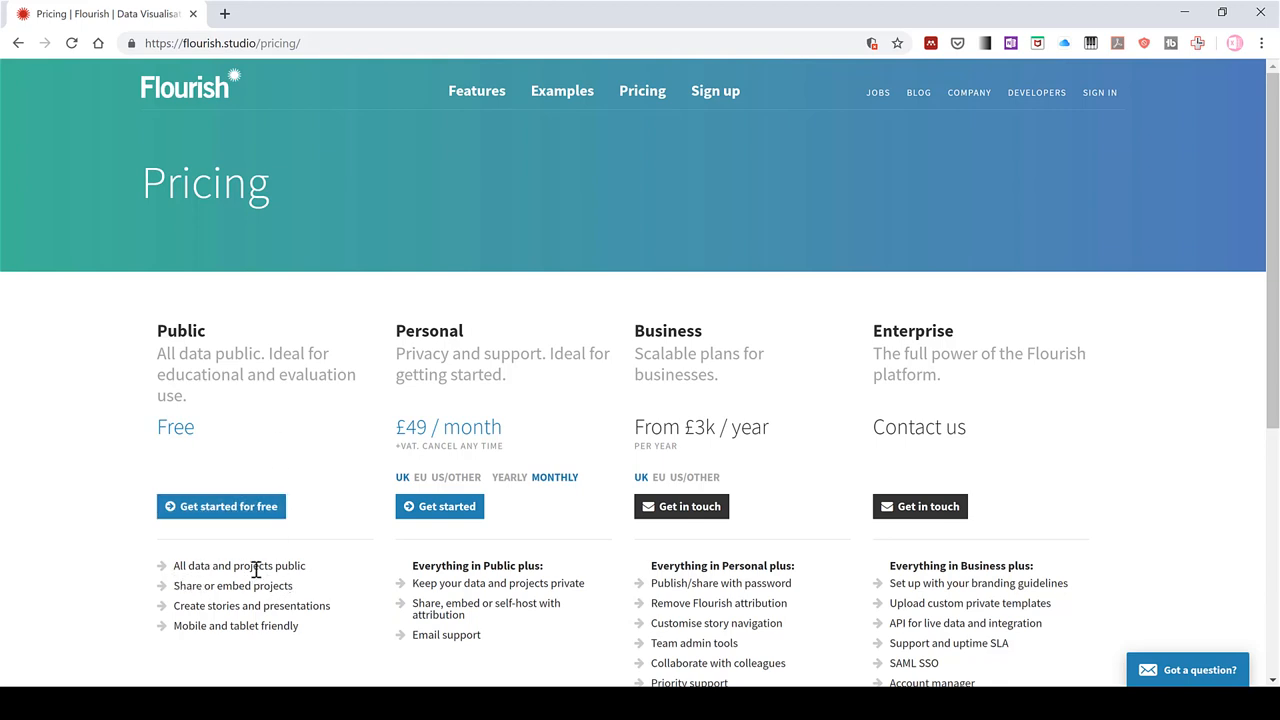
mouse_move(332, 578)
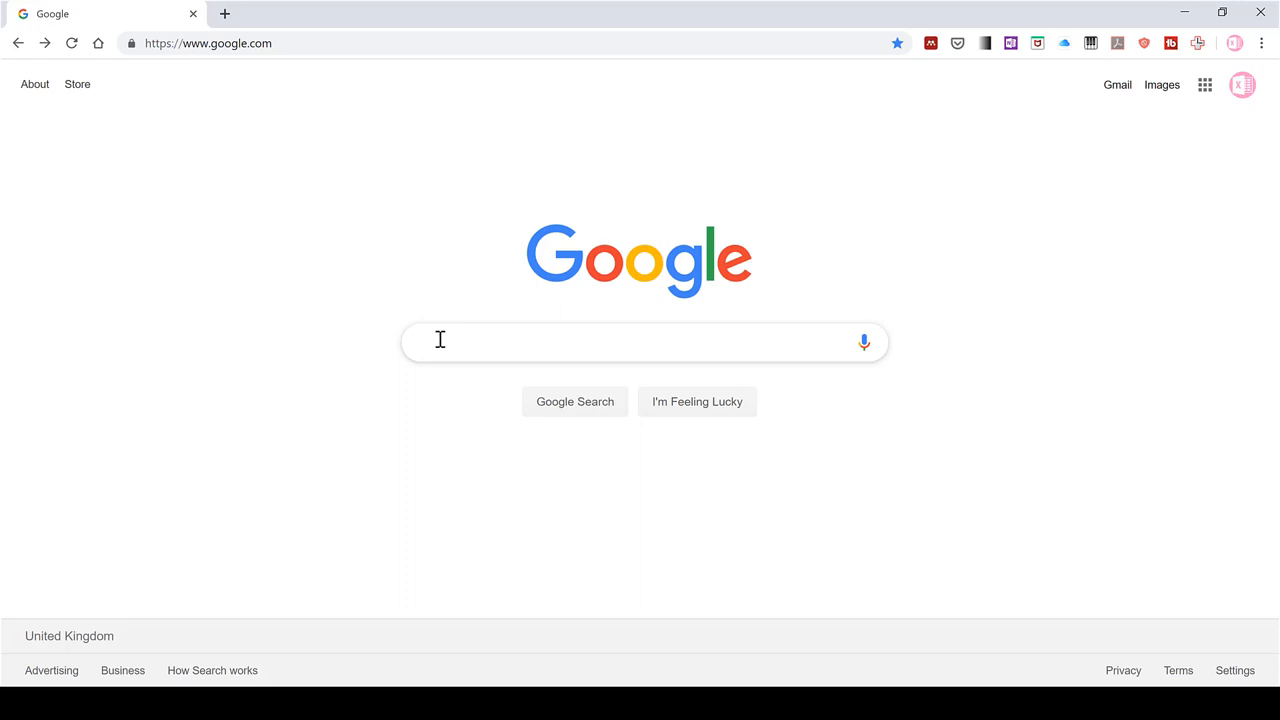
Search 'flourish game of thrones map' and open 'The lands and battles of Game of Thrones. Mapped!'
type("flourish game of thrones map")
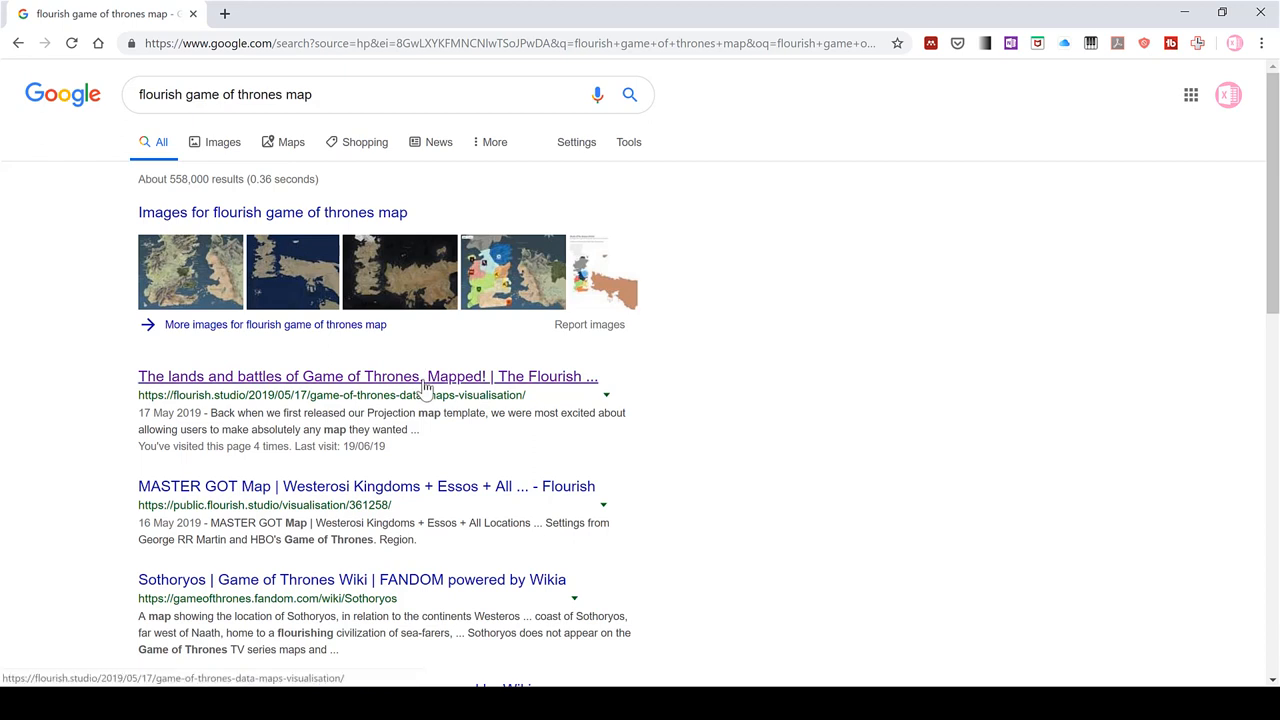
left_click(368, 376)
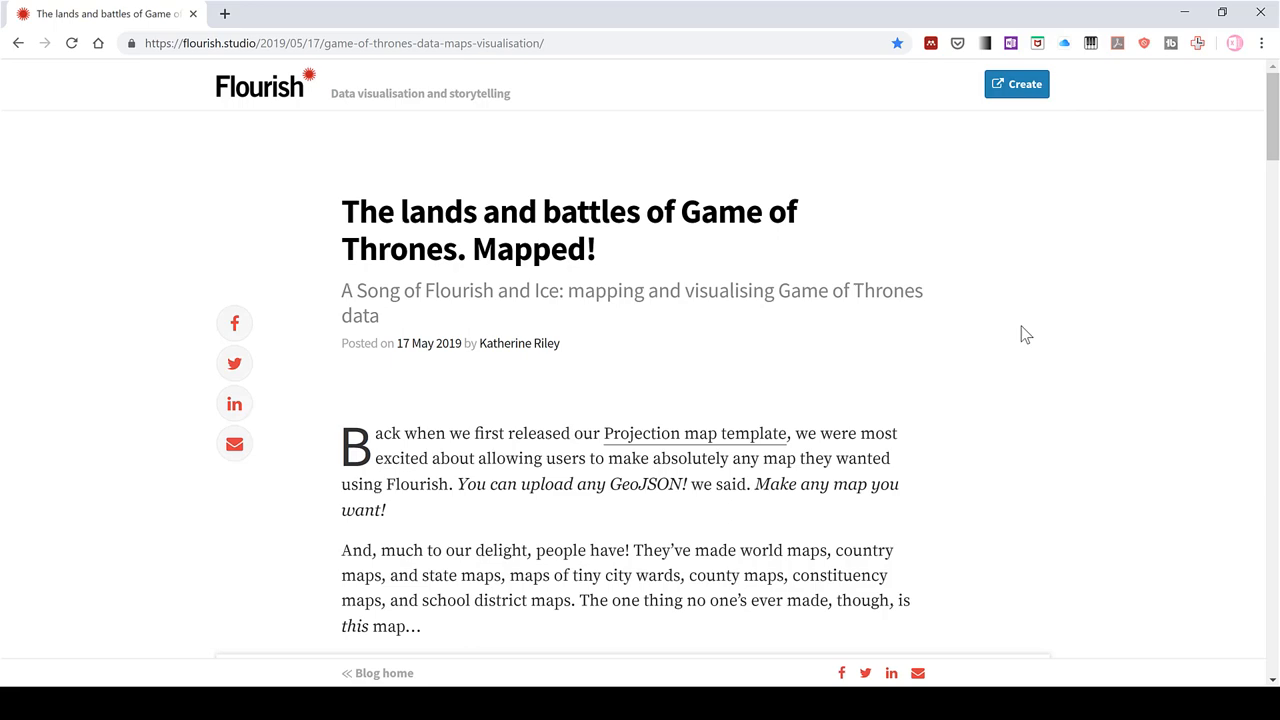
Scroll to the screentime bar chart race and open it via 'Make your own »'
scroll("down", 3)
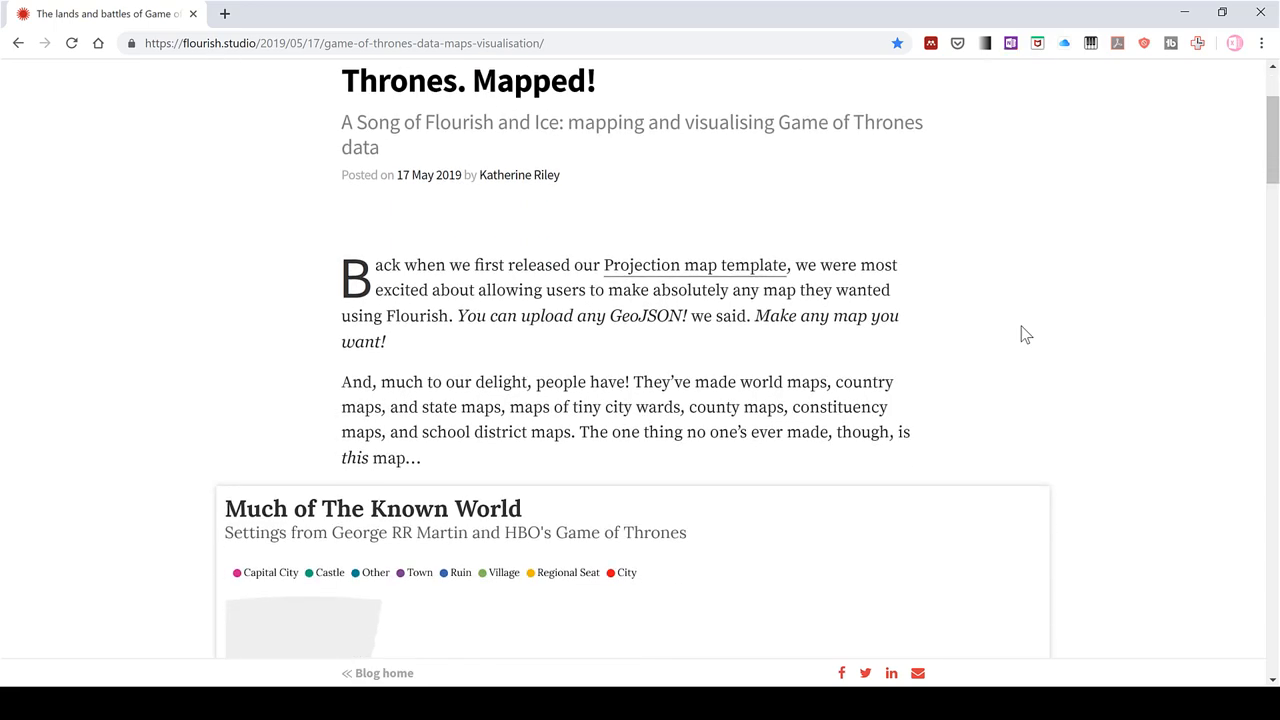
scroll("down", 3)
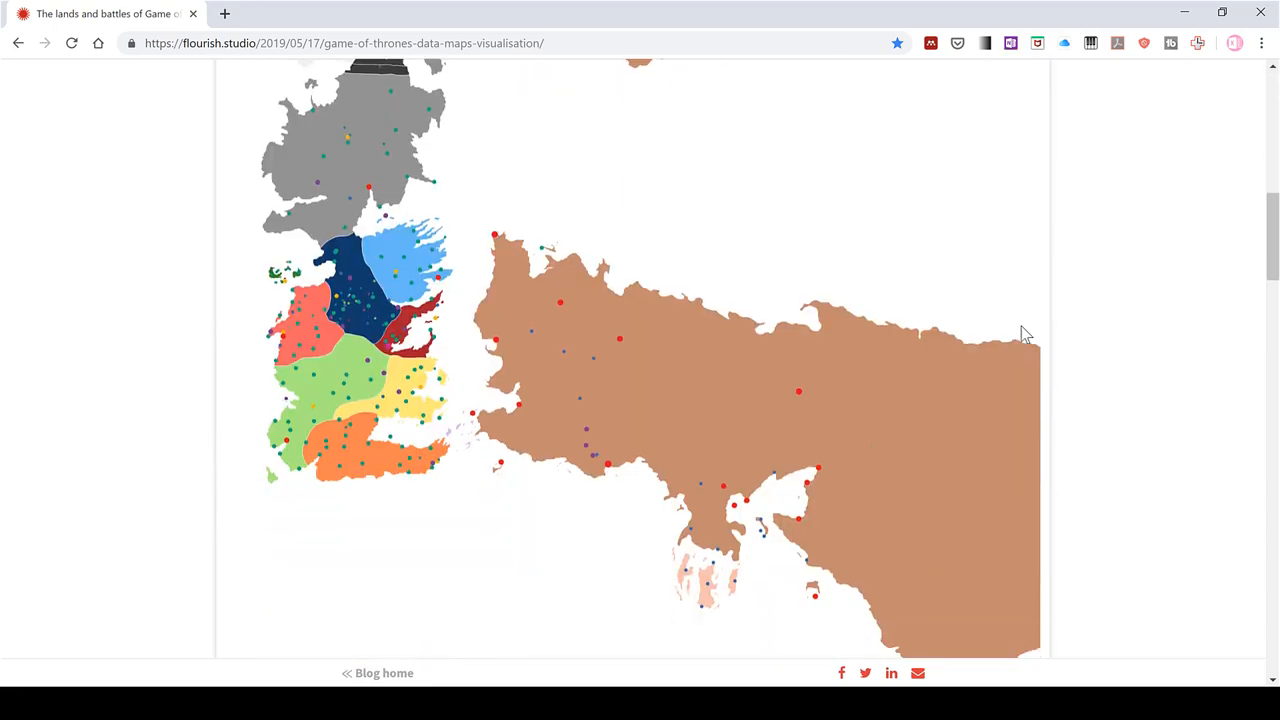
scroll("up", 3)
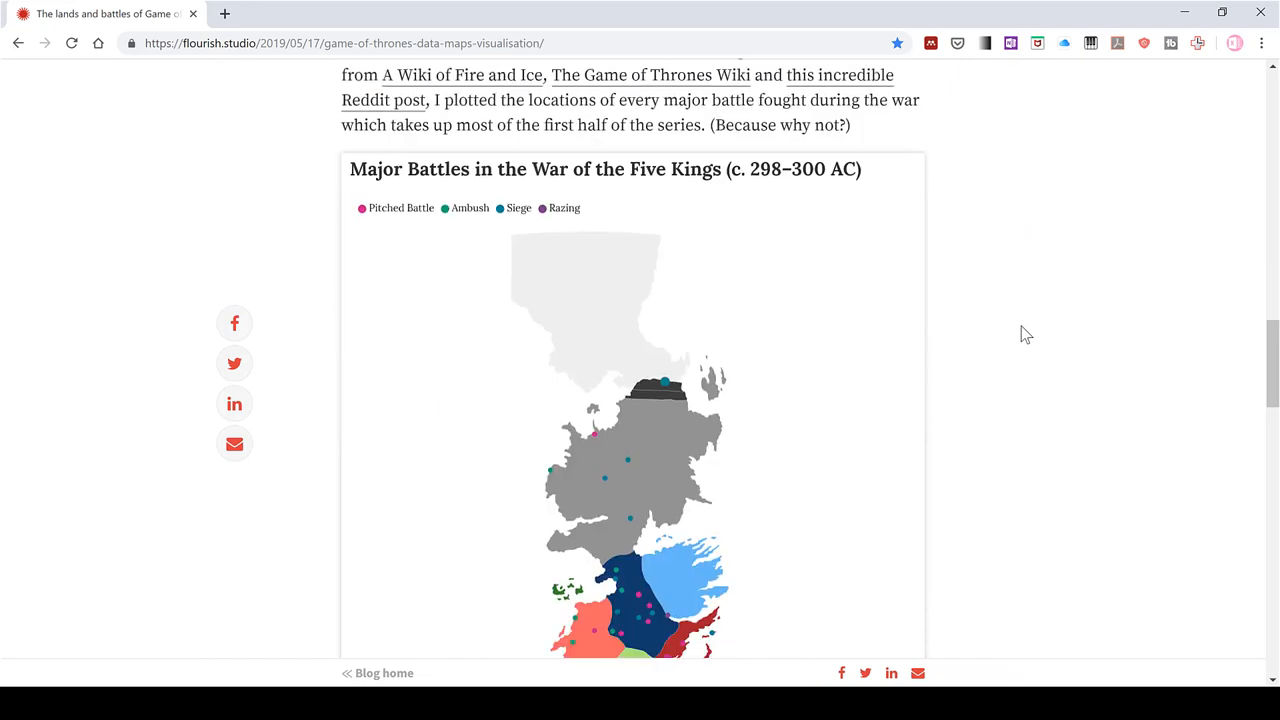
scroll("down", 3)
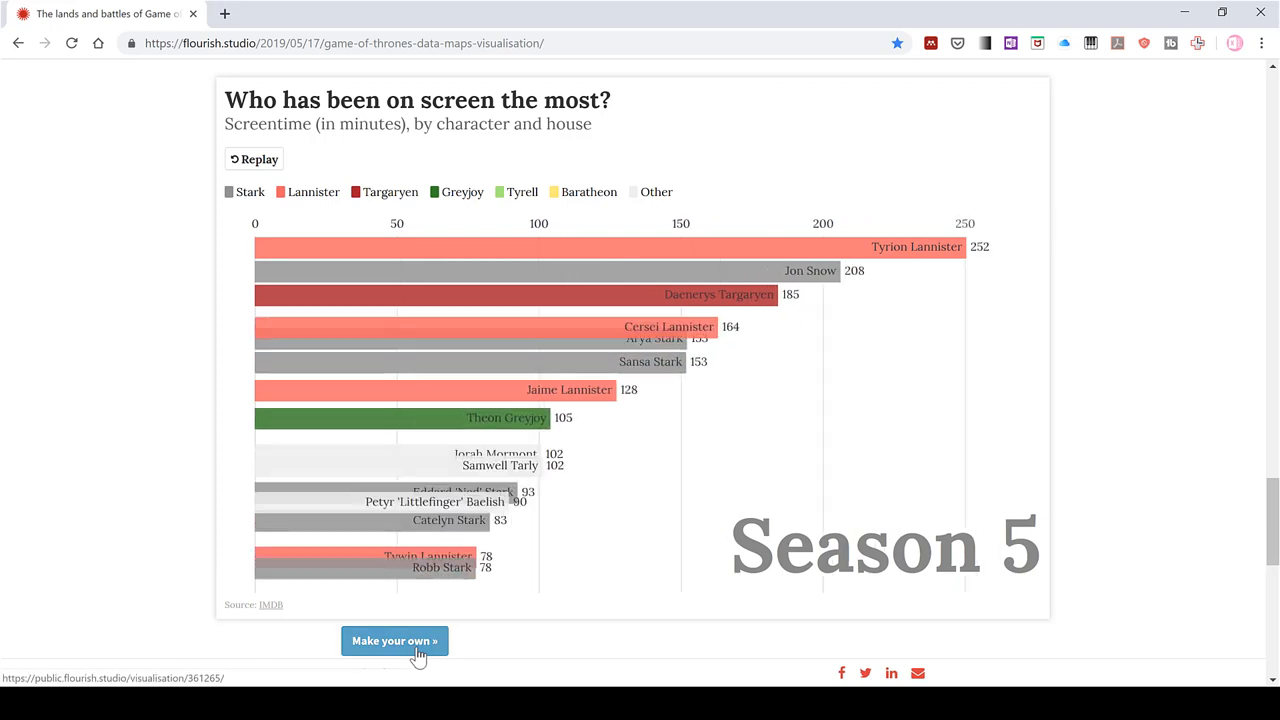
left_click(394, 640)
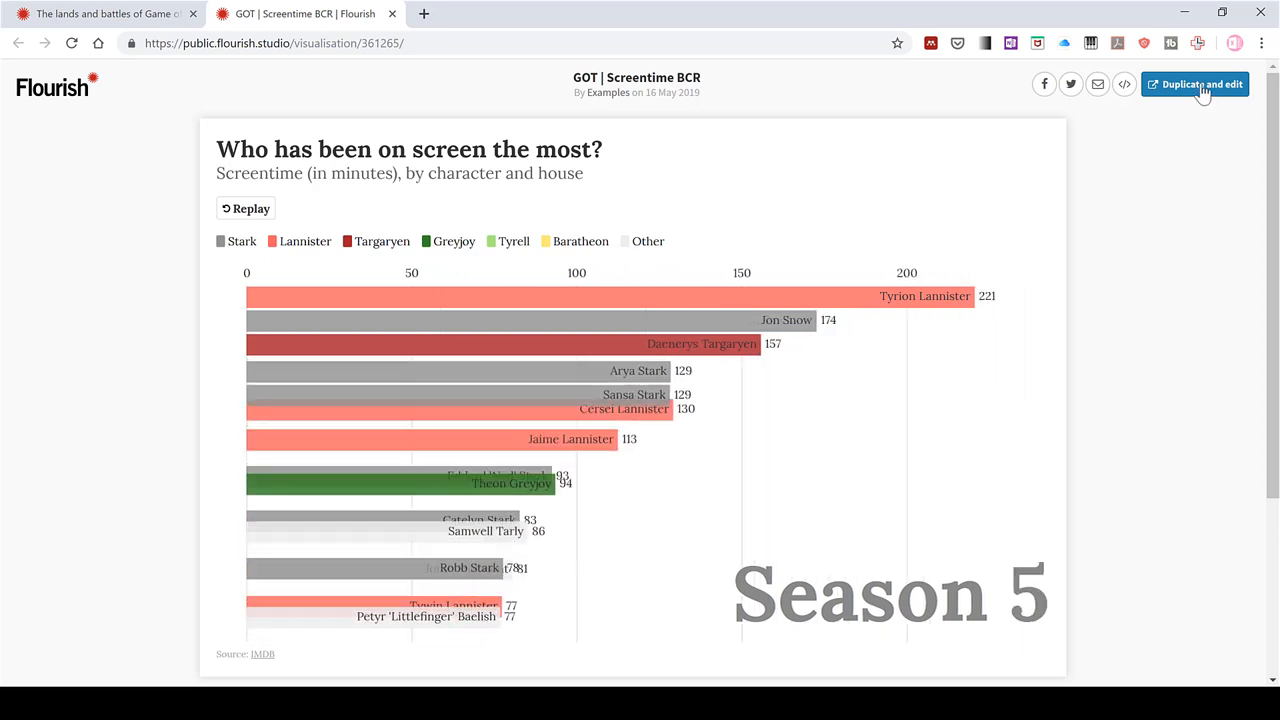
Duplicate the chart, register via Google sign-up and skip the questionnaire to start editing
left_click(1202, 84)
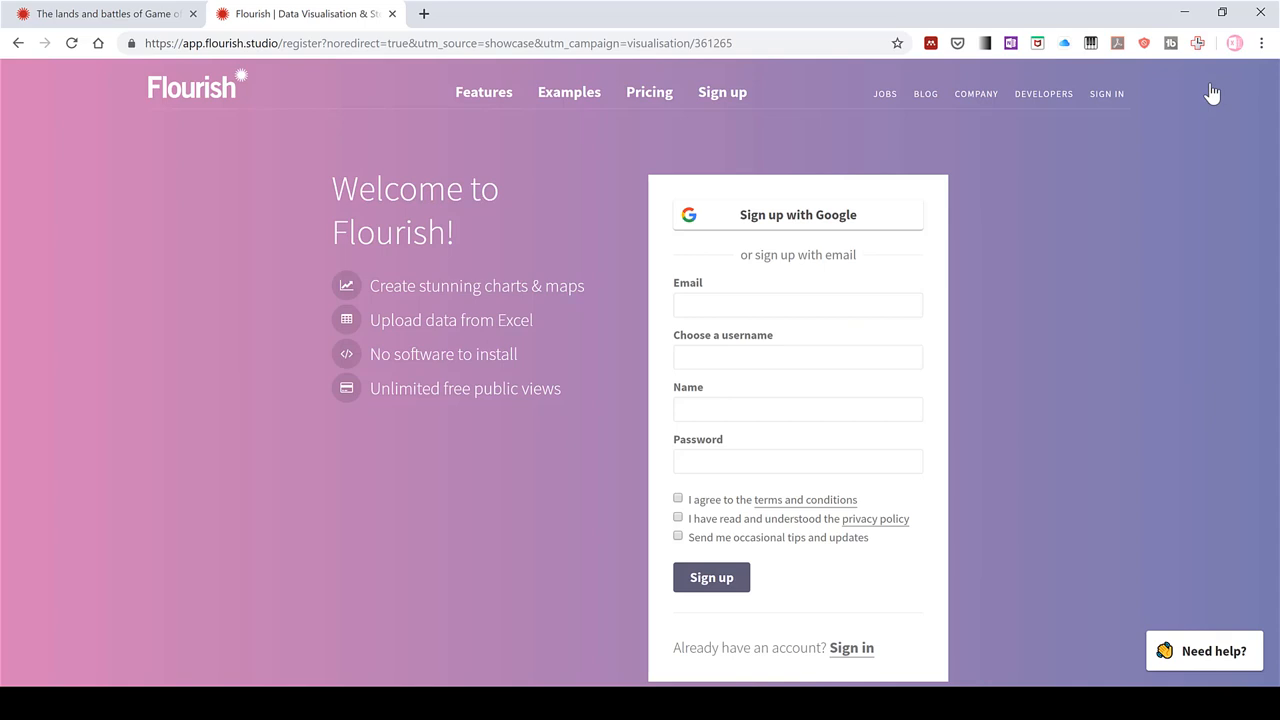
mouse_move(1092, 260)
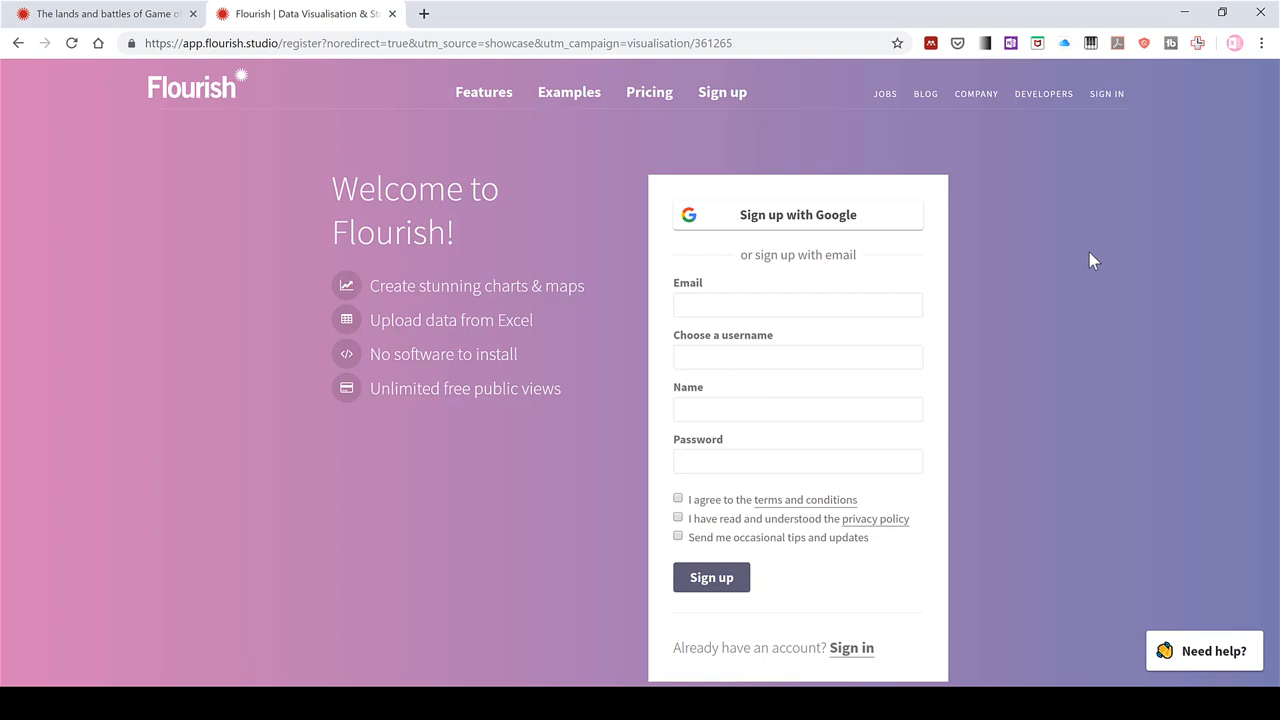
mouse_move(828, 218)
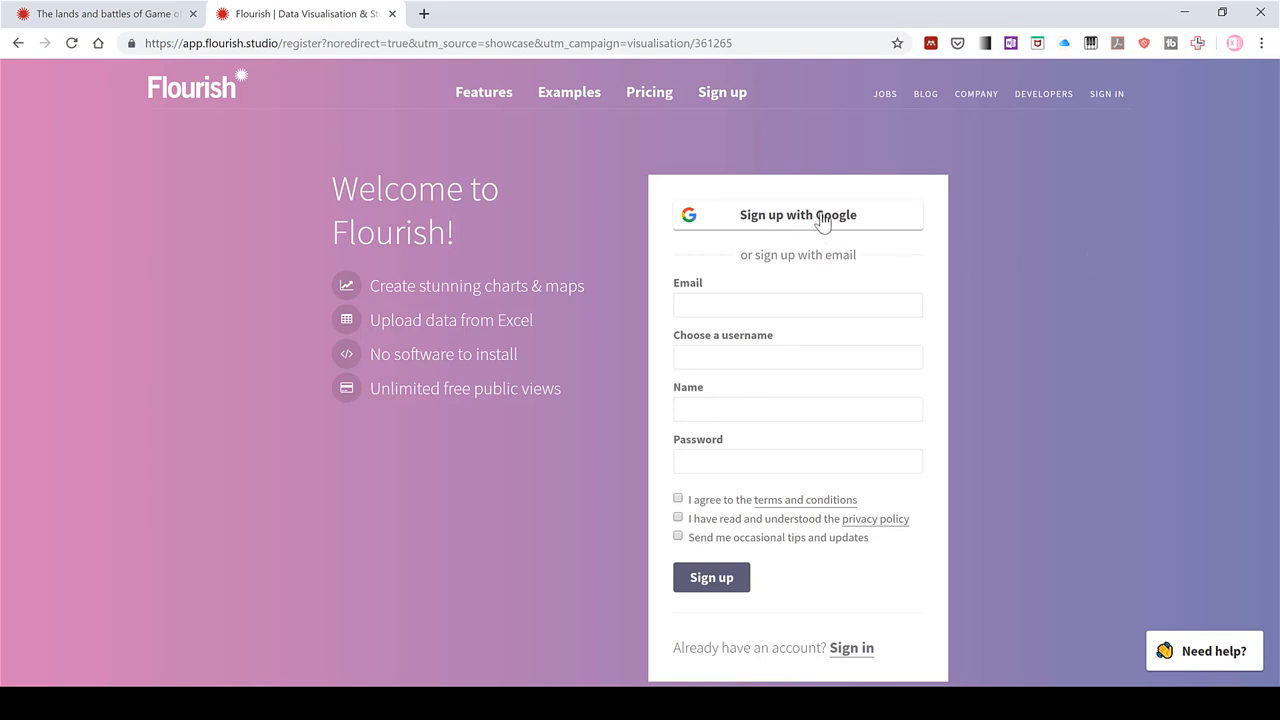
left_click(796, 214)
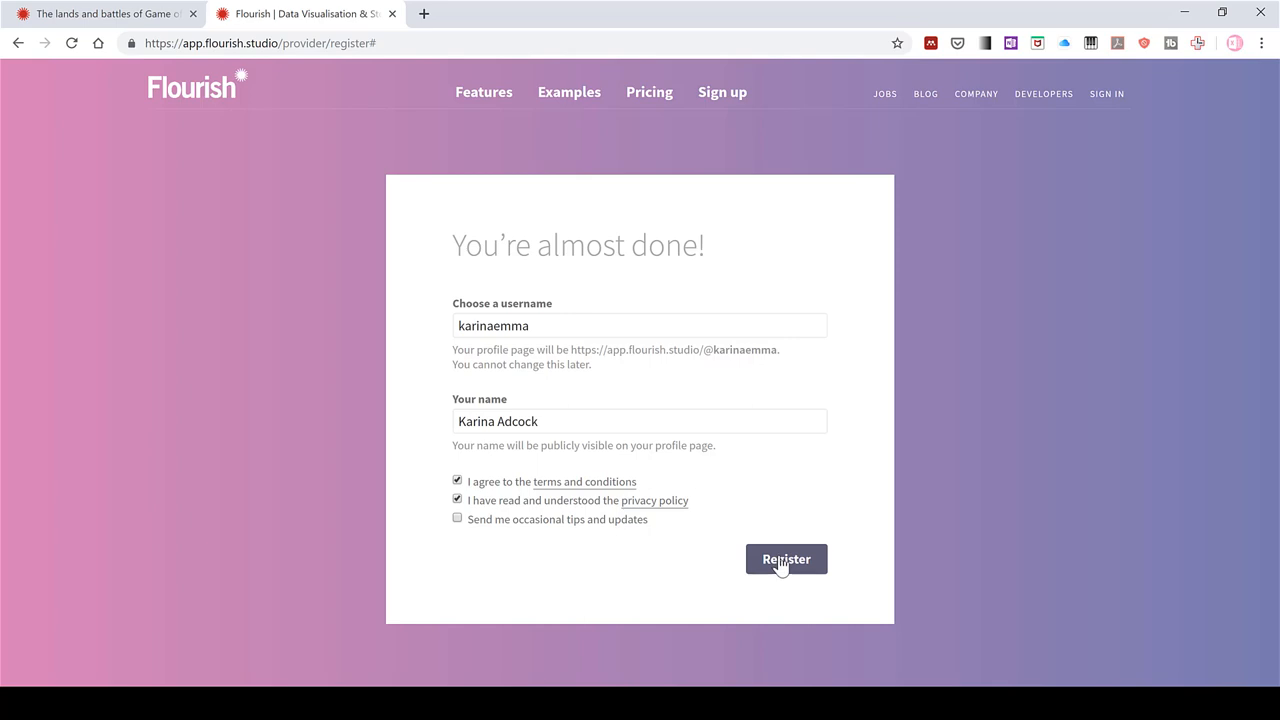
left_click(786, 560)
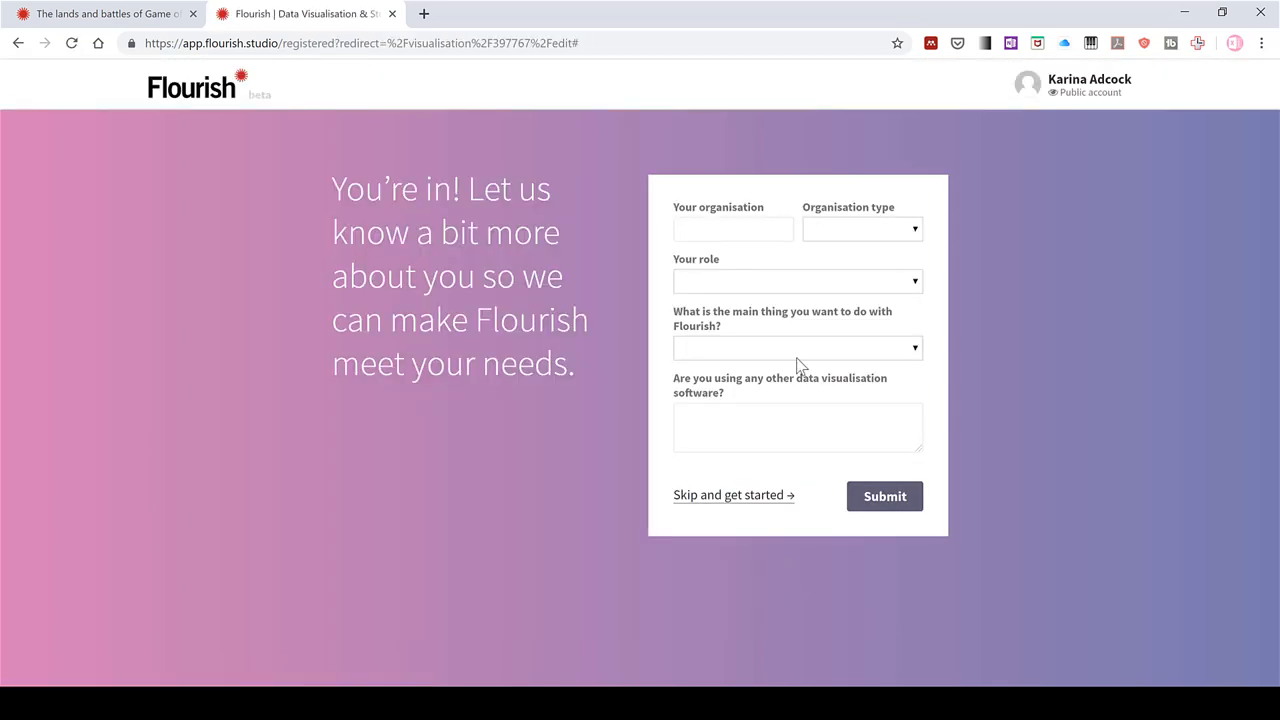
left_click(732, 228)
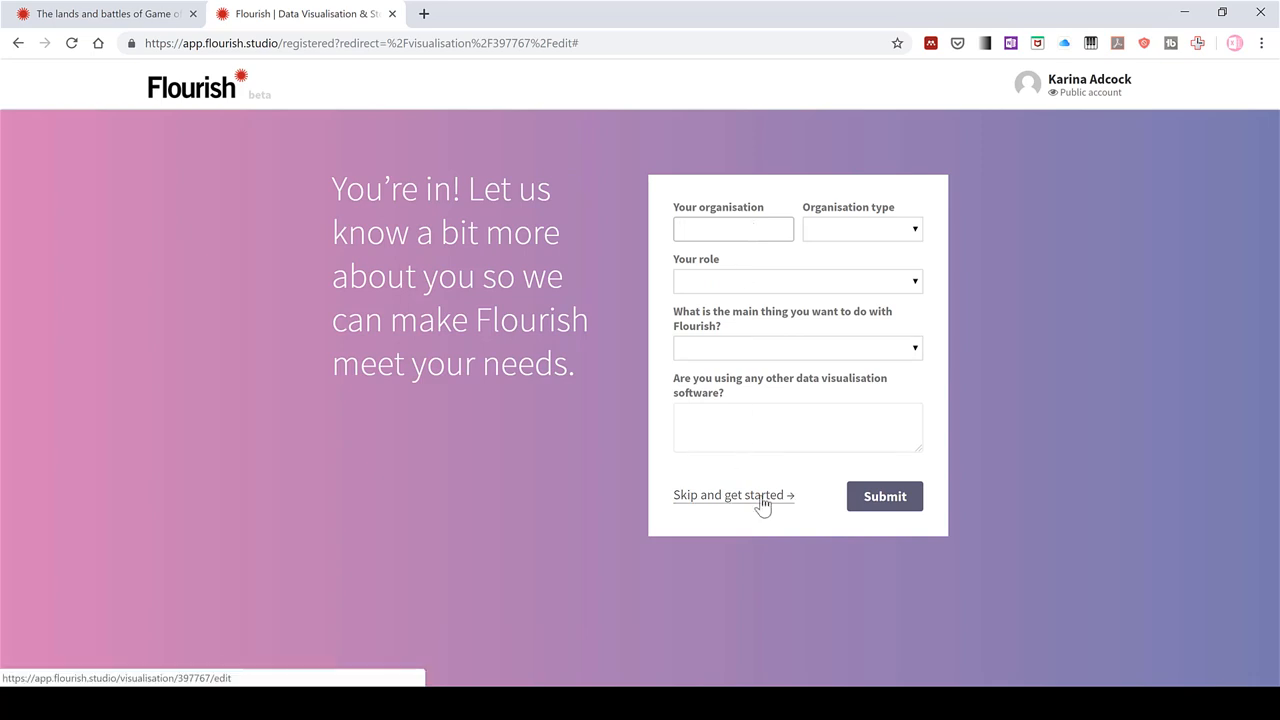
left_click(728, 496)
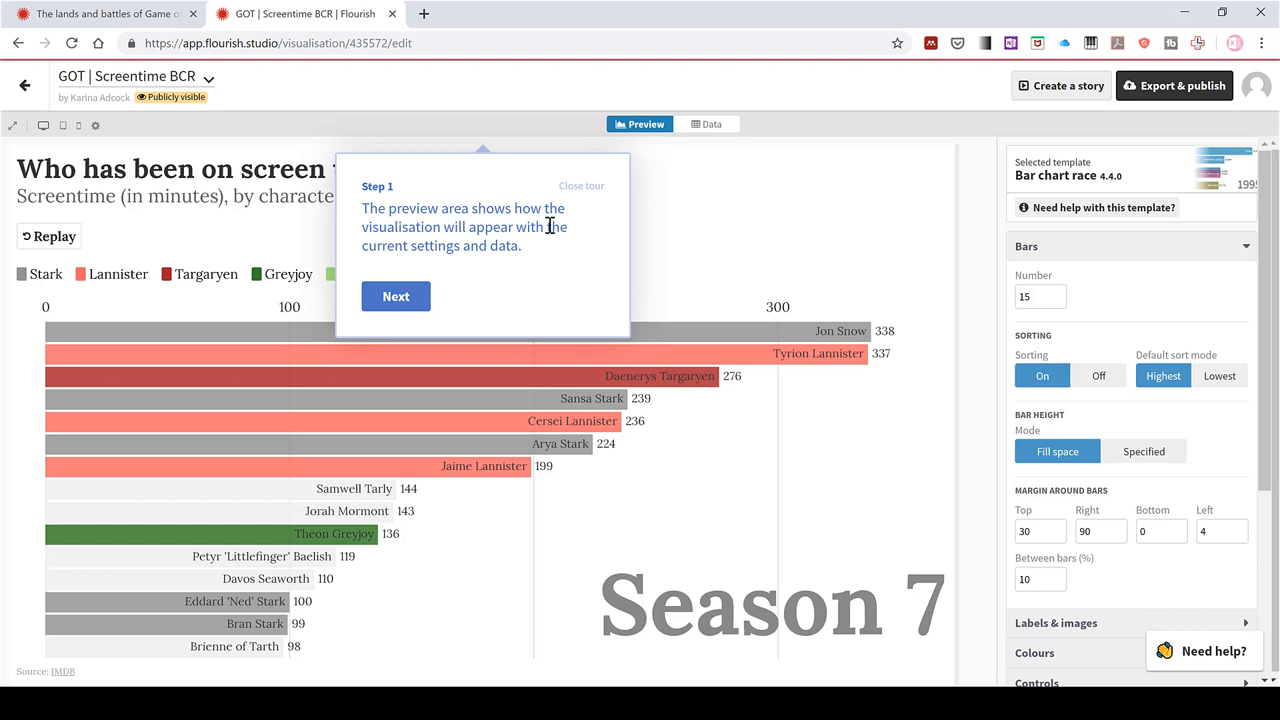
mouse_move(236, 96)
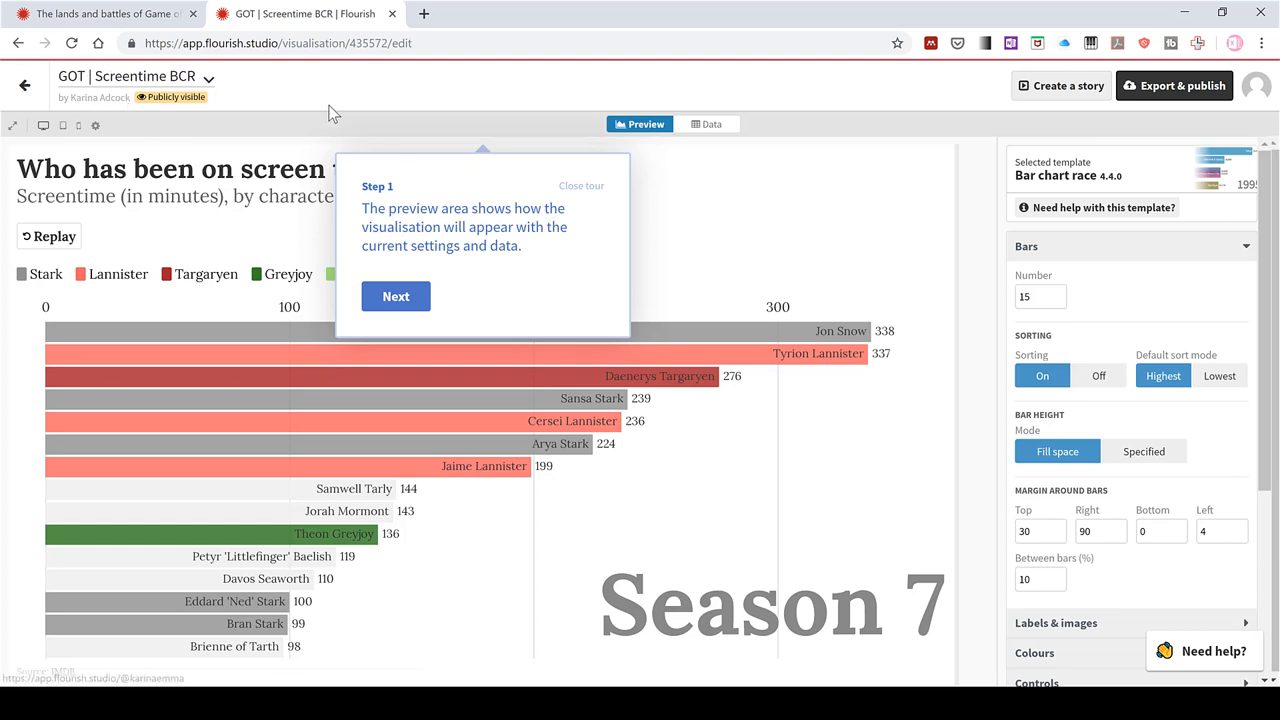
mouse_move(520, 170)
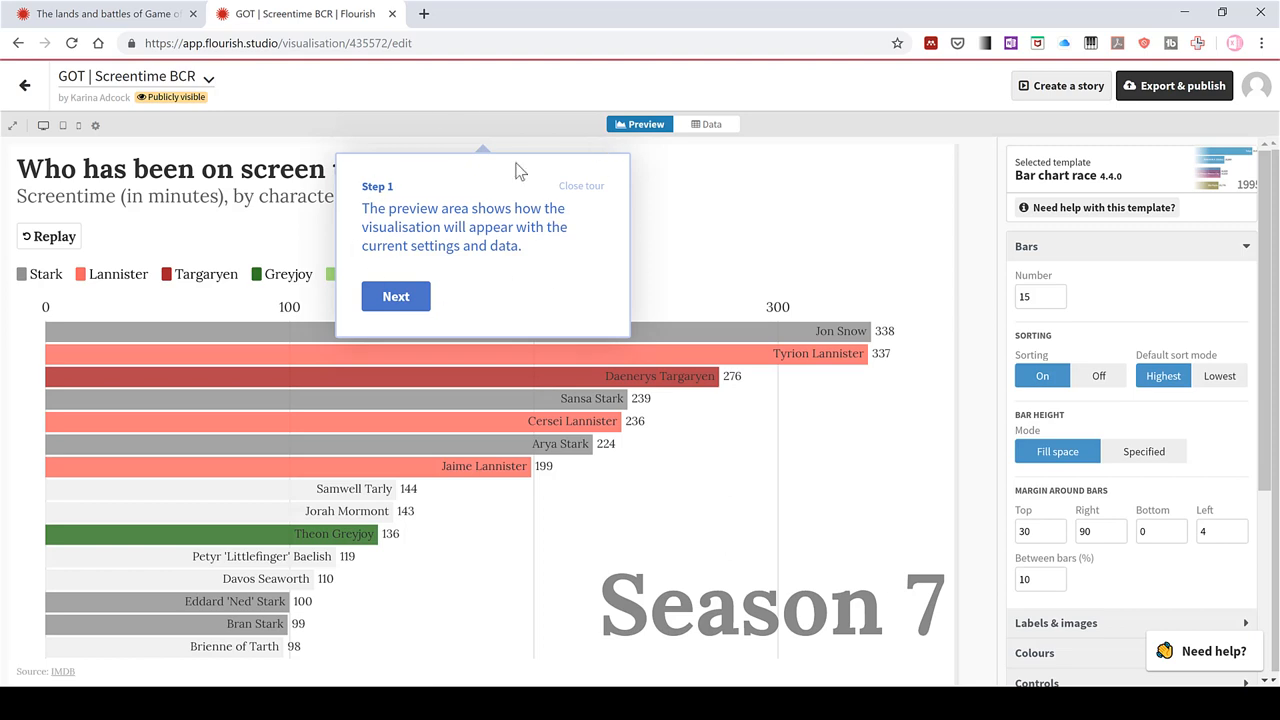
mouse_move(602, 232)
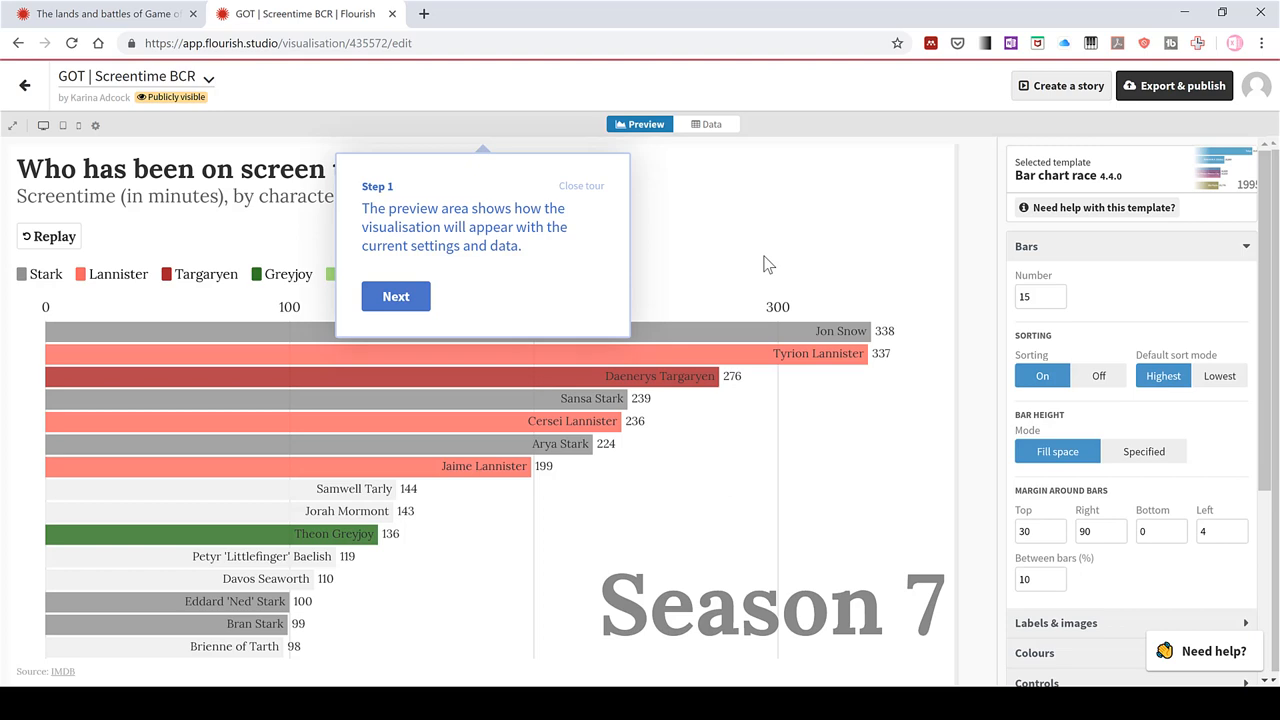
mouse_move(604, 200)
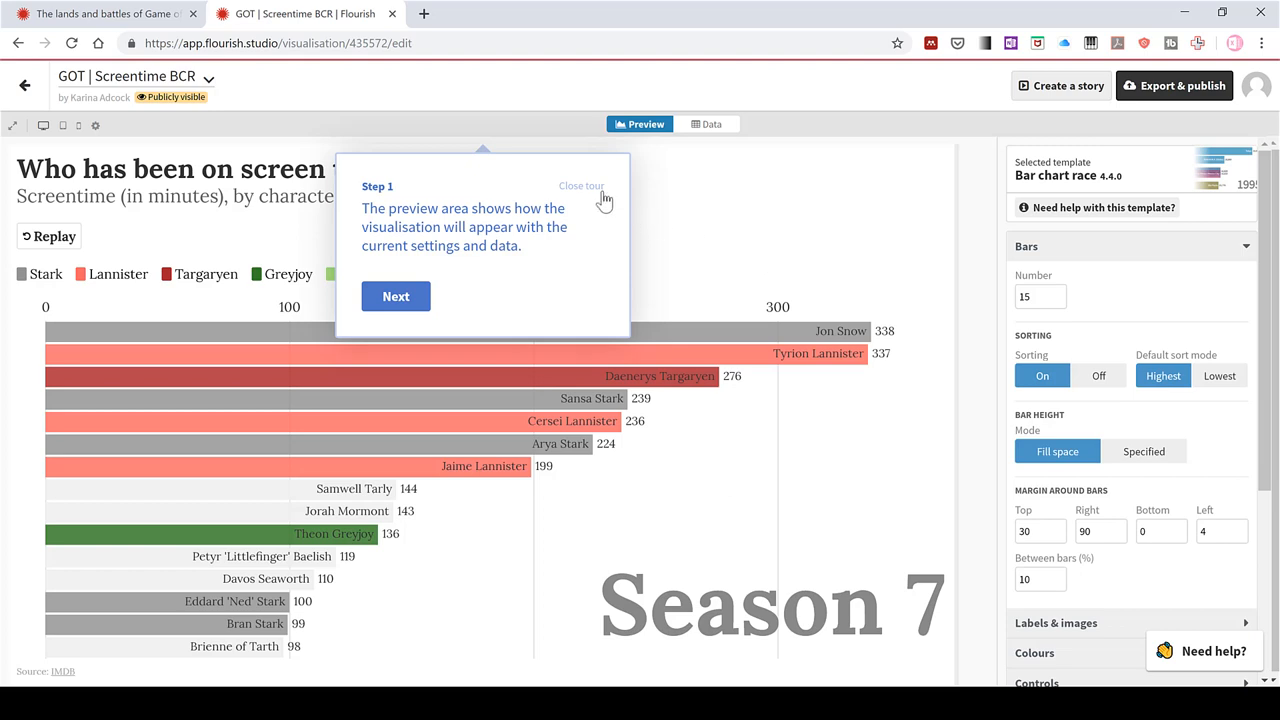
Close the Step 1 guided-tour popup over the editor preview
left_click(580, 186)
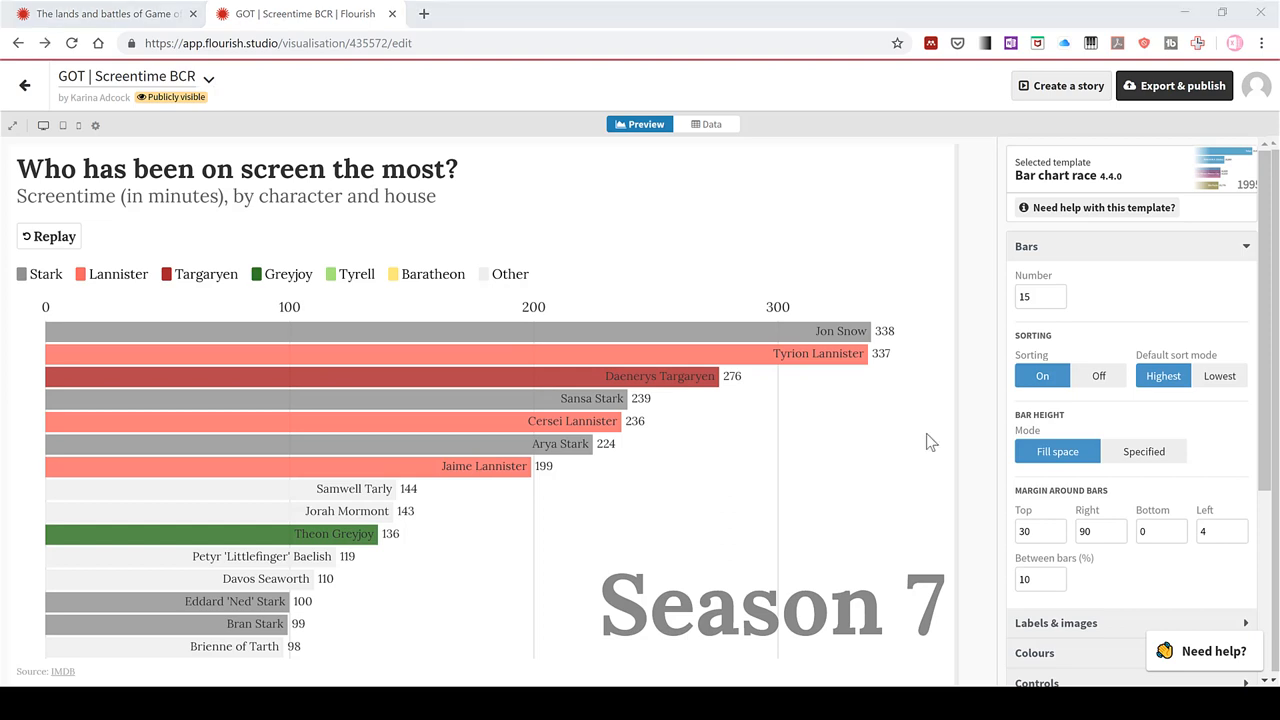
Go to My projects and start a New visualisation in a separate tab
left_click(1256, 84)
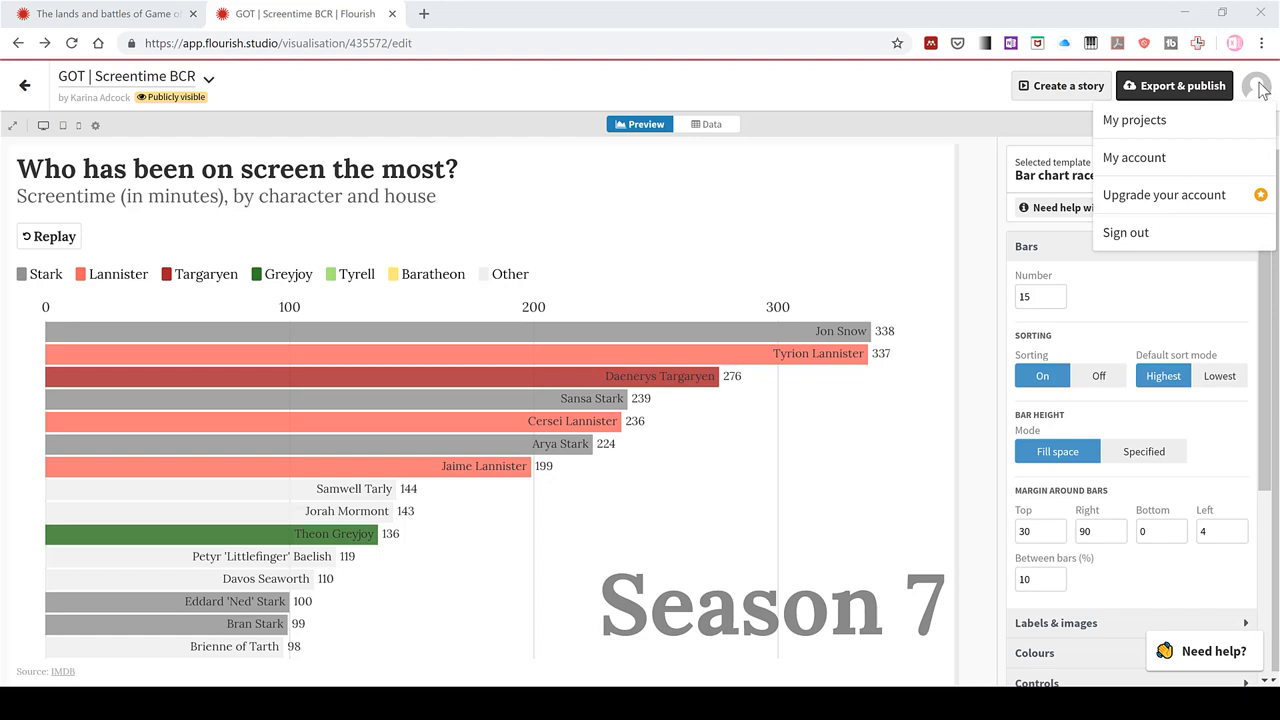
mouse_move(1134, 120)
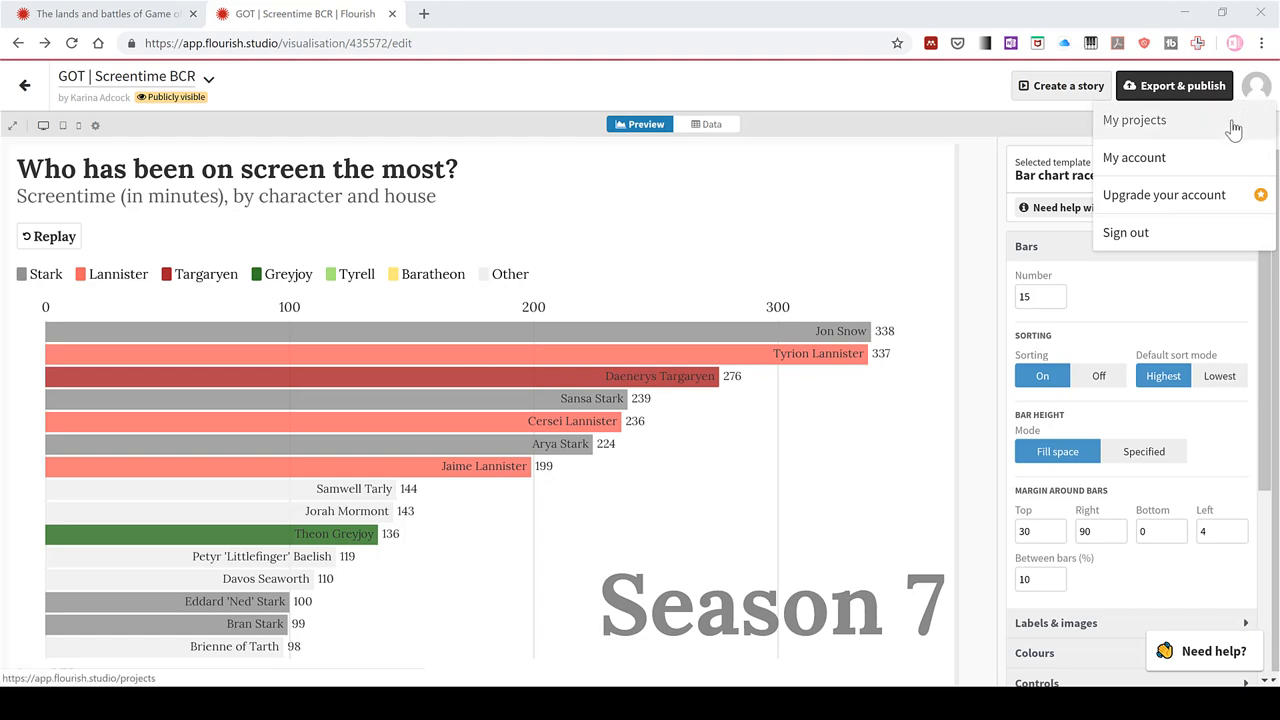
left_click(1134, 120)
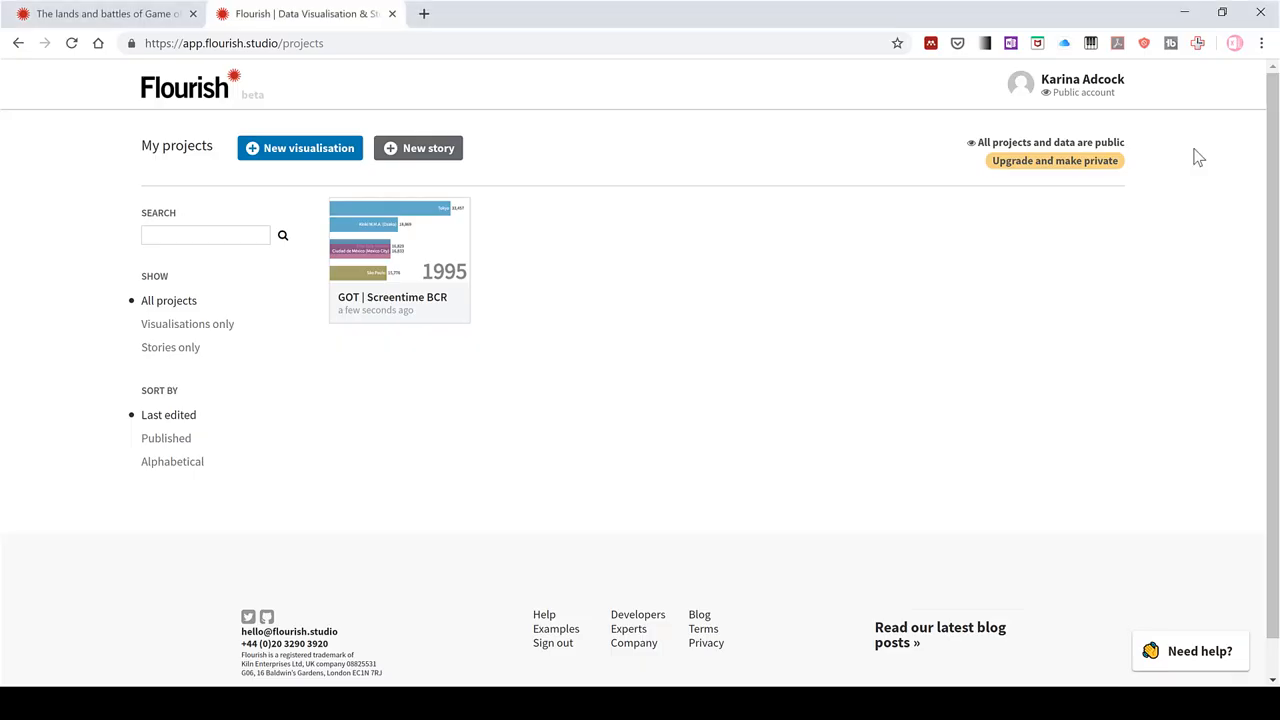
mouse_move(692, 386)
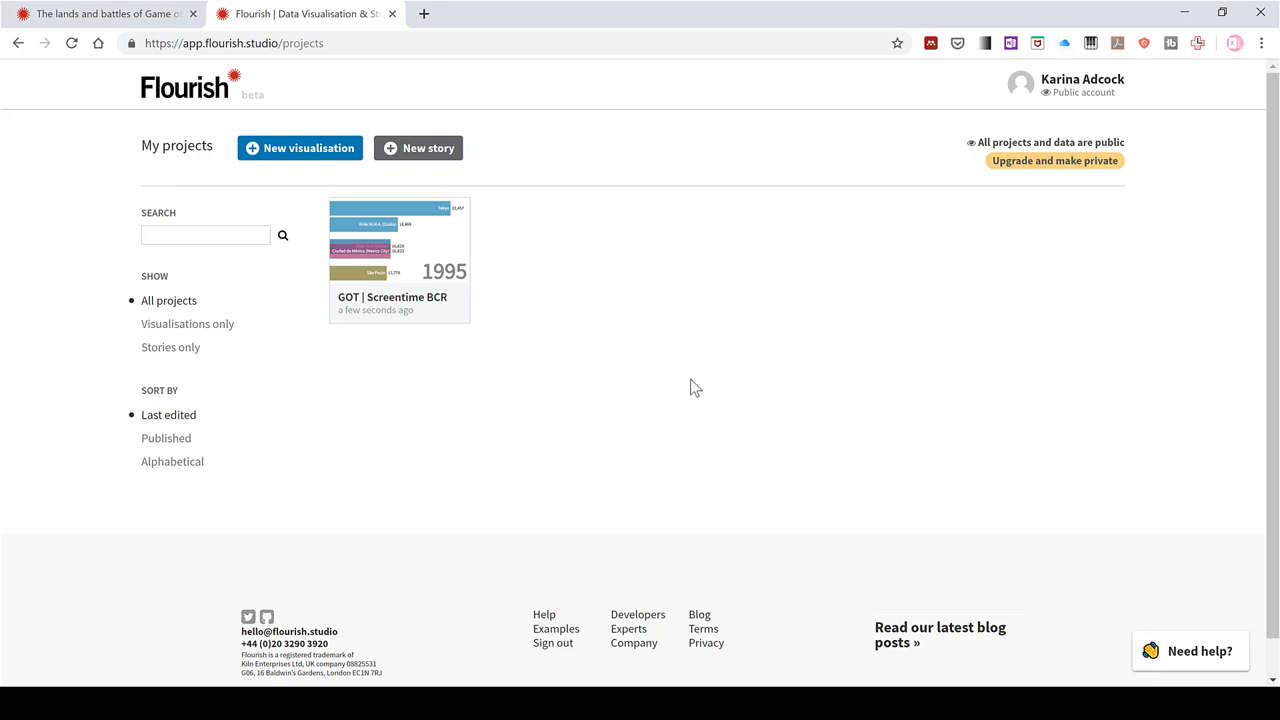
mouse_move(384, 360)
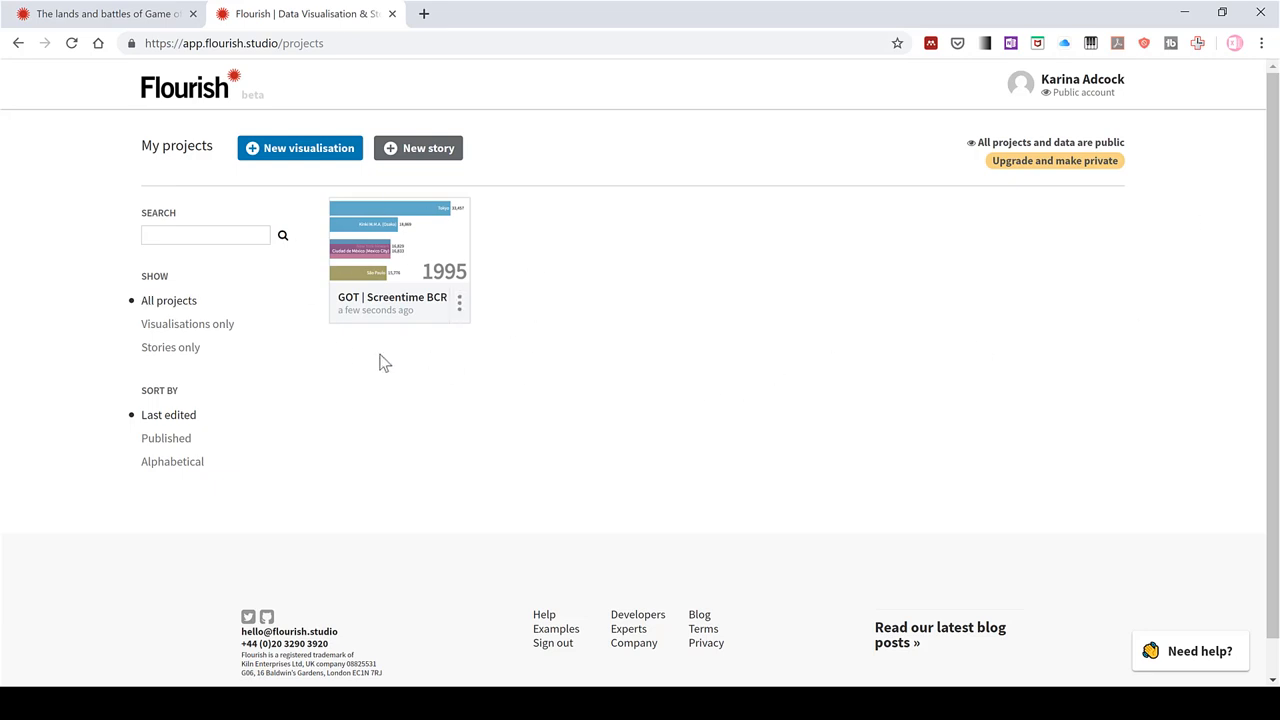
mouse_move(412, 360)
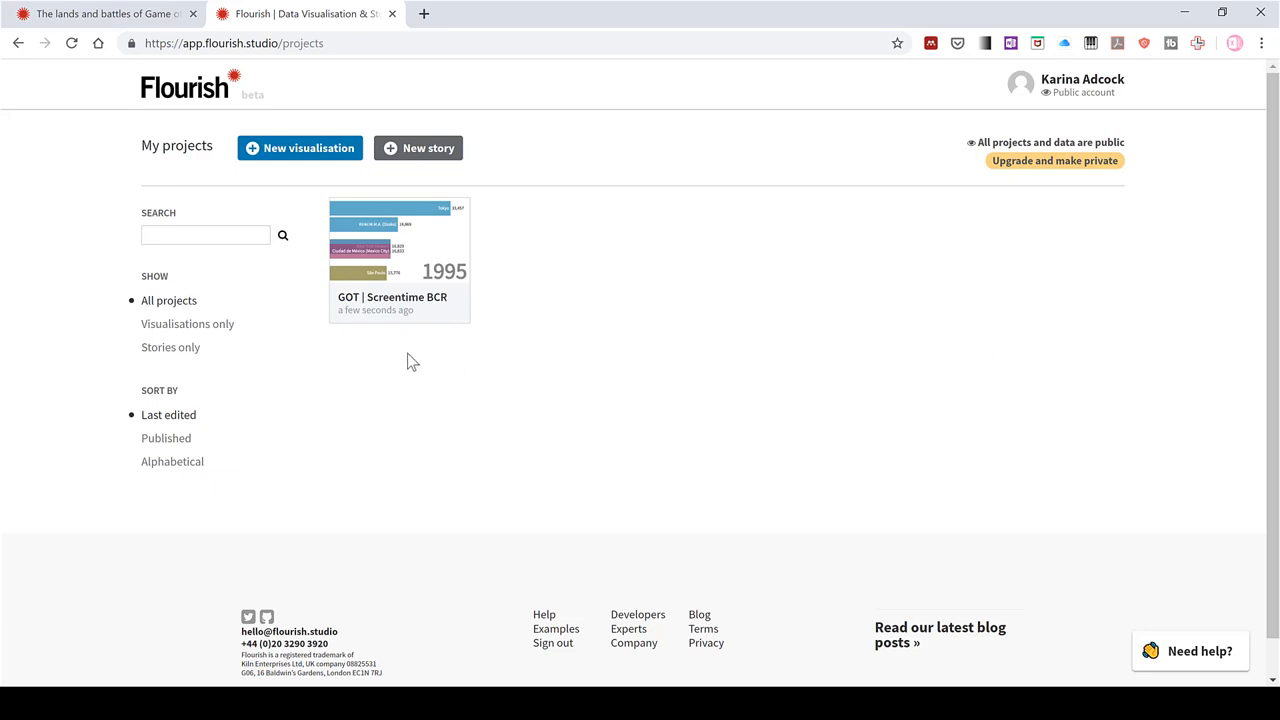
mouse_move(306, 156)
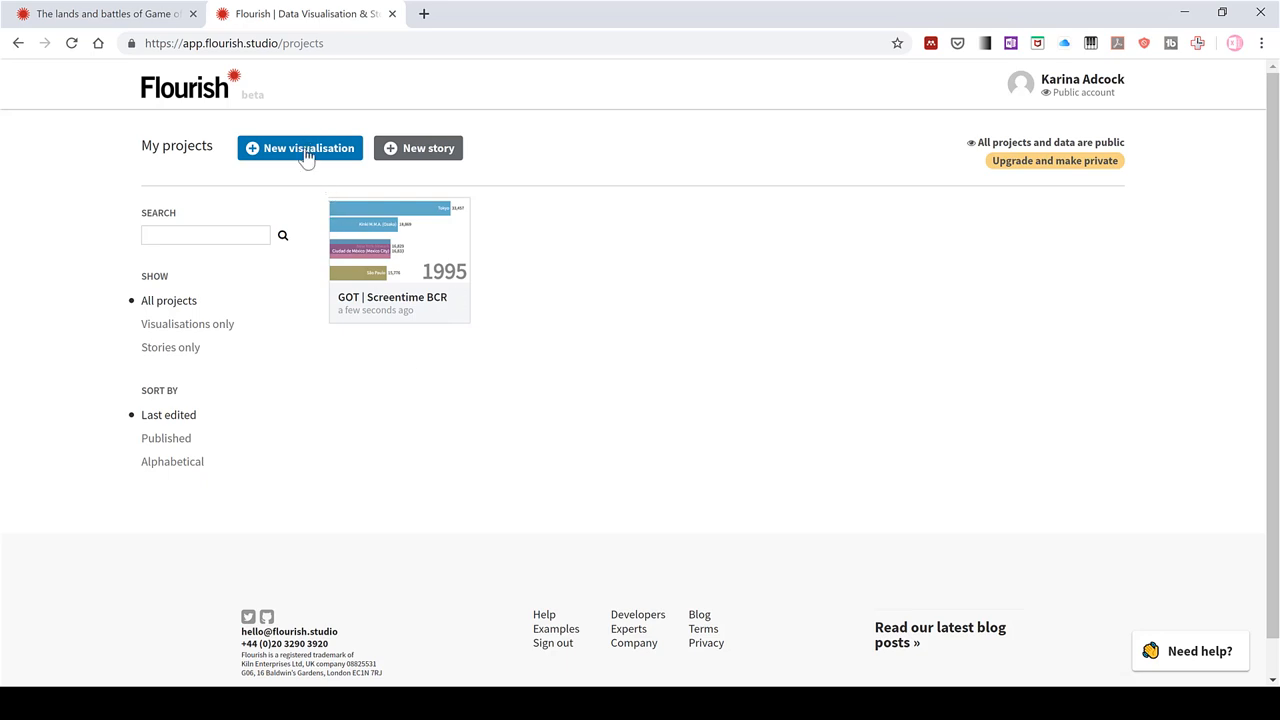
mouse_move(310, 160)
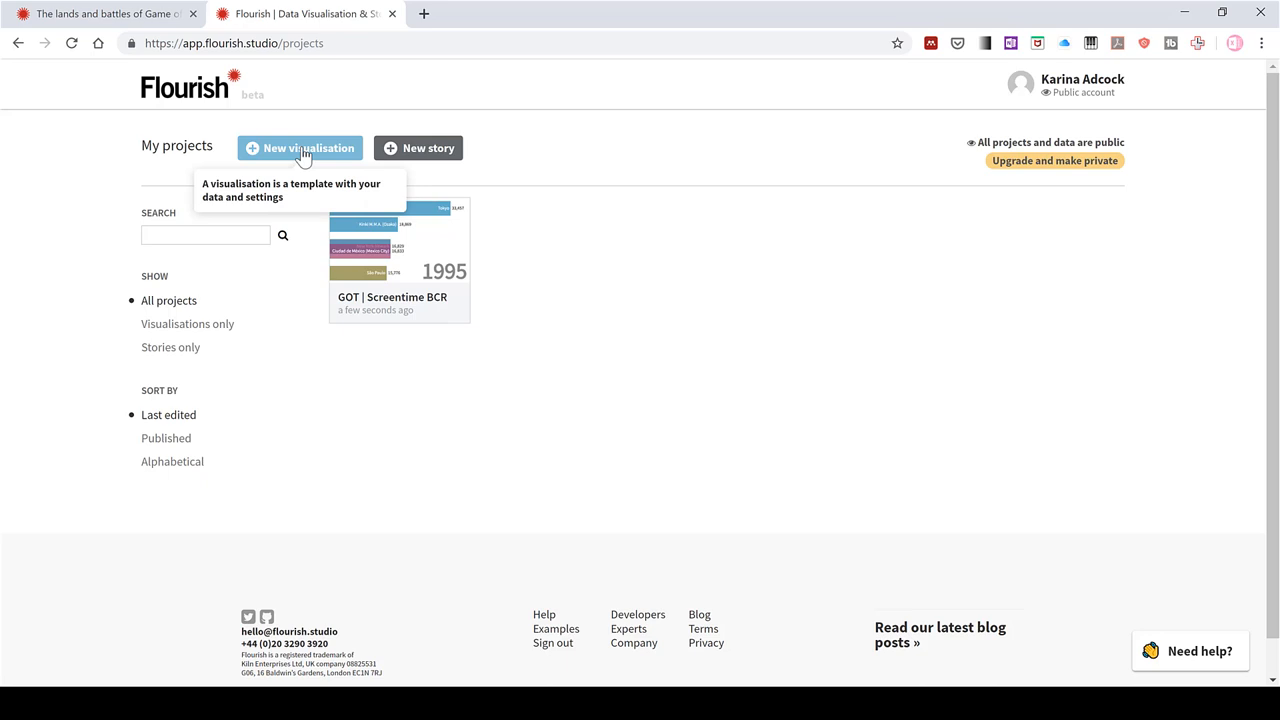
key("Ctrl")
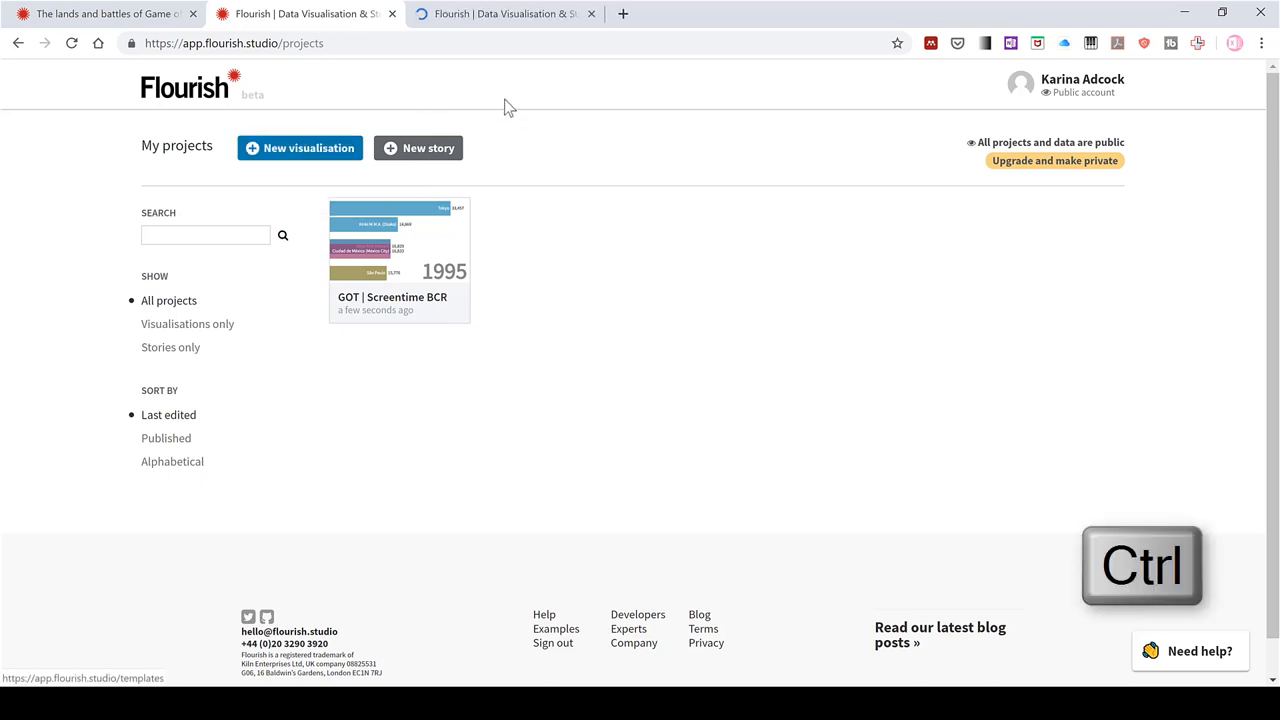
In the template gallery, choose the Bar chart race 'Images on bars' template
left_click(500, 12)
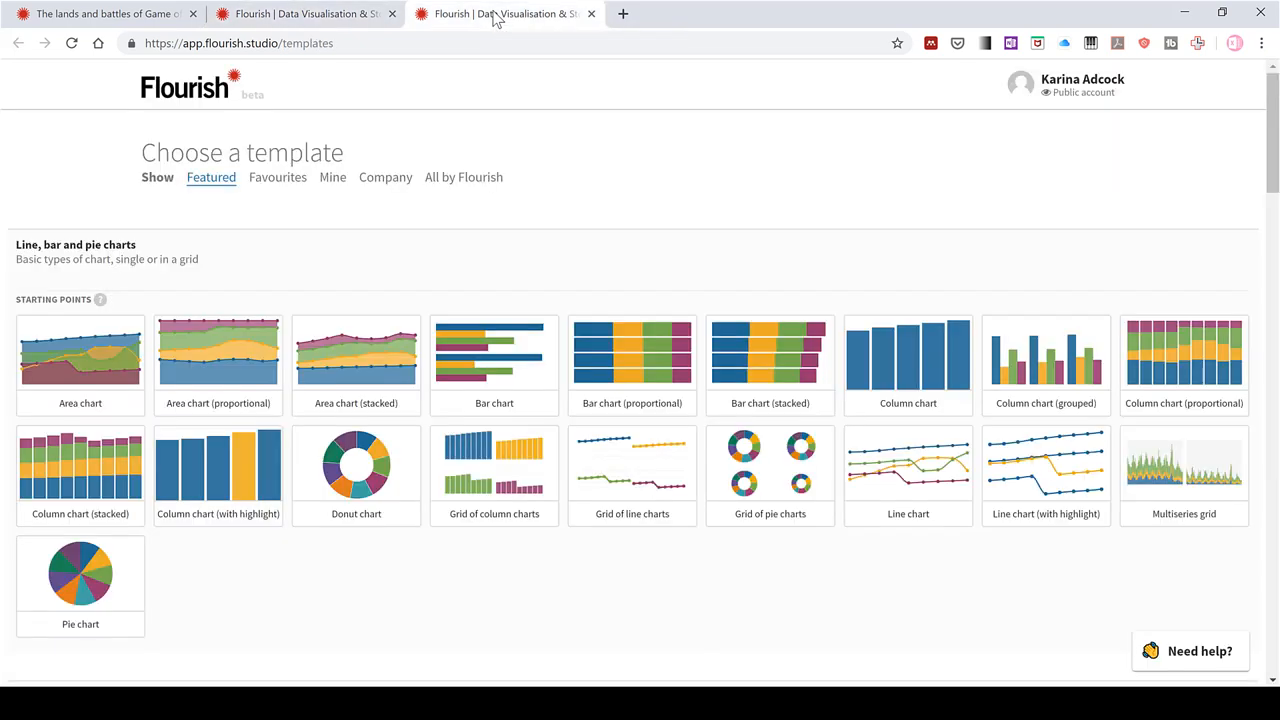
mouse_move(648, 472)
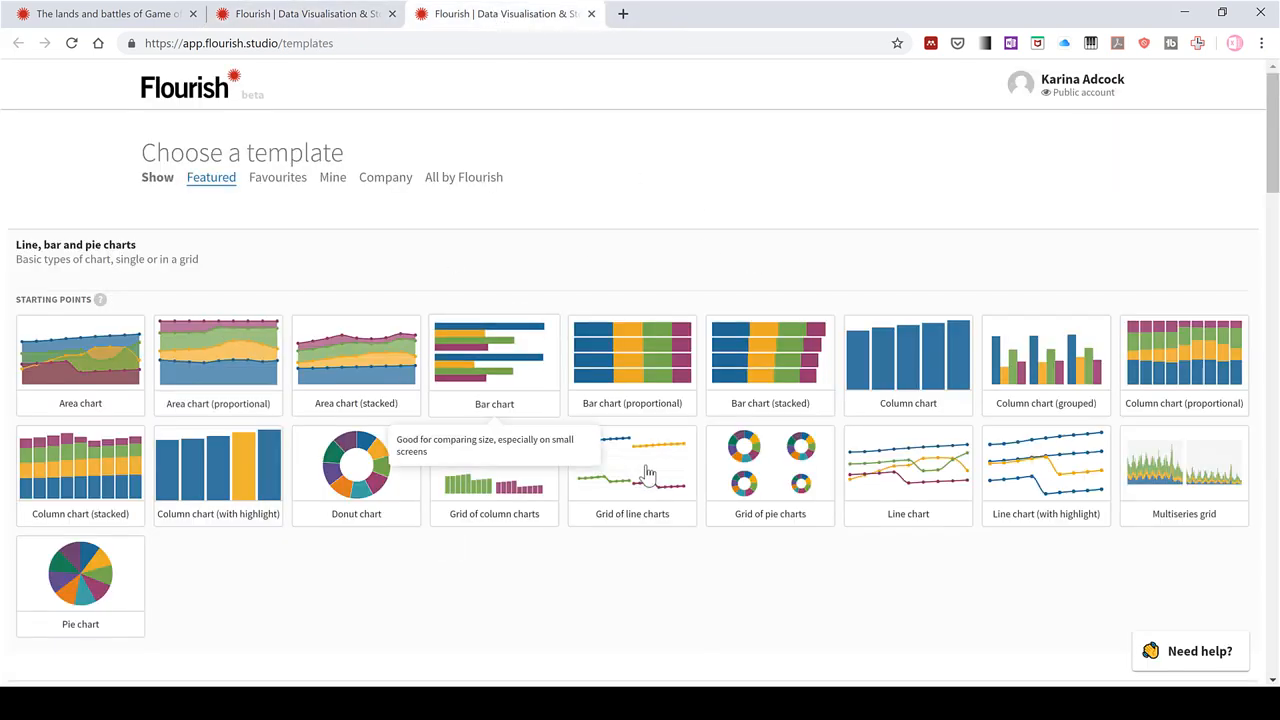
scroll("down", 3)
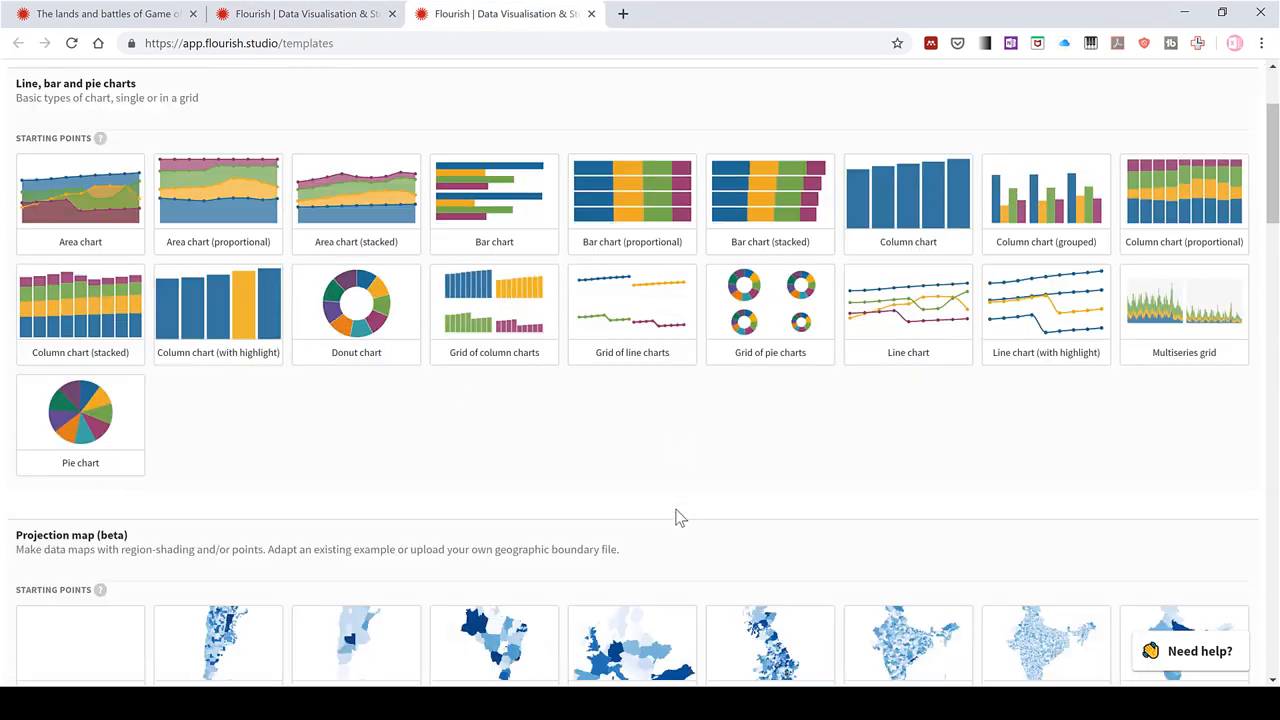
scroll("down", 3)
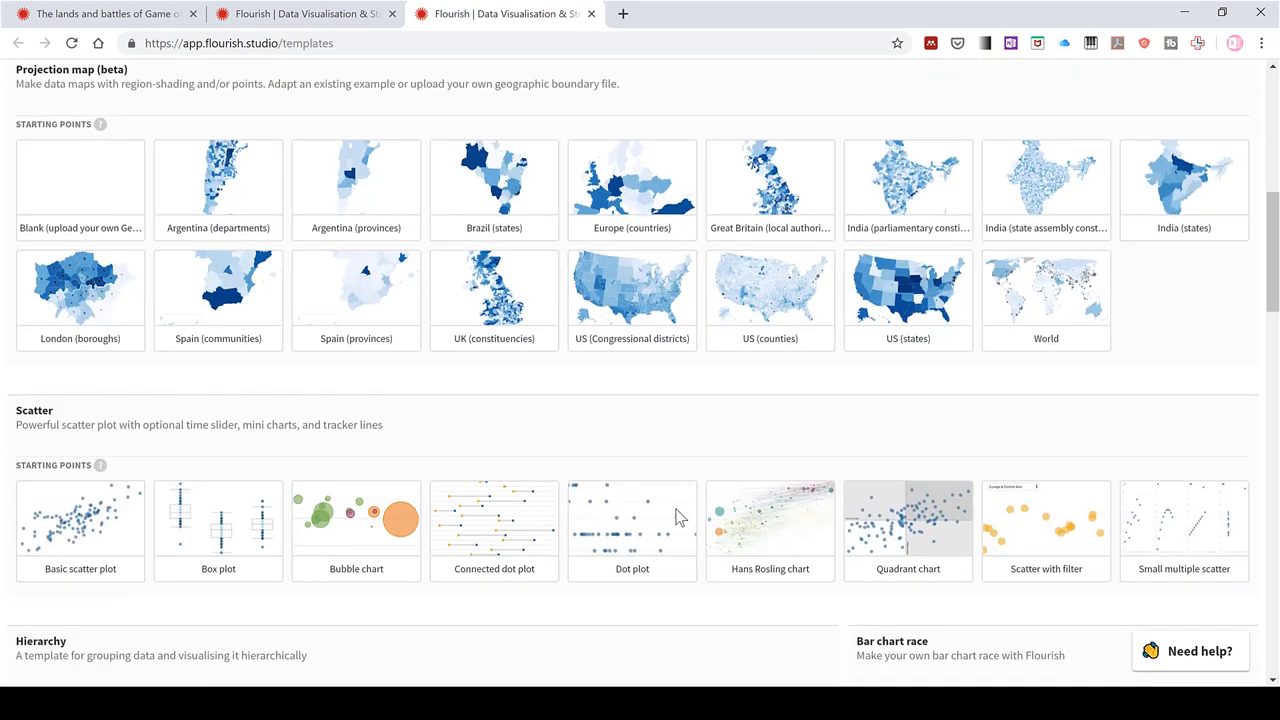
scroll("down", 3)
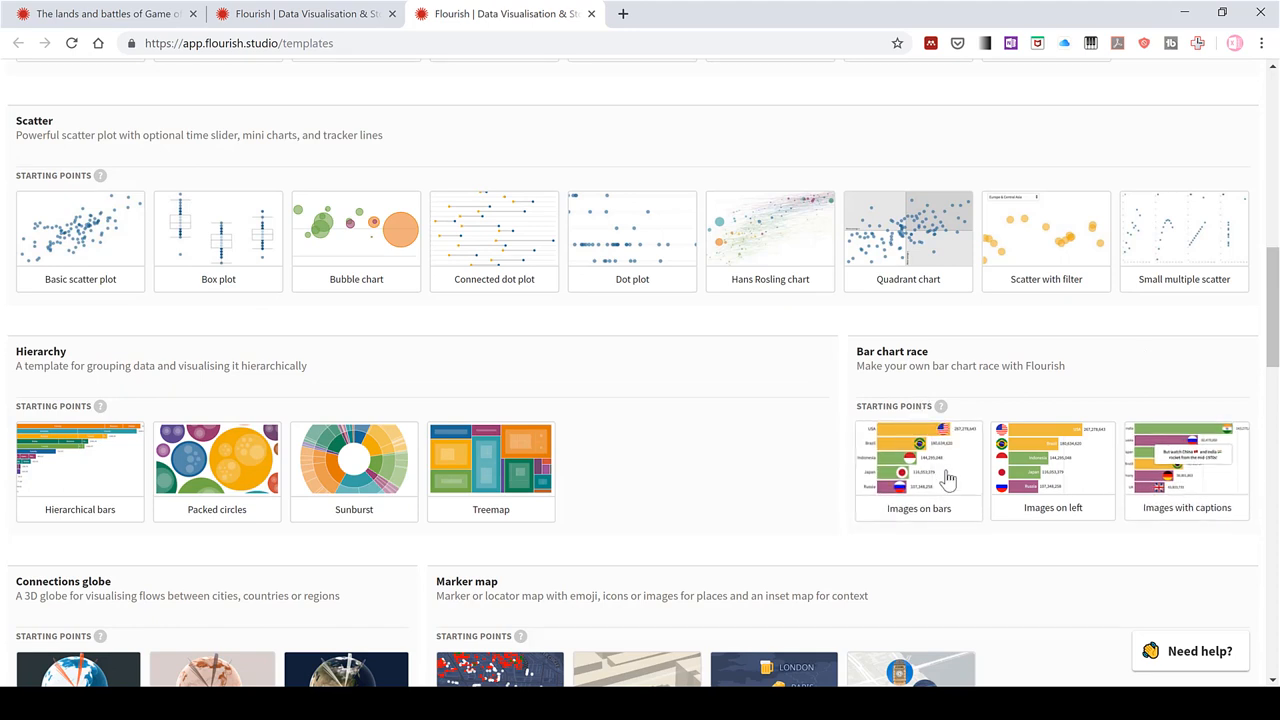
left_click(918, 464)
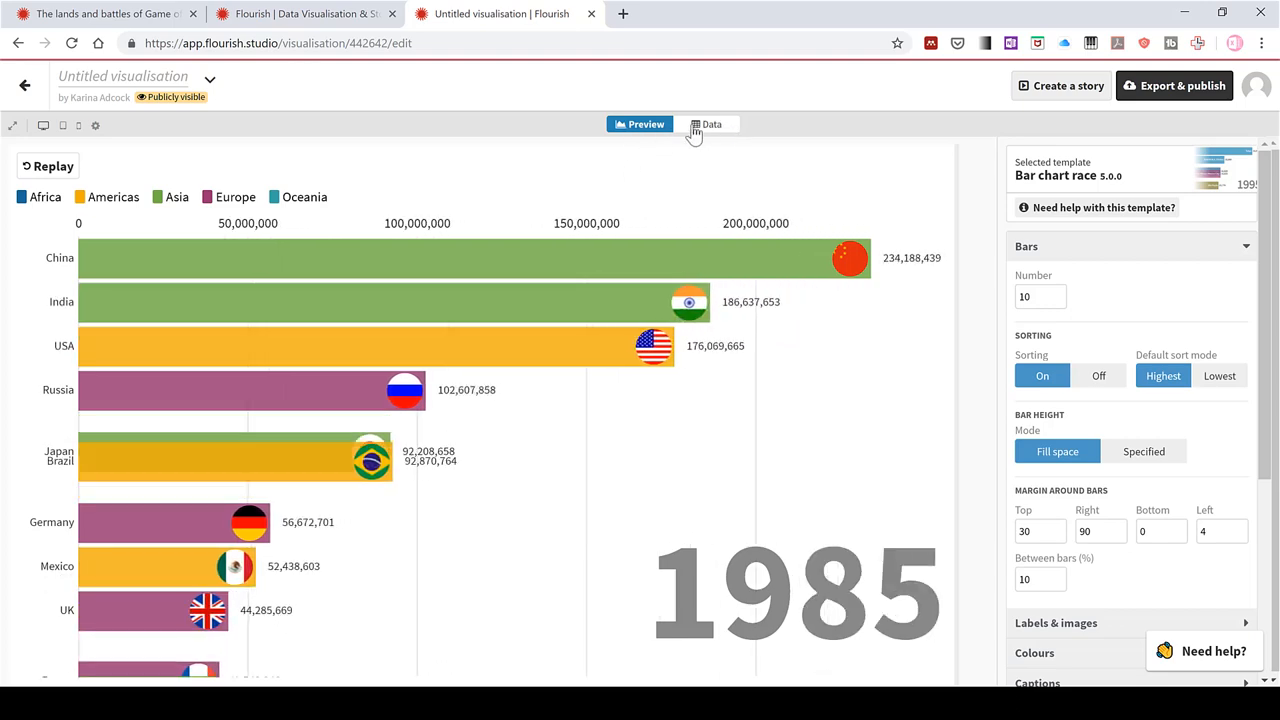
Switch to the Data sheet of the untitled bar chart race
left_click(708, 124)
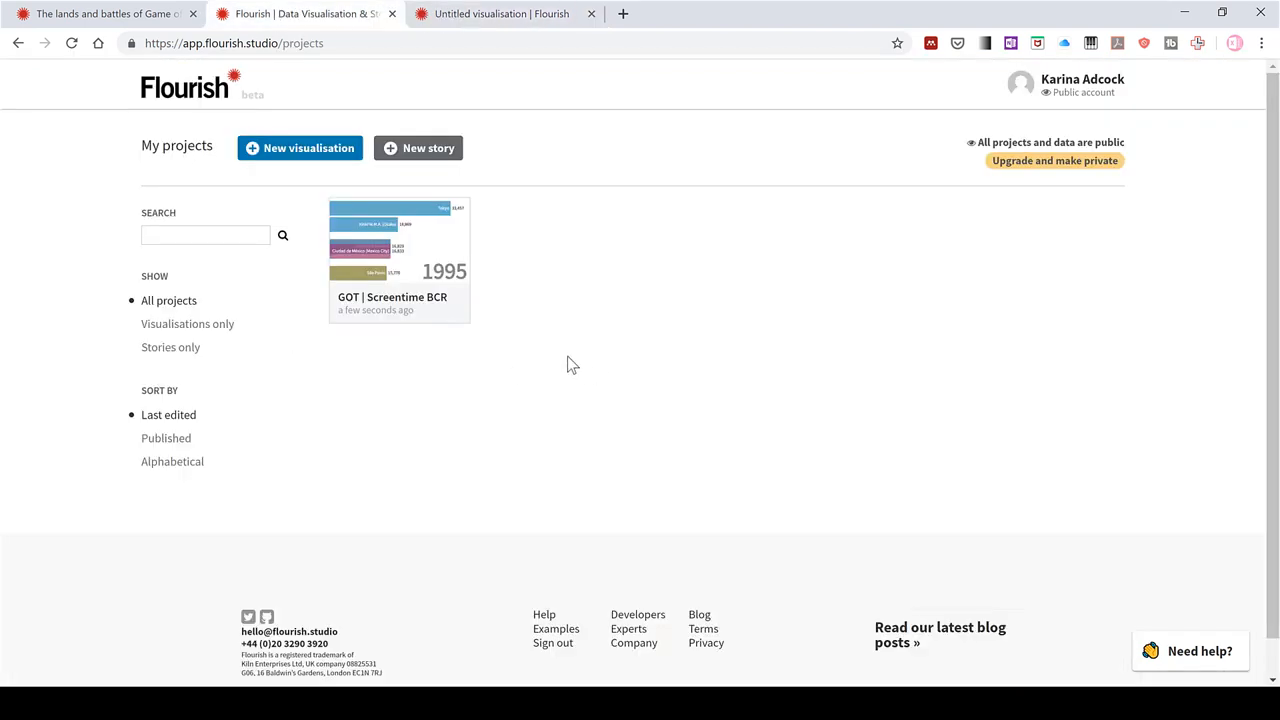
mouse_move(526, 336)
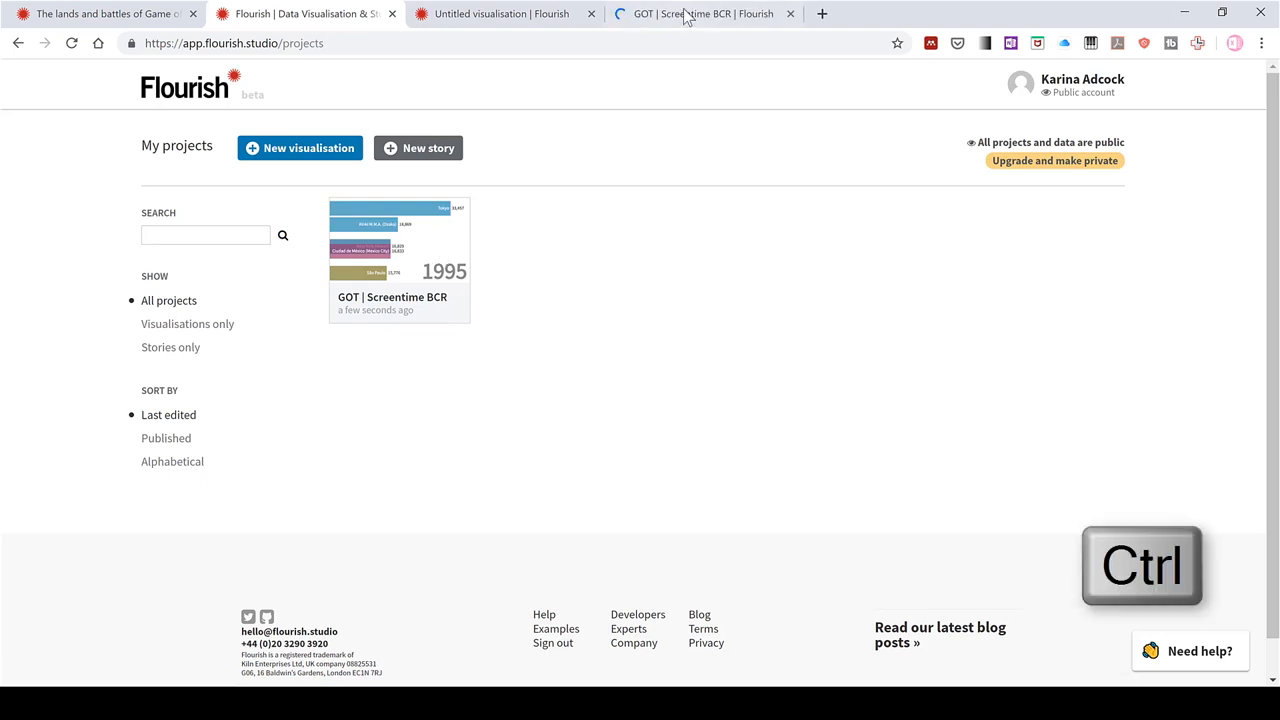
Open GOT | Screentime BCR in a new tab and copy its entire data sheet
left_click(398, 244)
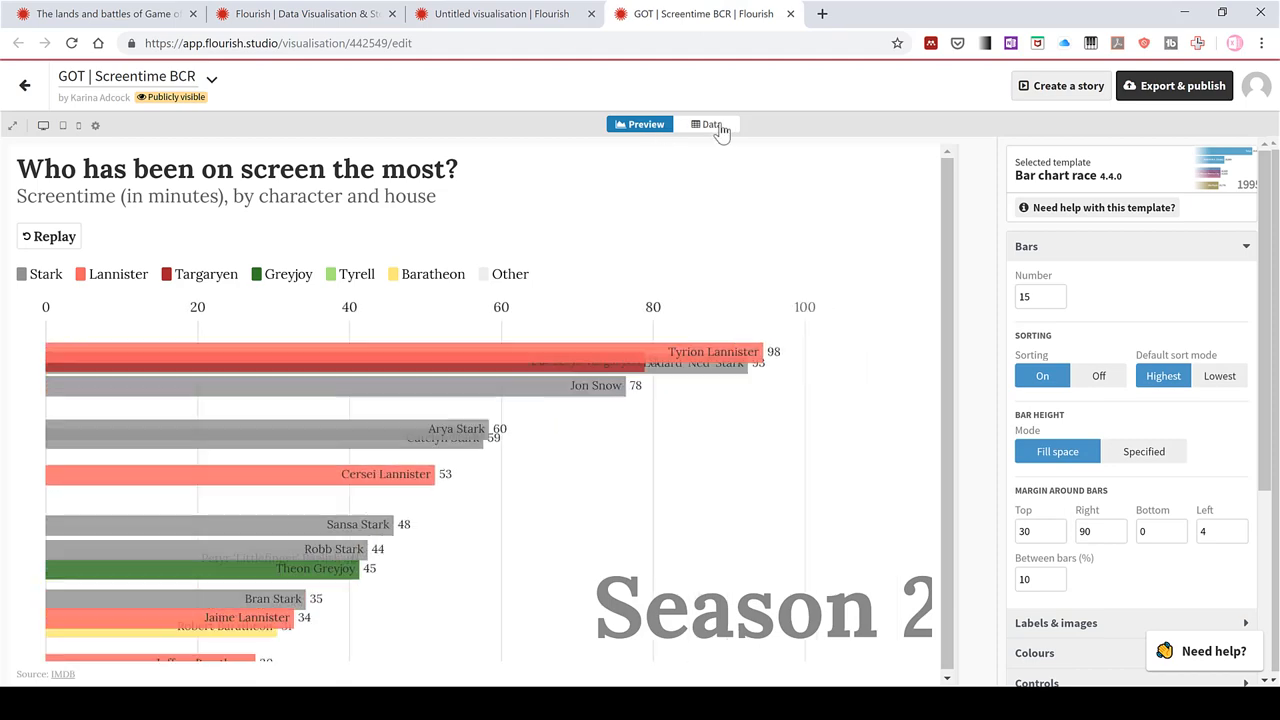
left_click(708, 124)
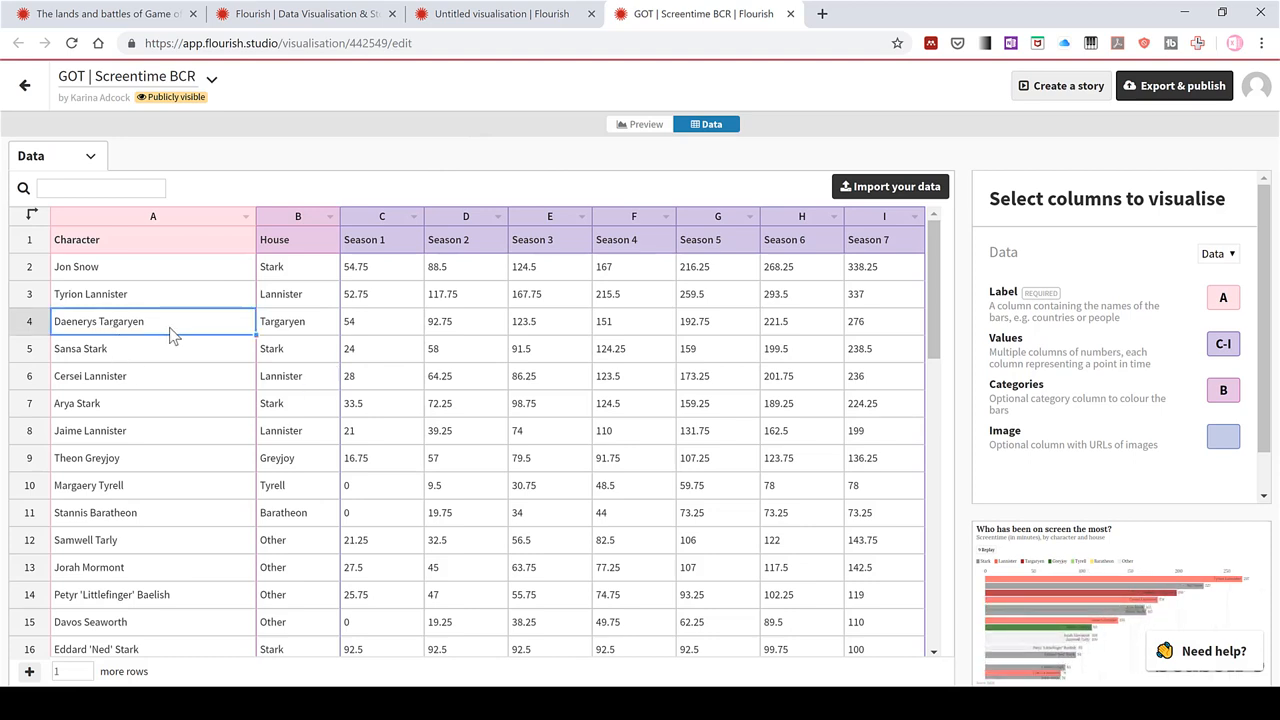
key("ctrl+a")
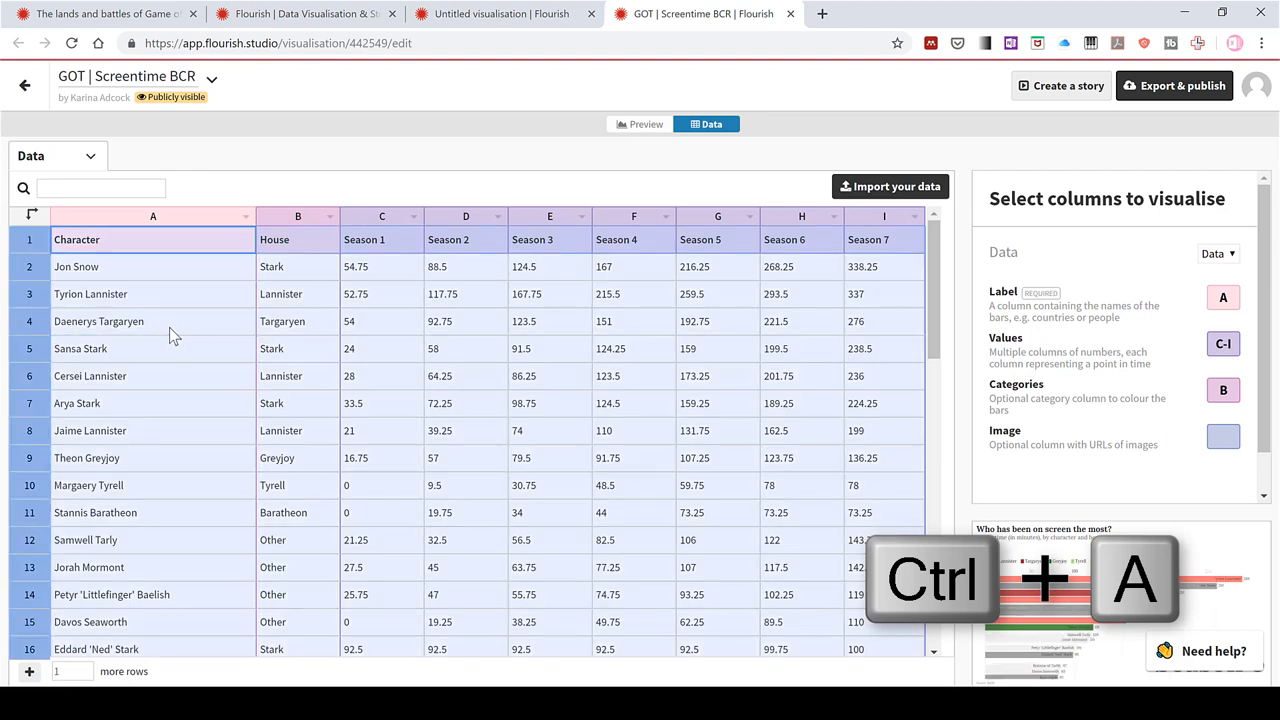
mouse_move(296, 362)
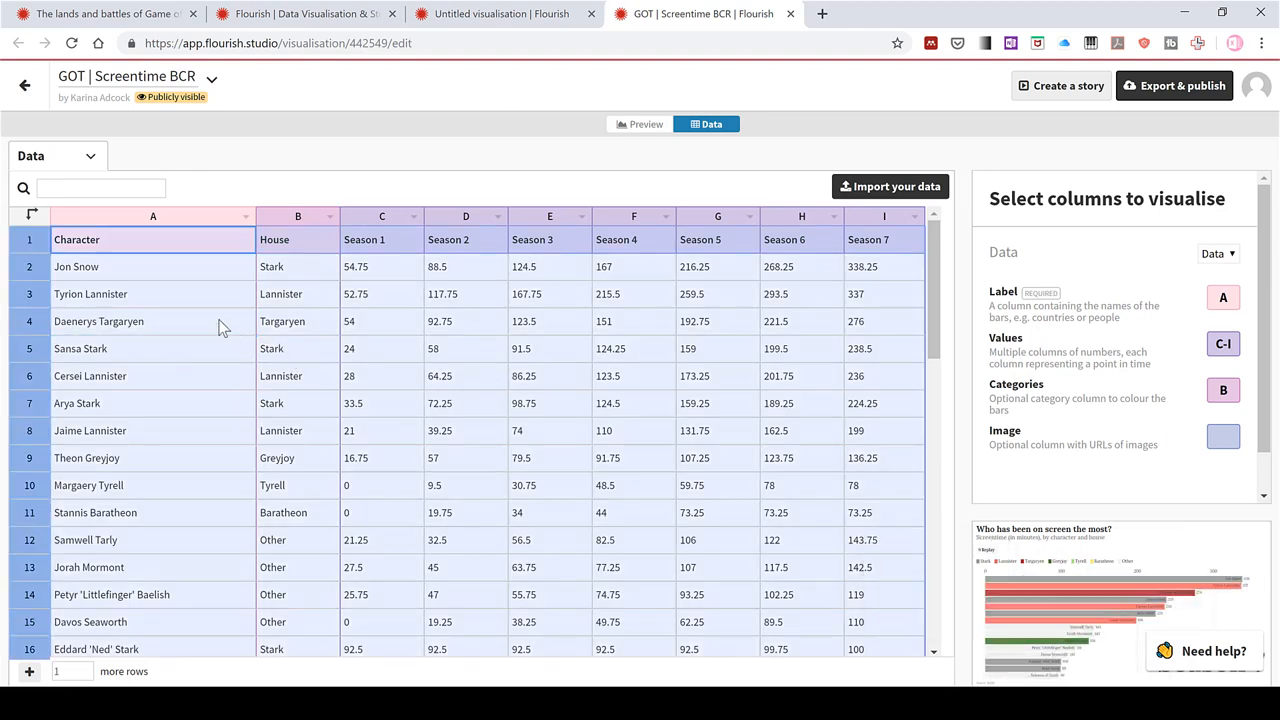
key("Ctrl+c")
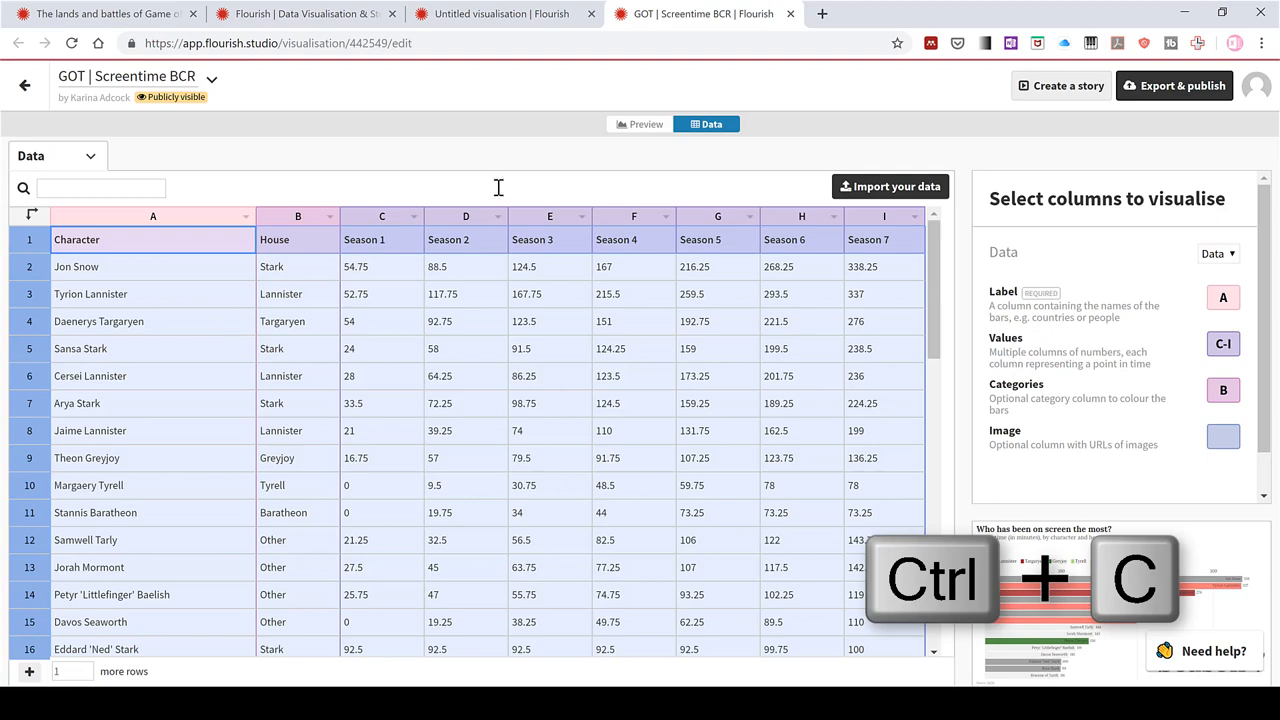
Clear the sample country data from the new race's sheet and paste the GOT screentime data
left_click(498, 14)
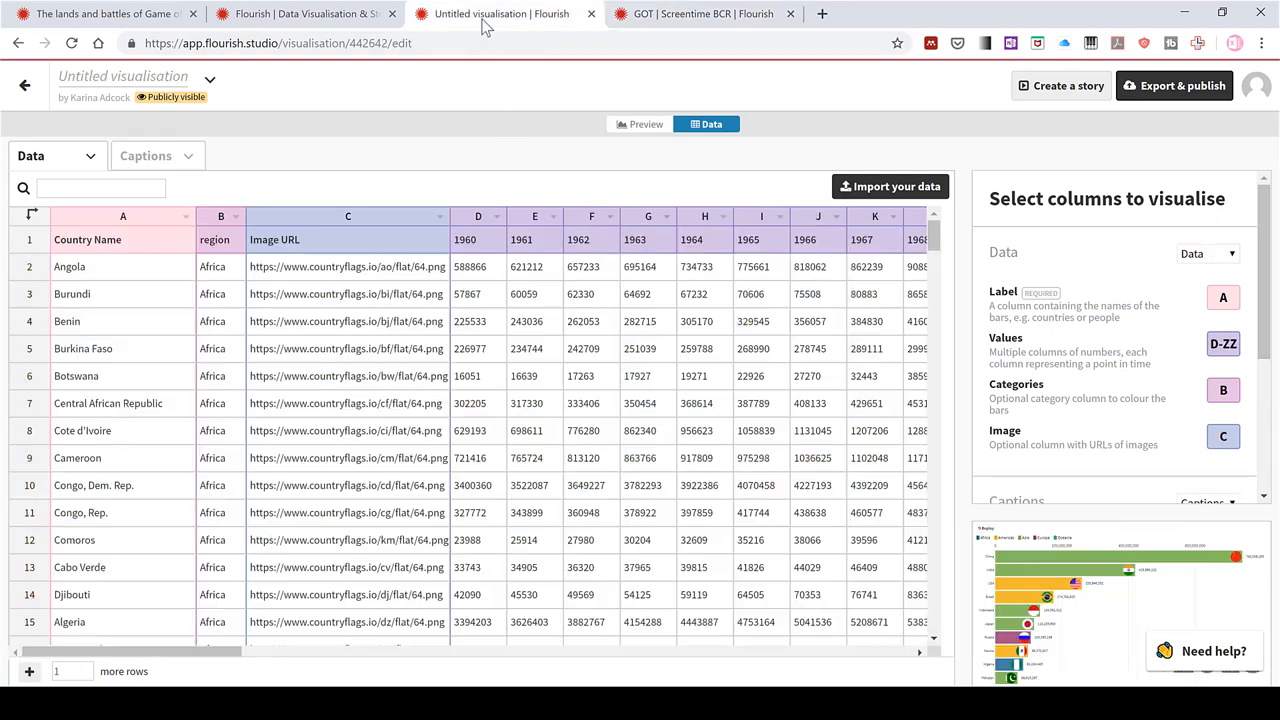
mouse_move(116, 328)
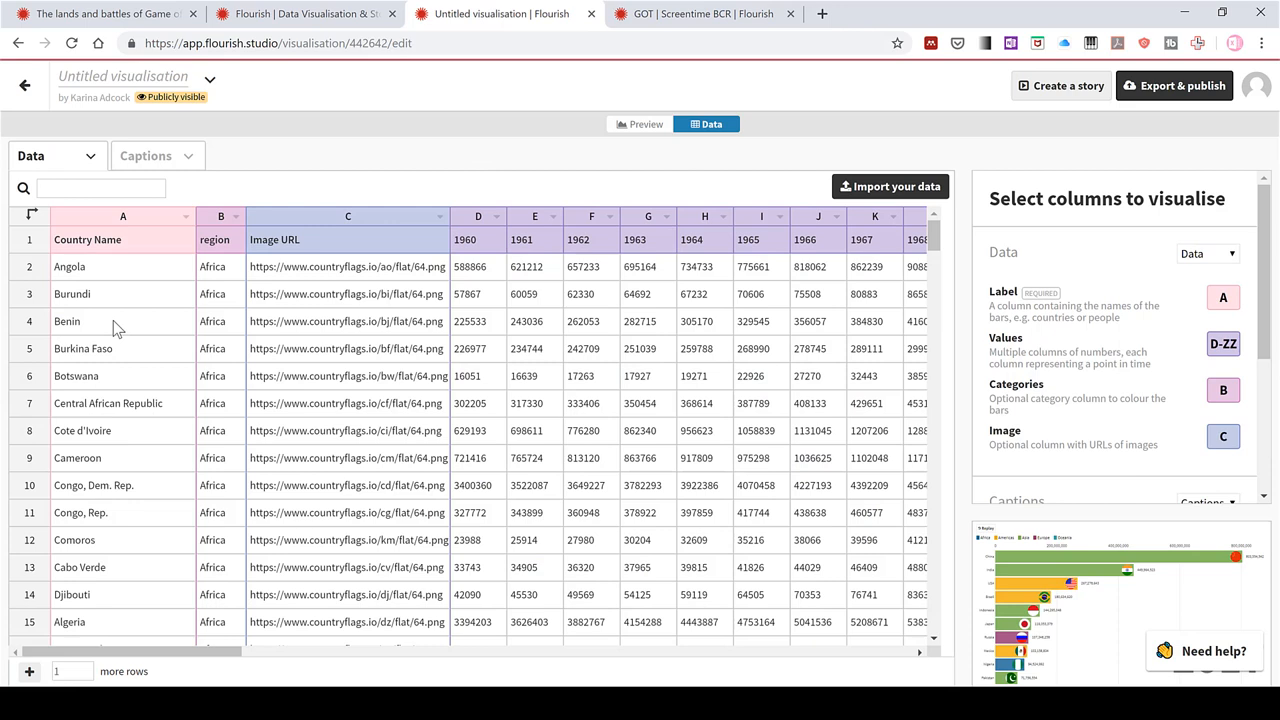
left_click(100, 320)
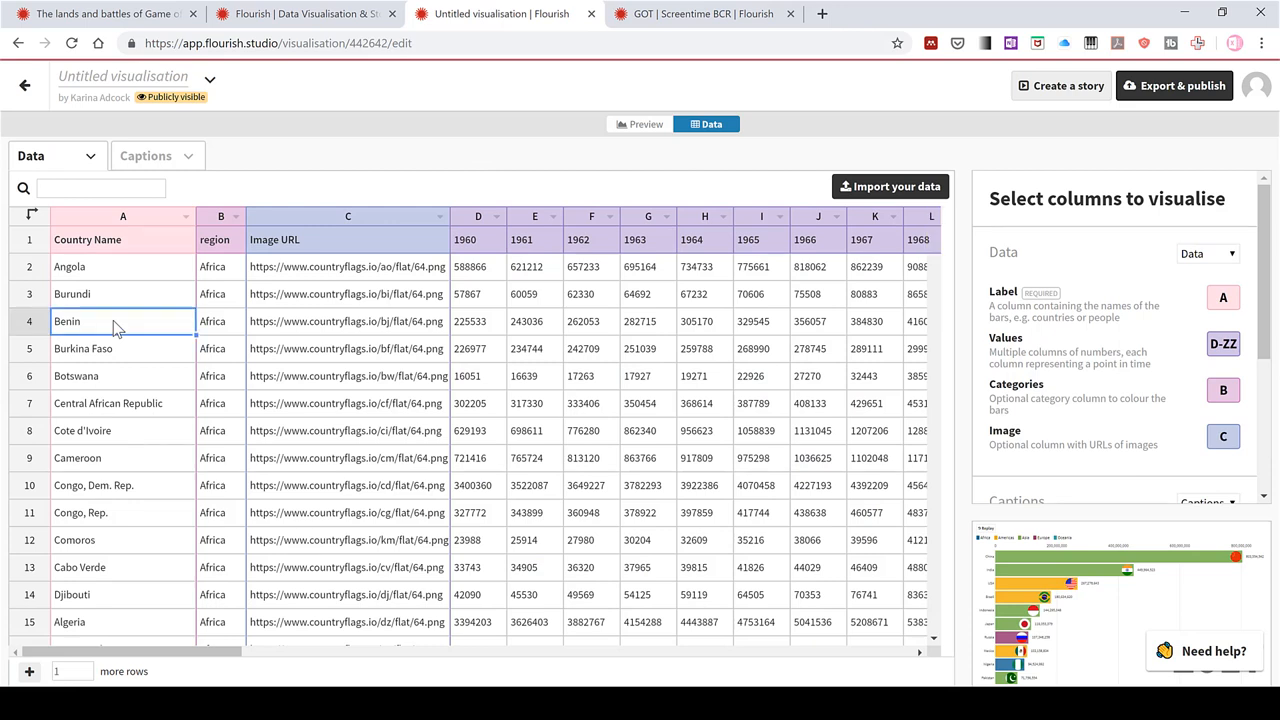
key("ctrl+a")
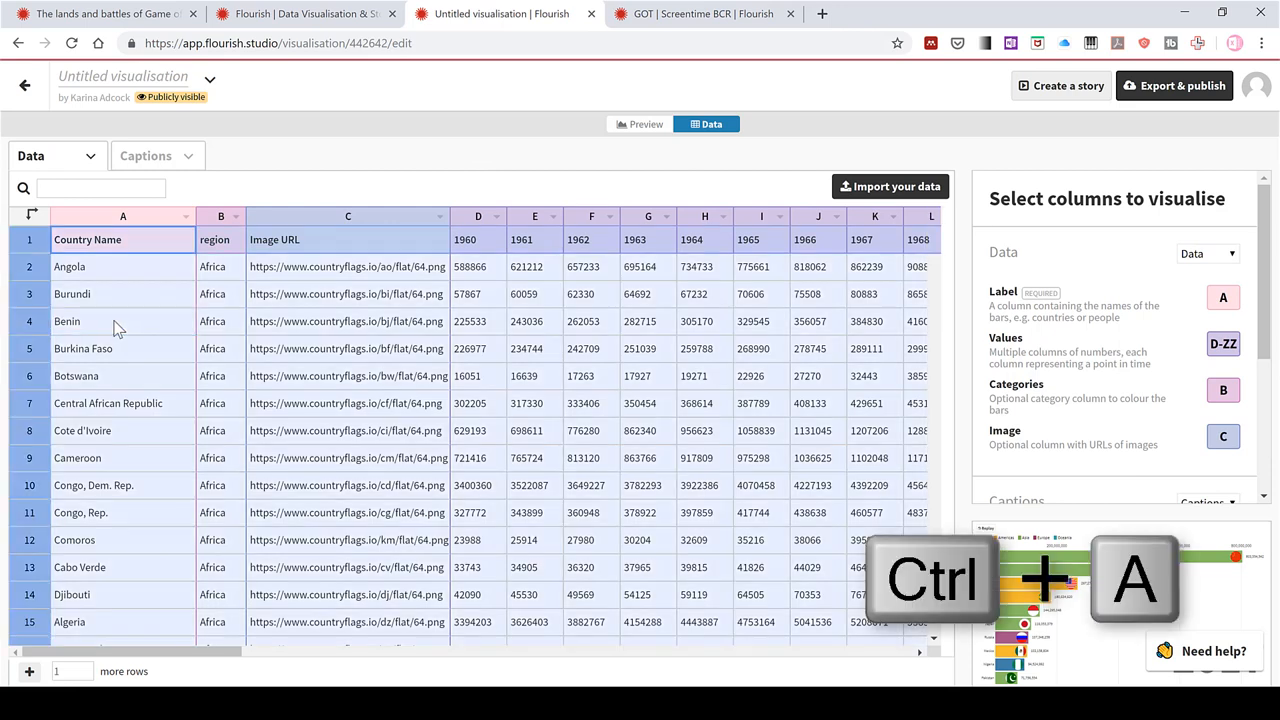
key("Delete")
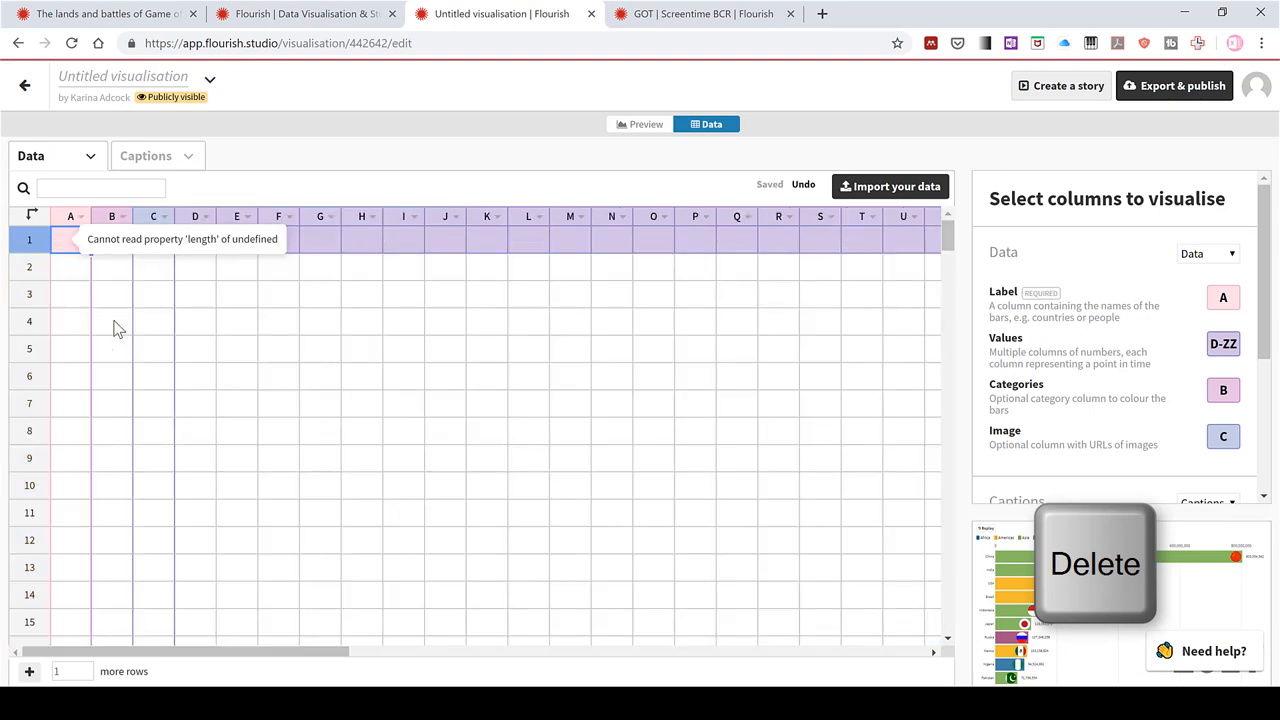
key("Ctrl+v")
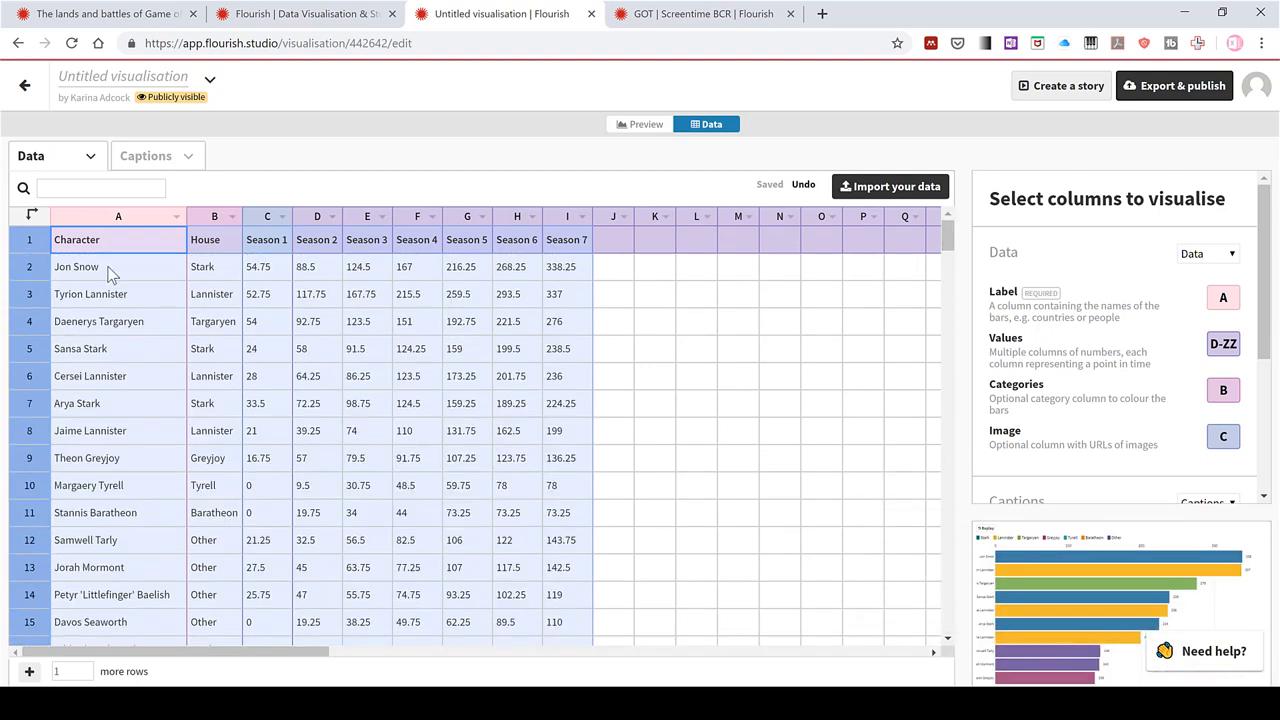
Set Values to columns C-I (Seasons 1-7) and leave the Image column empty
left_click(110, 266)
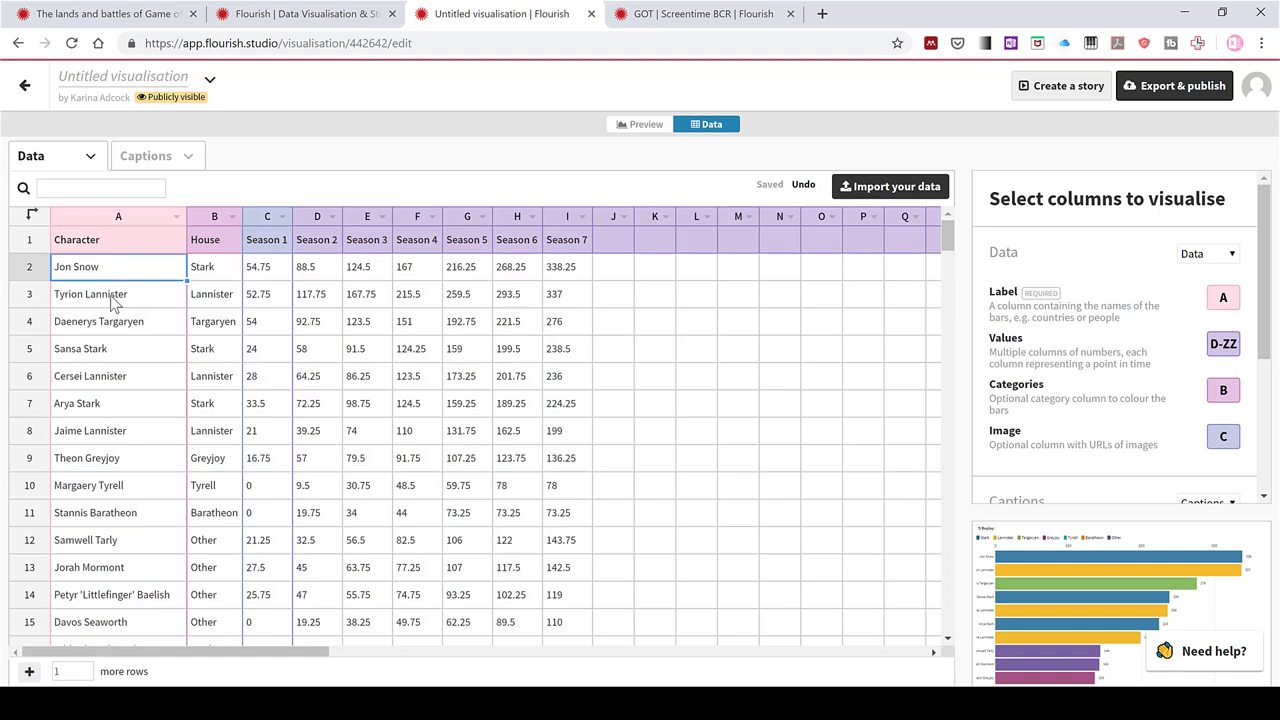
mouse_move(96, 320)
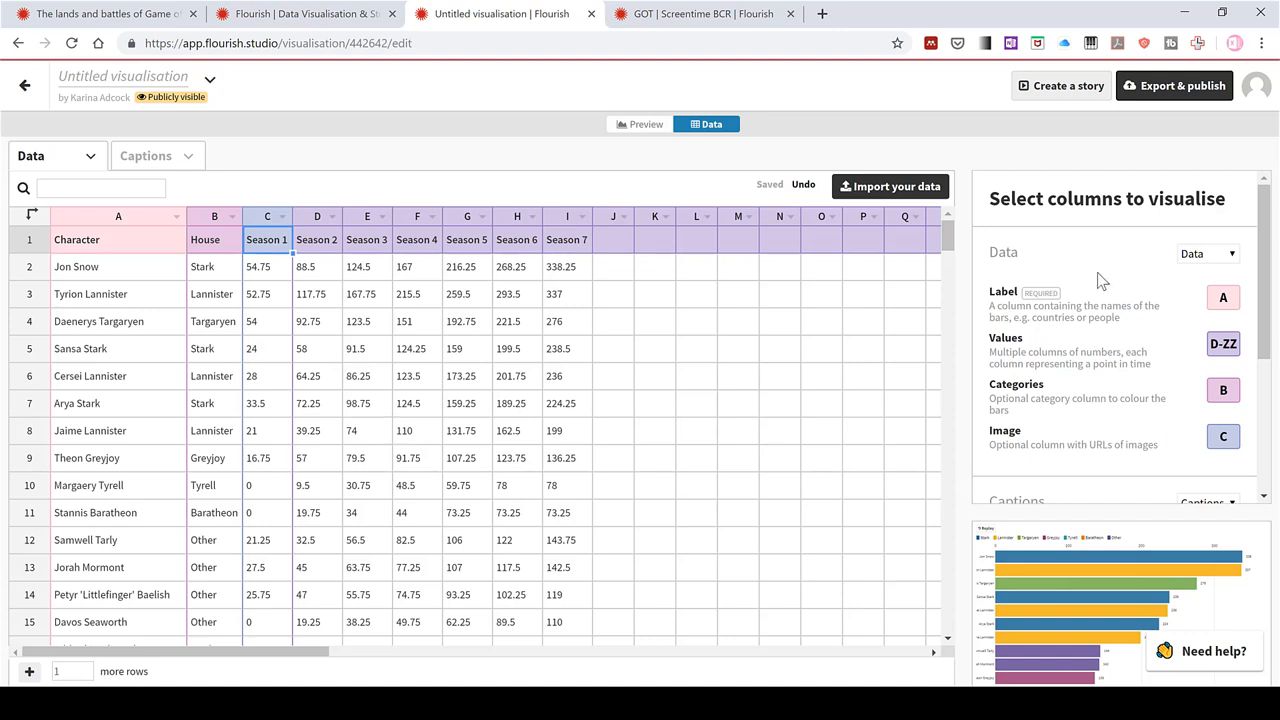
mouse_move(1270, 278)
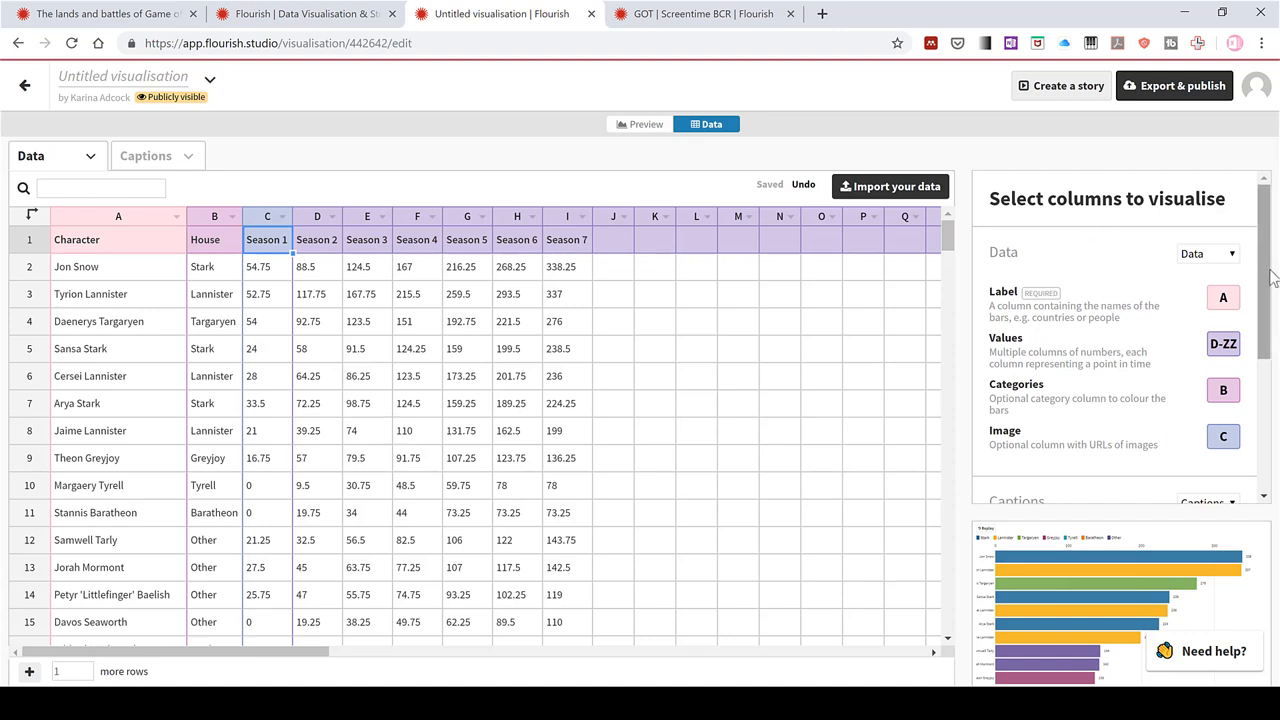
scroll("down", 3)
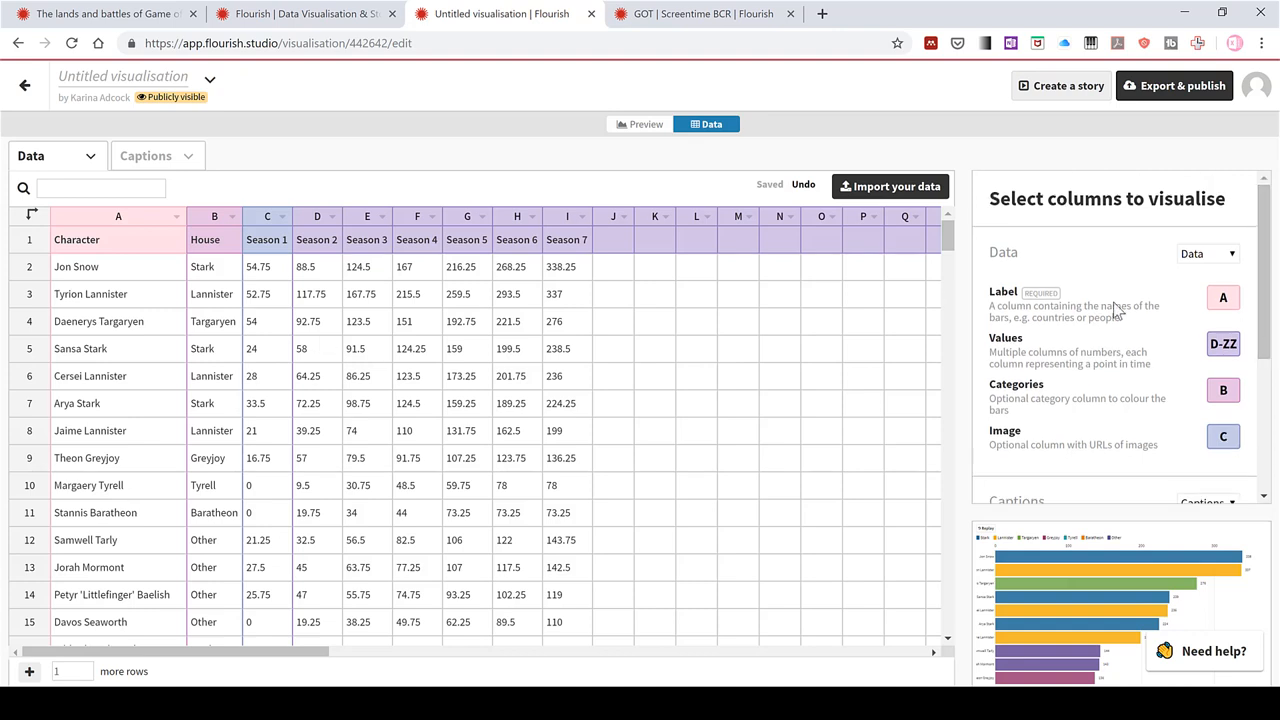
mouse_move(1090, 320)
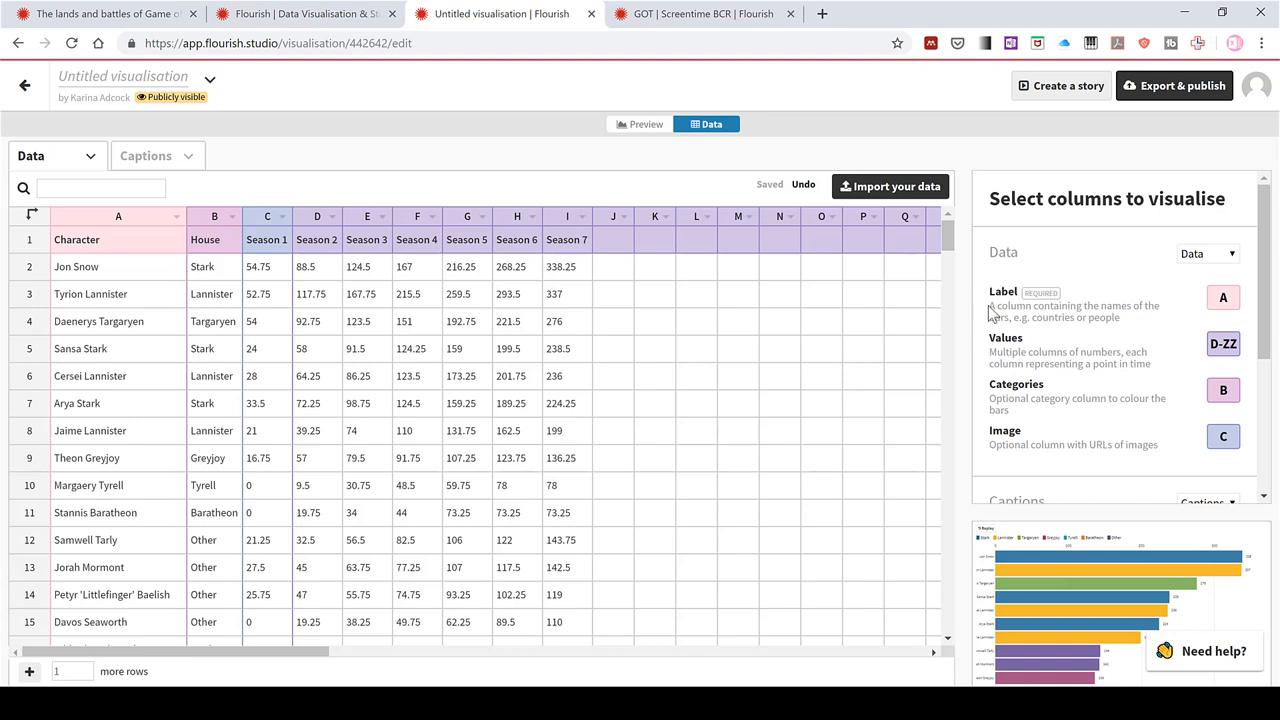
mouse_move(1116, 340)
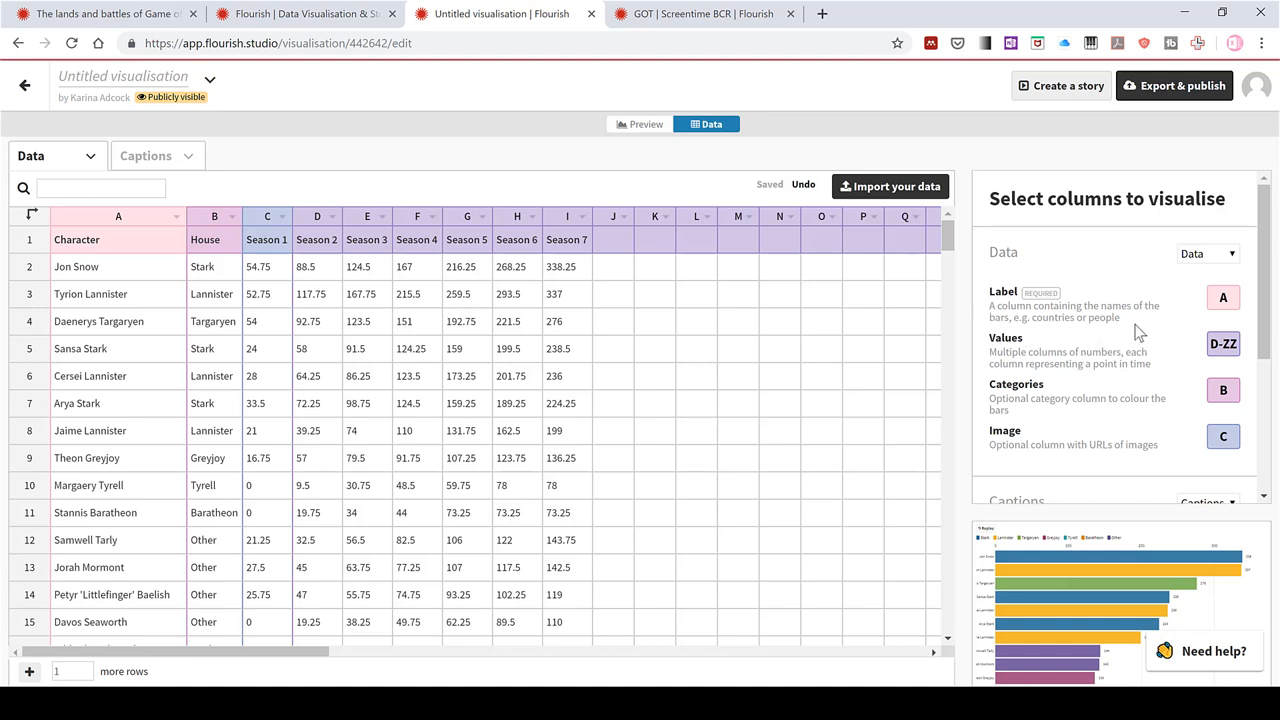
mouse_move(1092, 310)
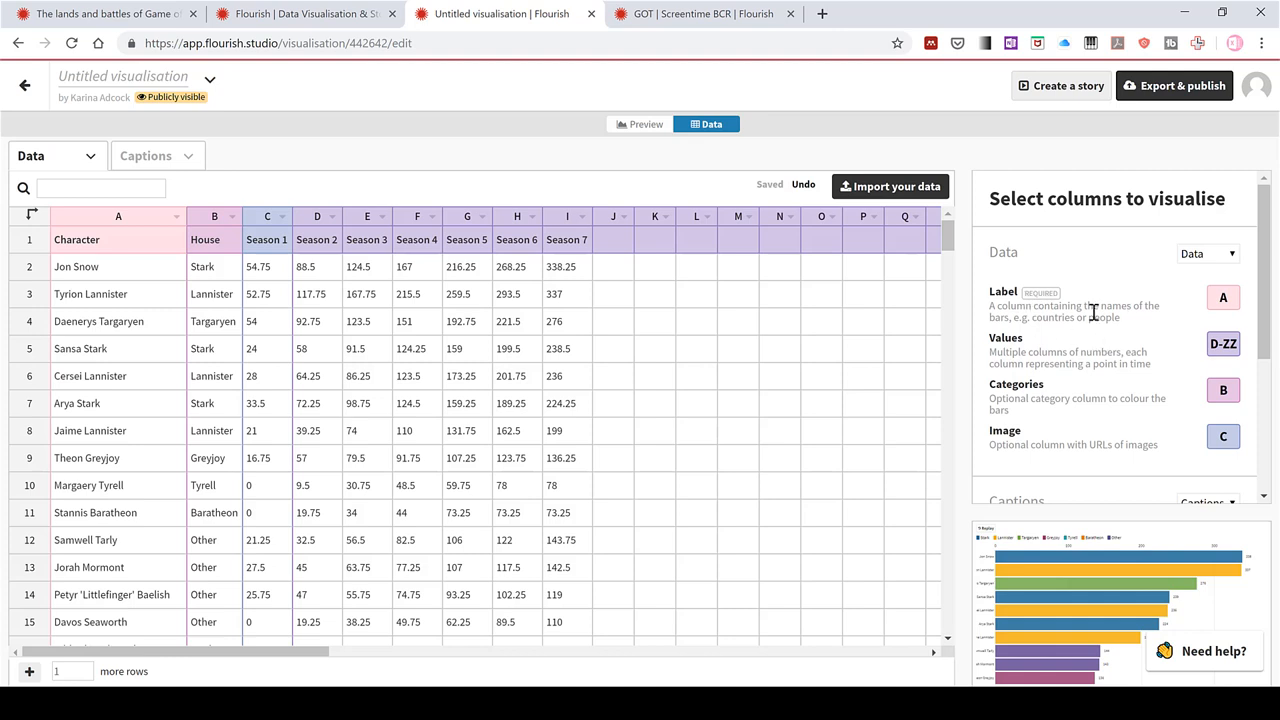
mouse_move(108, 512)
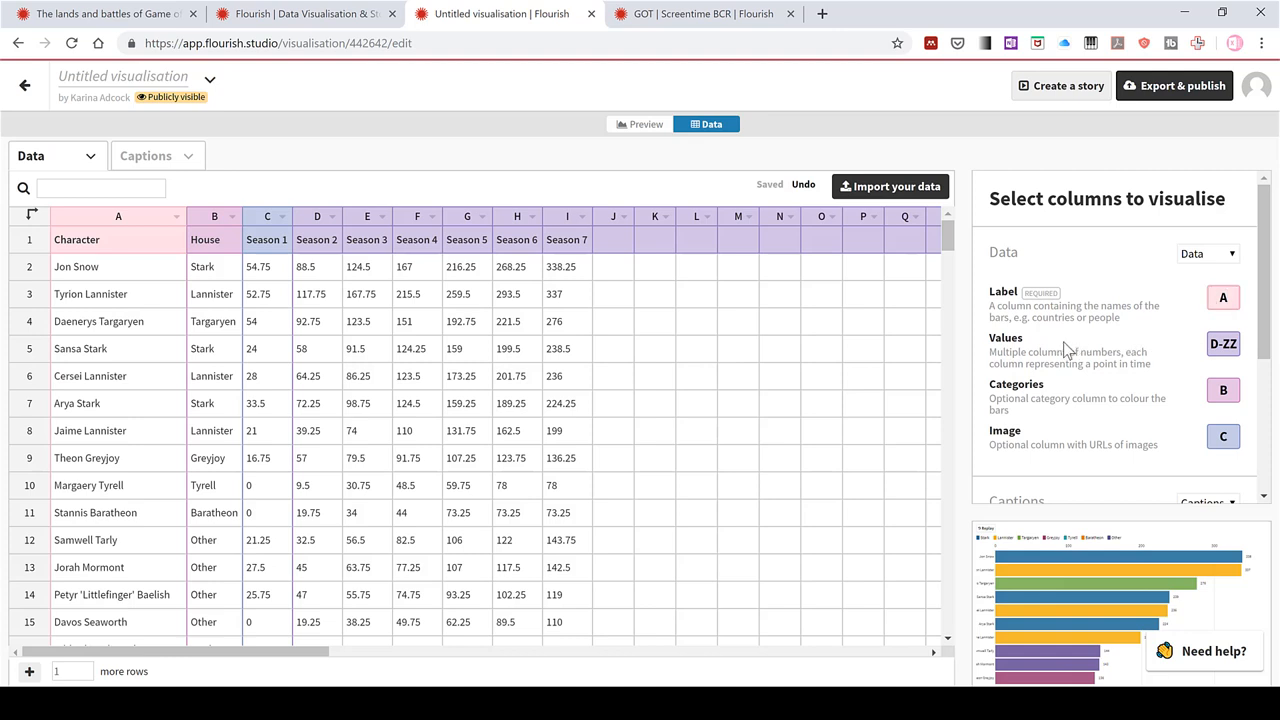
mouse_move(1096, 390)
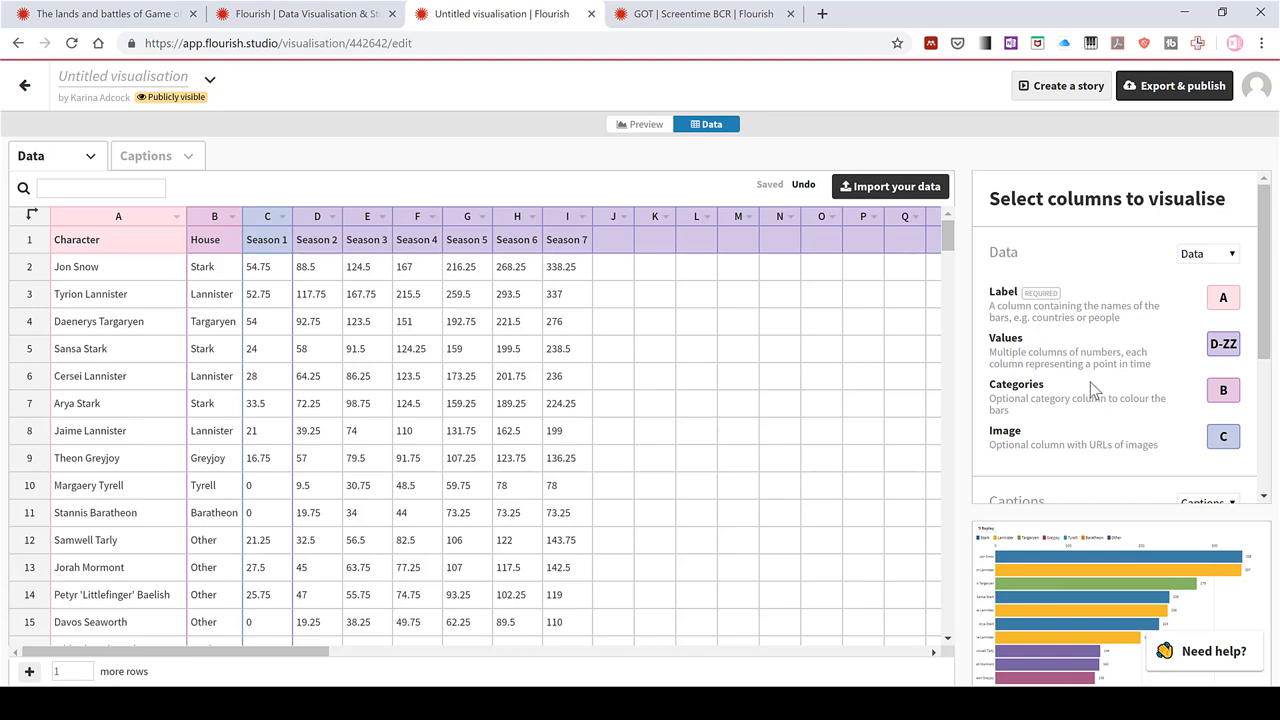
mouse_move(156, 320)
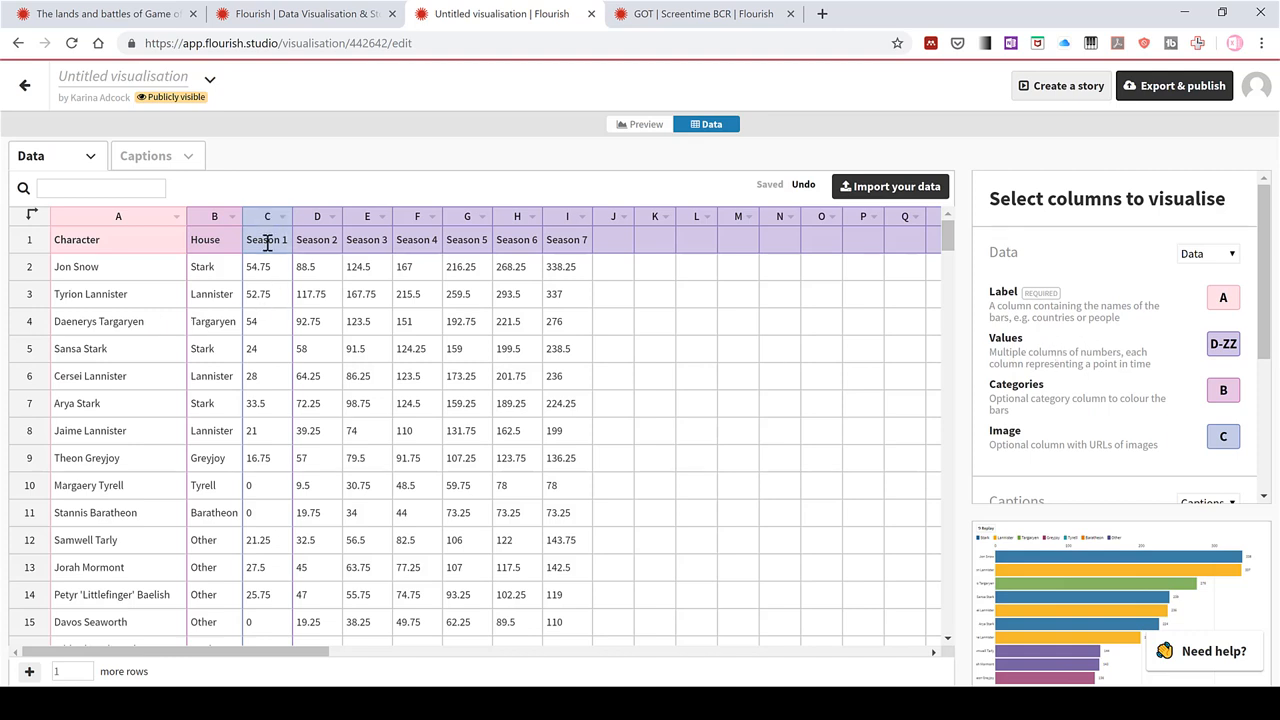
mouse_move(568, 218)
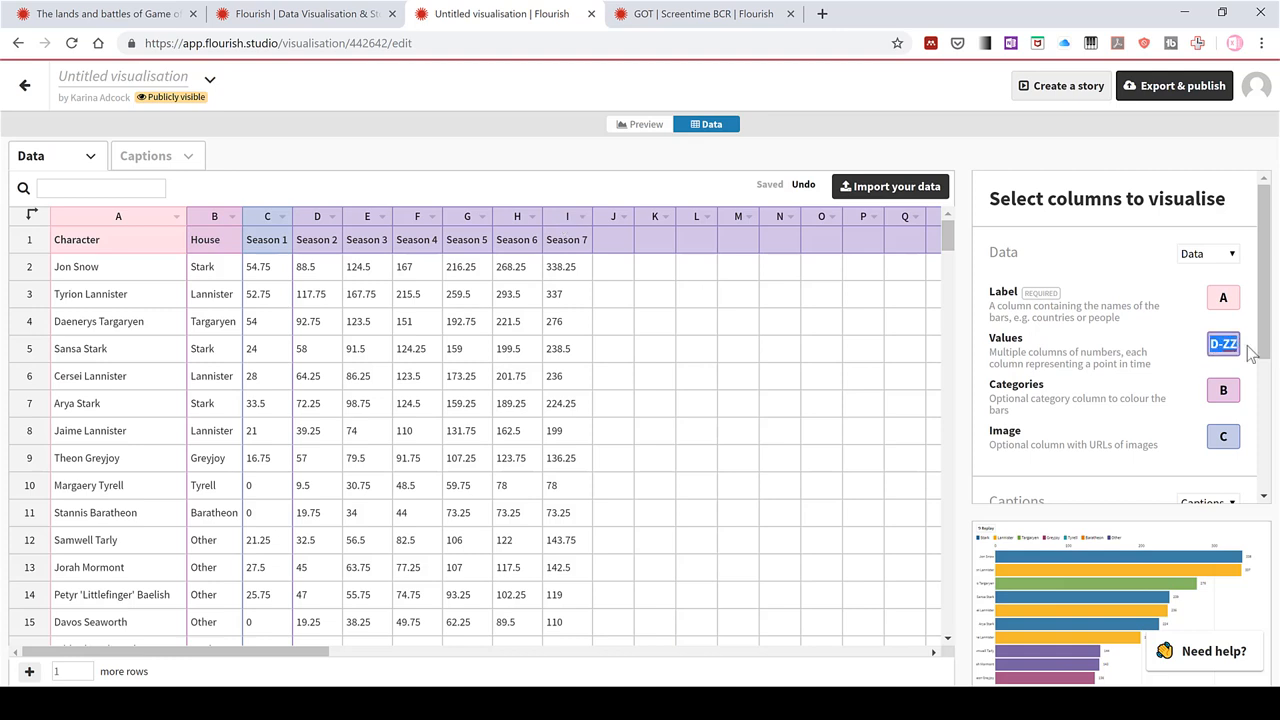
left_click(1222, 344)
type("C-I")
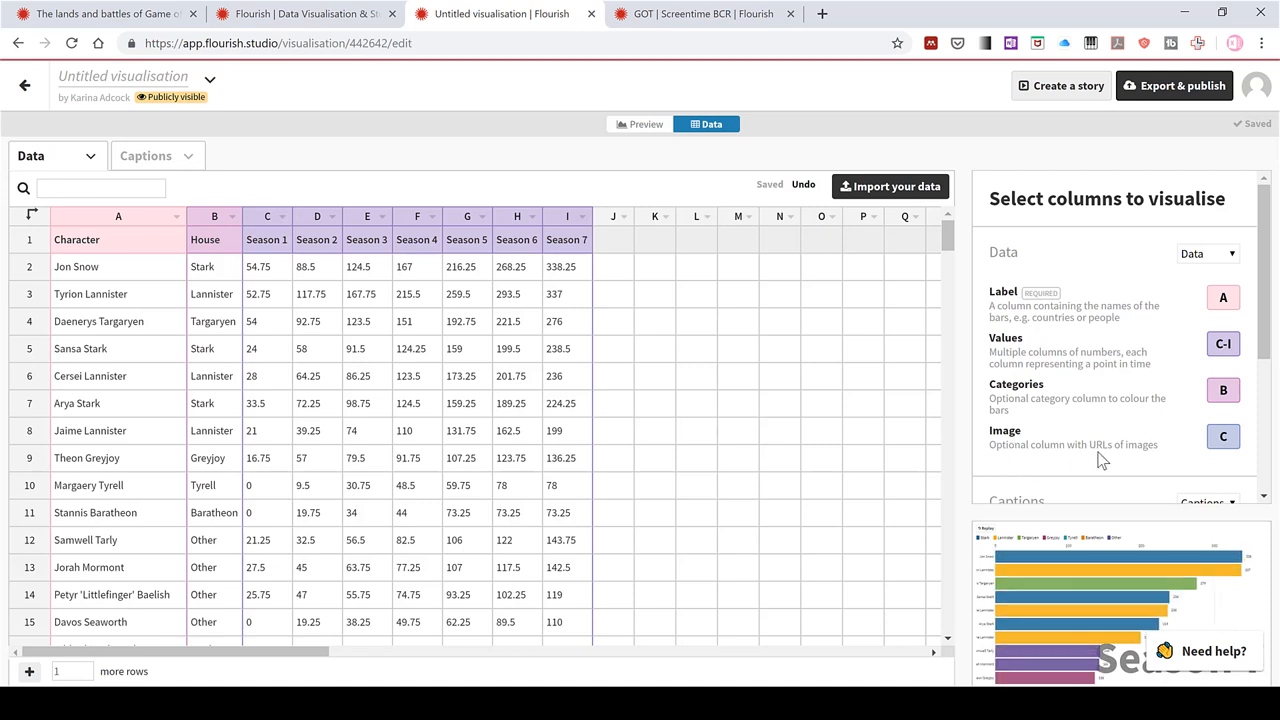
mouse_move(1164, 464)
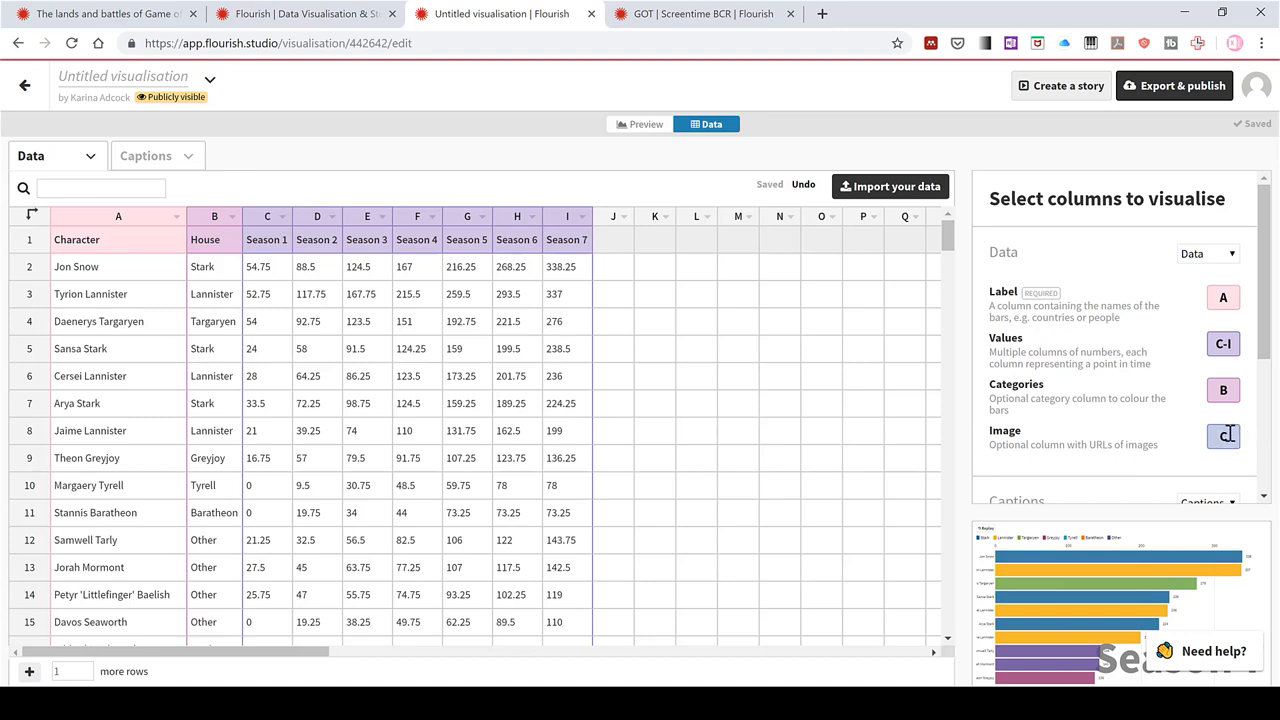
left_click(1220, 436)
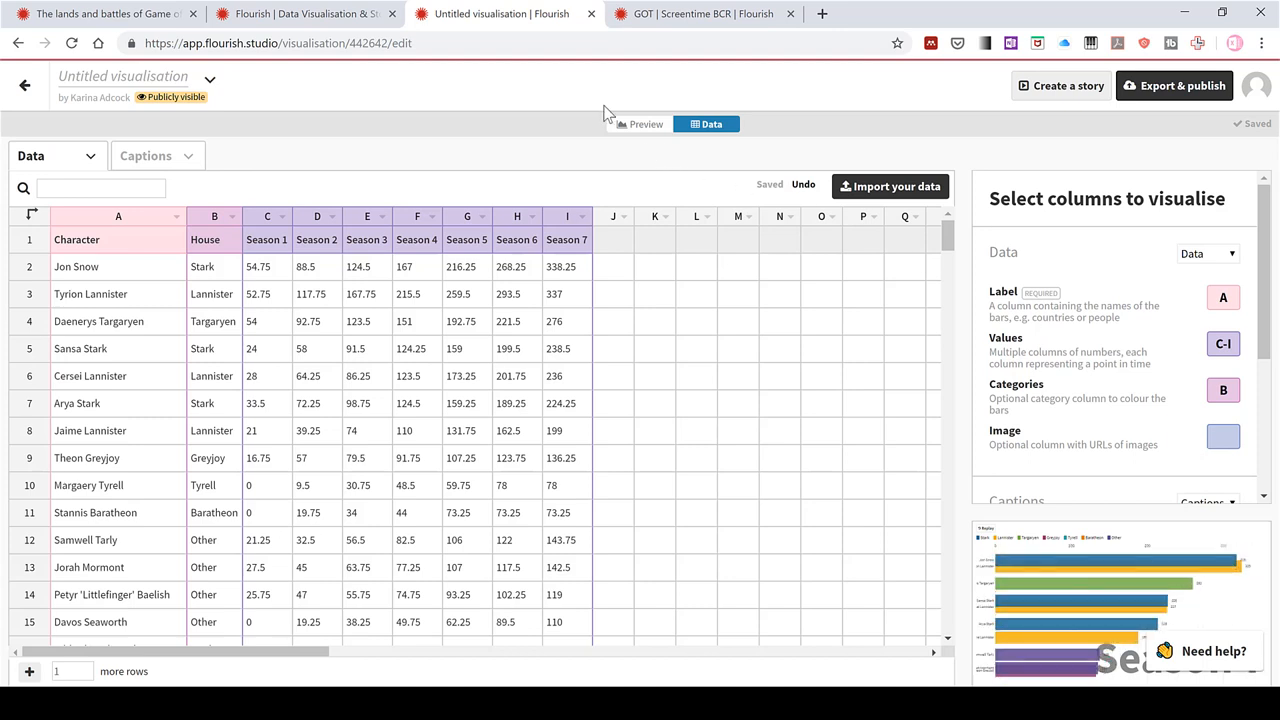
Show the preview and rename the visualisation 'GOT racing bar chart'
left_click(640, 124)
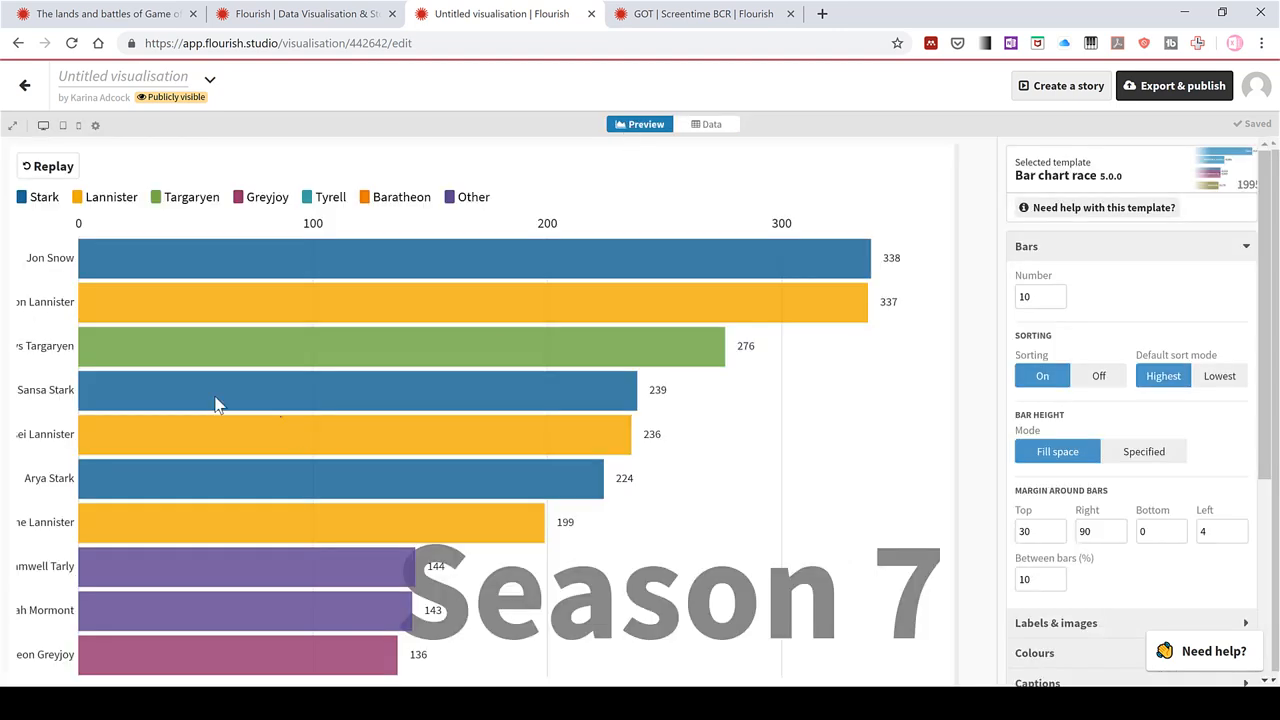
mouse_move(628, 540)
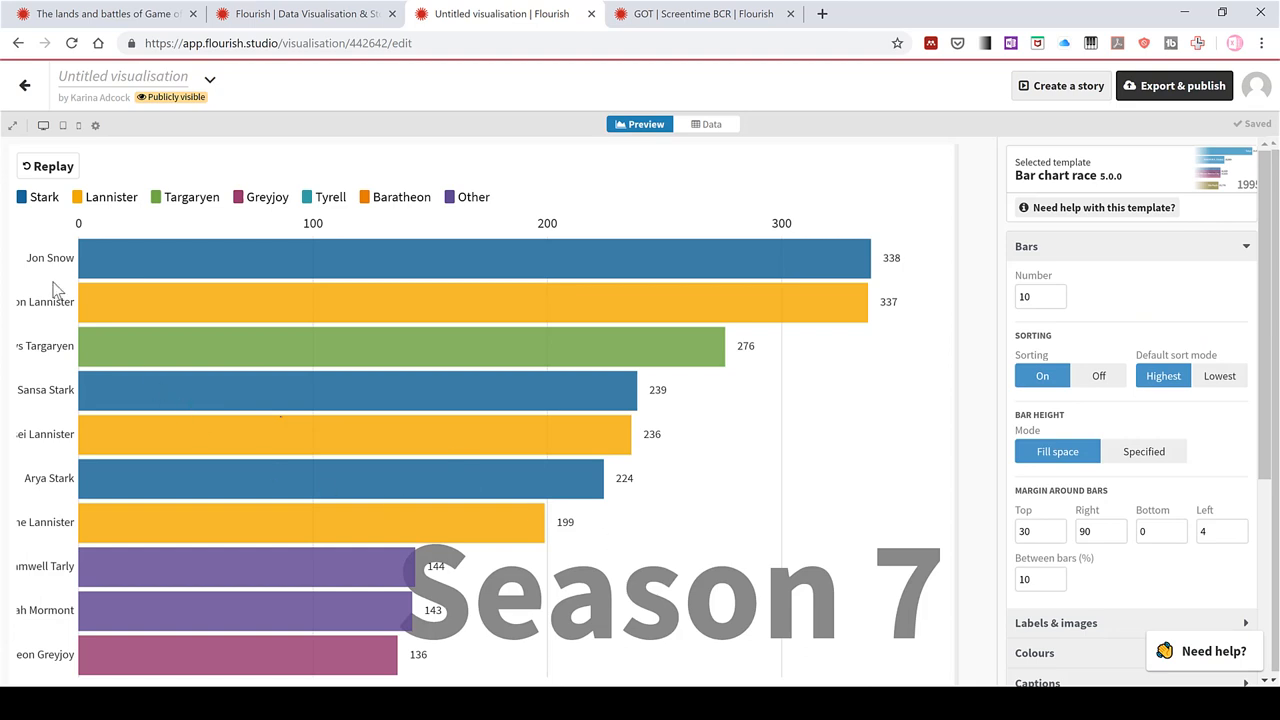
mouse_move(488, 228)
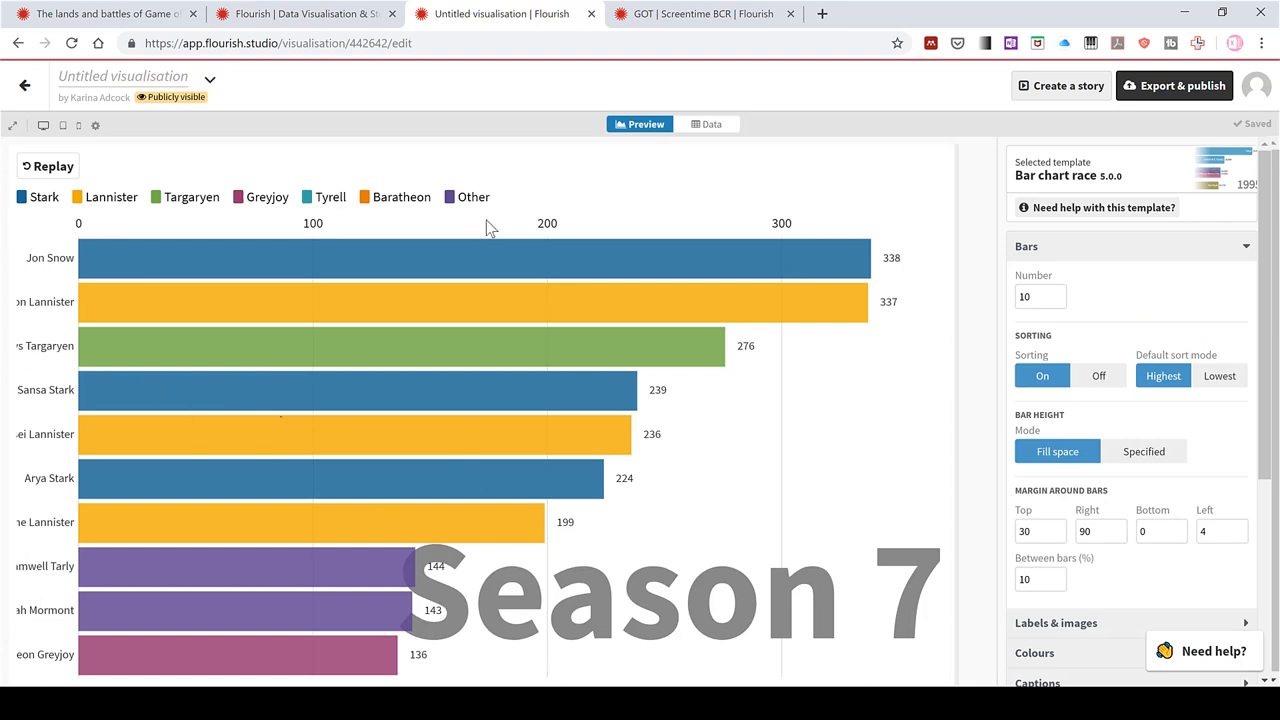
mouse_move(104, 76)
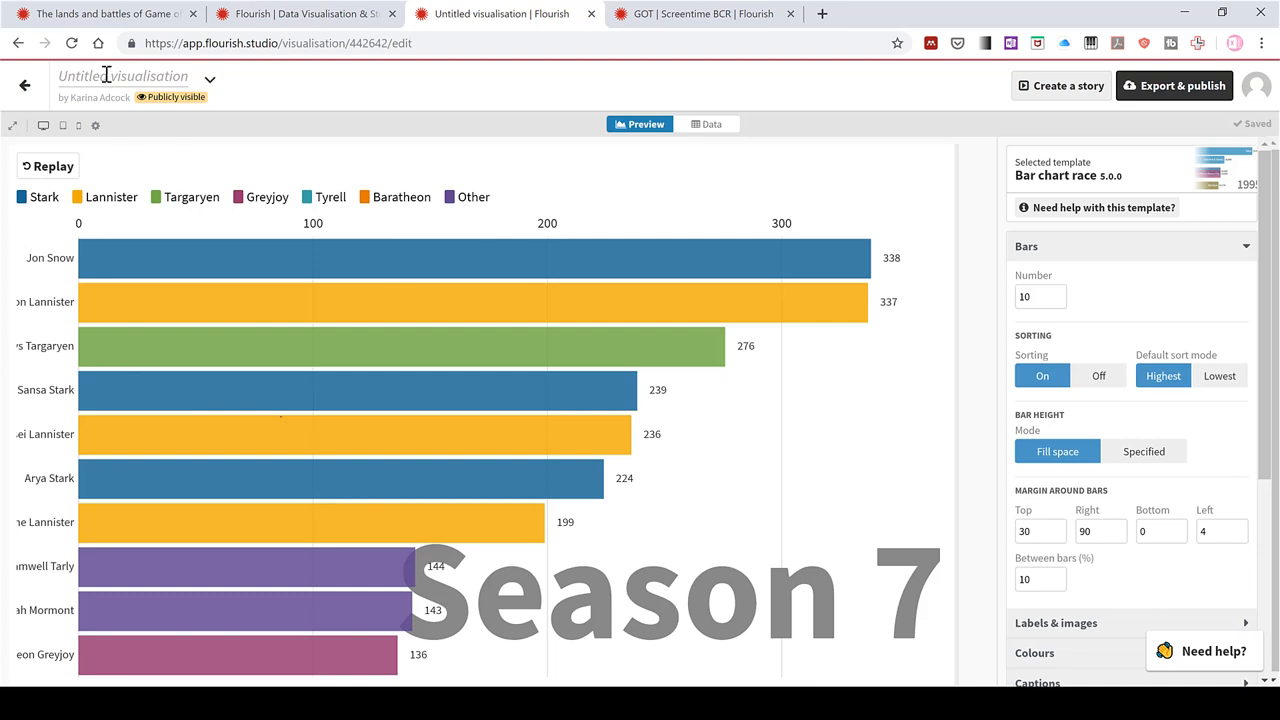
double_click(124, 76)
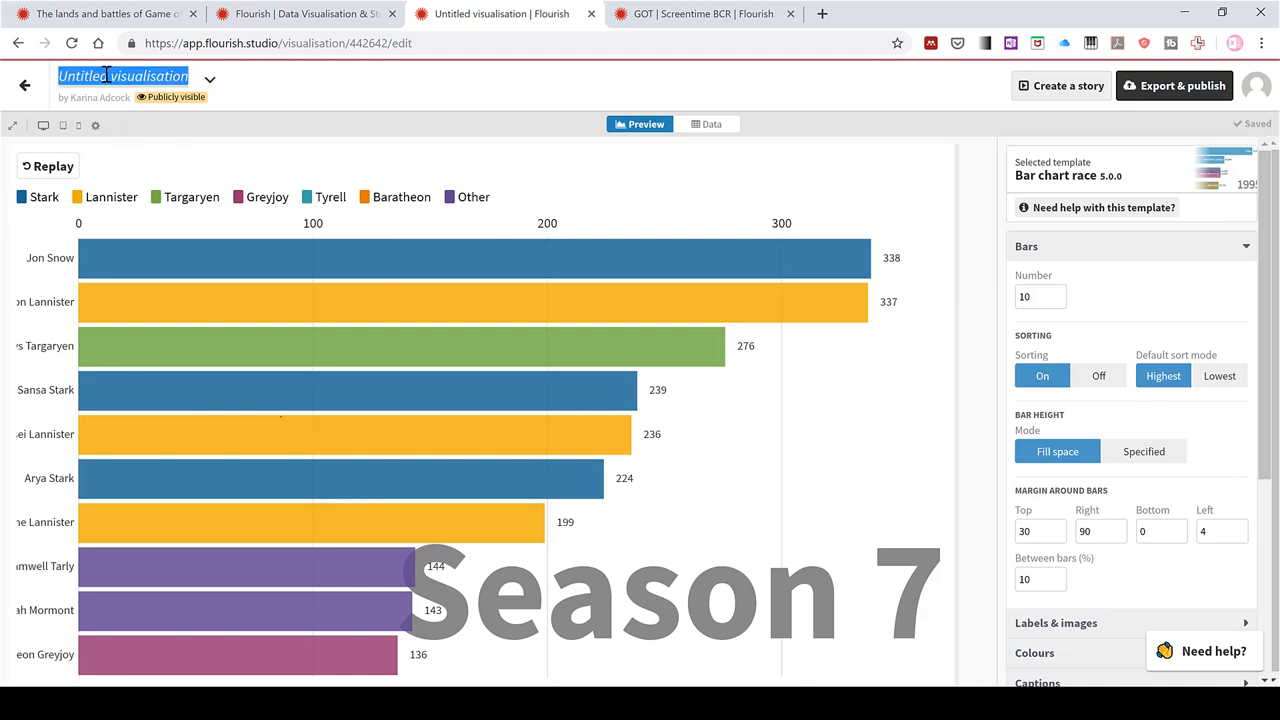
type("GOT rac")
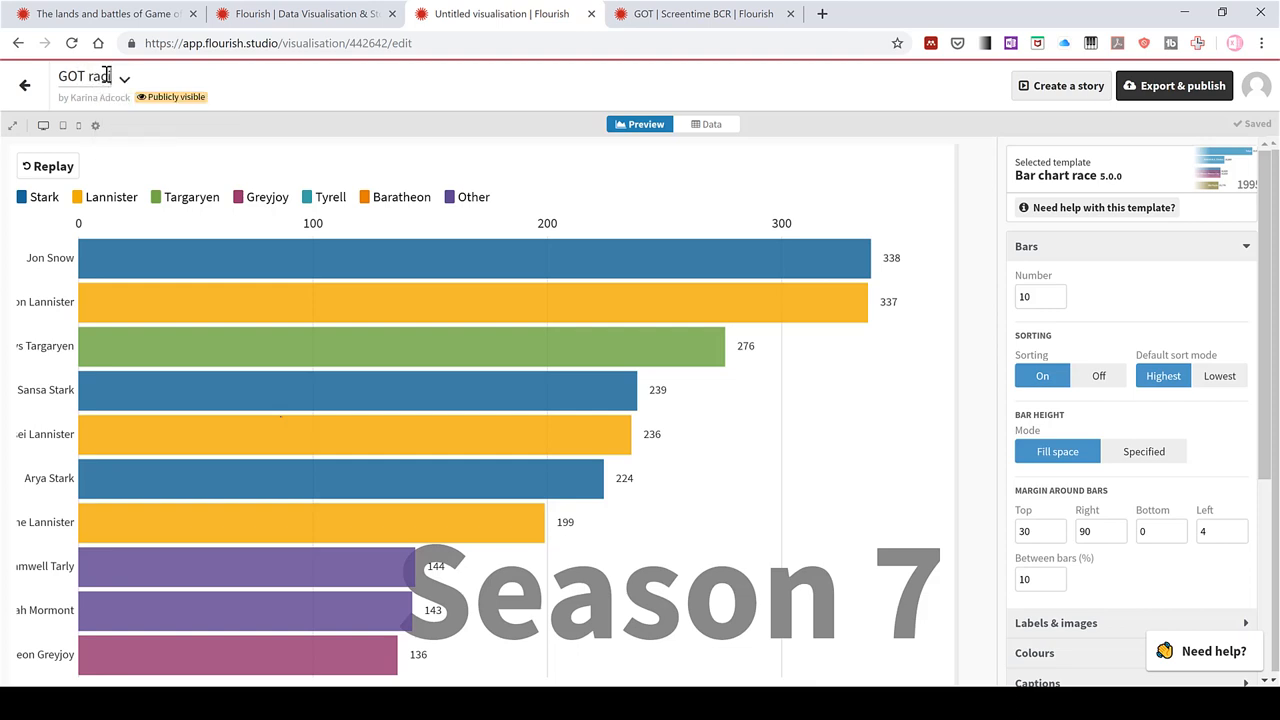
type("ing bar chart")
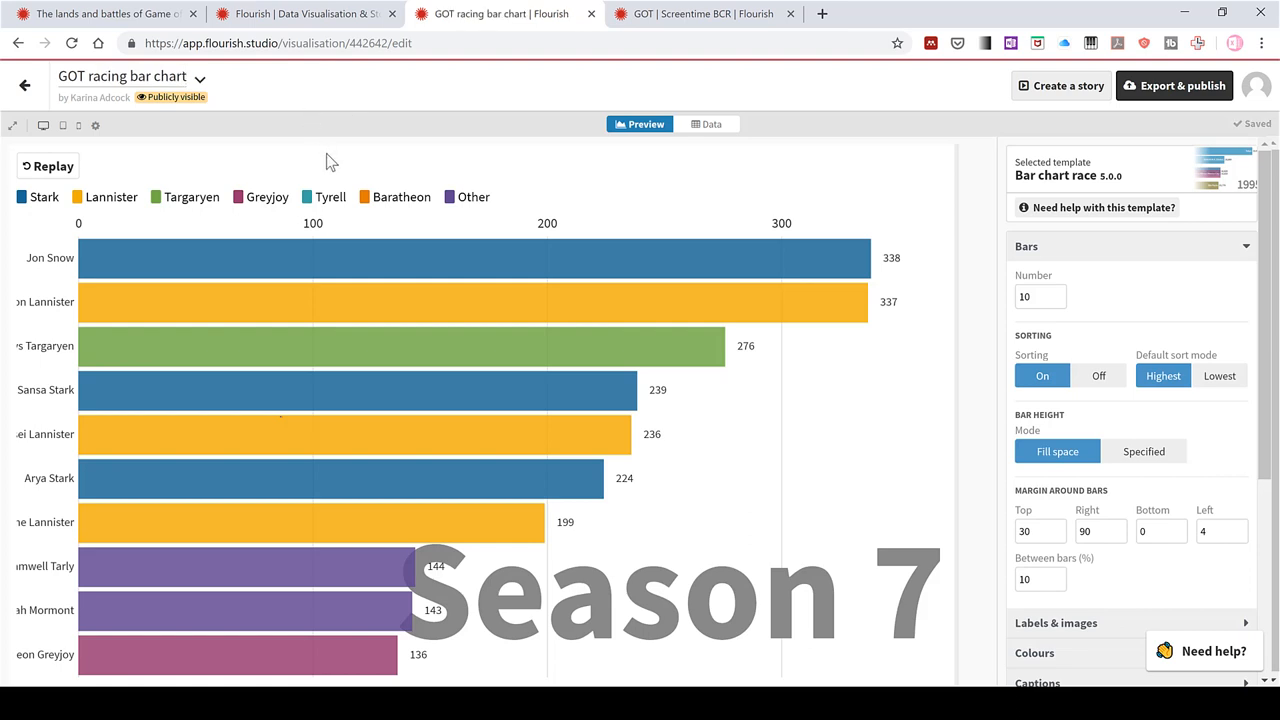
mouse_move(270, 424)
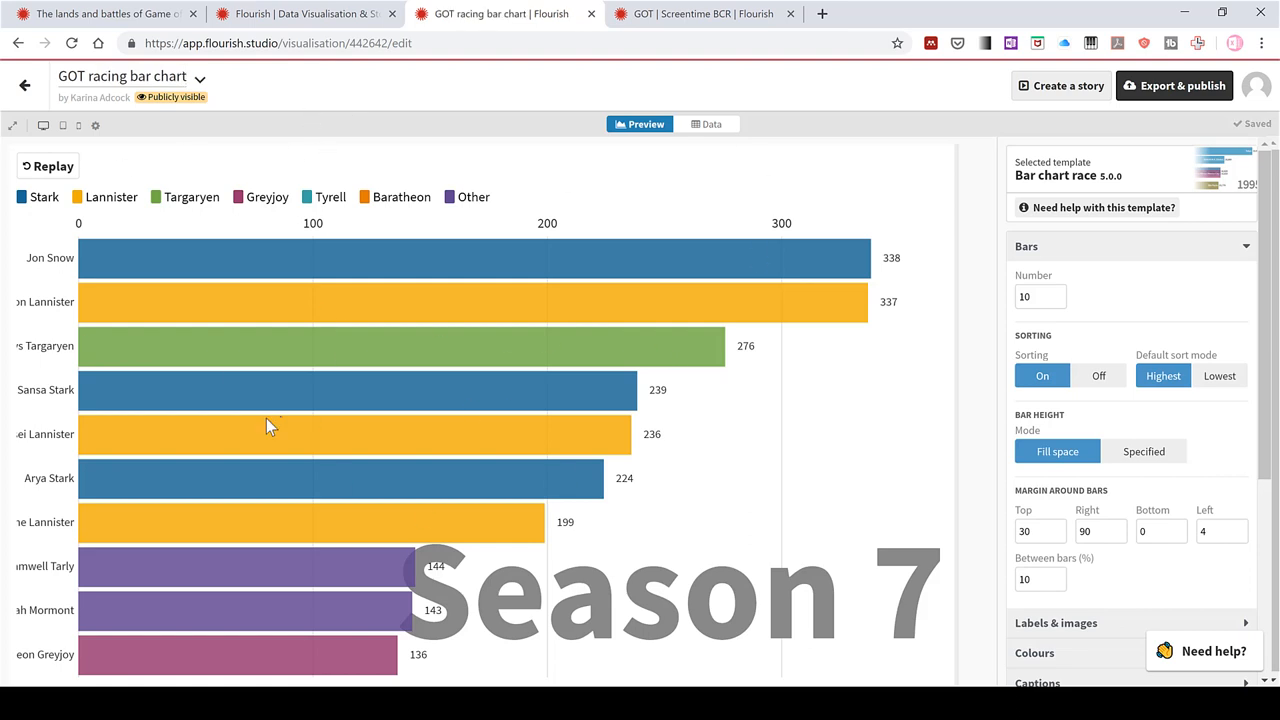
mouse_move(48, 164)
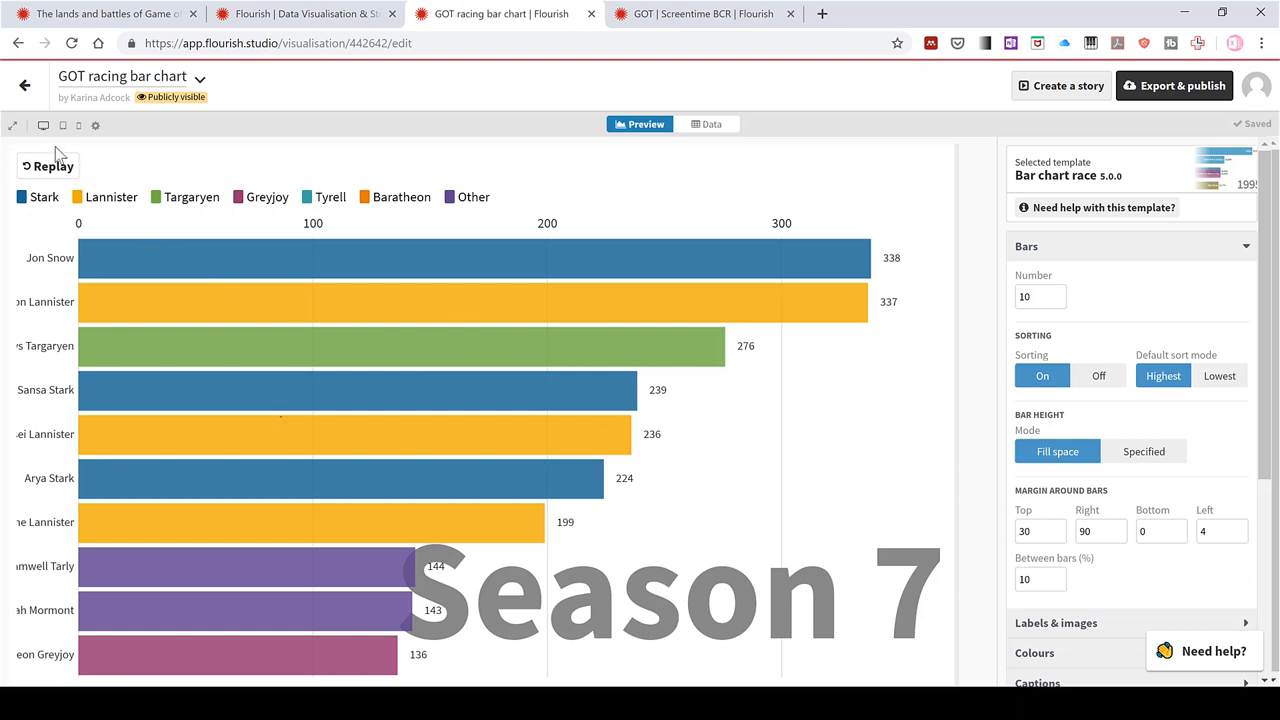
mouse_move(48, 126)
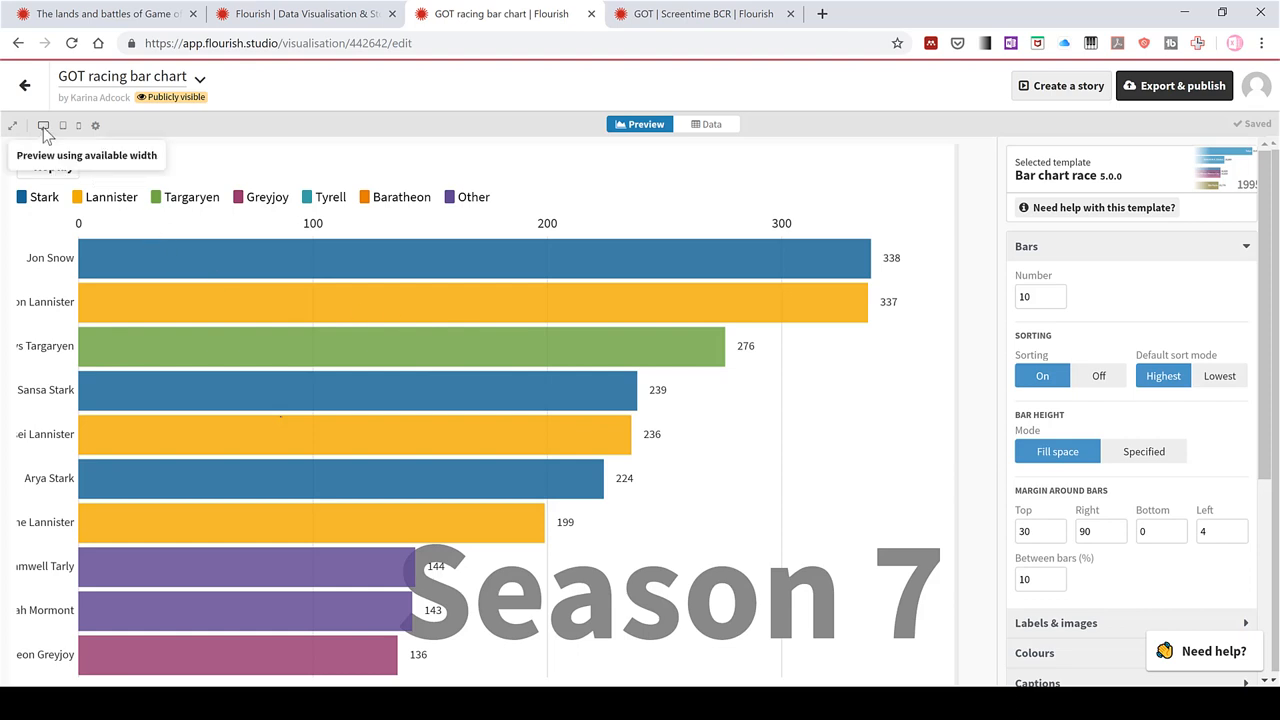
mouse_move(64, 126)
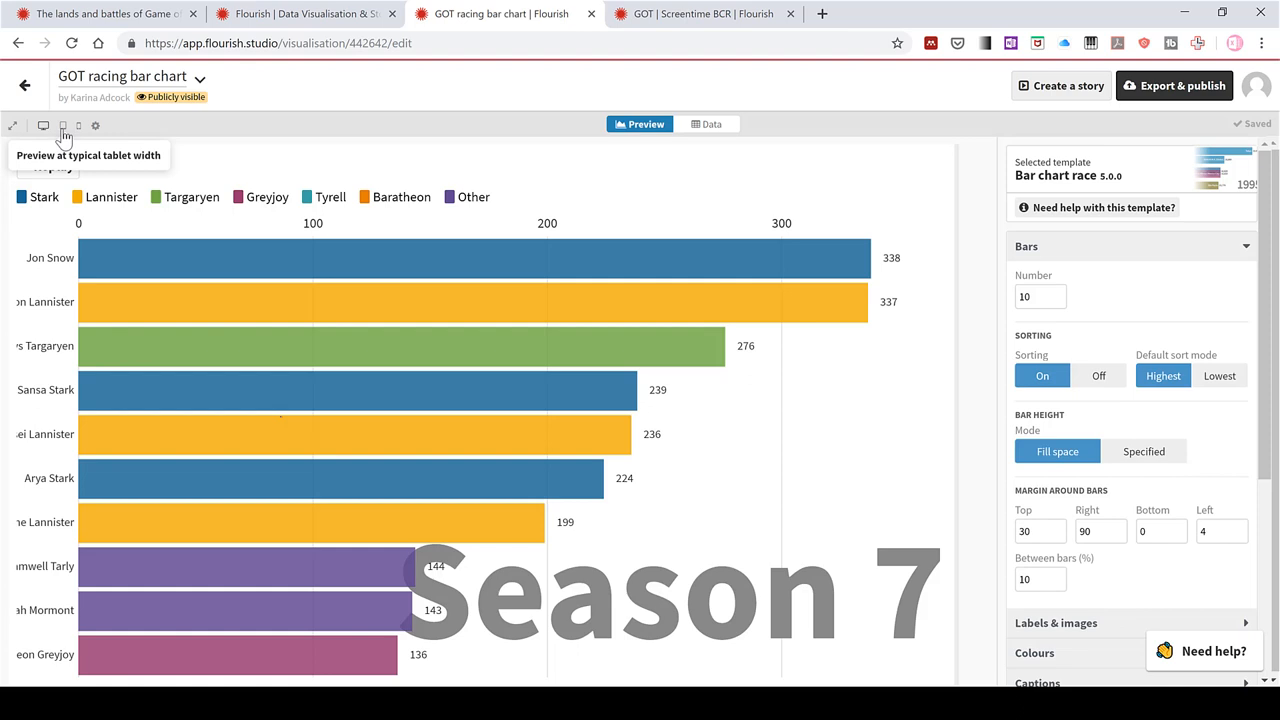
left_click(60, 124)
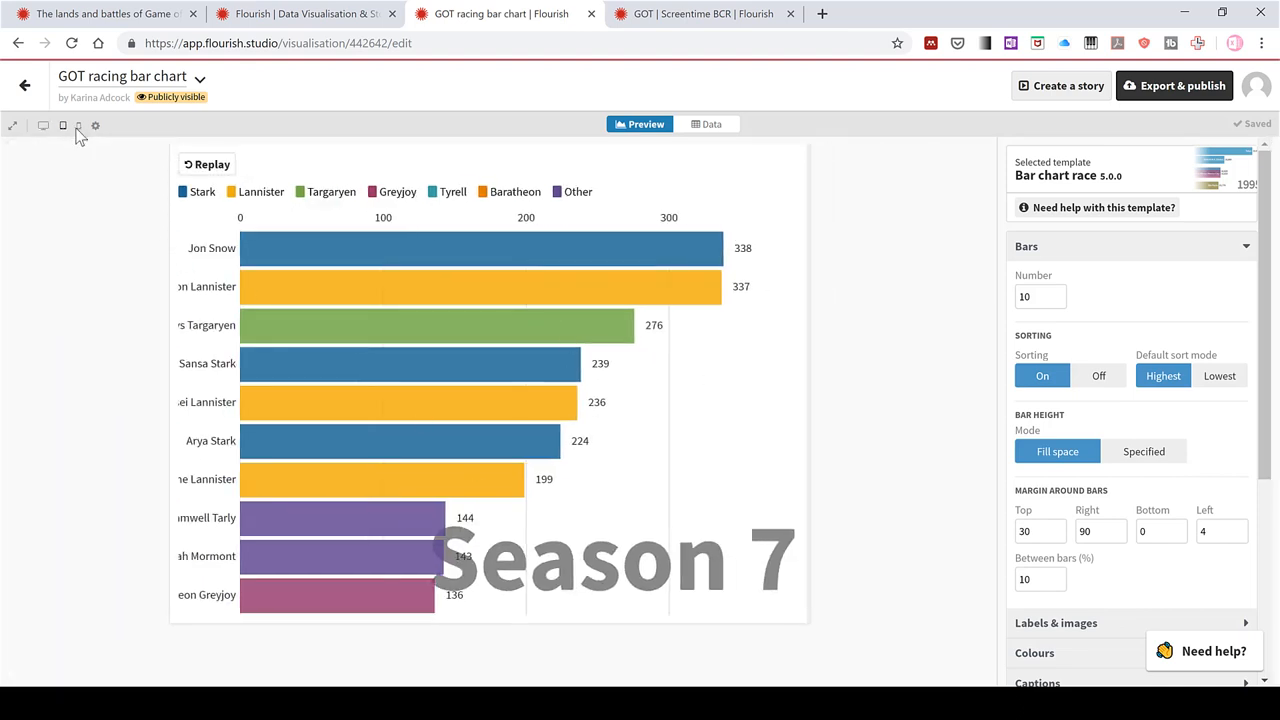
left_click(78, 124)
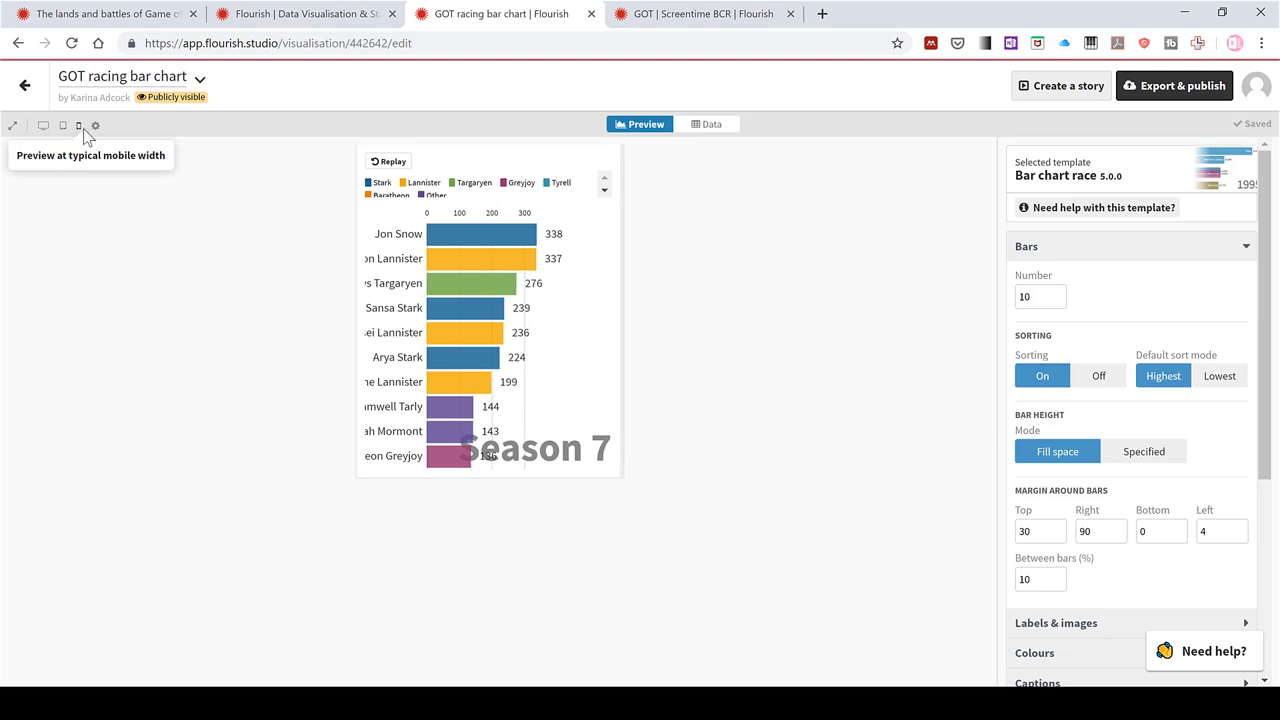
left_click(94, 124)
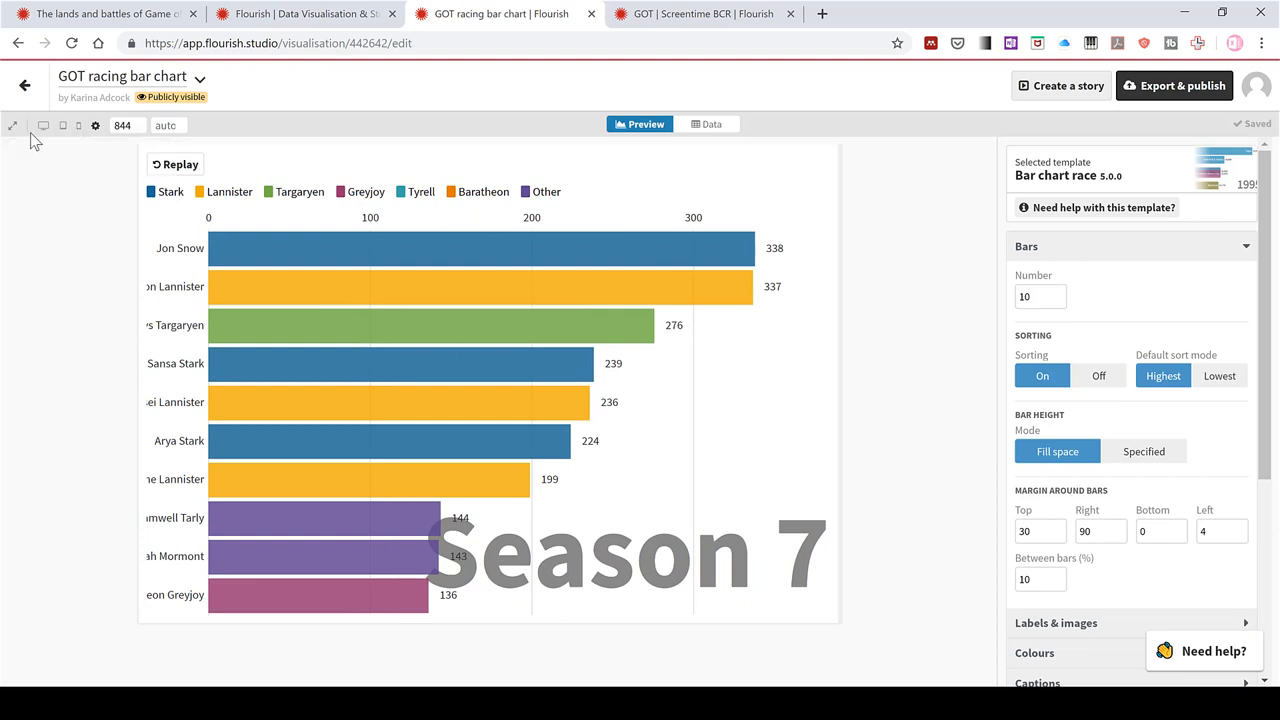
left_click(48, 124)
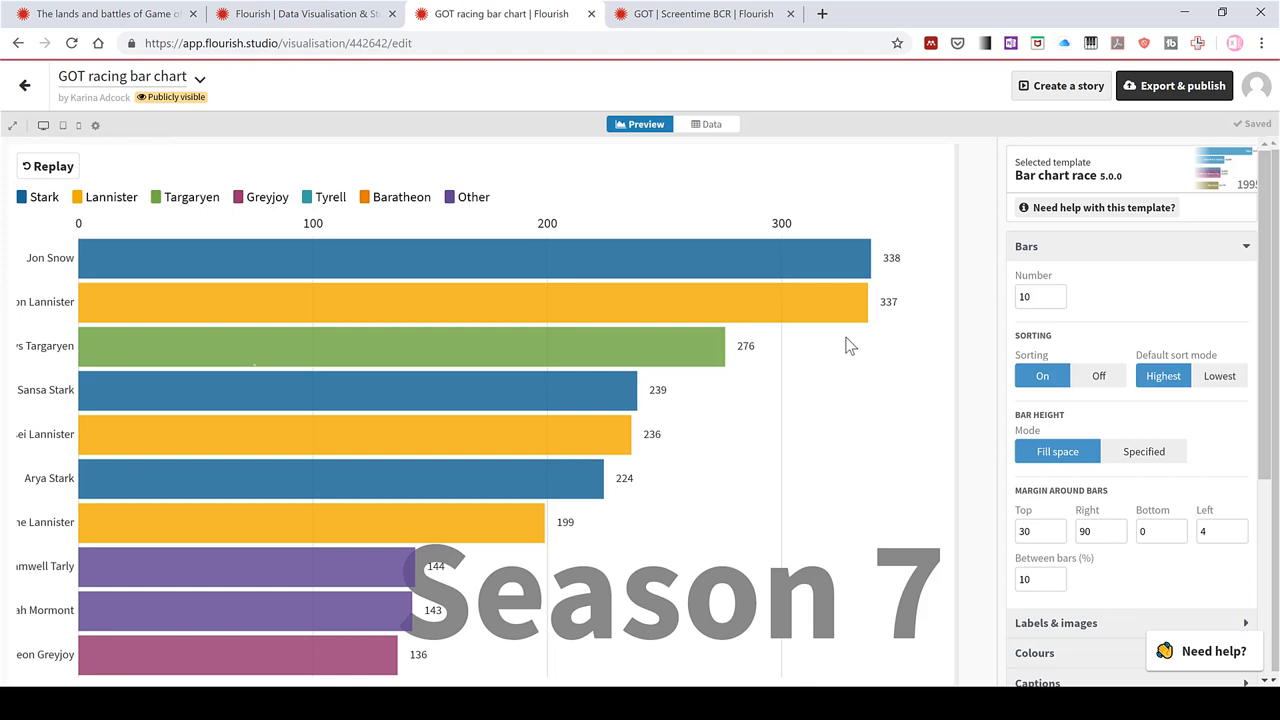
mouse_move(1108, 268)
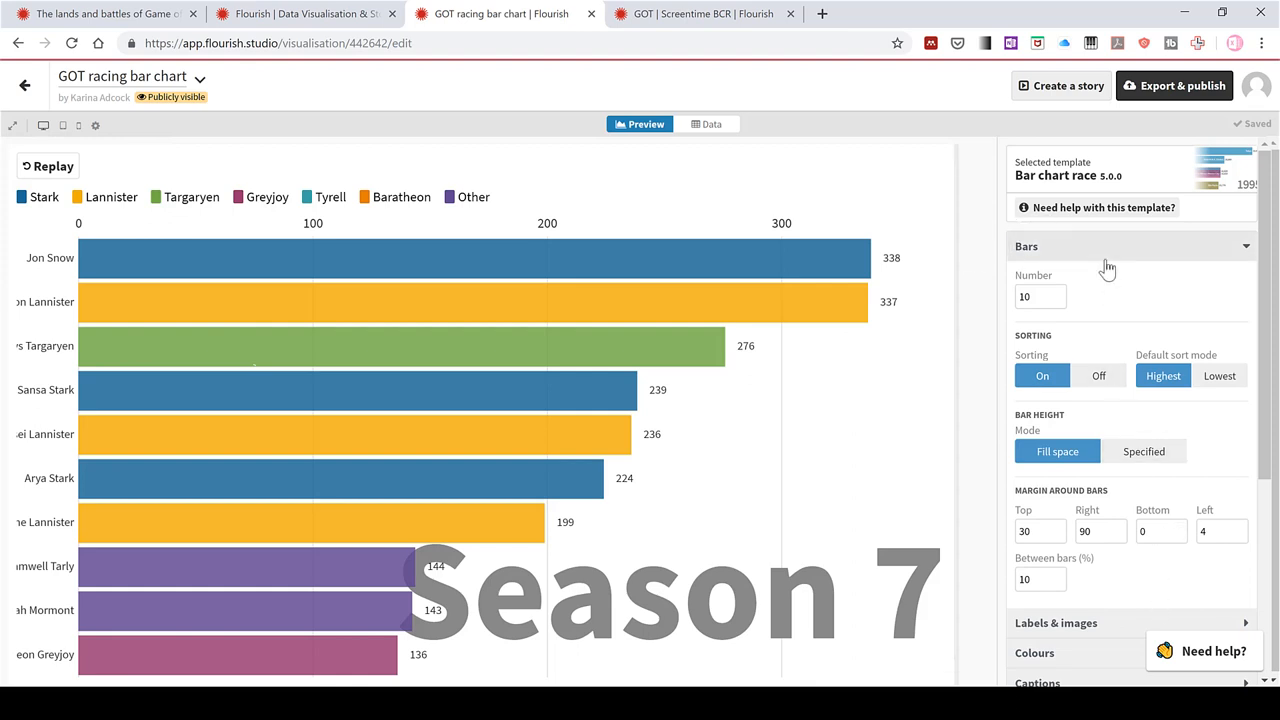
mouse_move(836, 504)
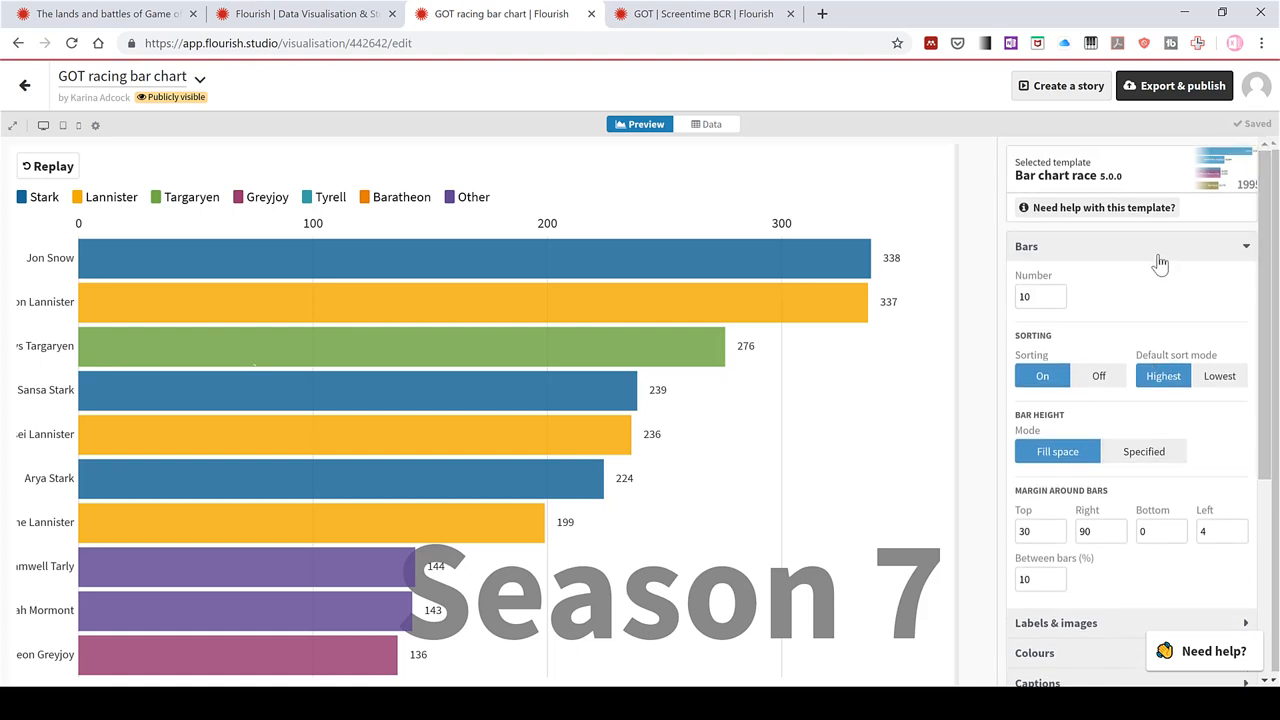
mouse_move(1028, 258)
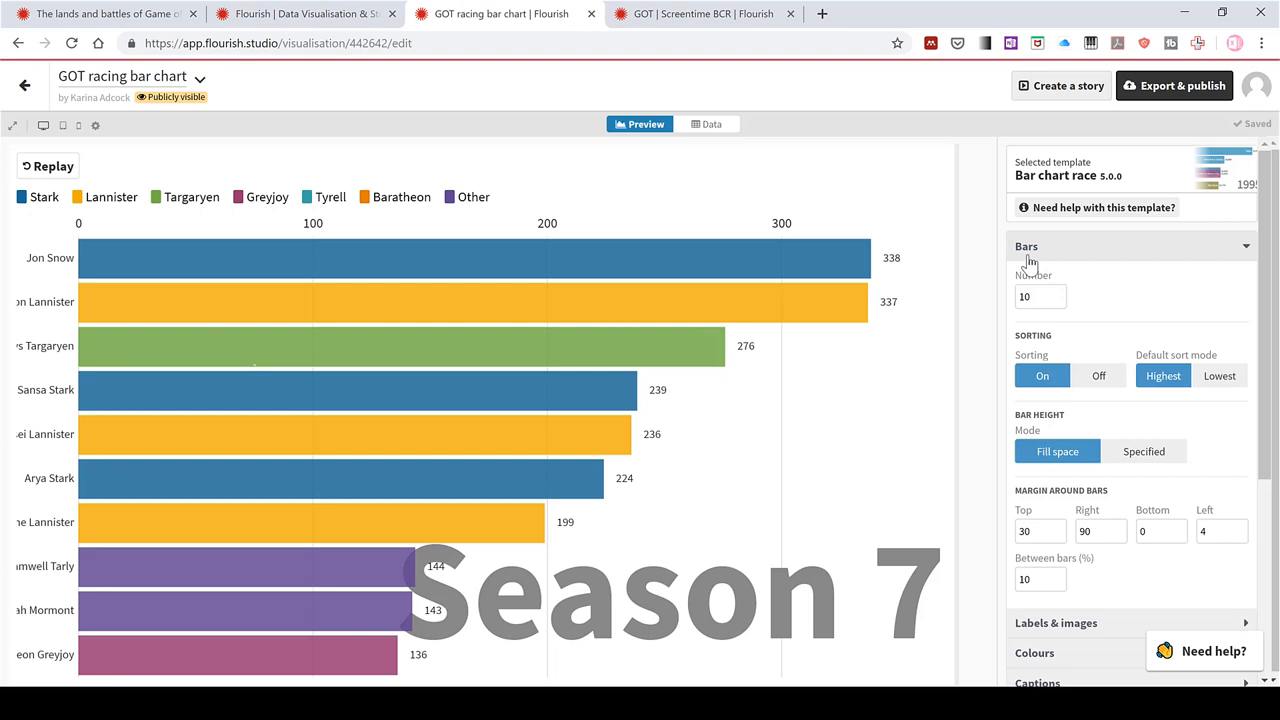
mouse_move(1016, 318)
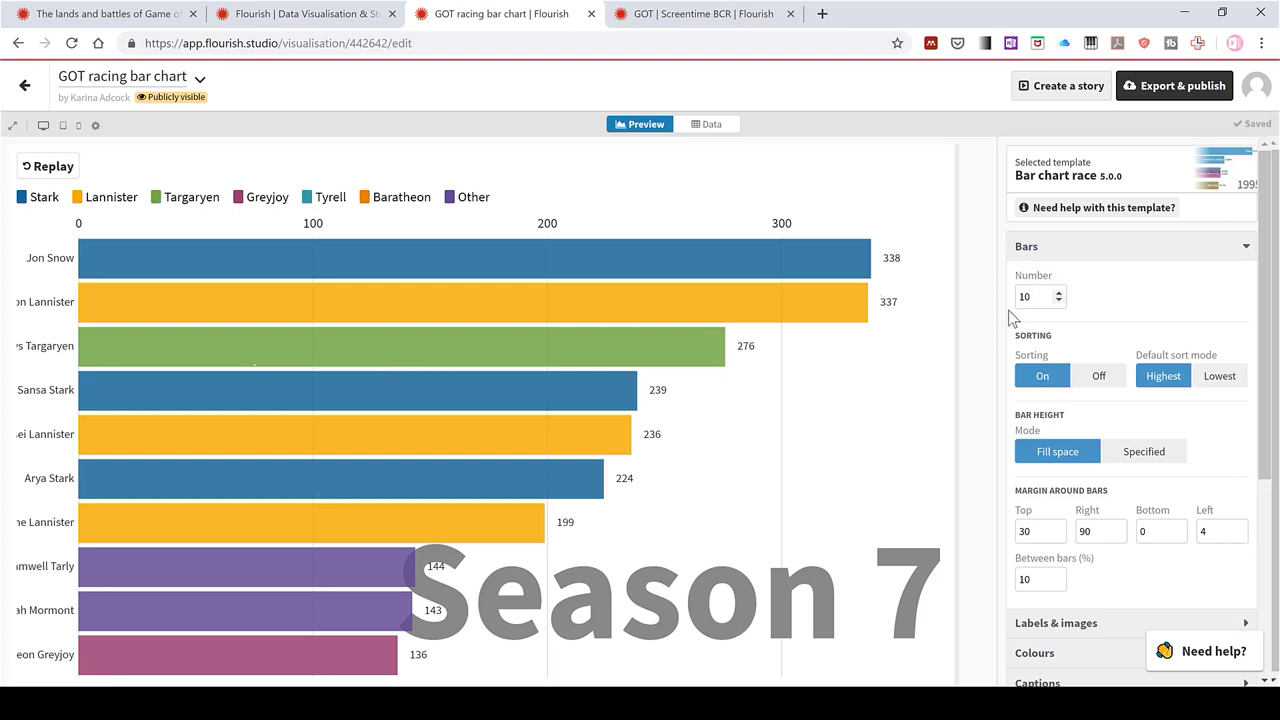
mouse_move(156, 300)
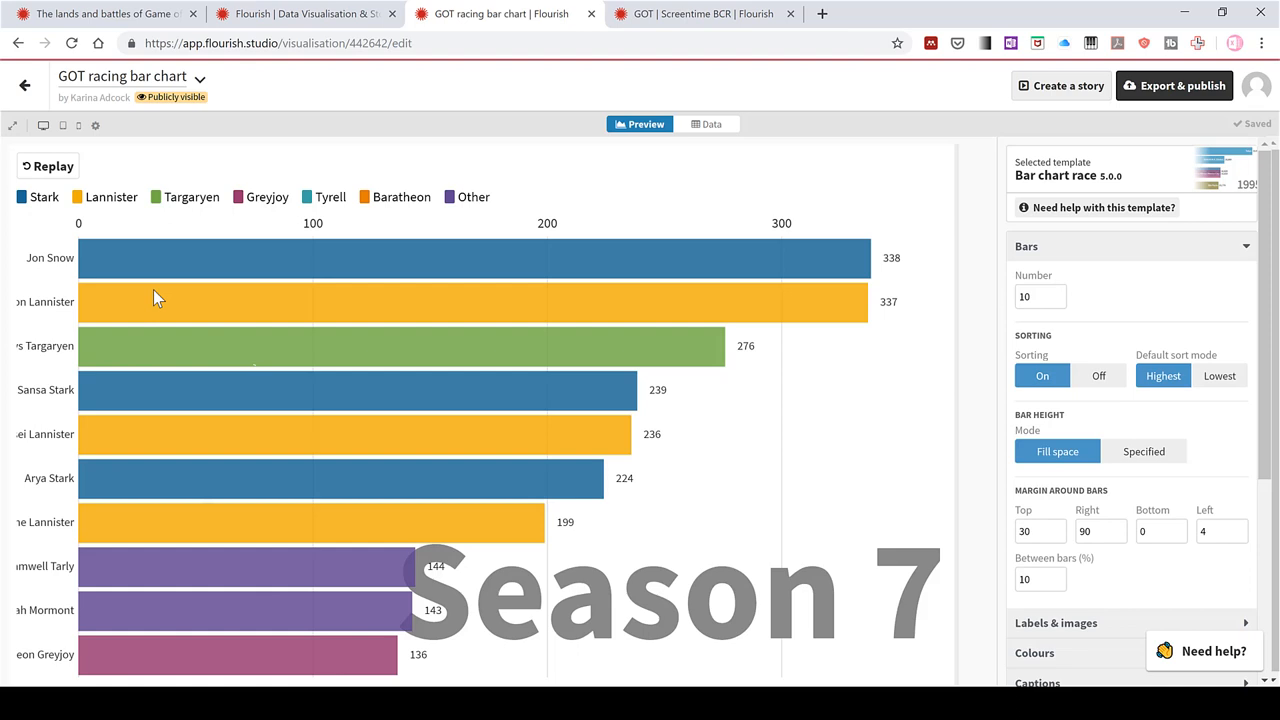
Set the number of bars shown to 15
left_click(1040, 296)
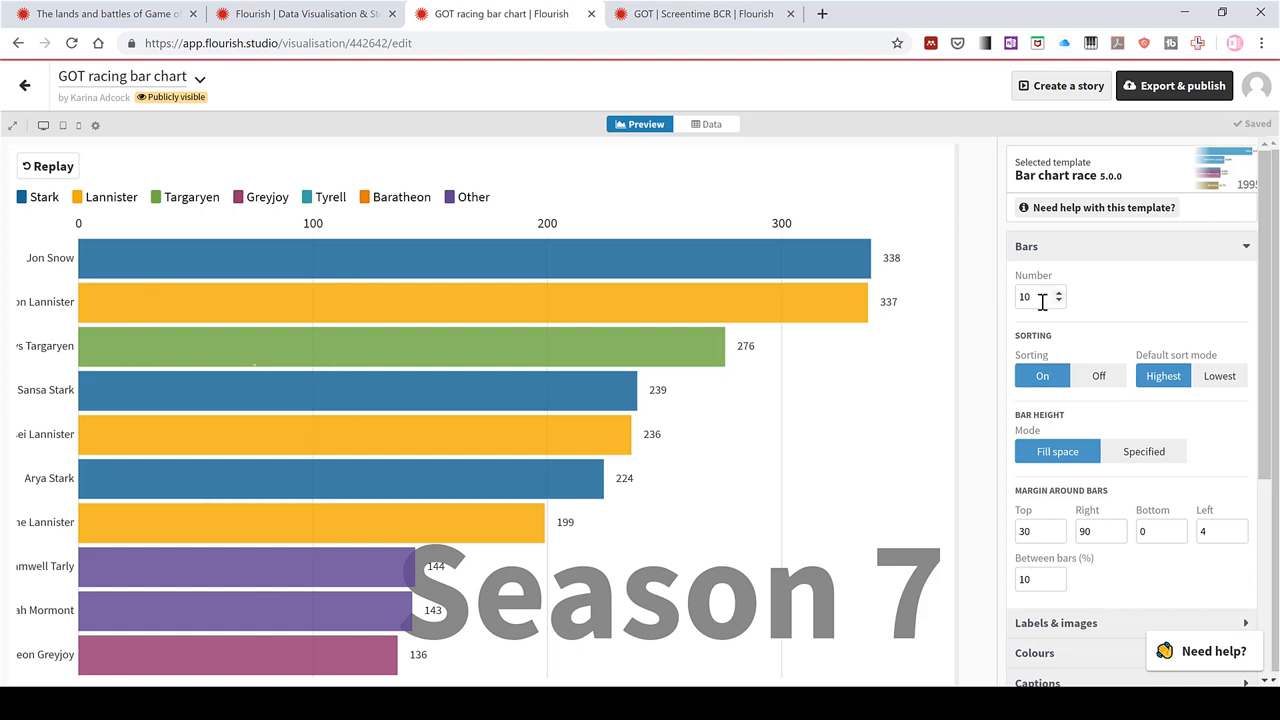
type("15")
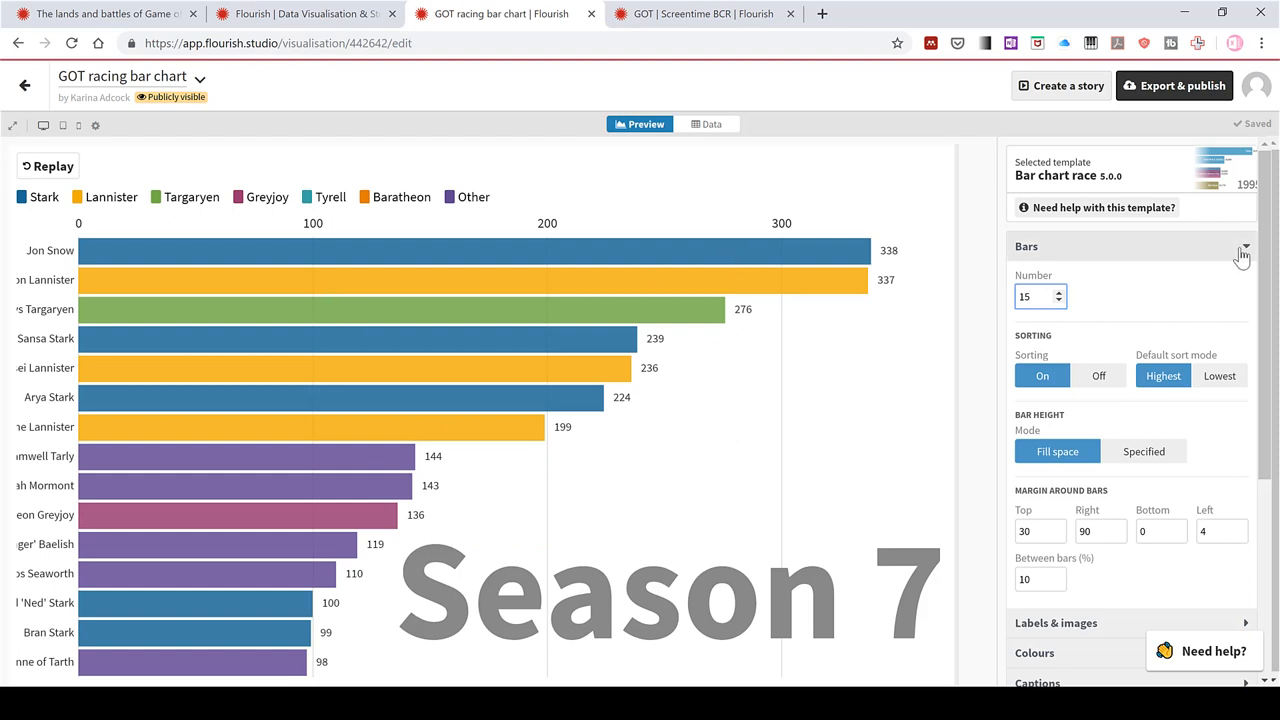
Set Labels mode to 'Labels right (images left)'
left_click(1250, 248)
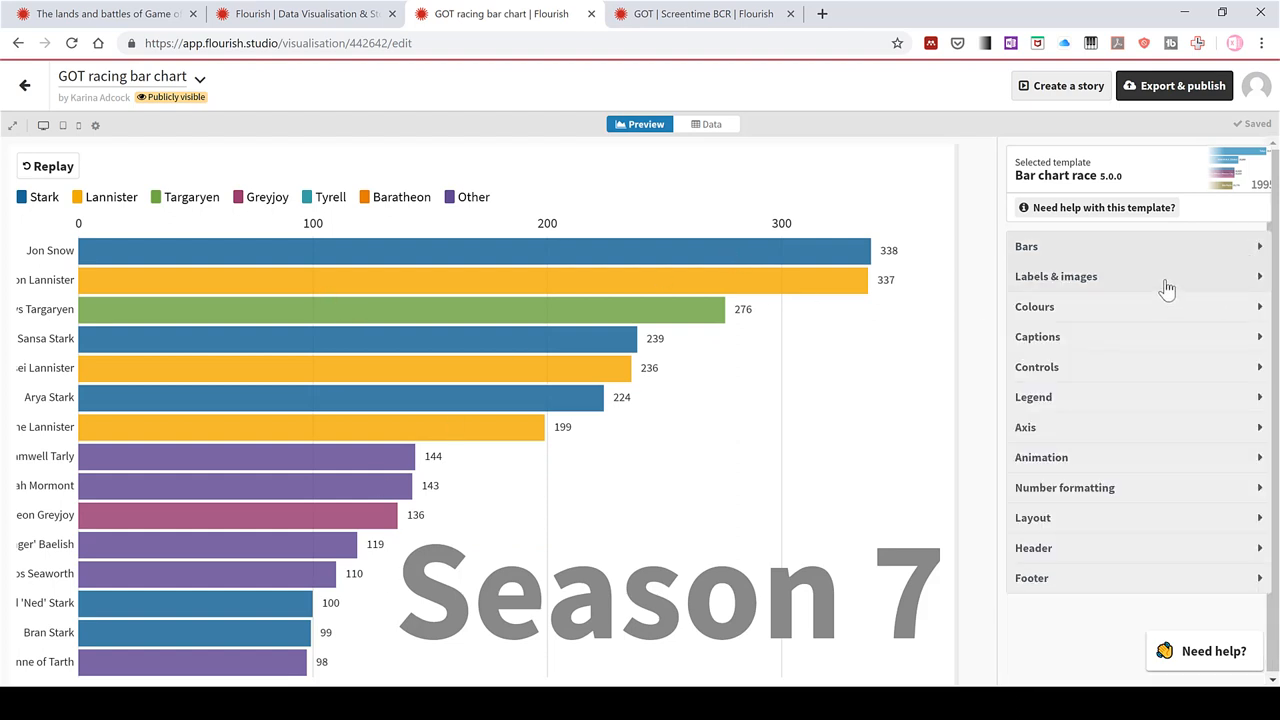
left_click(1056, 276)
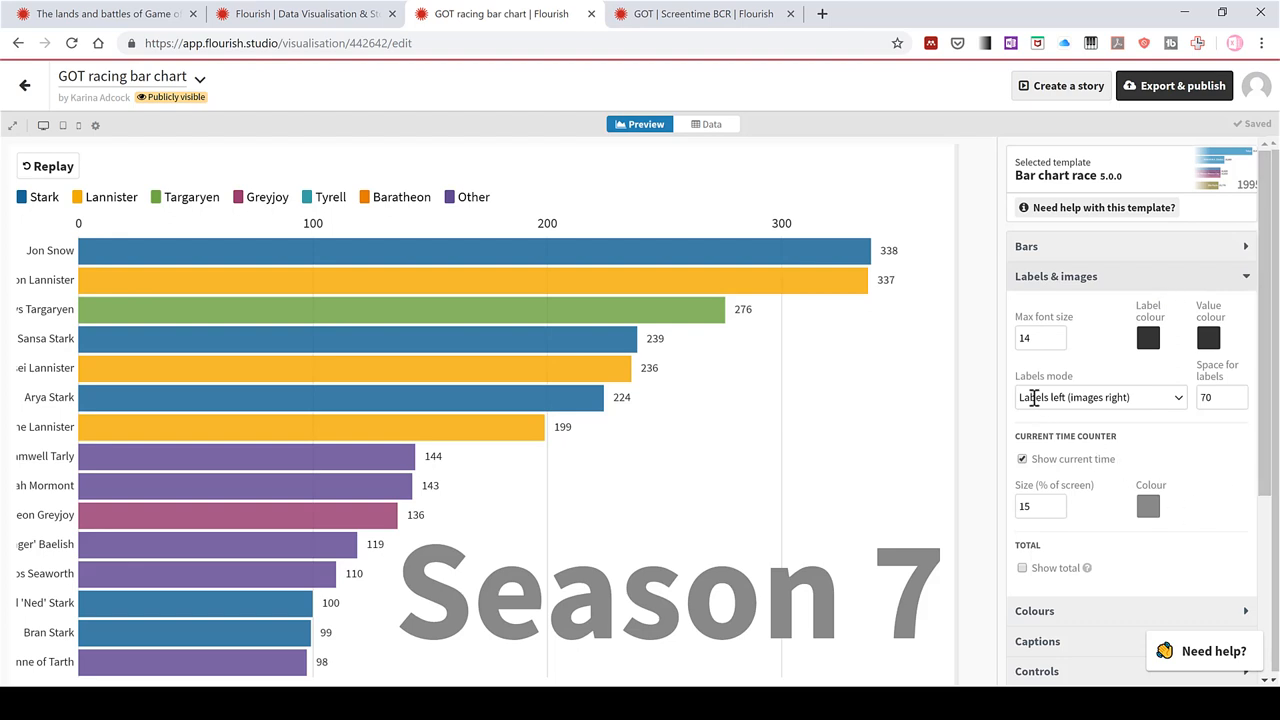
mouse_move(1176, 398)
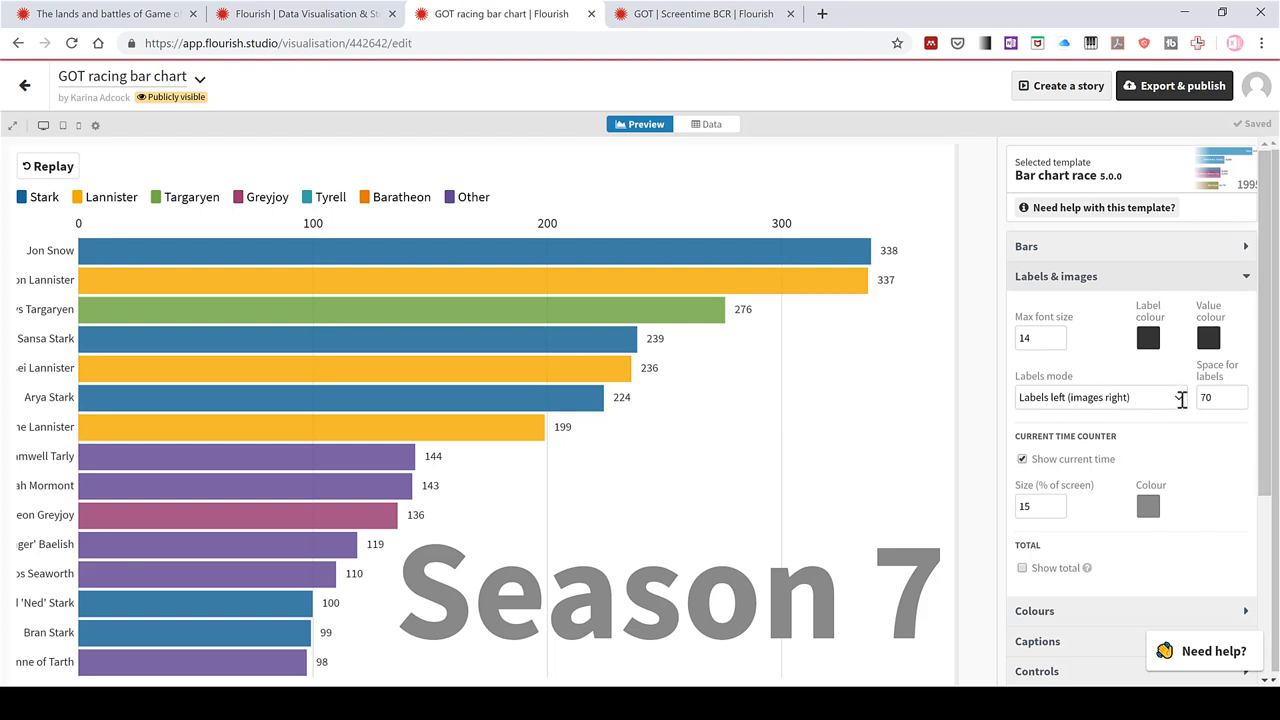
left_click(1100, 396)
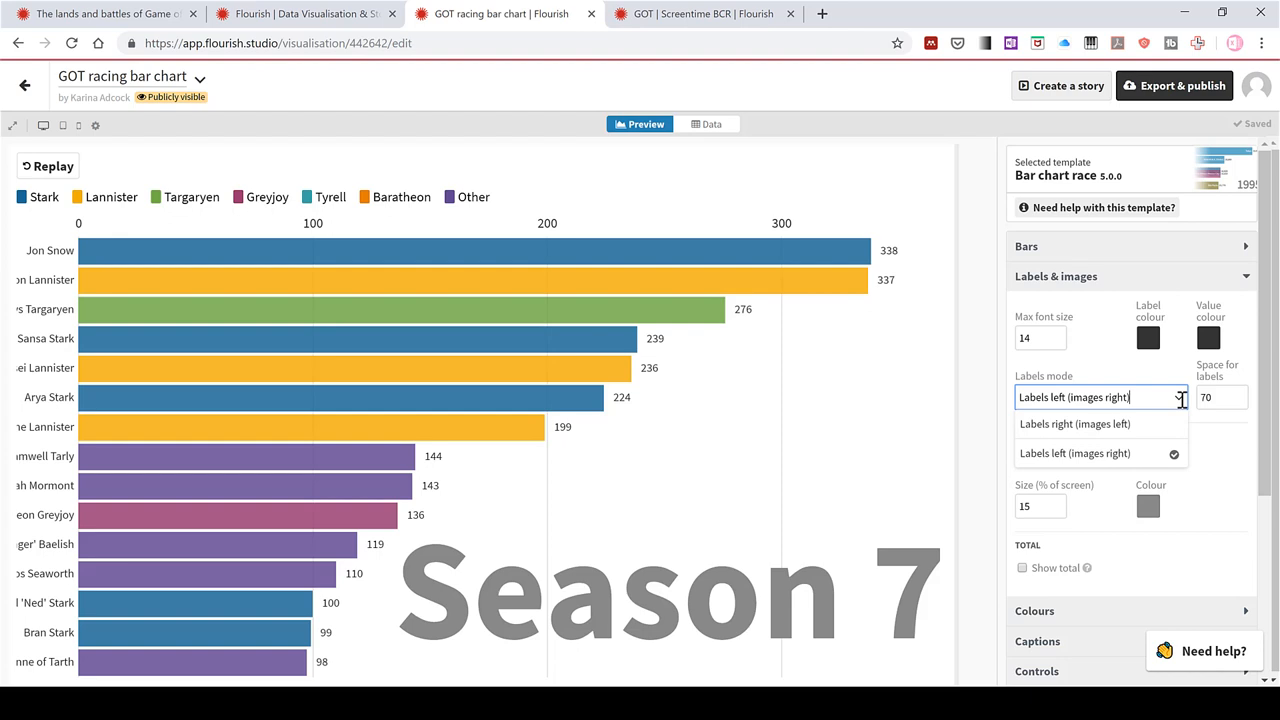
left_click(1076, 424)
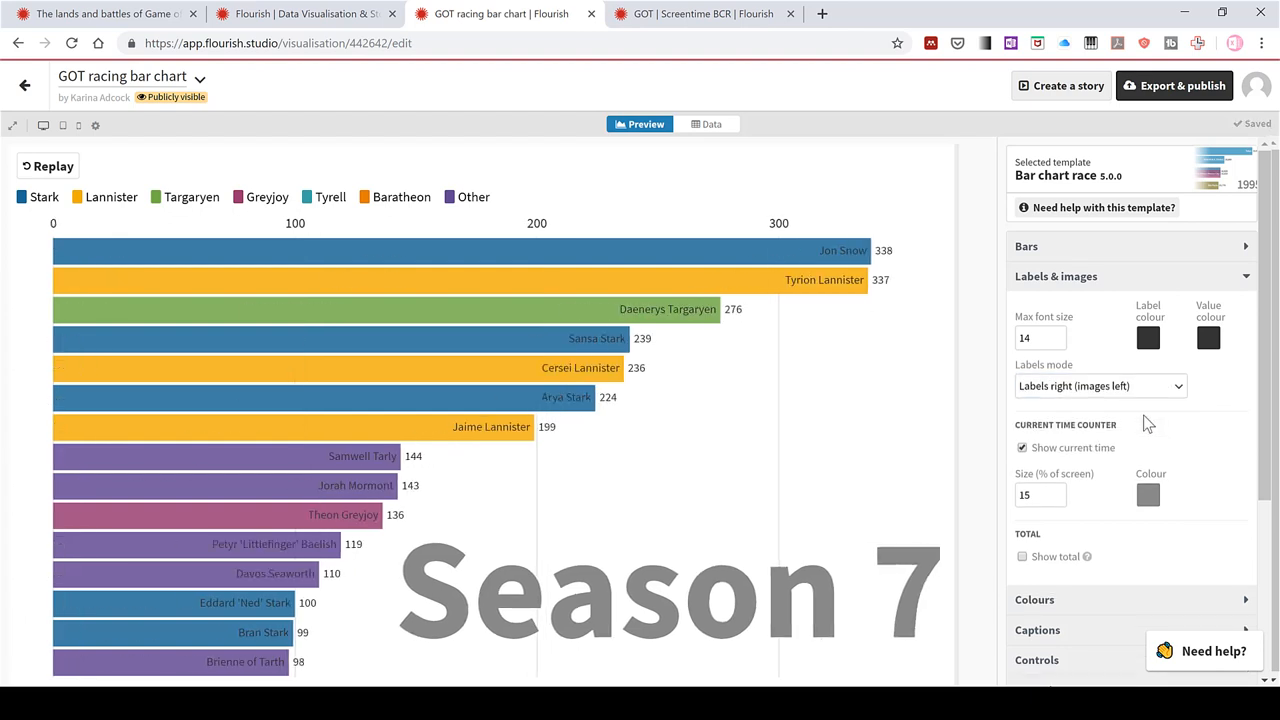
mouse_move(824, 250)
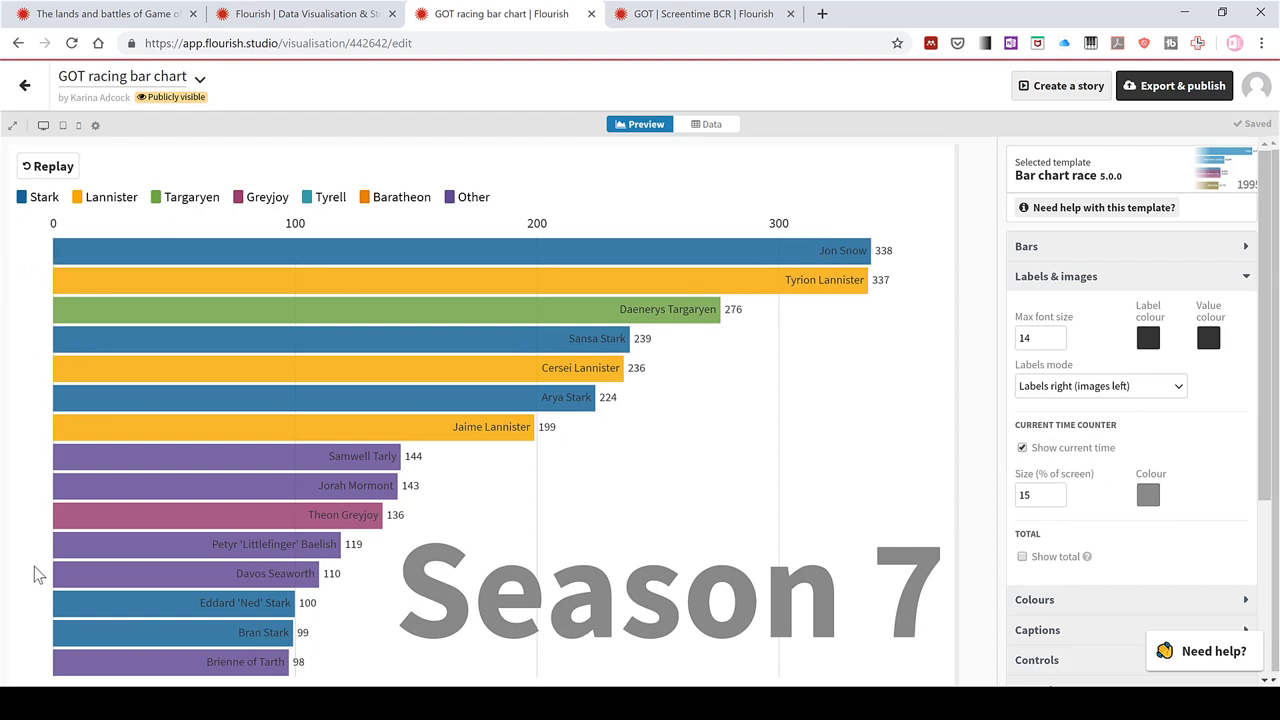
mouse_move(1118, 410)
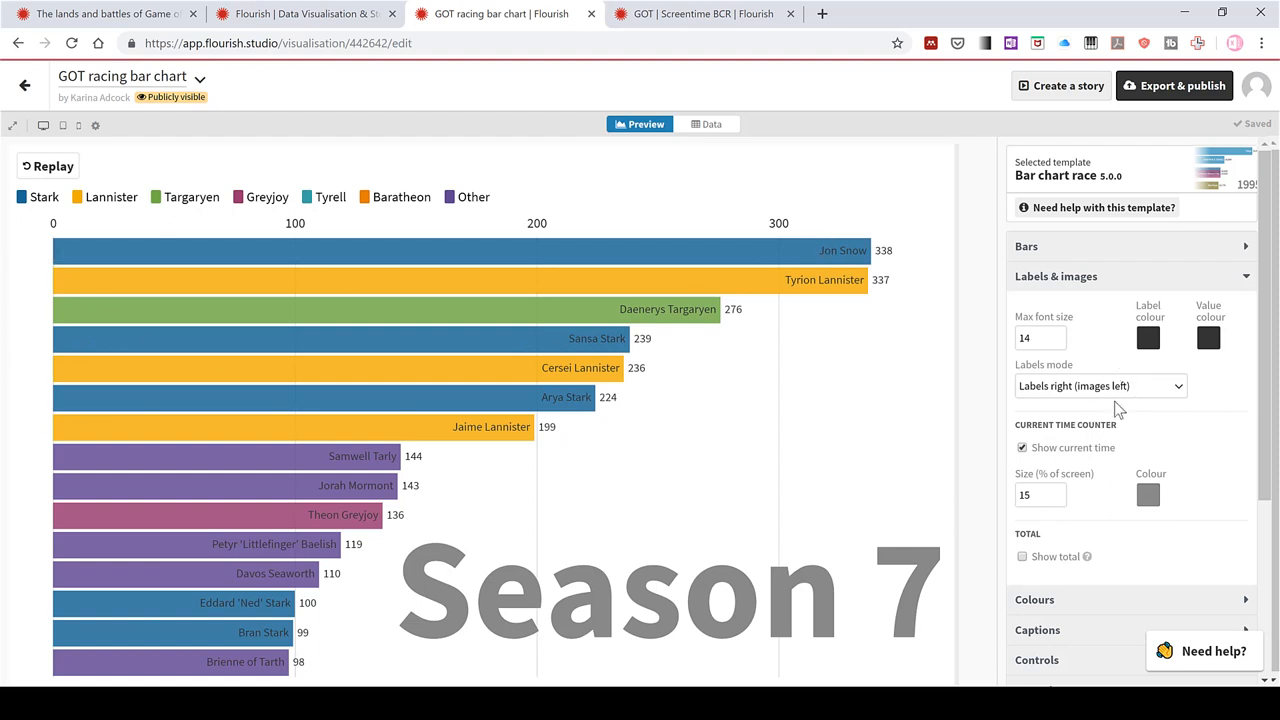
mouse_move(44, 652)
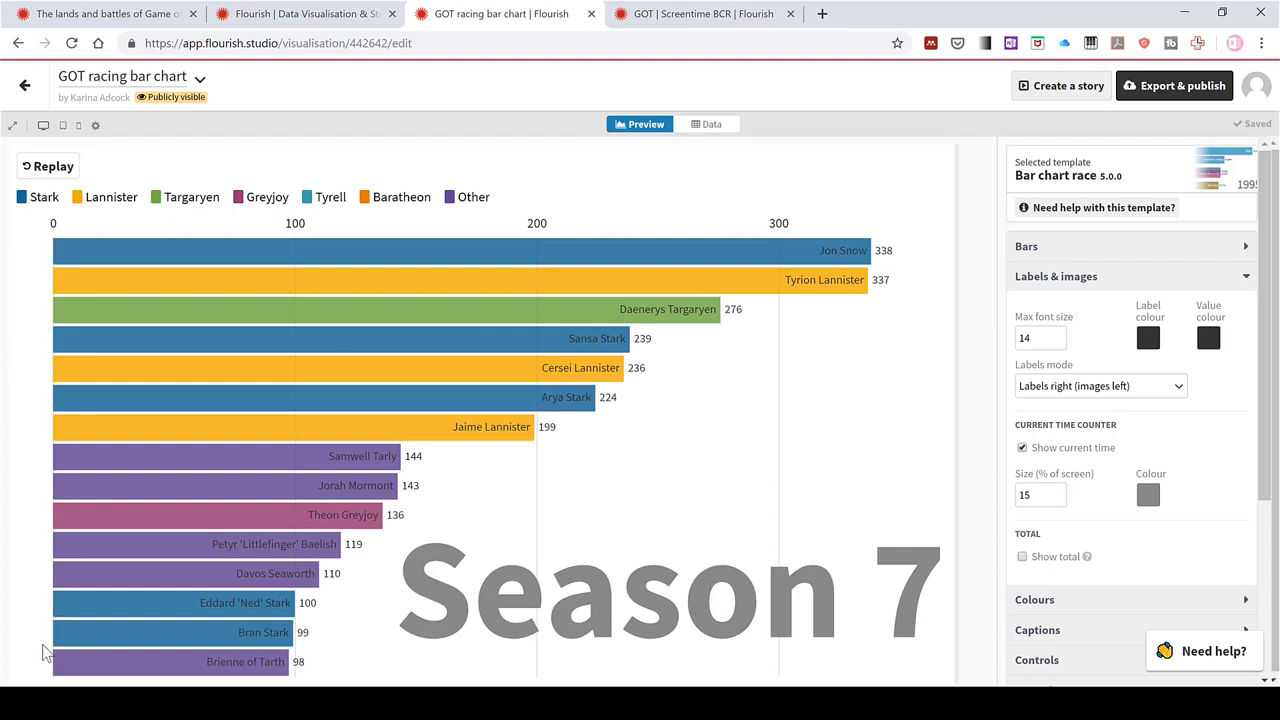
mouse_move(26, 258)
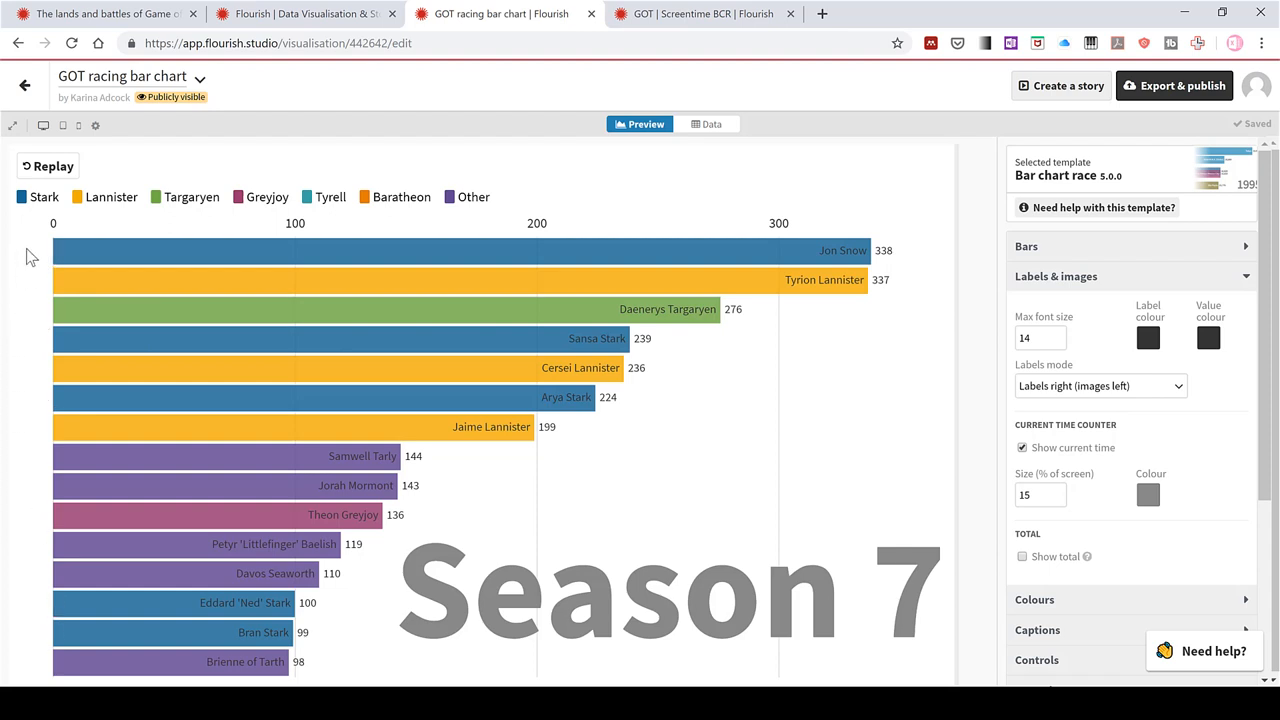
mouse_move(1030, 434)
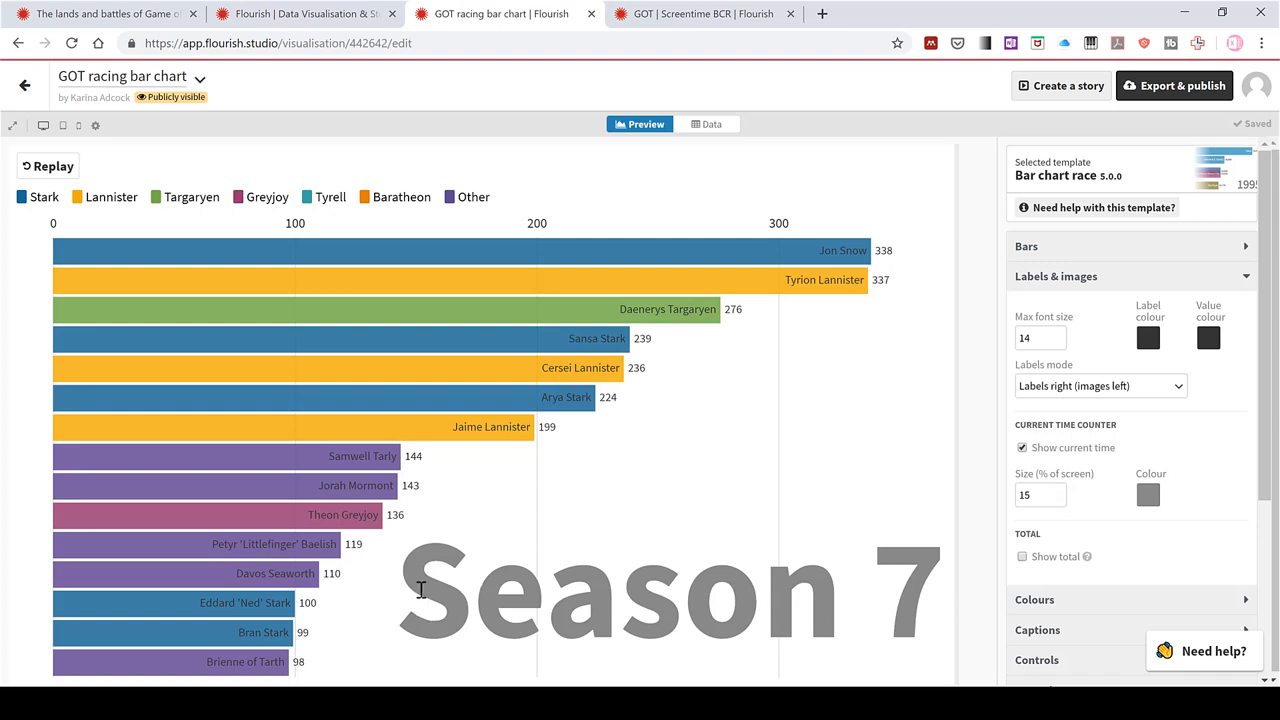
mouse_move(816, 596)
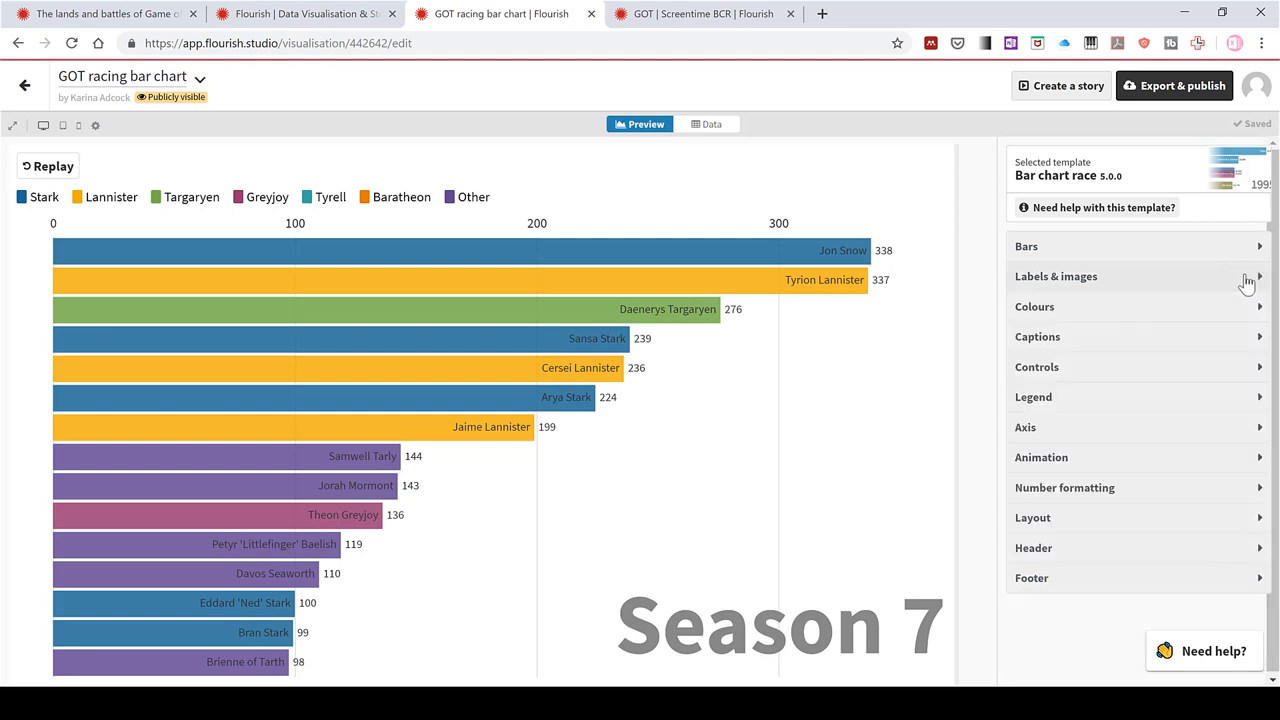
Review the colour palettes unchanged and focus the Custom overrides box
left_click(1034, 308)
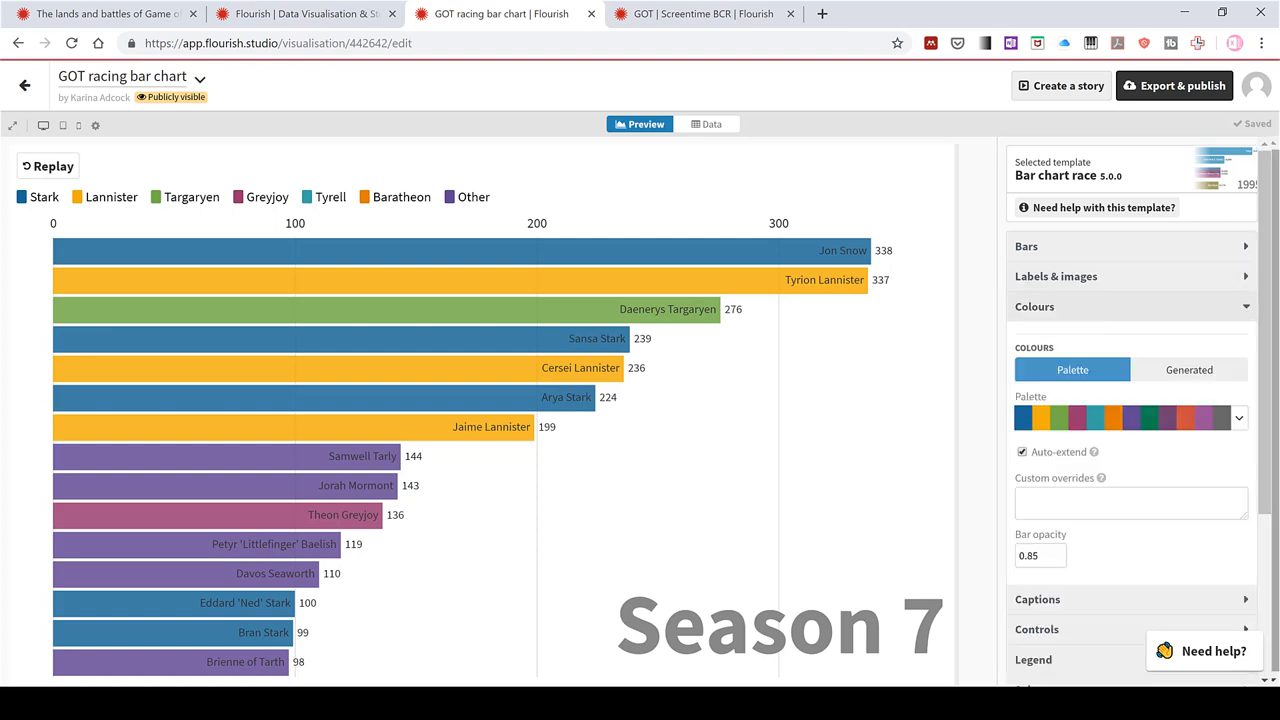
left_click(1240, 414)
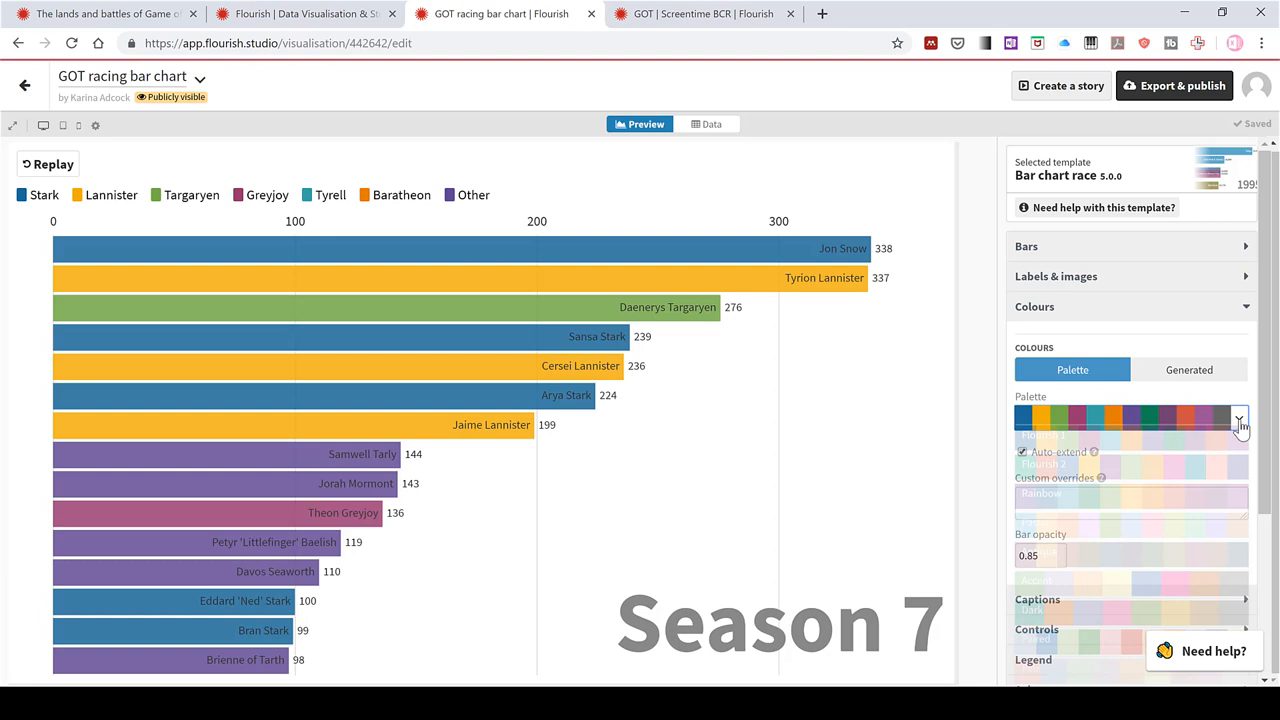
left_click(1240, 414)
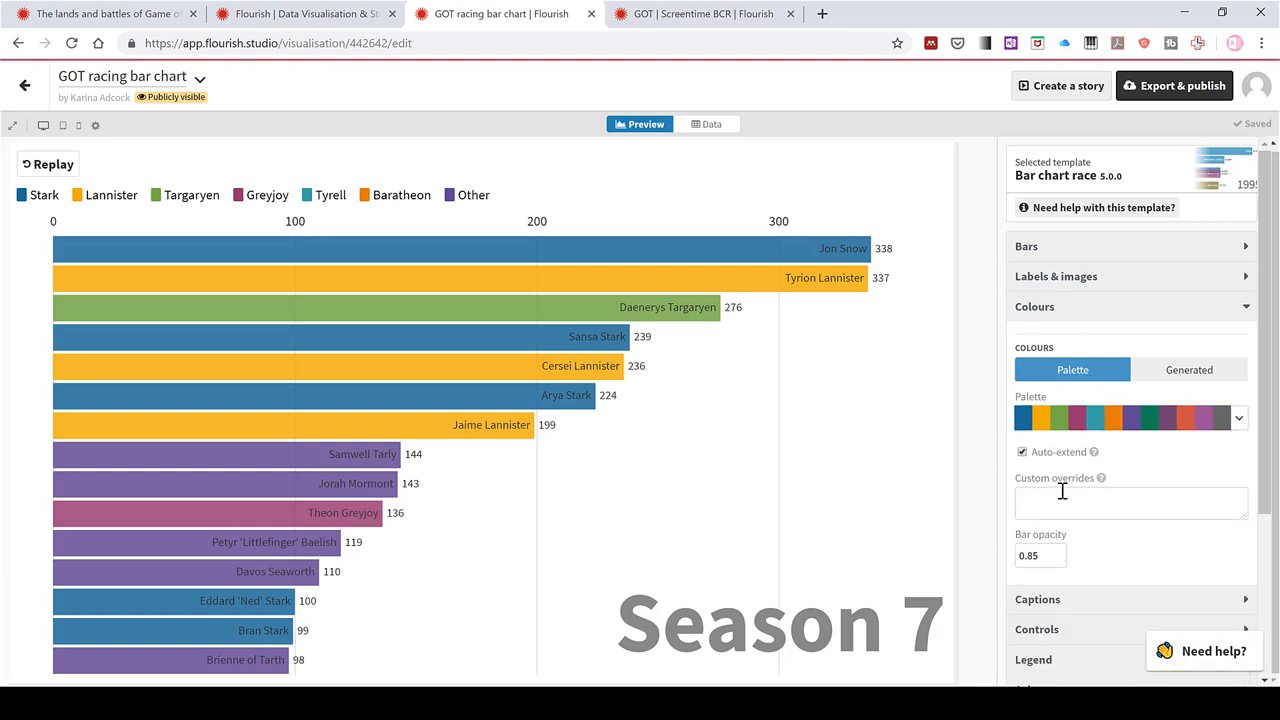
mouse_move(1108, 478)
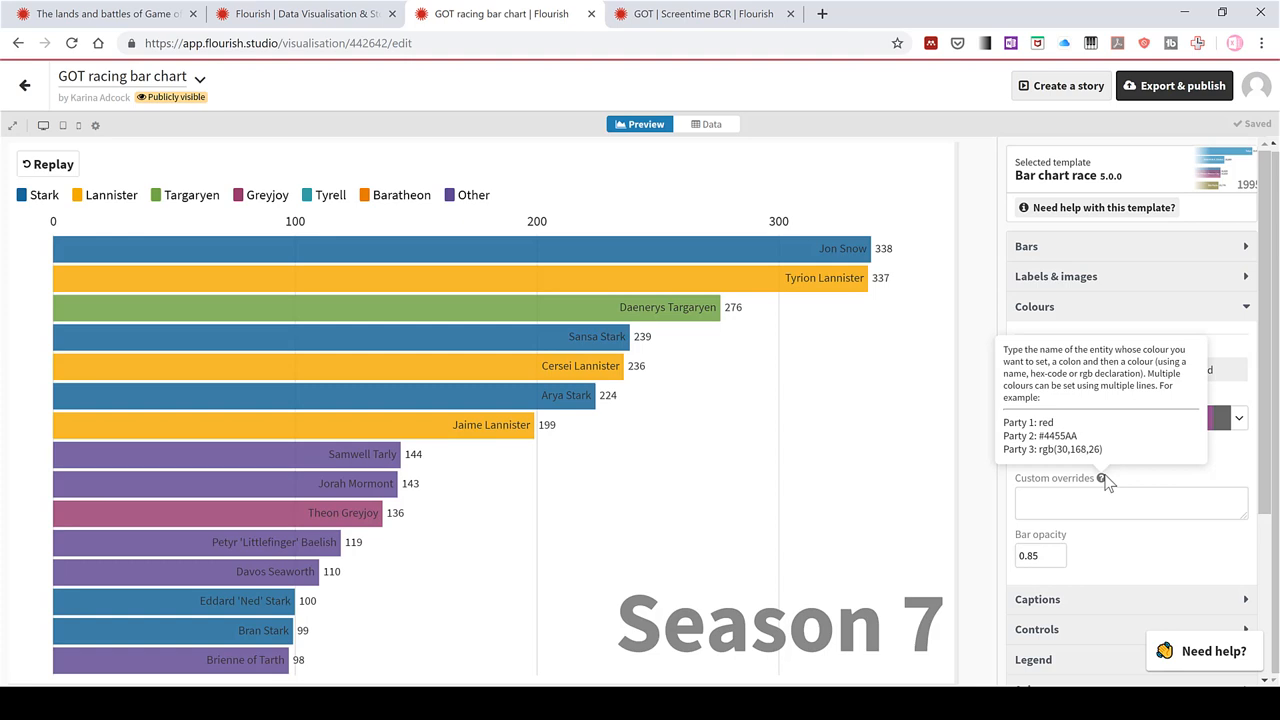
left_click(1132, 504)
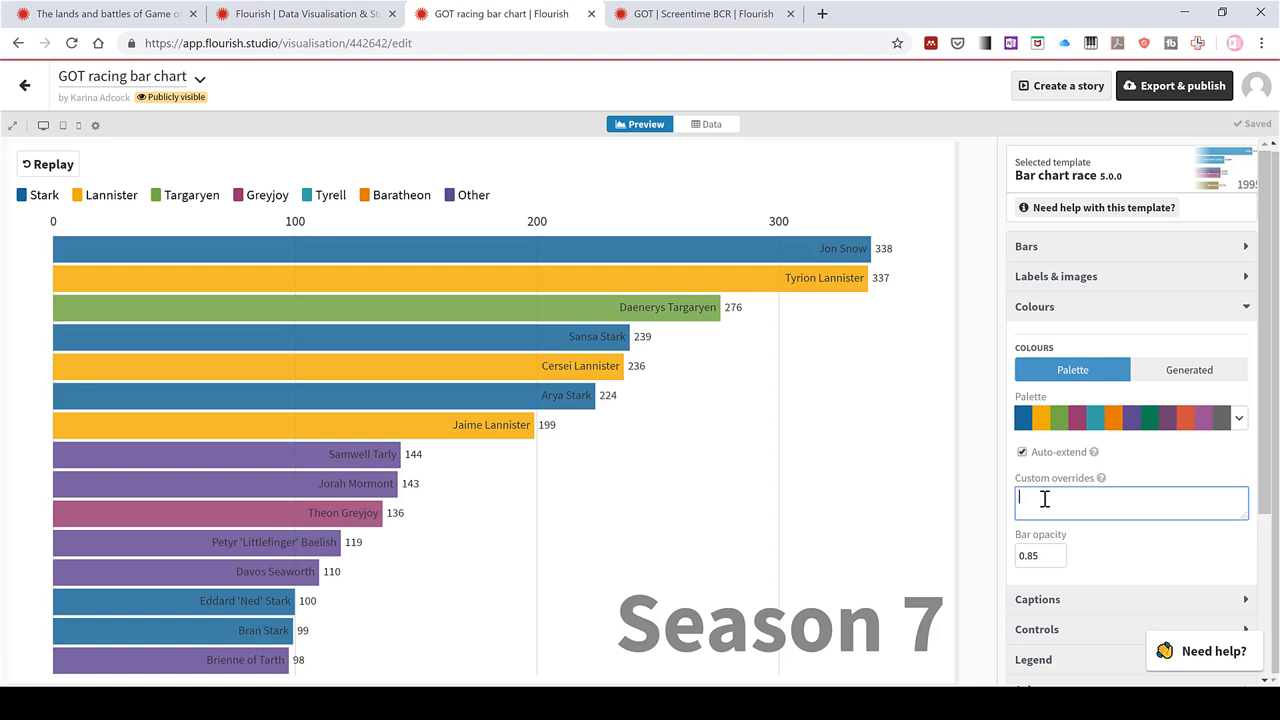
Add the custom colour override 'Stark: grey'
type("Star")
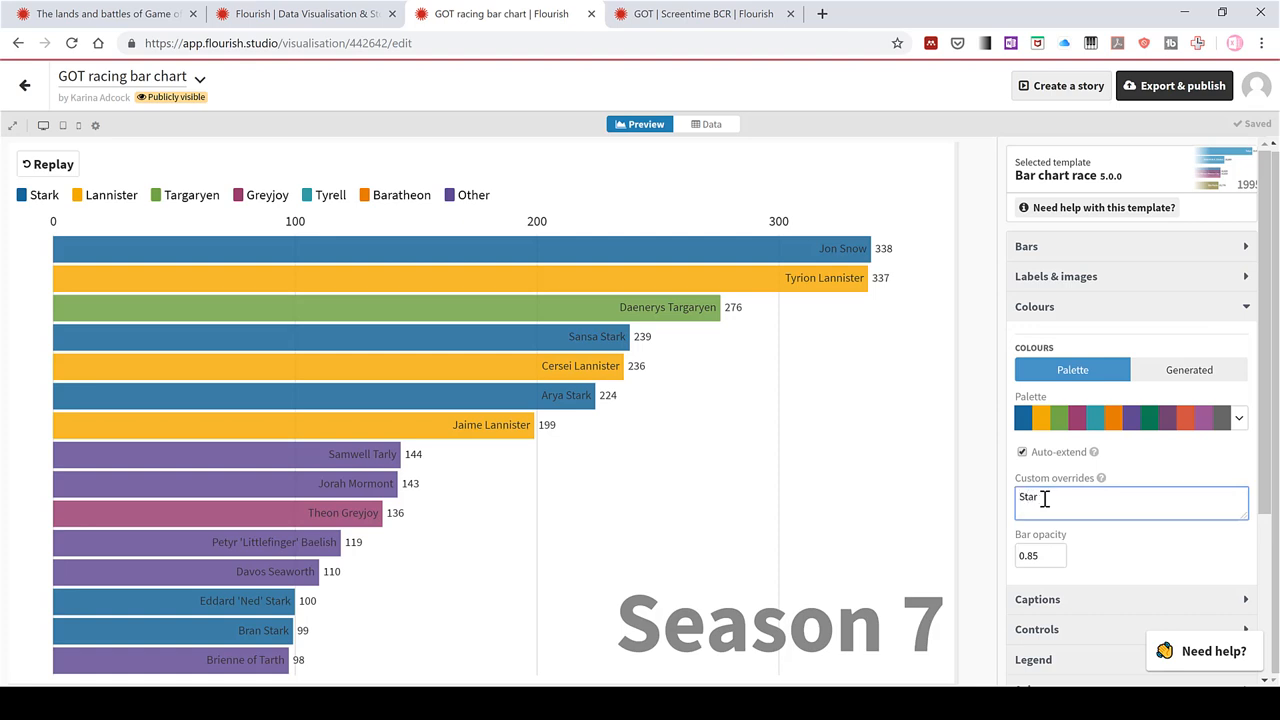
type("k")
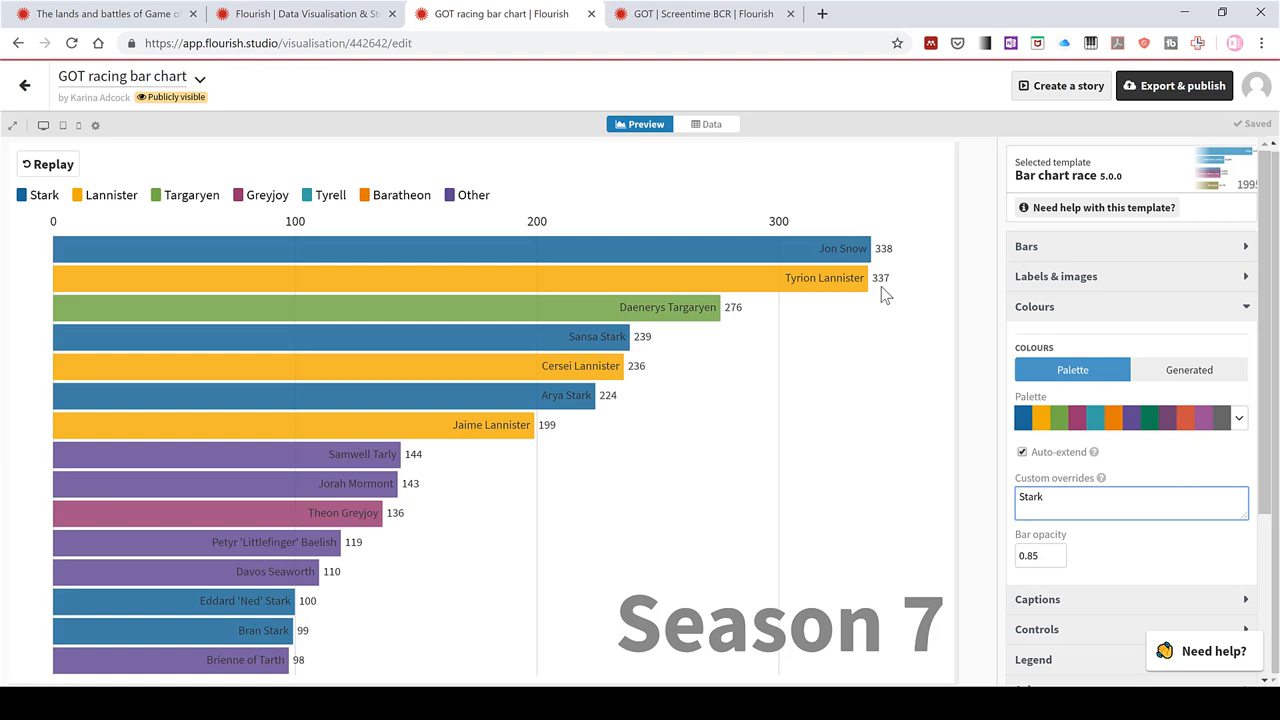
left_click(1132, 504)
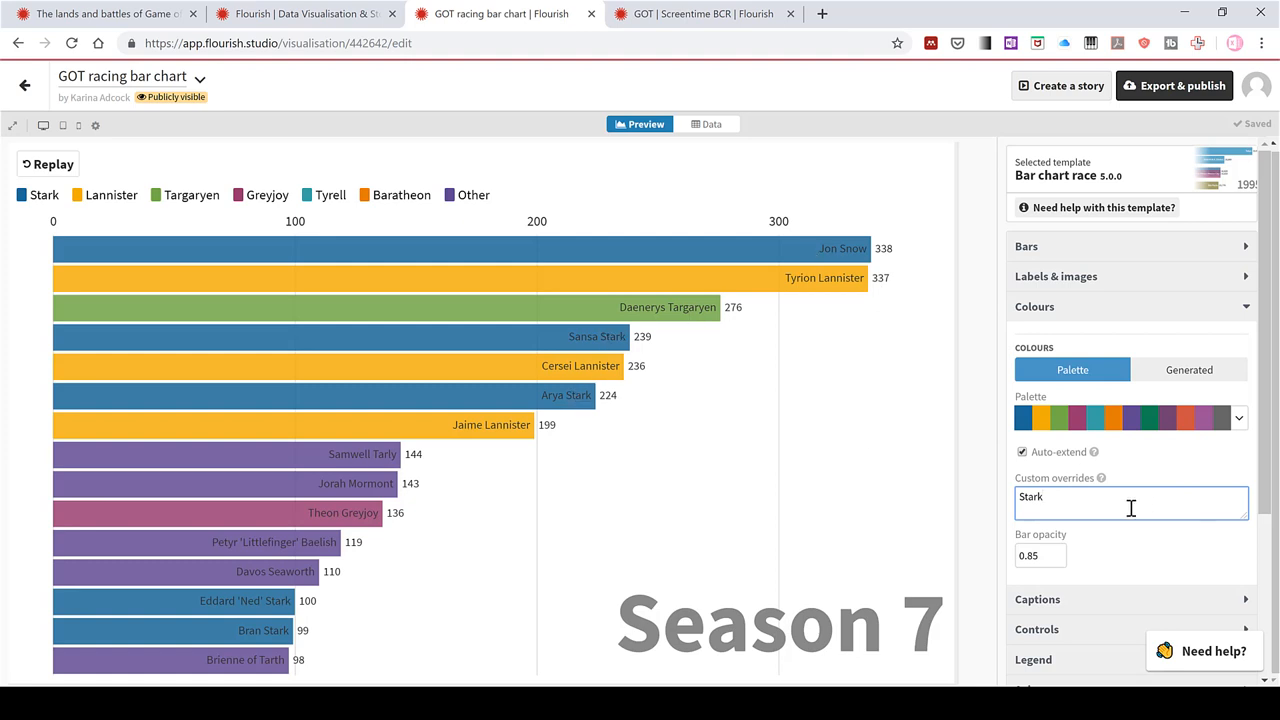
type(":")
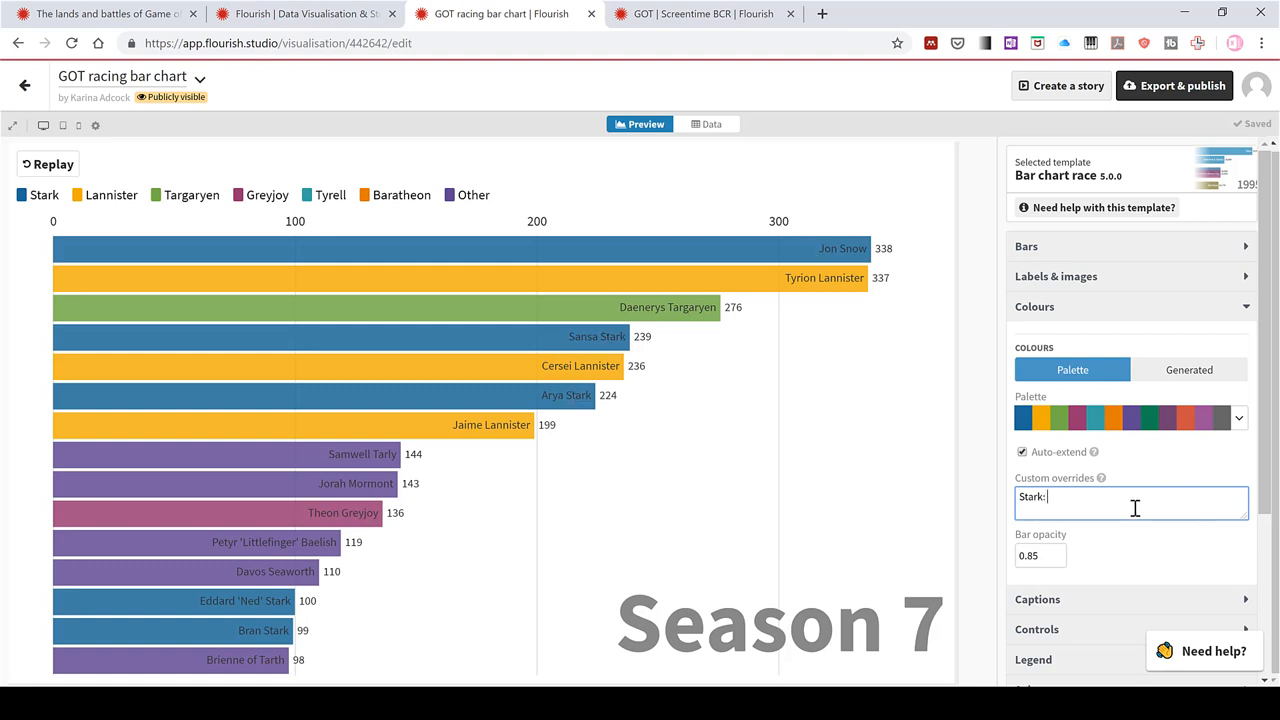
type("grey")
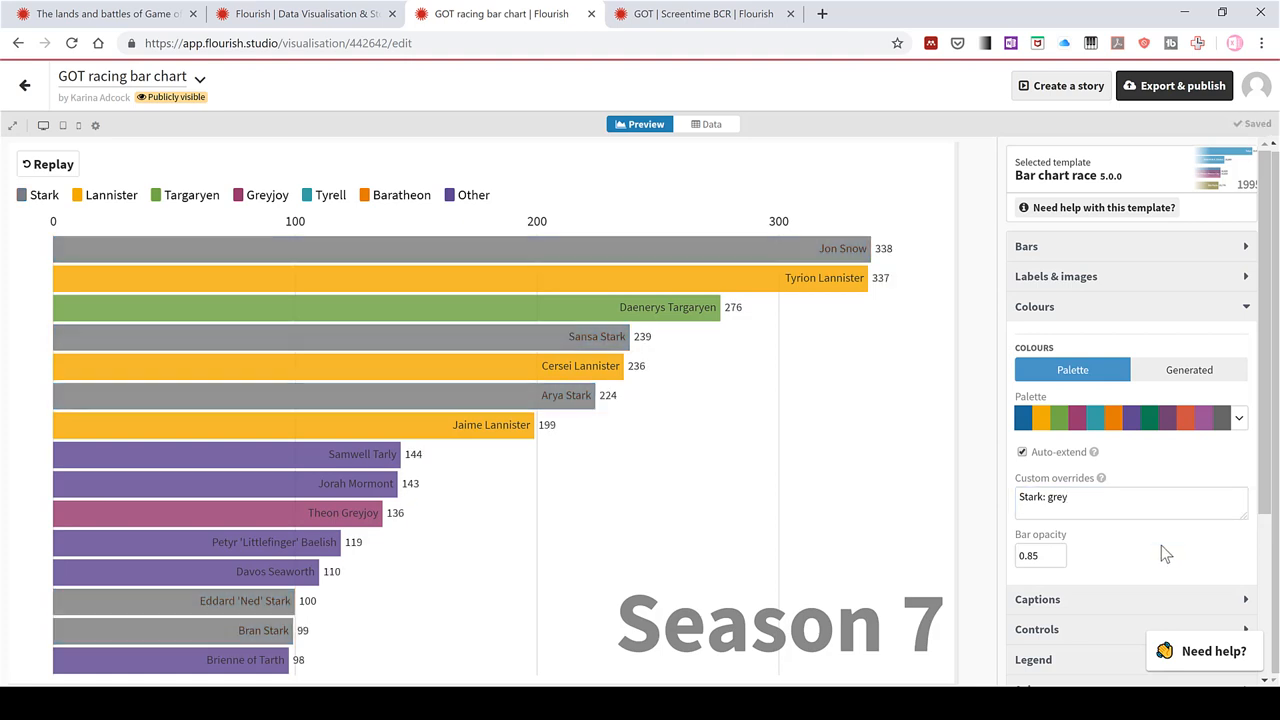
mouse_move(564, 332)
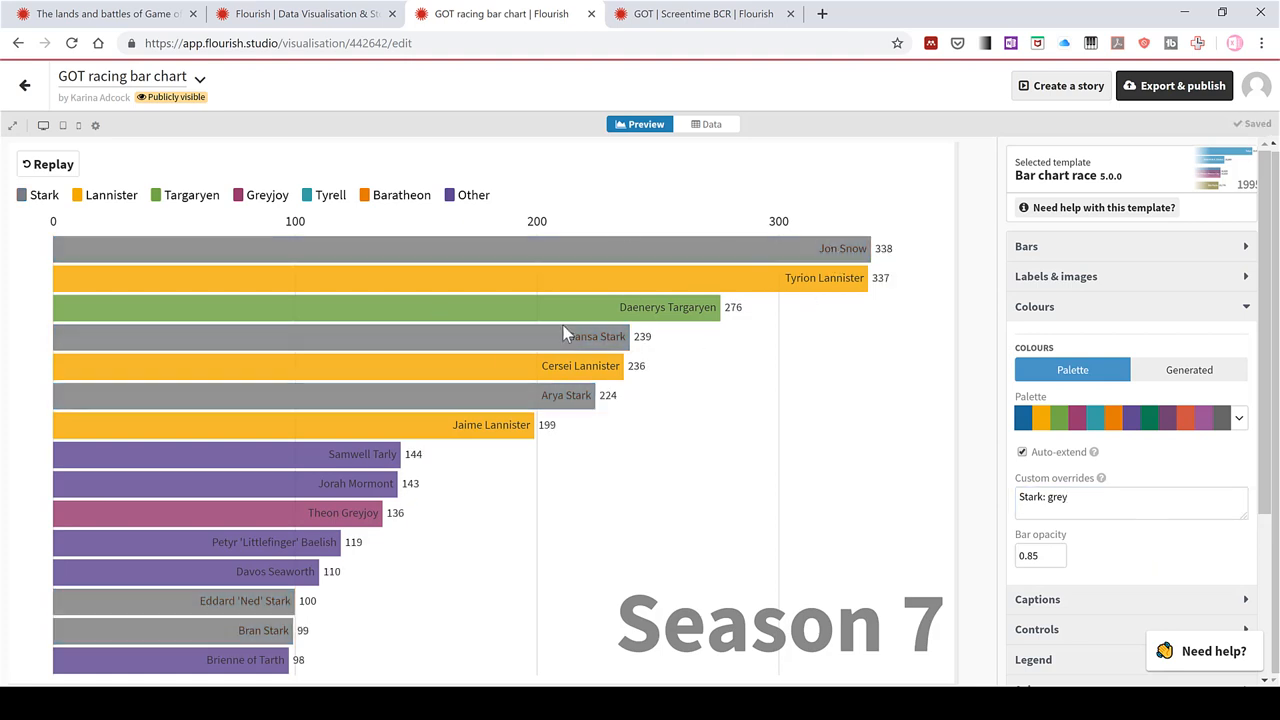
mouse_move(796, 276)
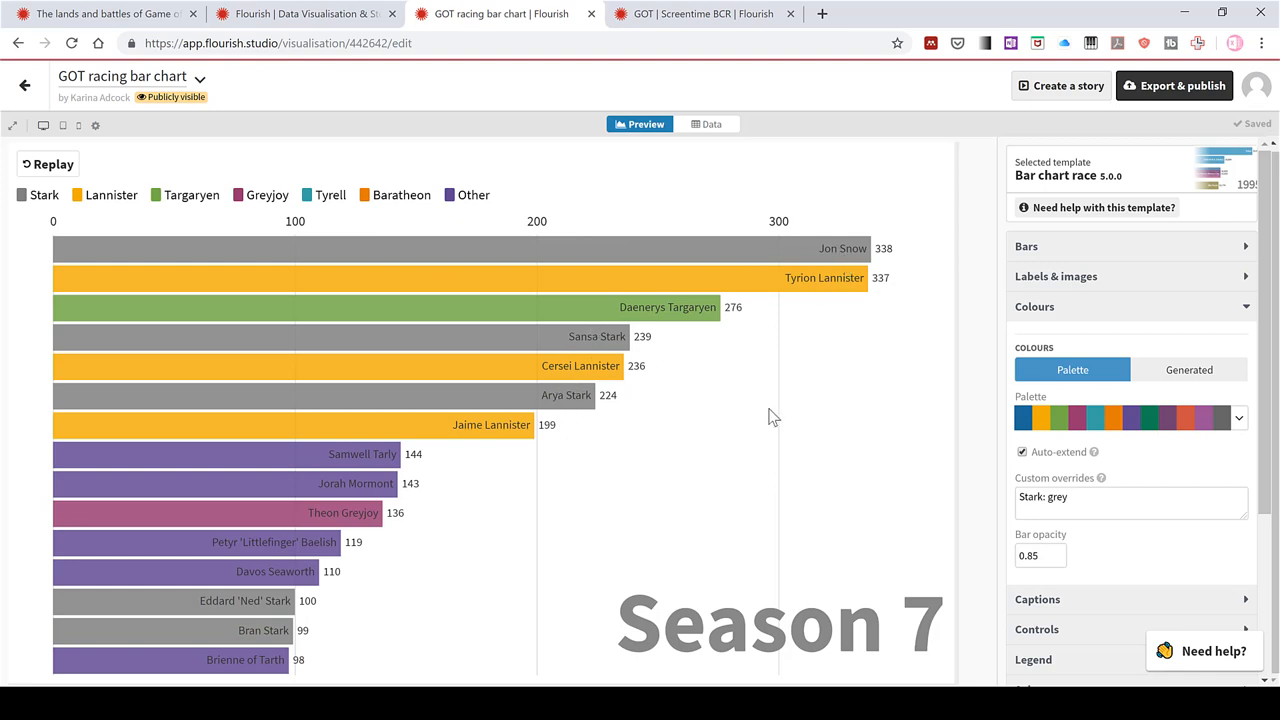
mouse_move(824, 284)
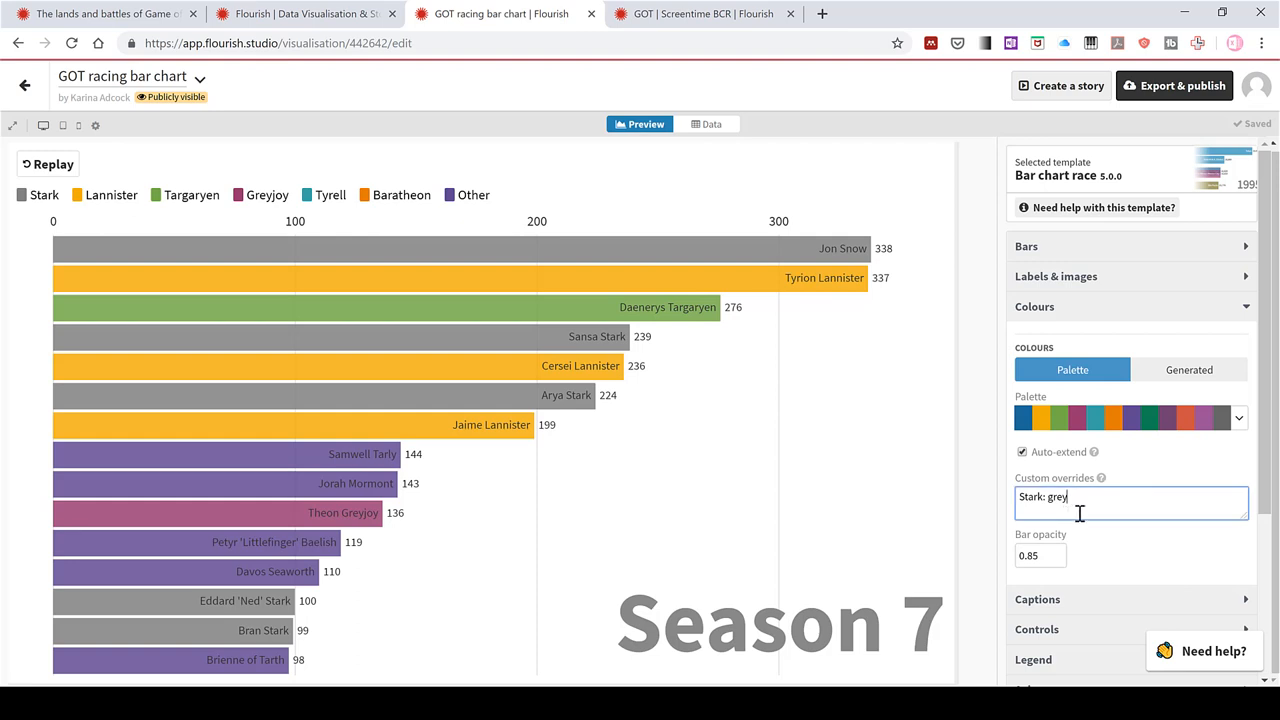
Add the override 'Targaryen: #ff3333' on a new line, ready for another house
type("l")
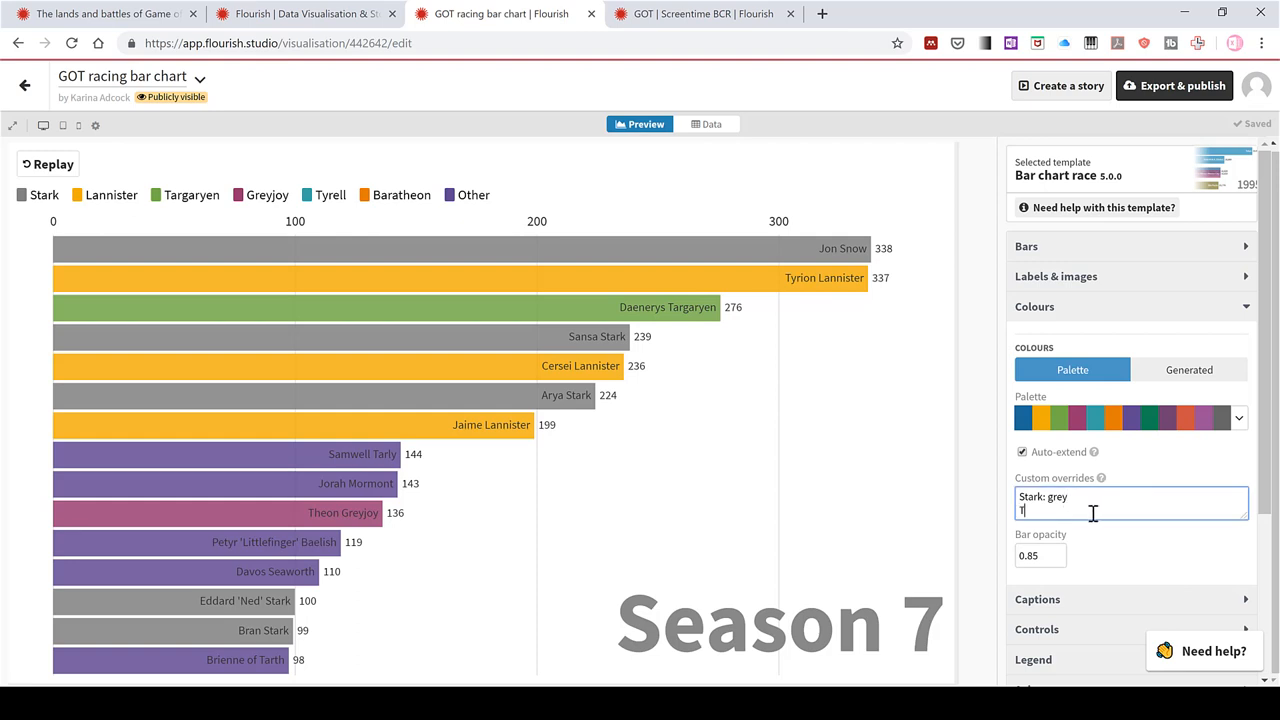
type("Targarye")
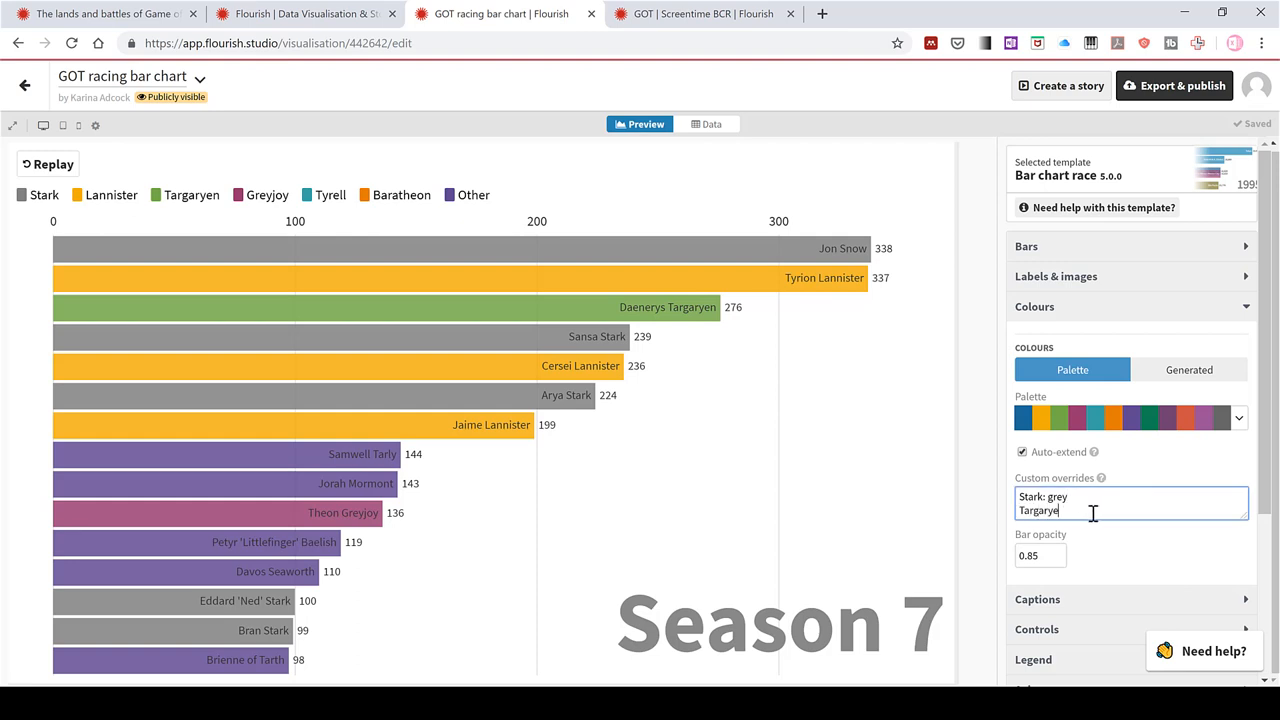
type(":")
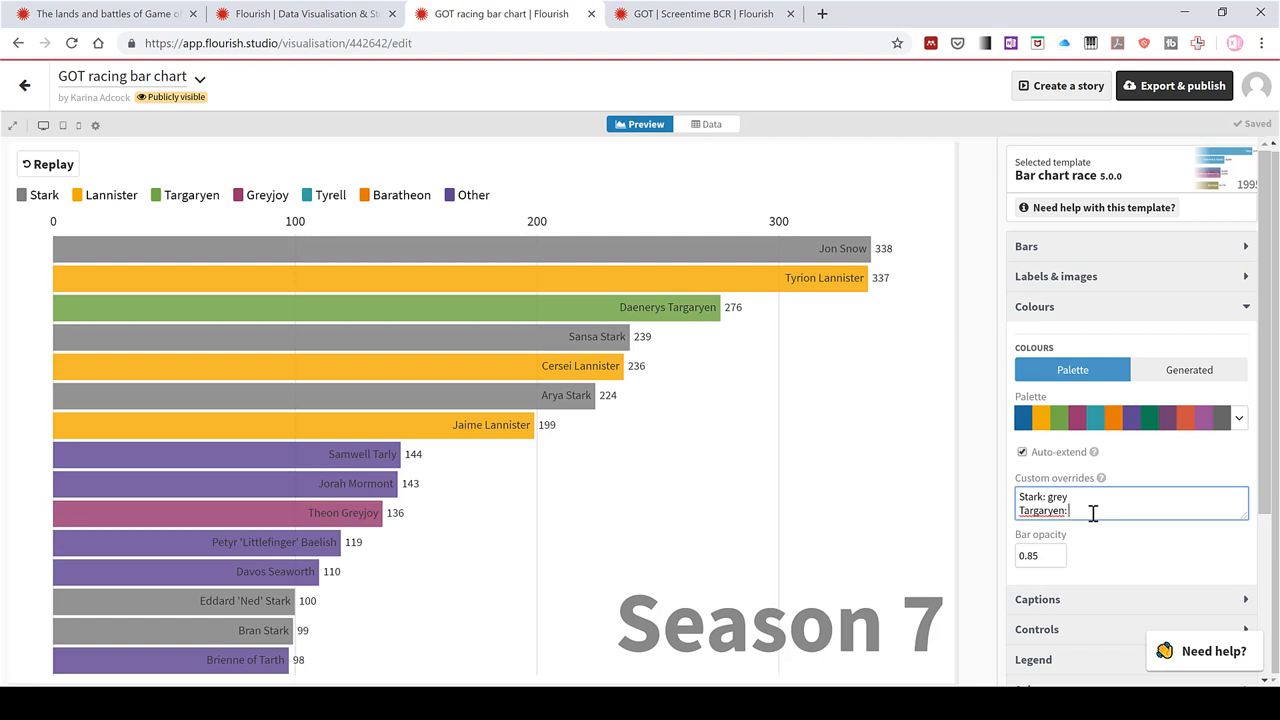
mouse_move(1132, 548)
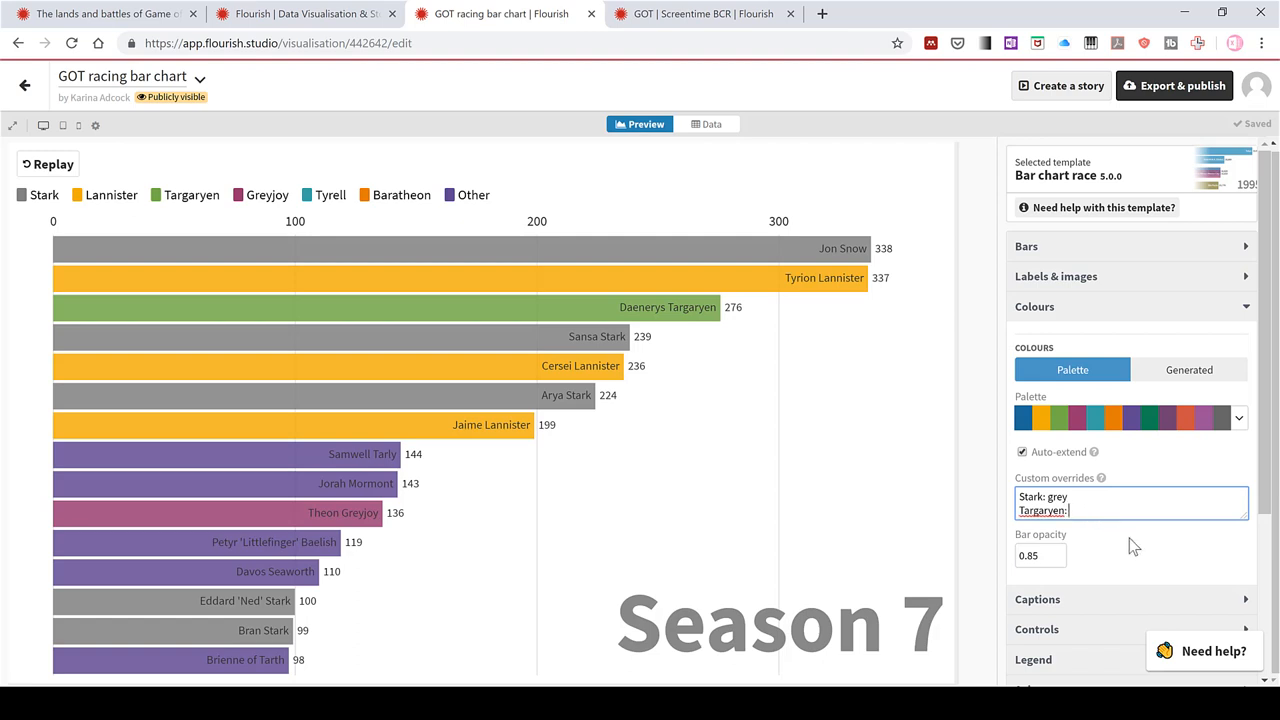
type("#")
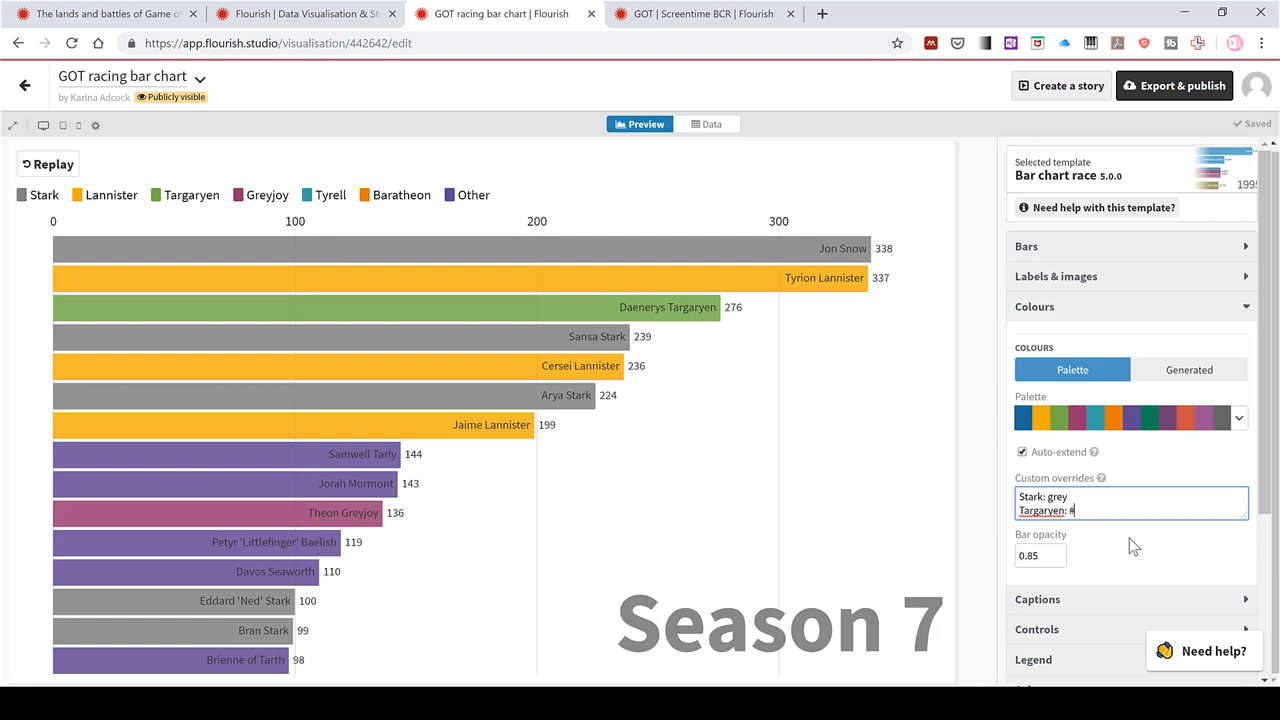
type("ff3333")
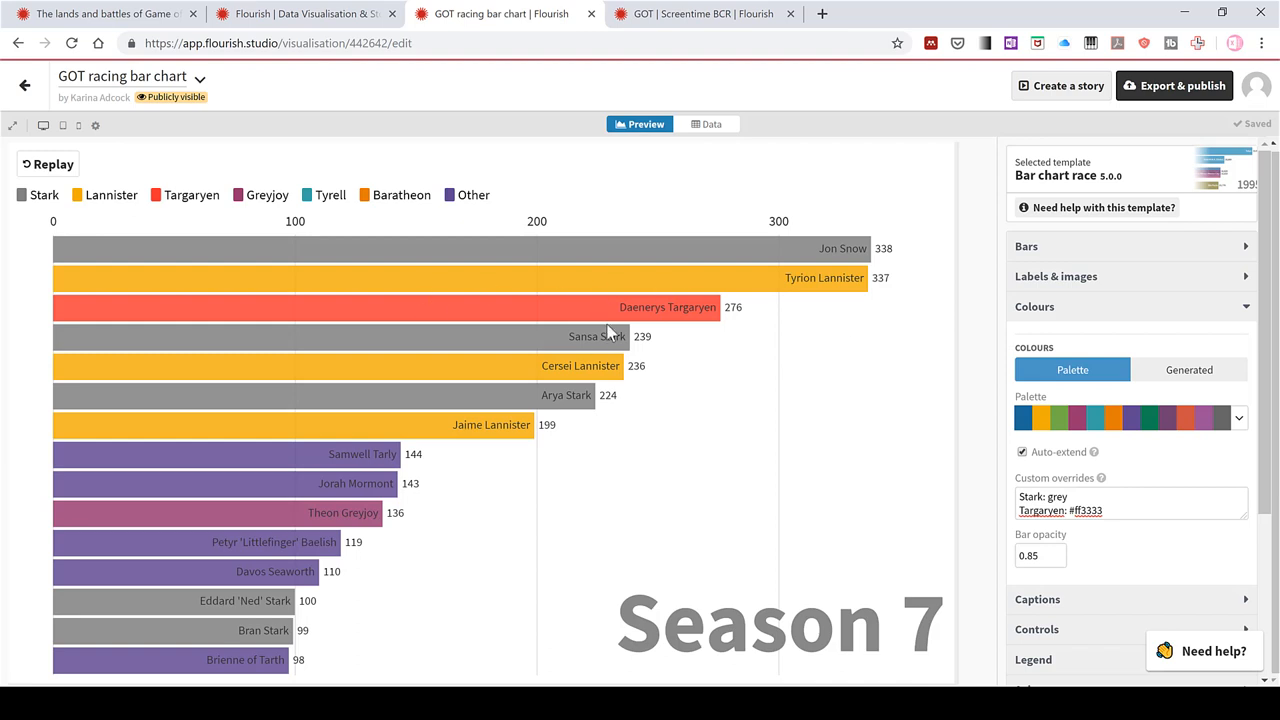
left_click(1104, 510)
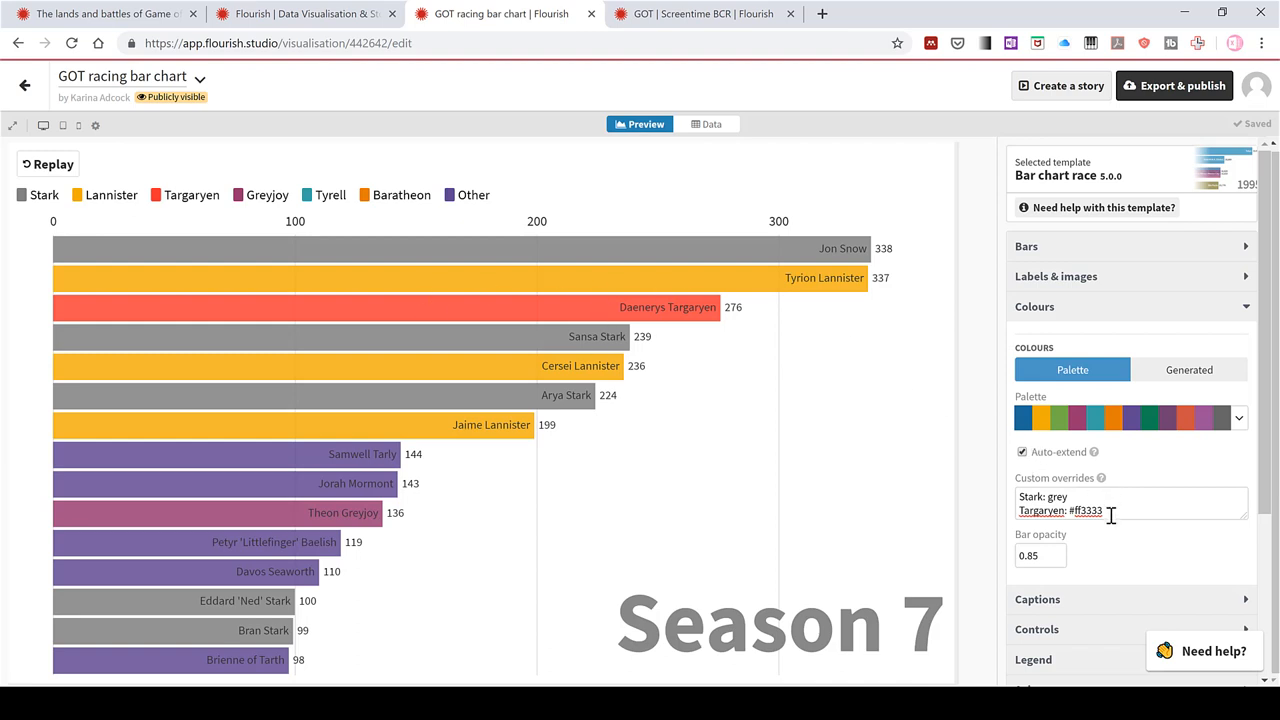
left_click(1112, 510)
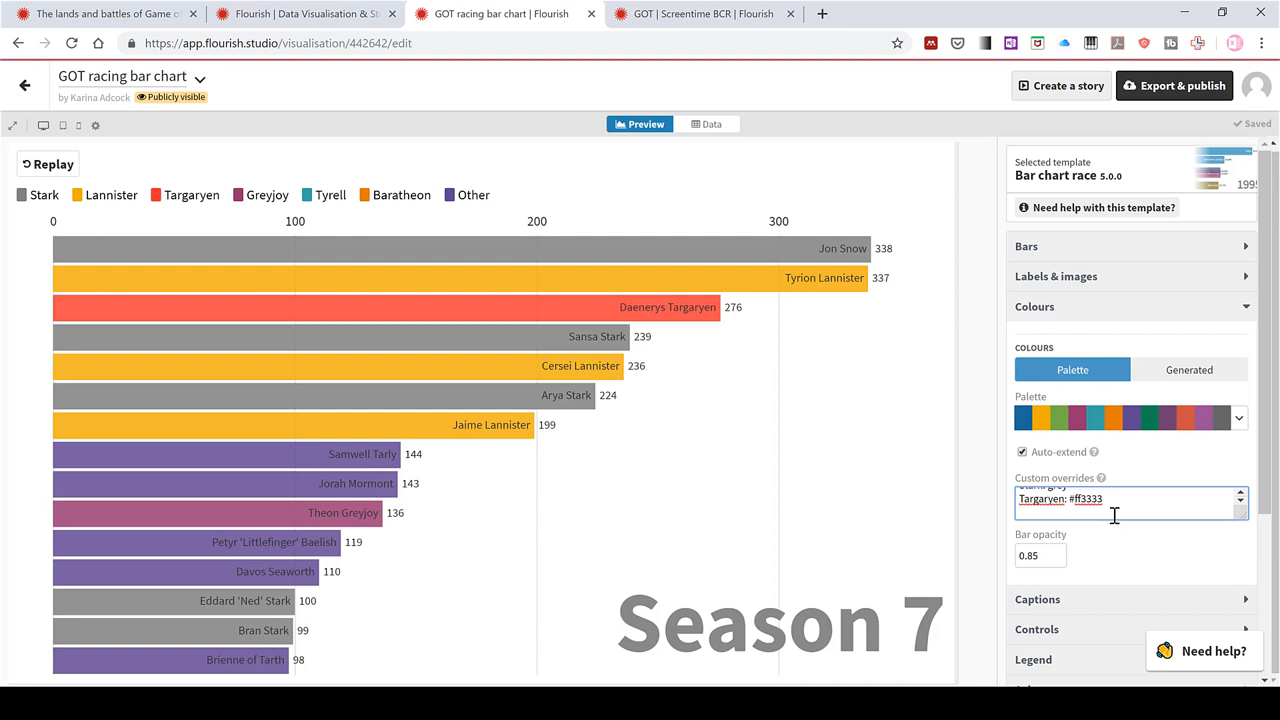
Add overrides for Greyjoy (dark sea green) and 'Other: rgb(150,200,250)'
type("Greyjoy:")
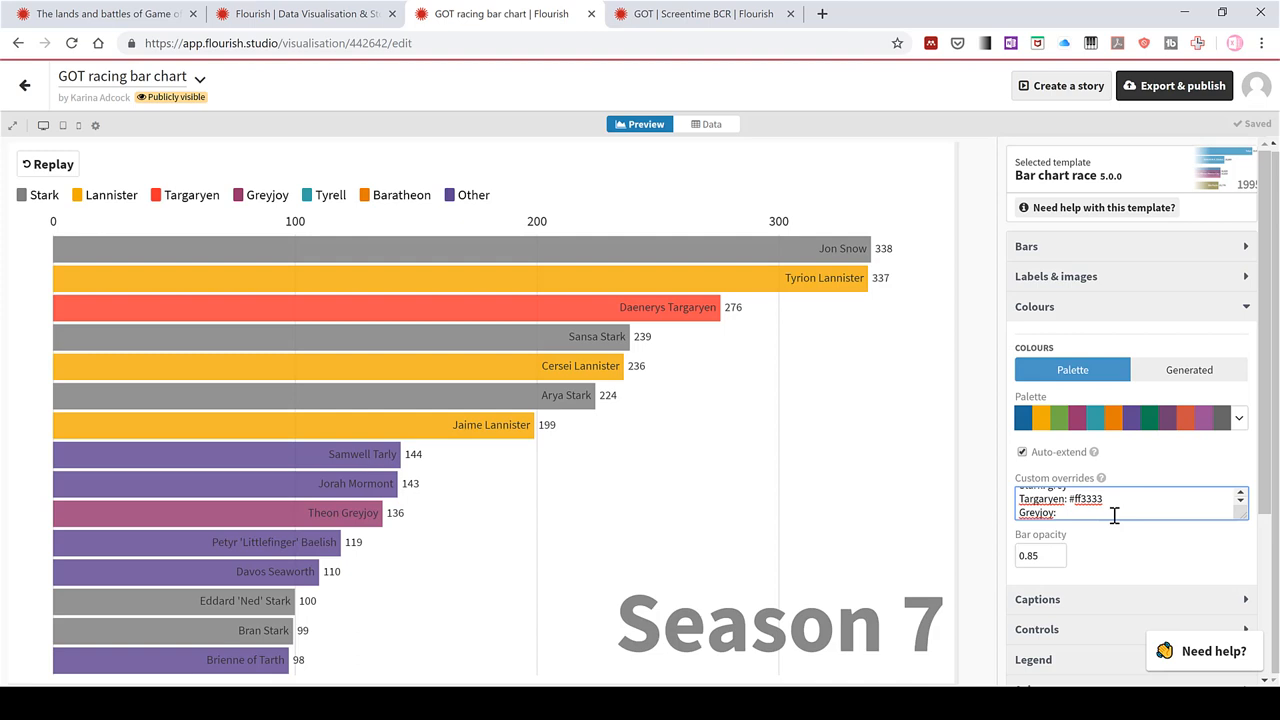
type("D")
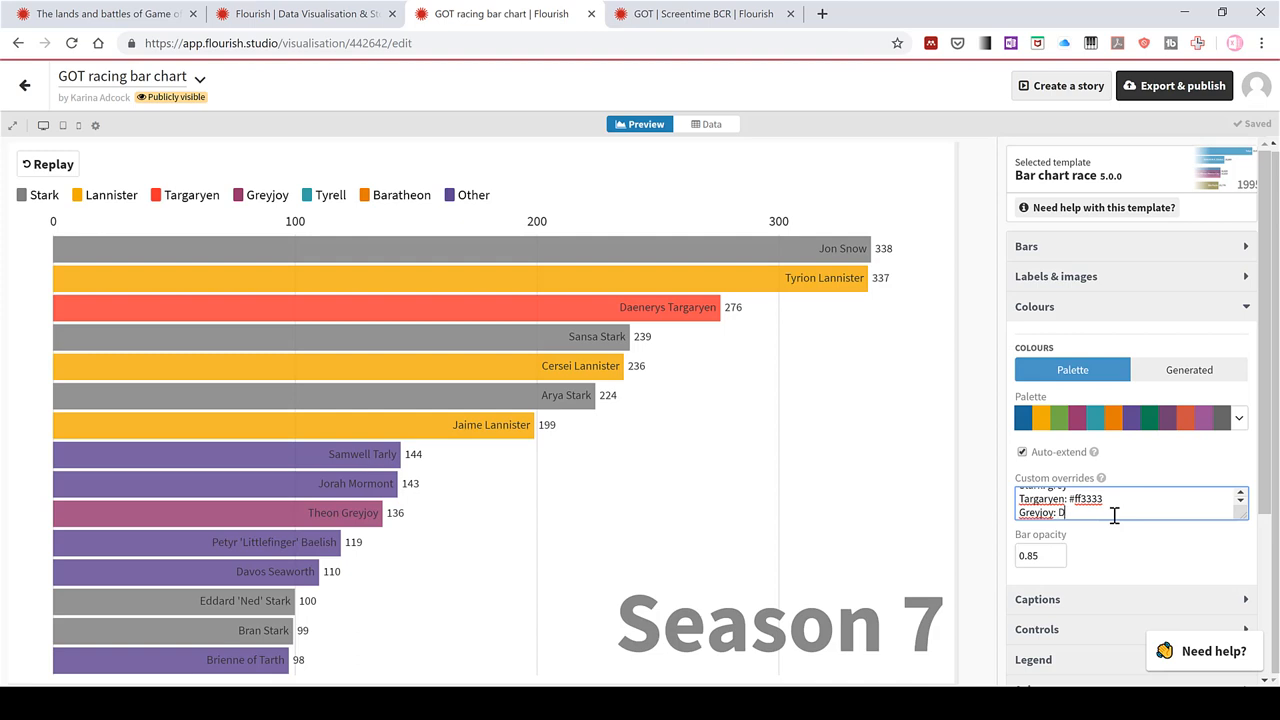
type("arkSeaGreen")
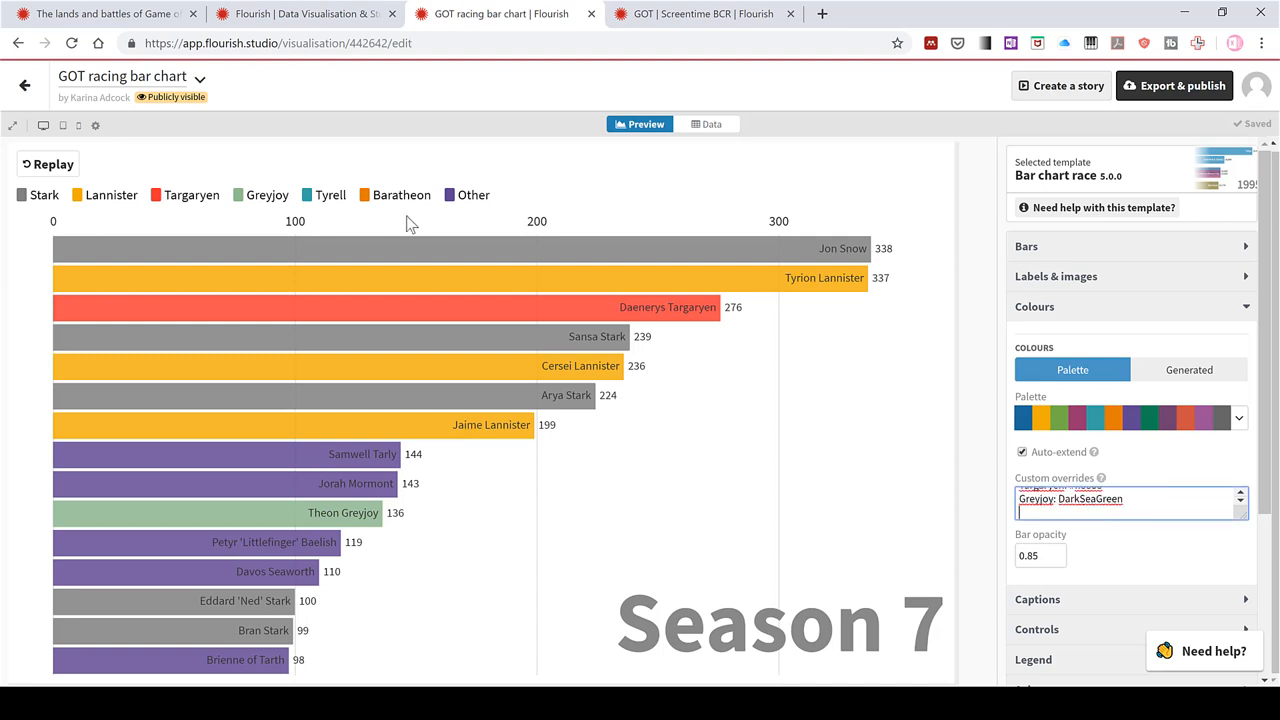
type("O")
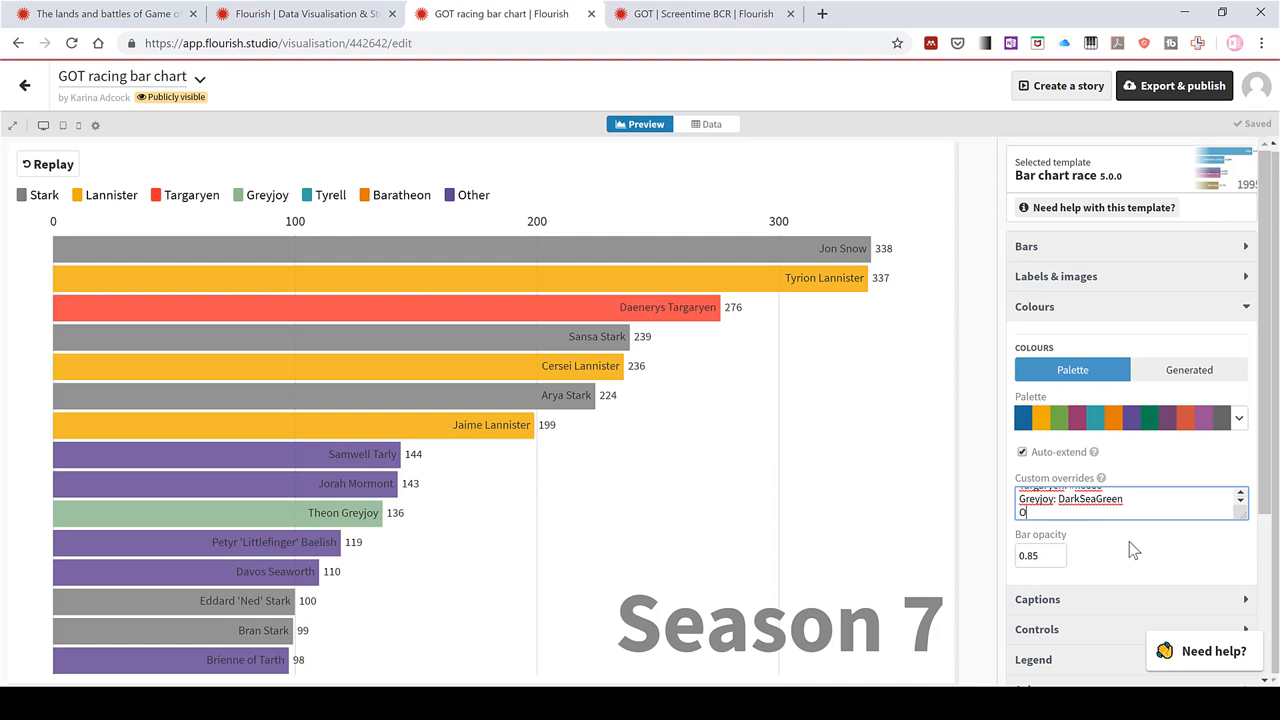
type("ther:")
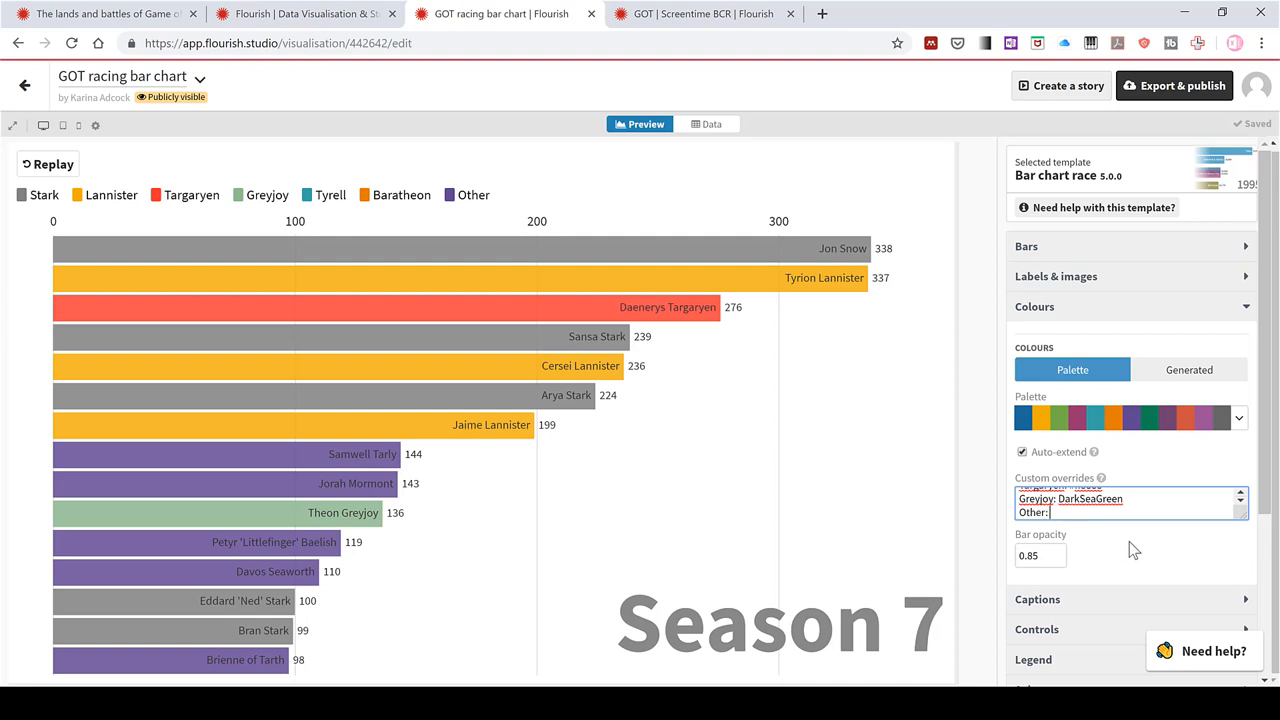
type("rgb(")
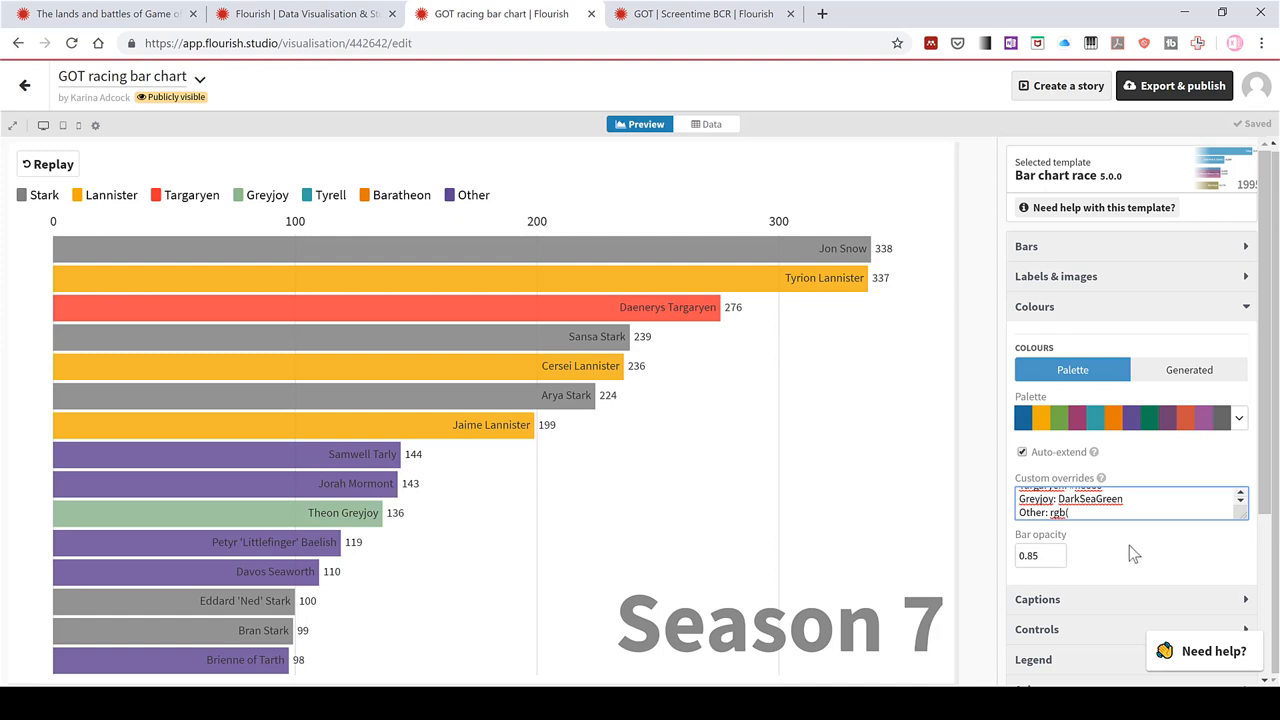
type("150,")
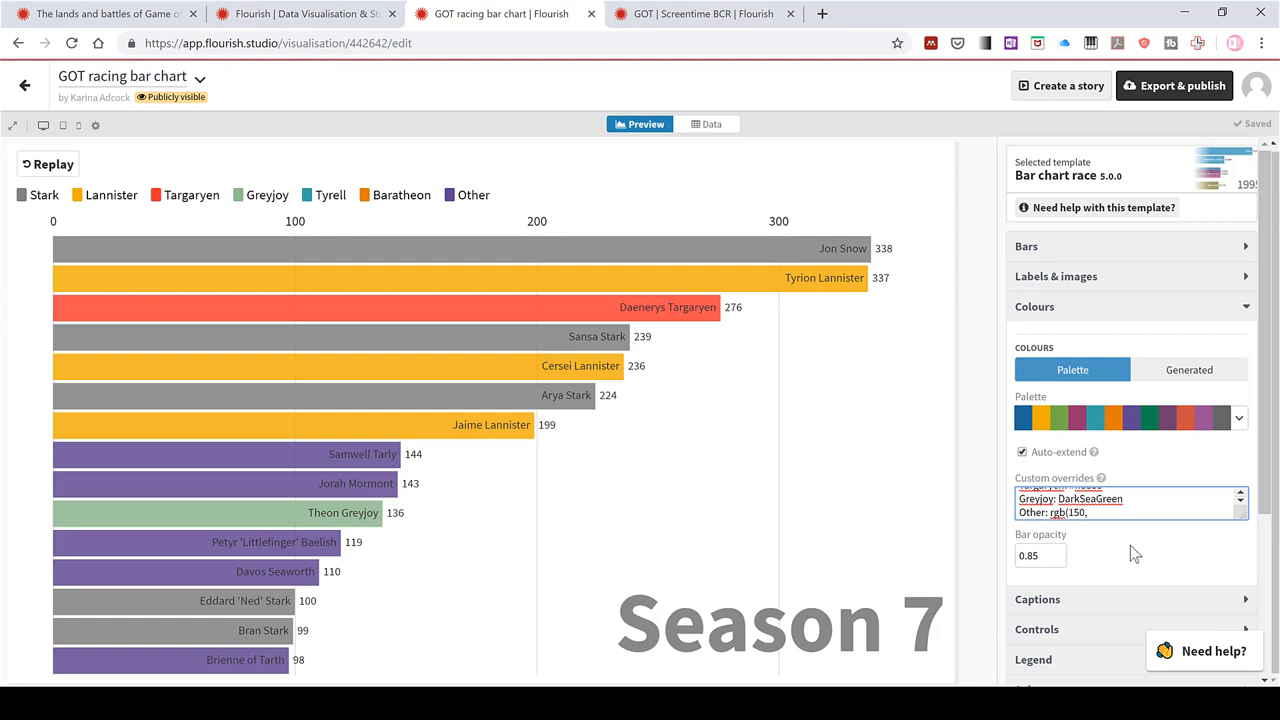
type("200,")
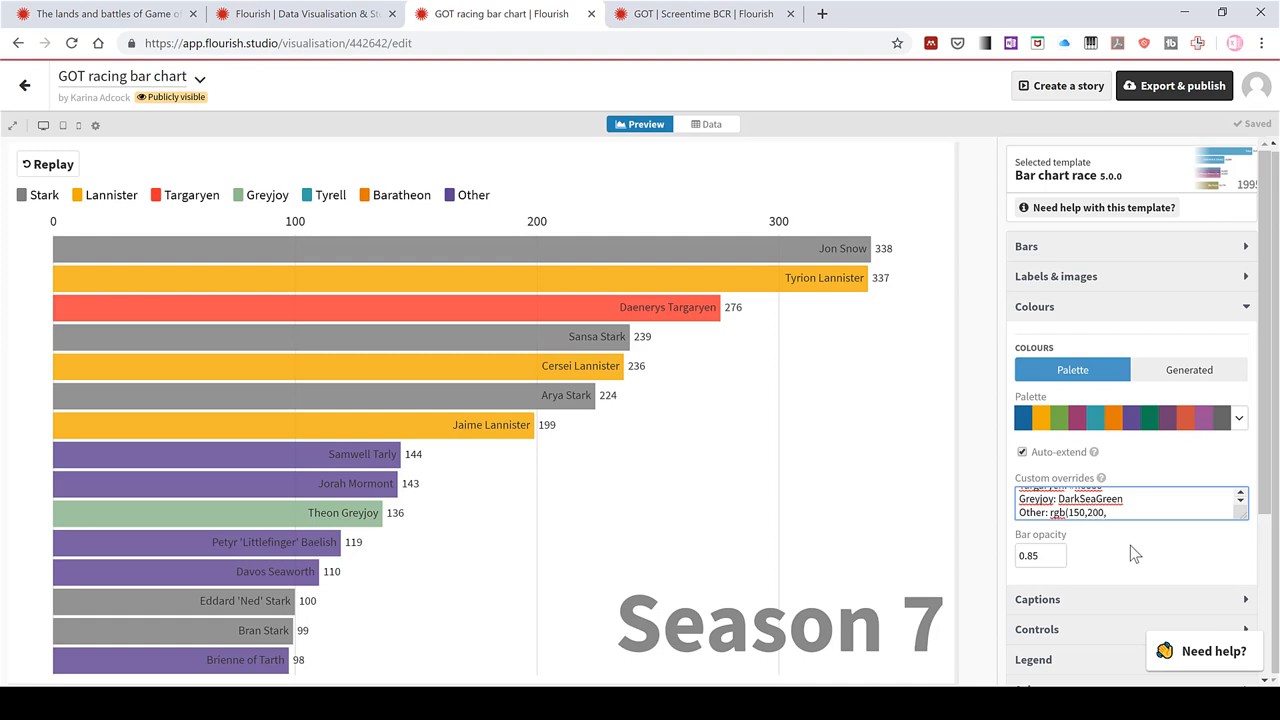
type("250)")
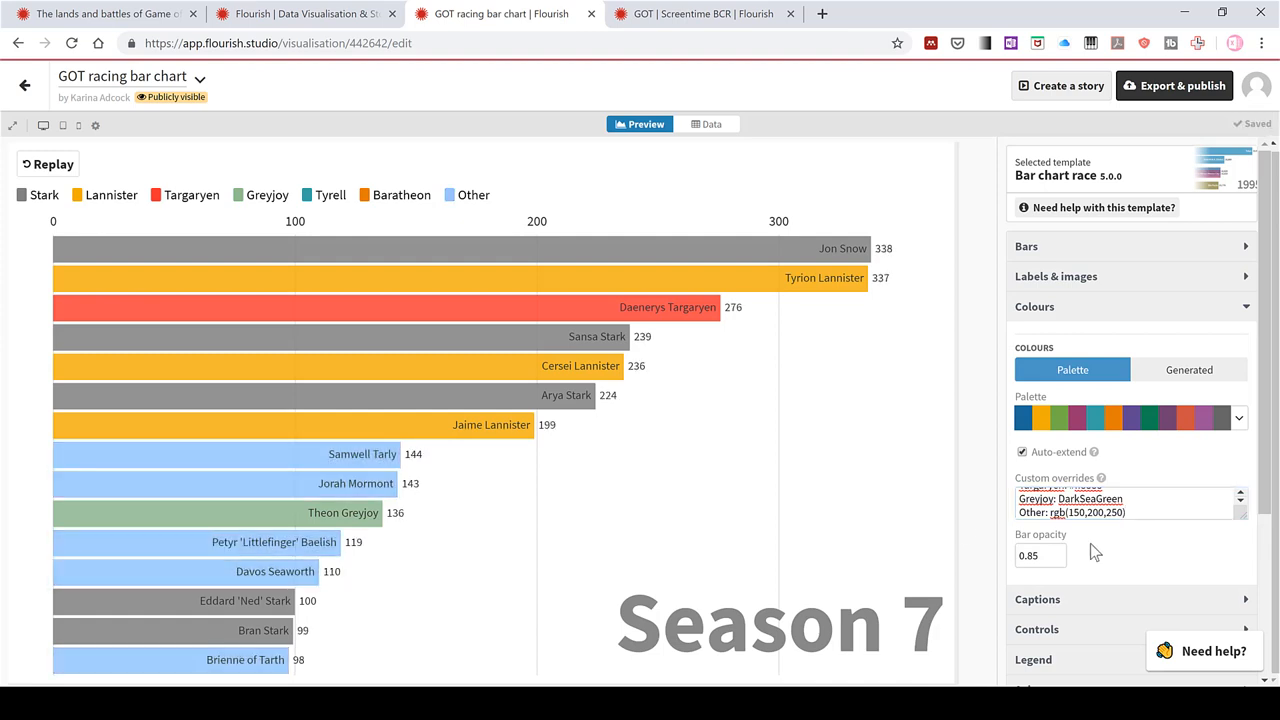
mouse_move(258, 448)
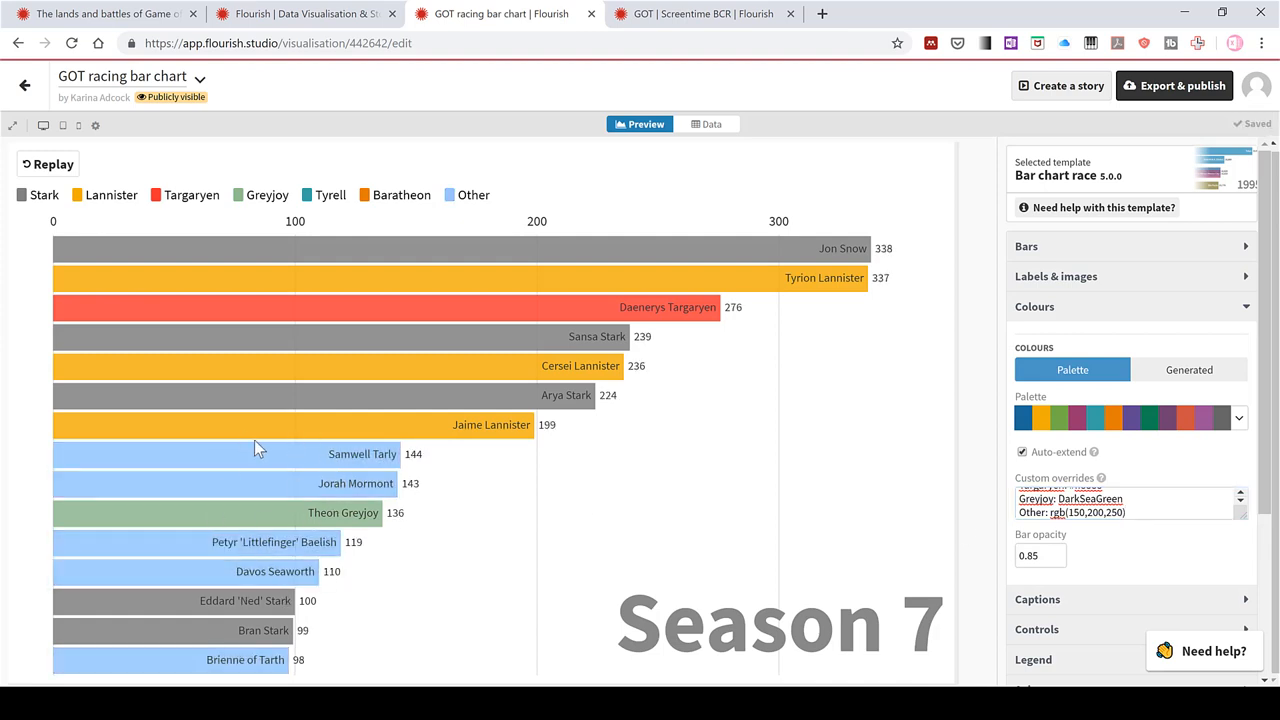
mouse_move(344, 452)
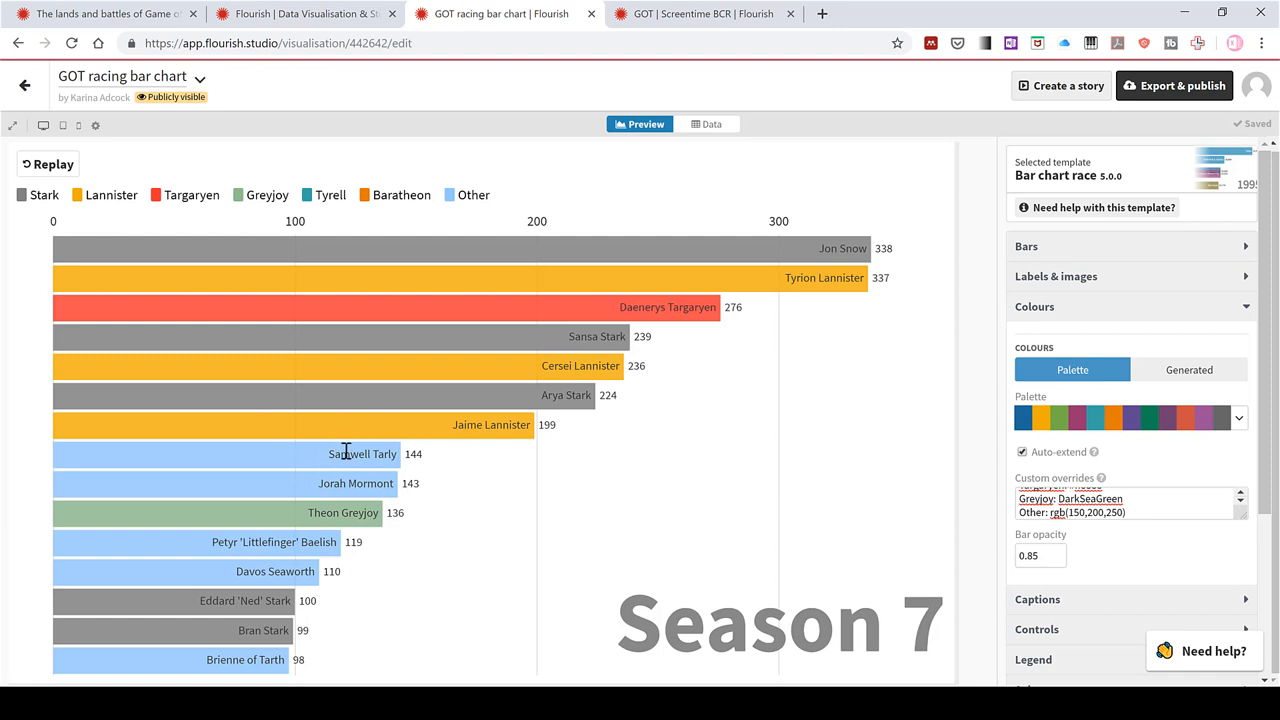
mouse_move(1044, 564)
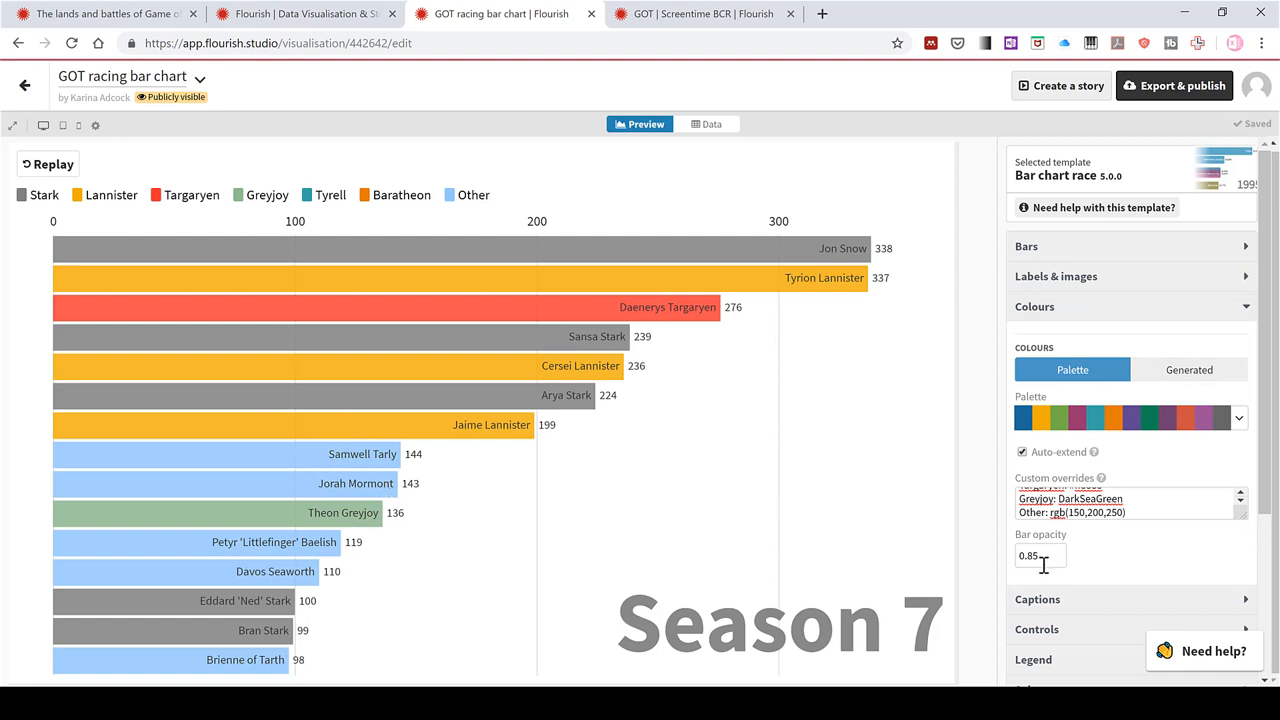
mouse_move(1068, 584)
type("1")
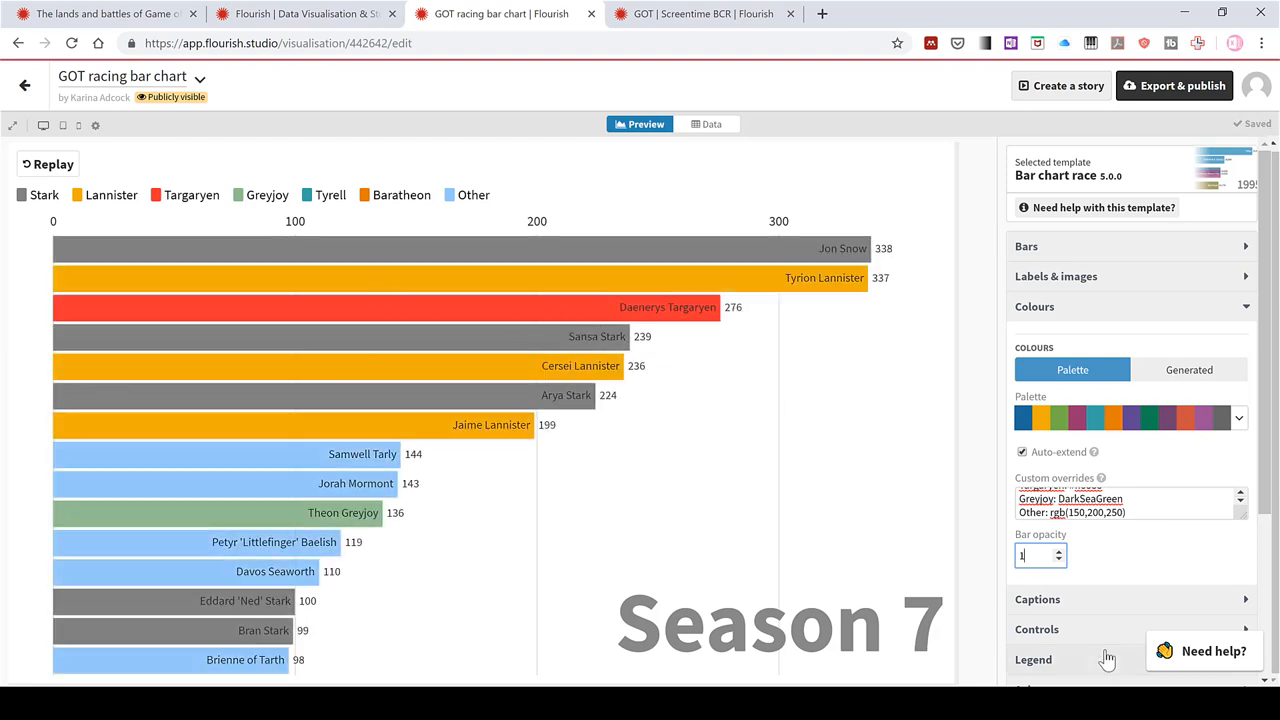
Set the bar opacity to 0.8
type("0.85")
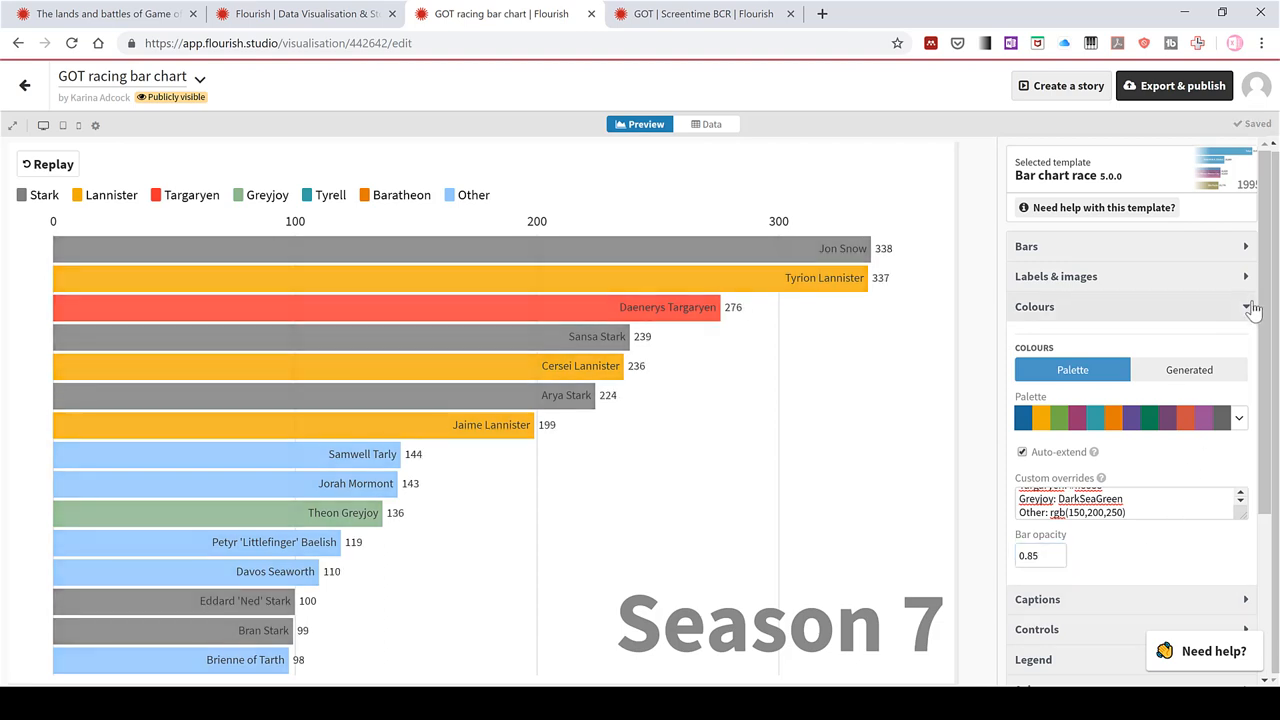
In Controls, keep Show replay control on and enable Show sort control
left_click(1252, 308)
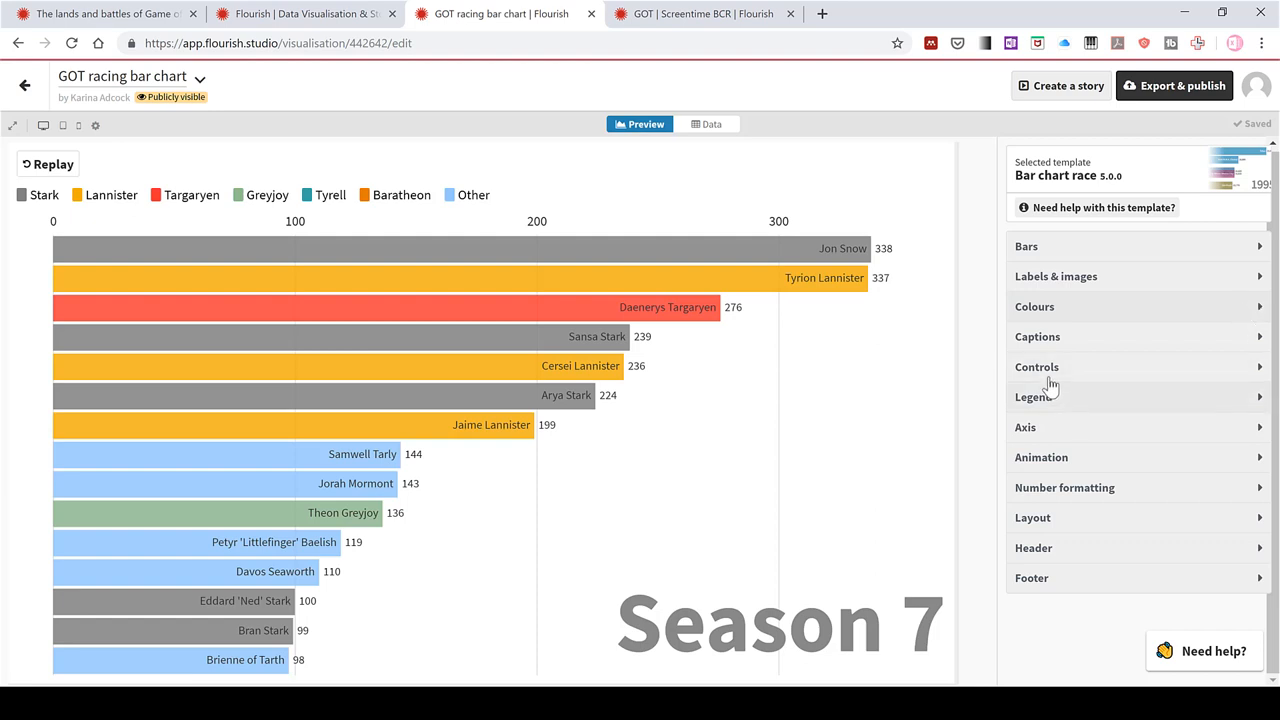
left_click(1036, 368)
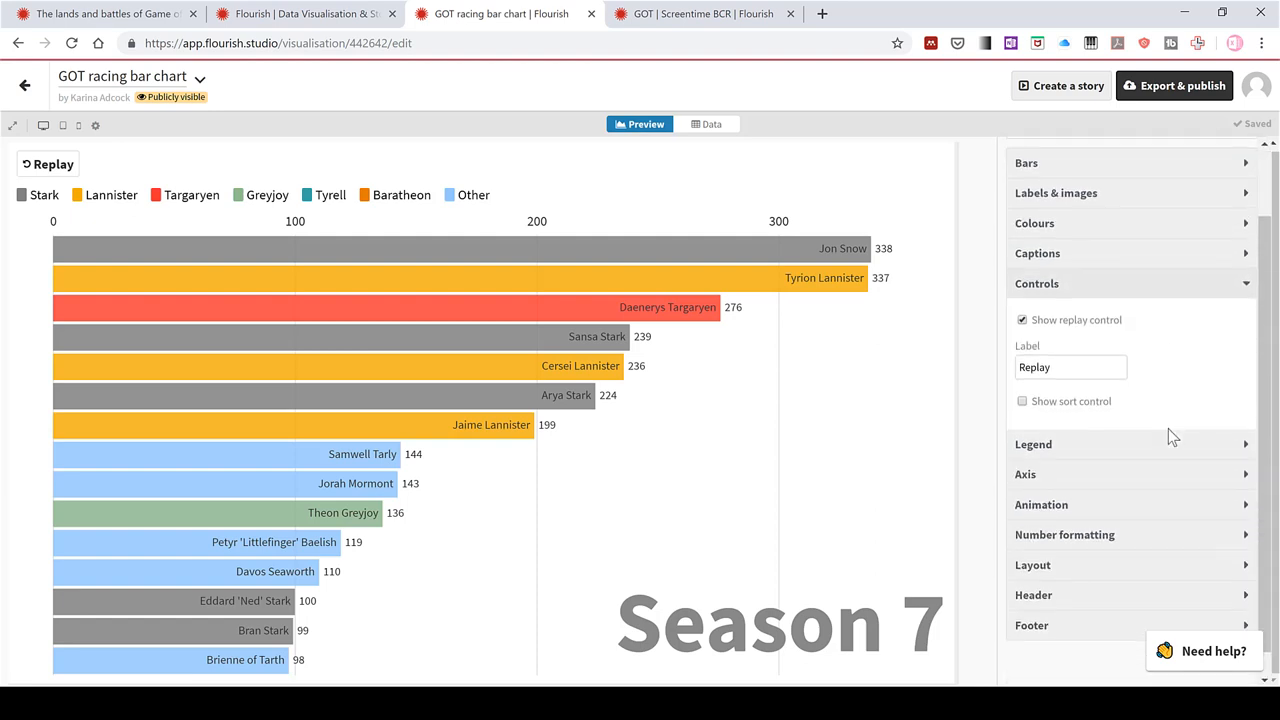
mouse_move(40, 164)
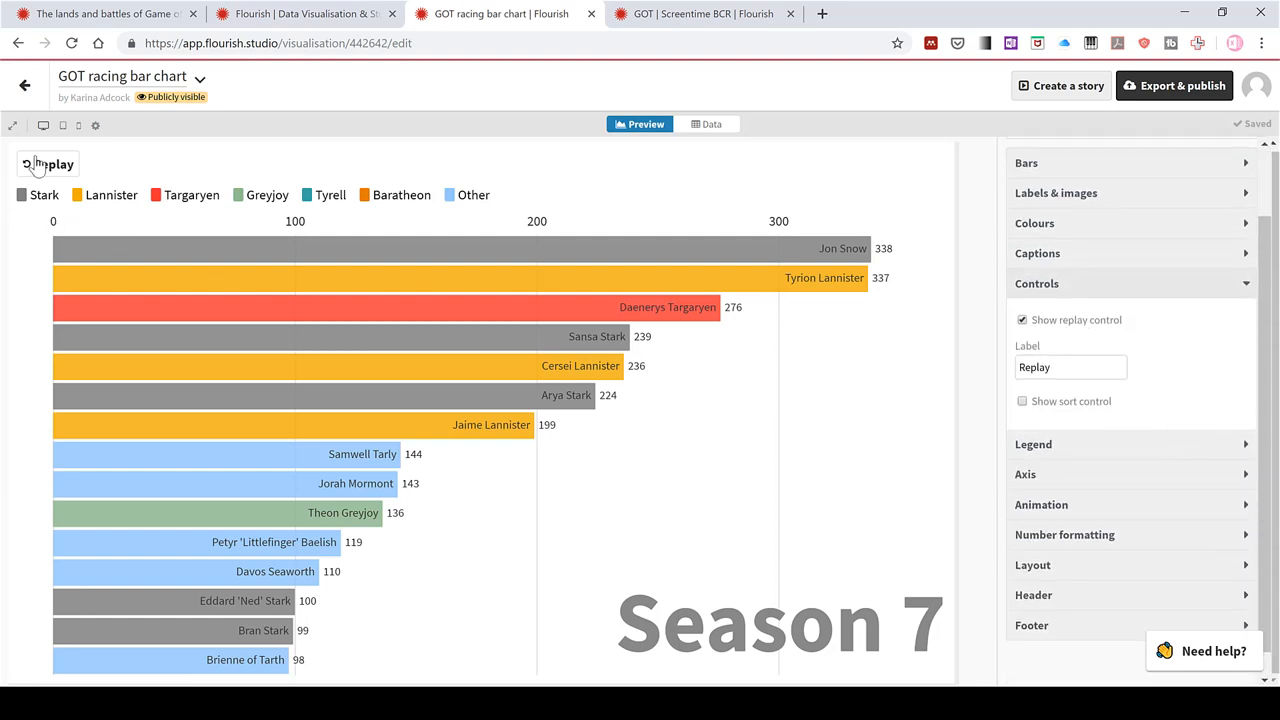
left_click(1022, 320)
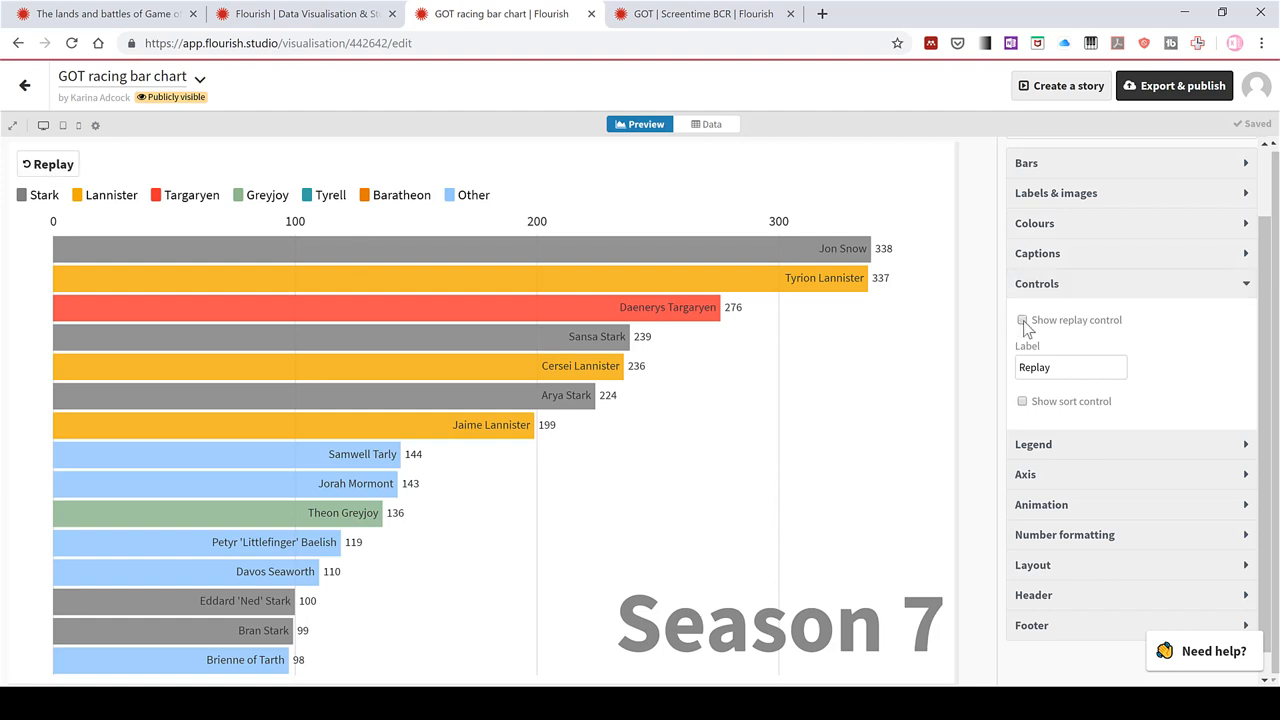
left_click(1022, 320)
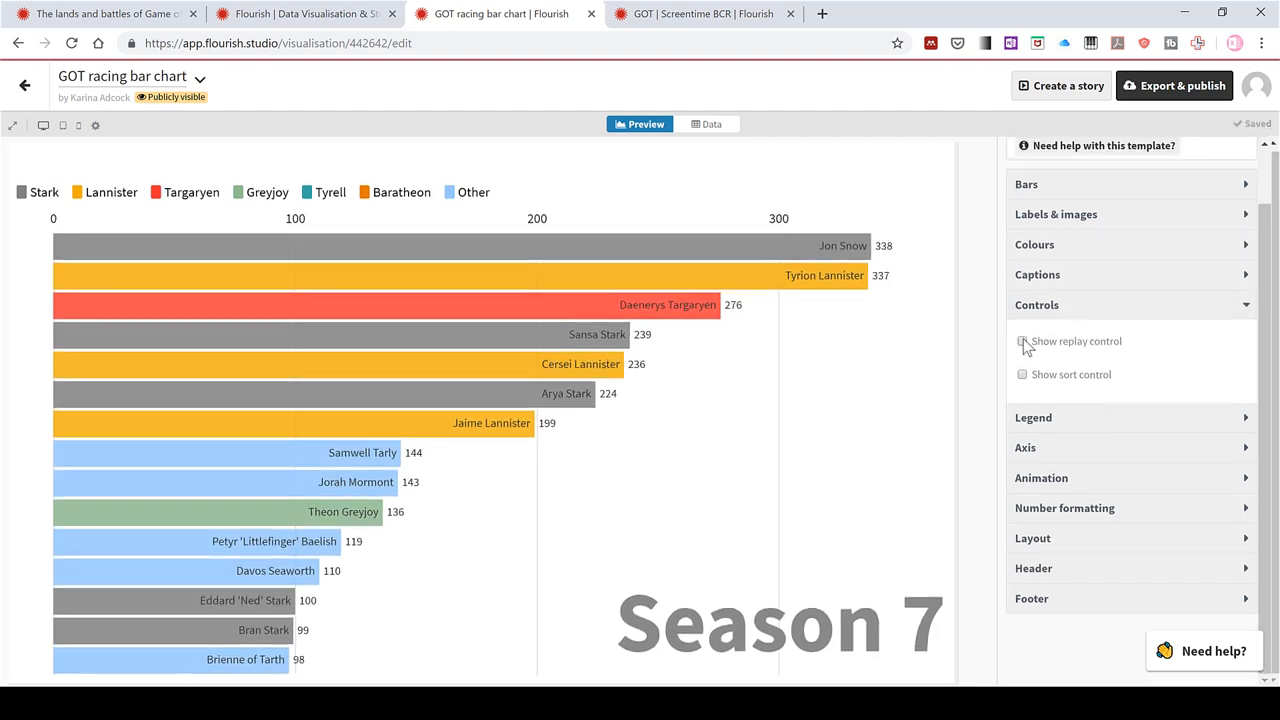
left_click(1022, 340)
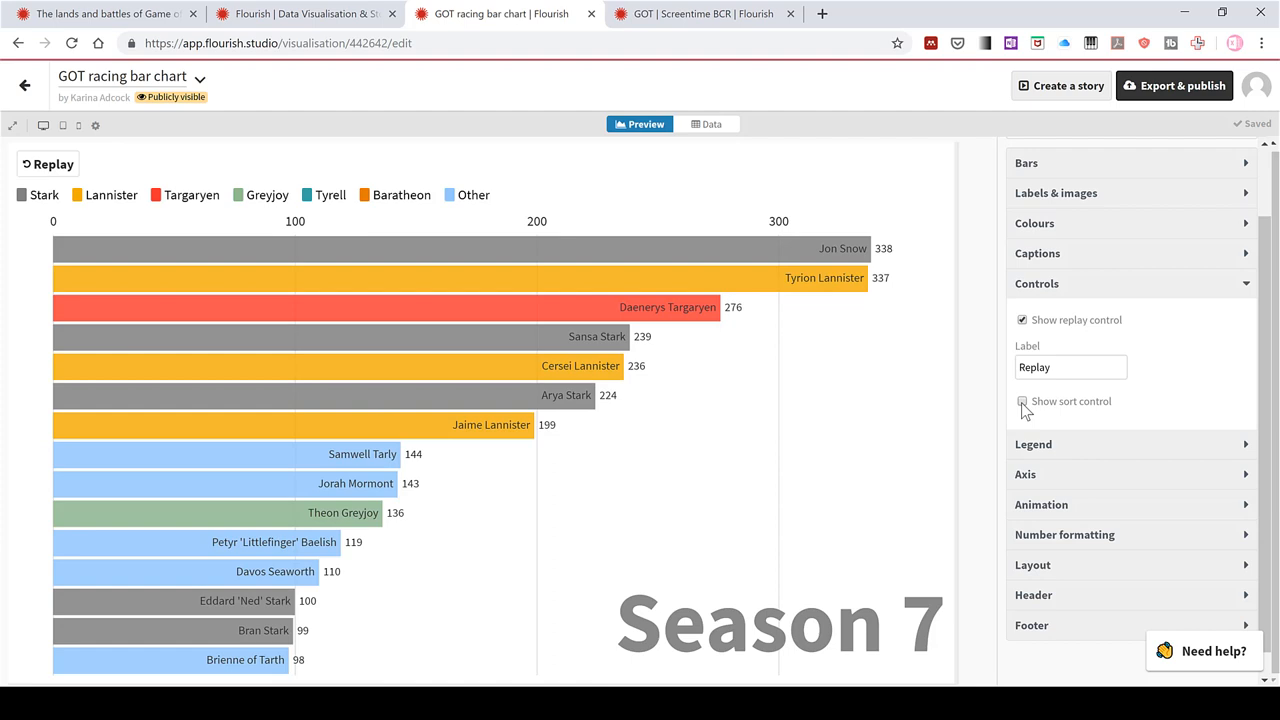
left_click(1022, 400)
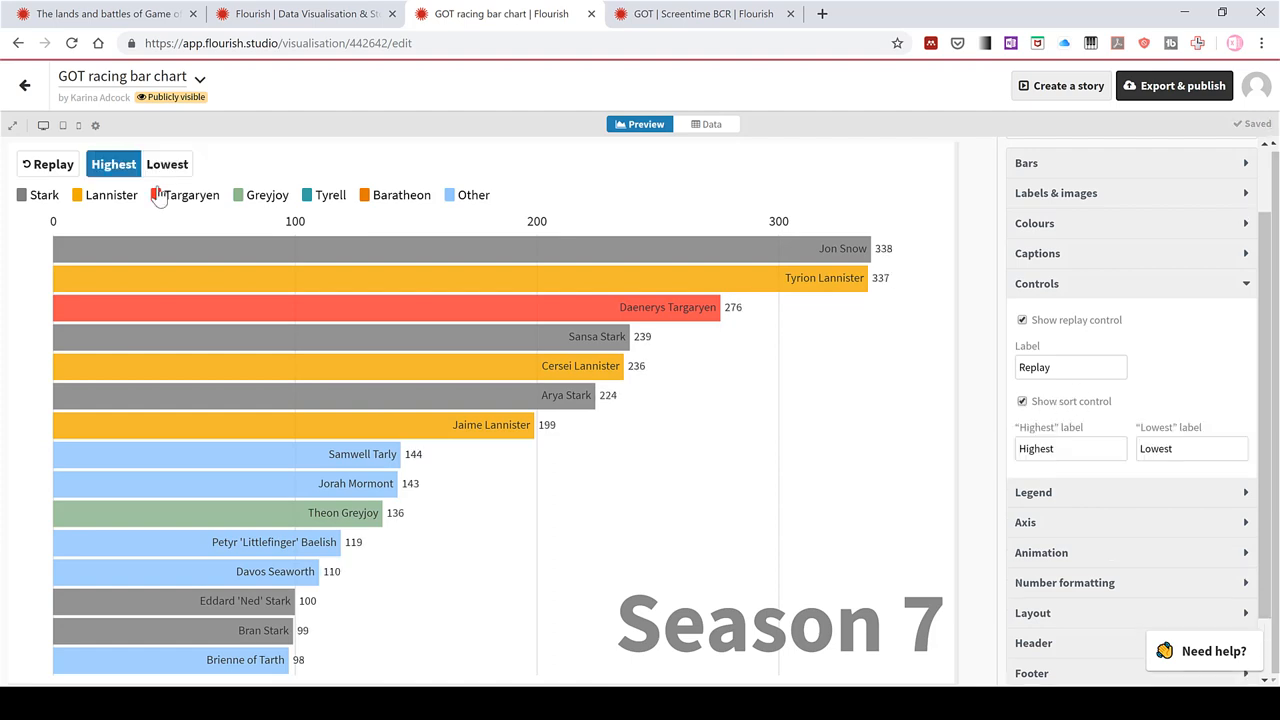
Test the Lowest then Highest sort buttons on the chart
left_click(168, 164)
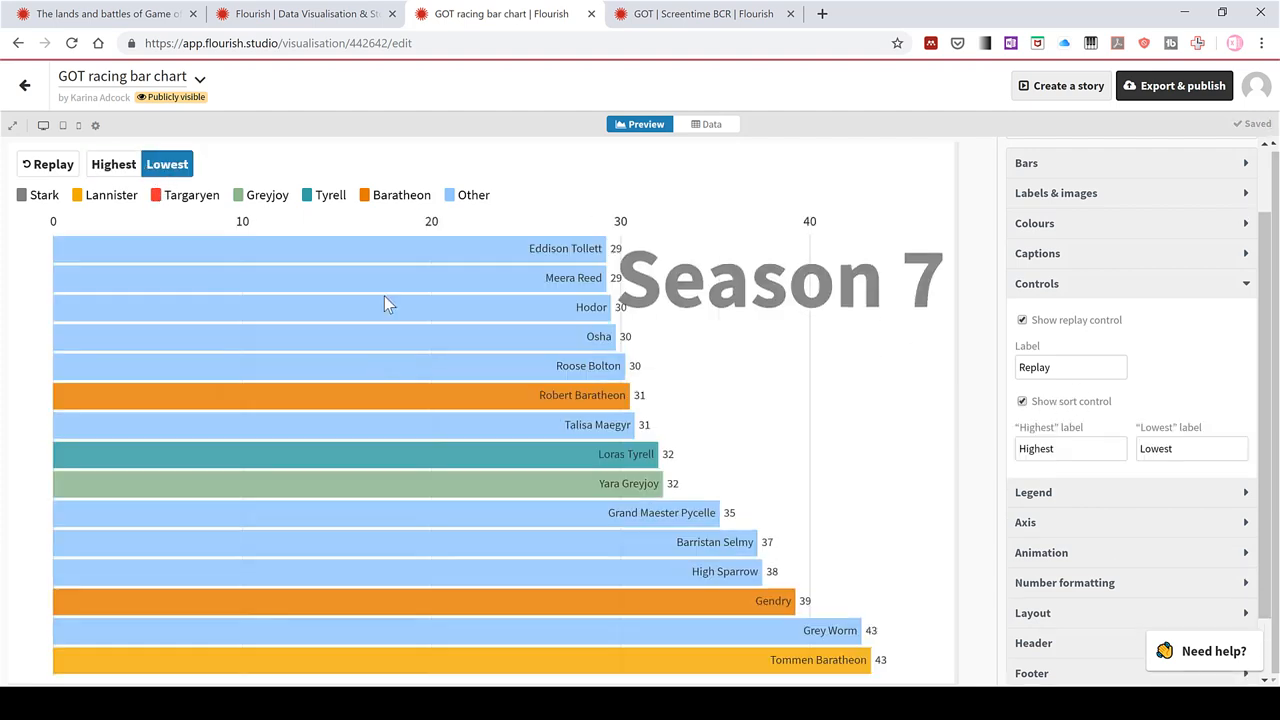
left_click(112, 164)
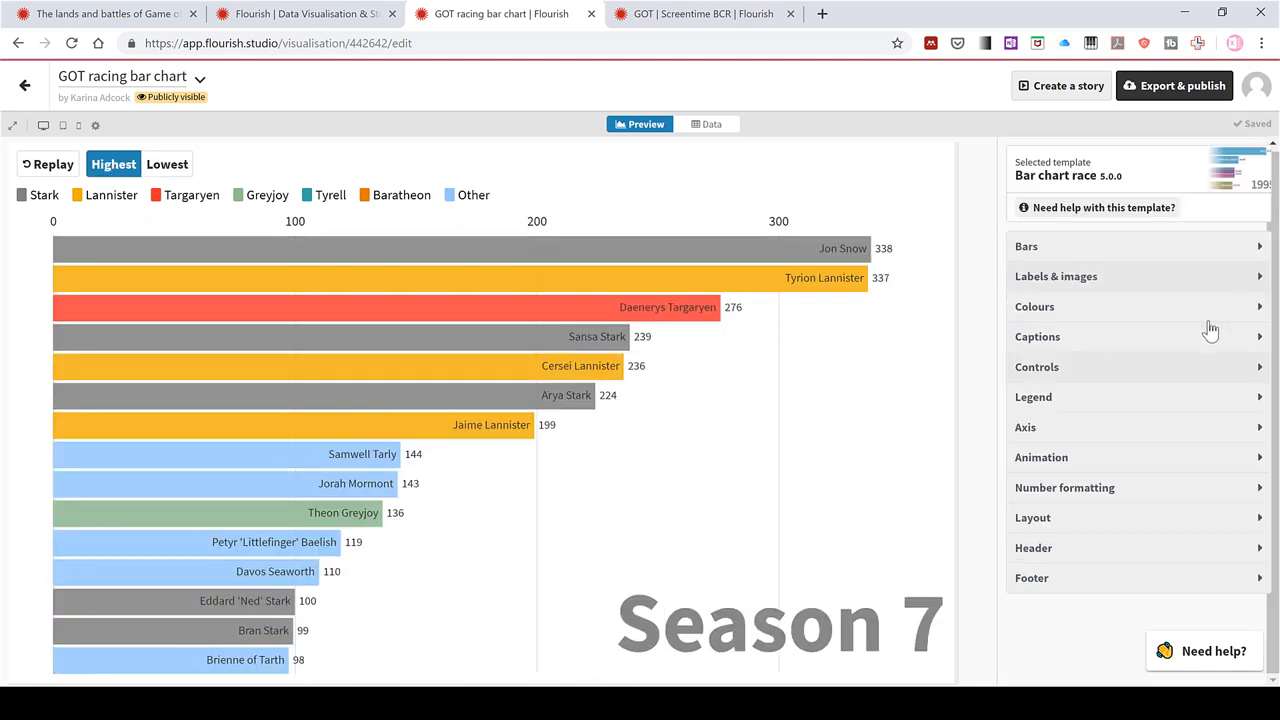
Toggle the legend off and back on, leaving it shown above the chart
left_click(1032, 396)
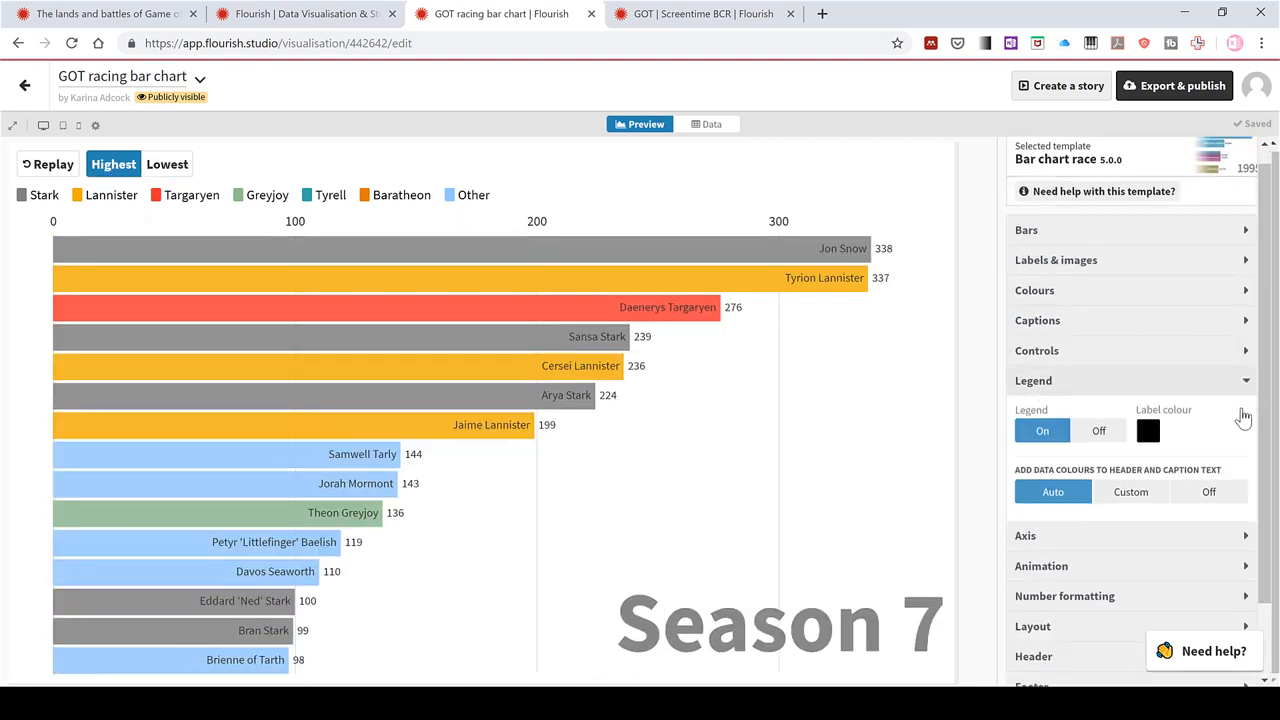
scroll("down", 3)
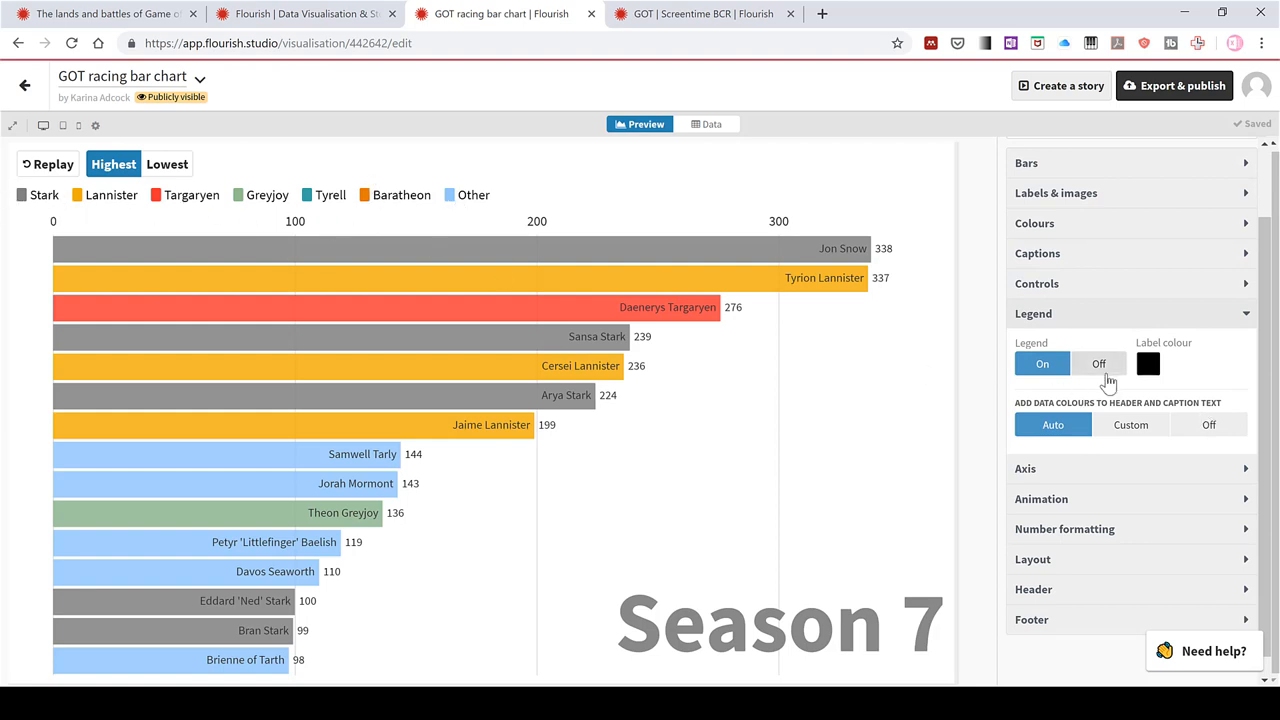
left_click(1098, 364)
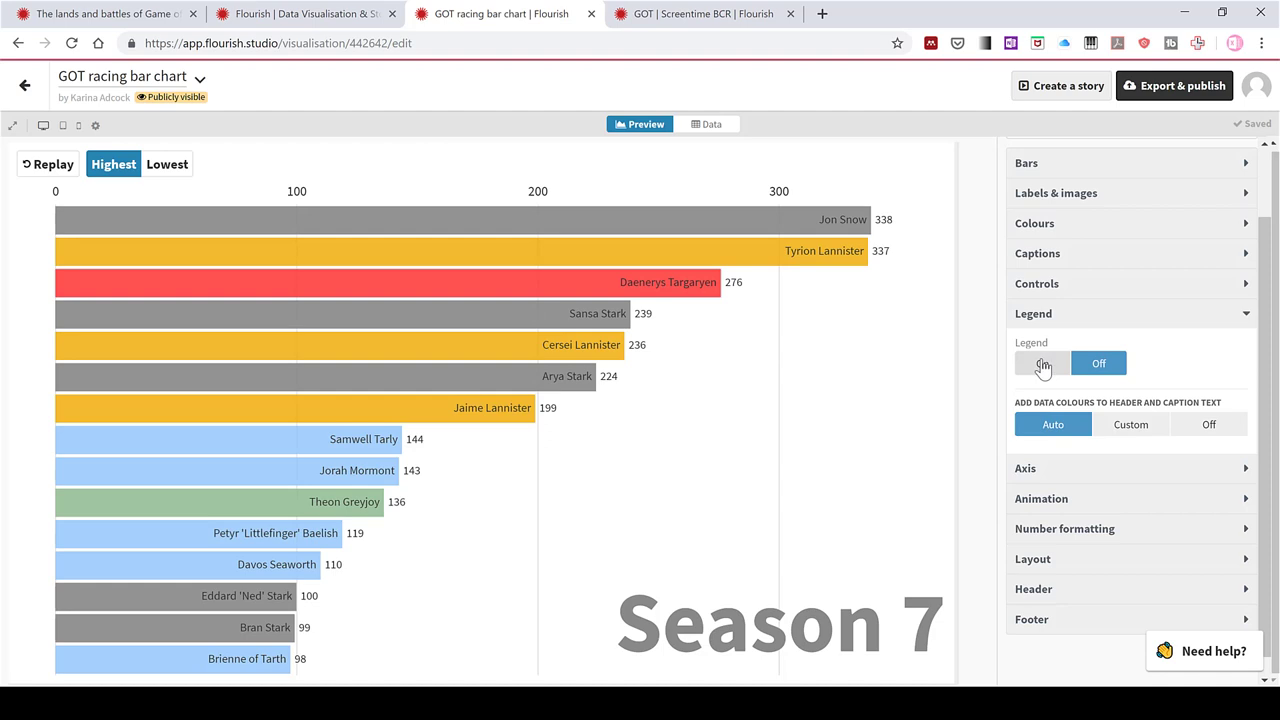
left_click(1040, 364)
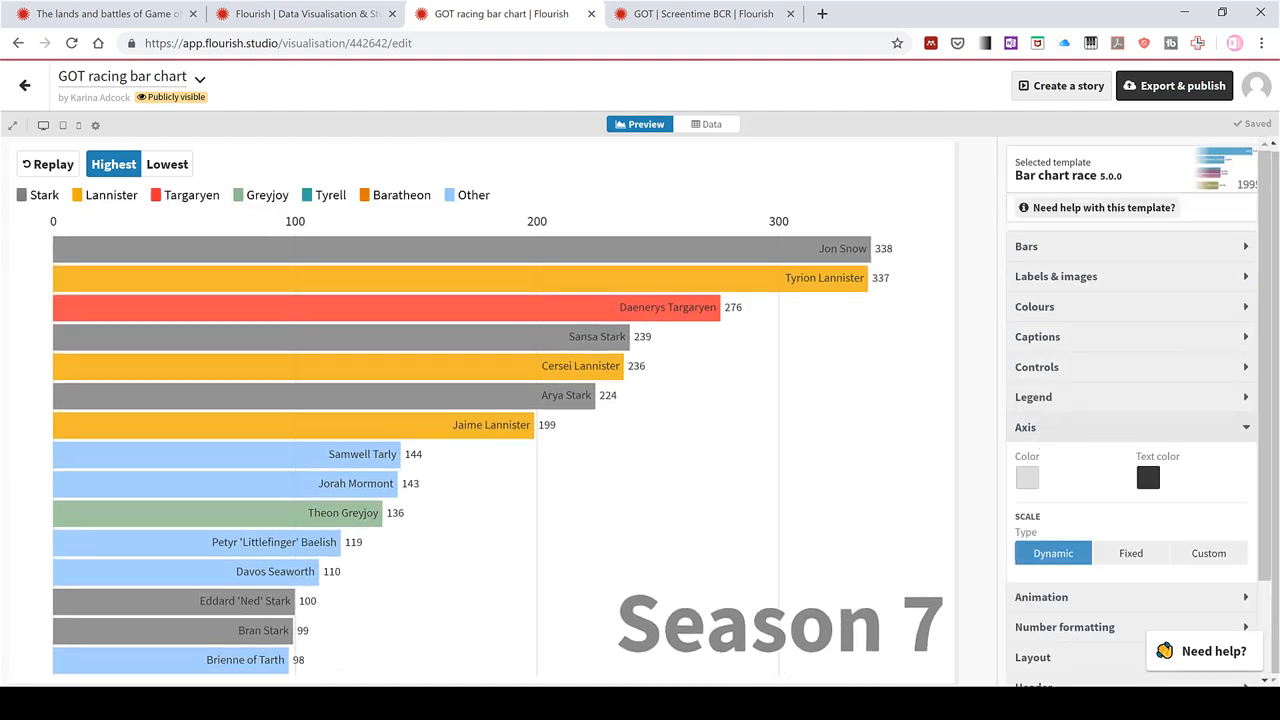
Try a custom axis maximum, then return the scale to Fixed so it runs 0–300
scroll("down", 3)
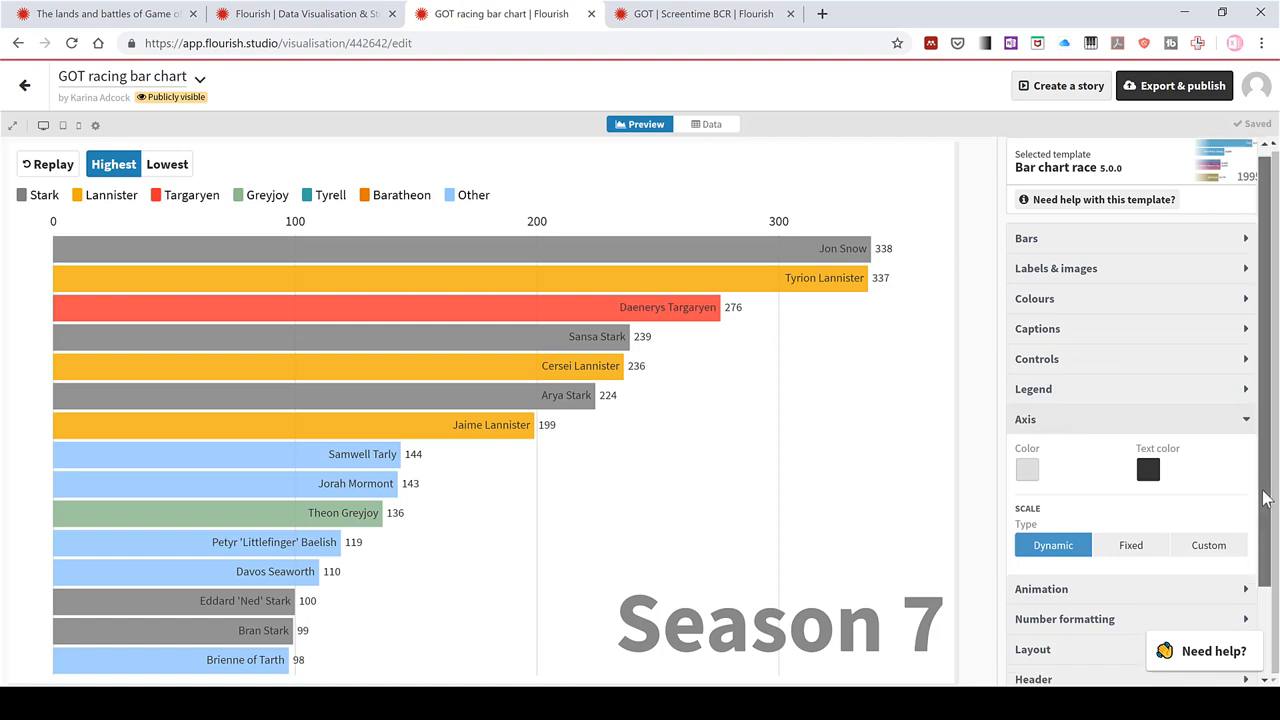
scroll("down", 3)
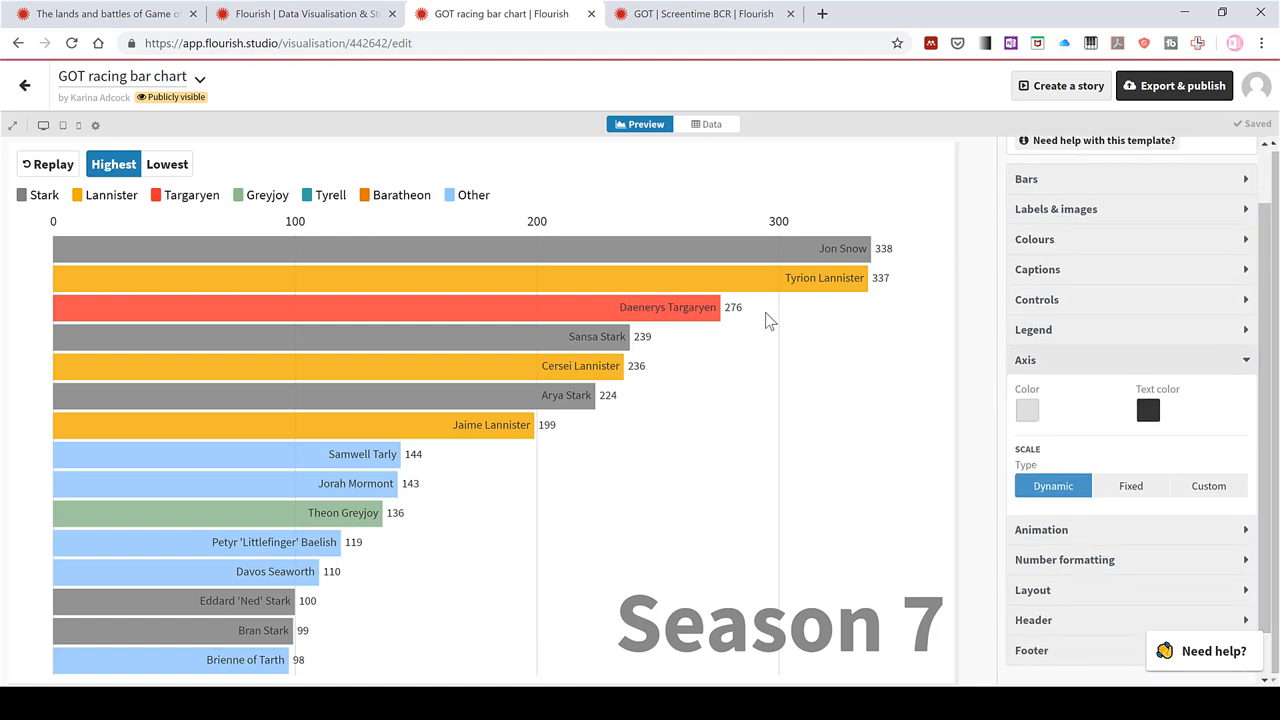
mouse_move(788, 352)
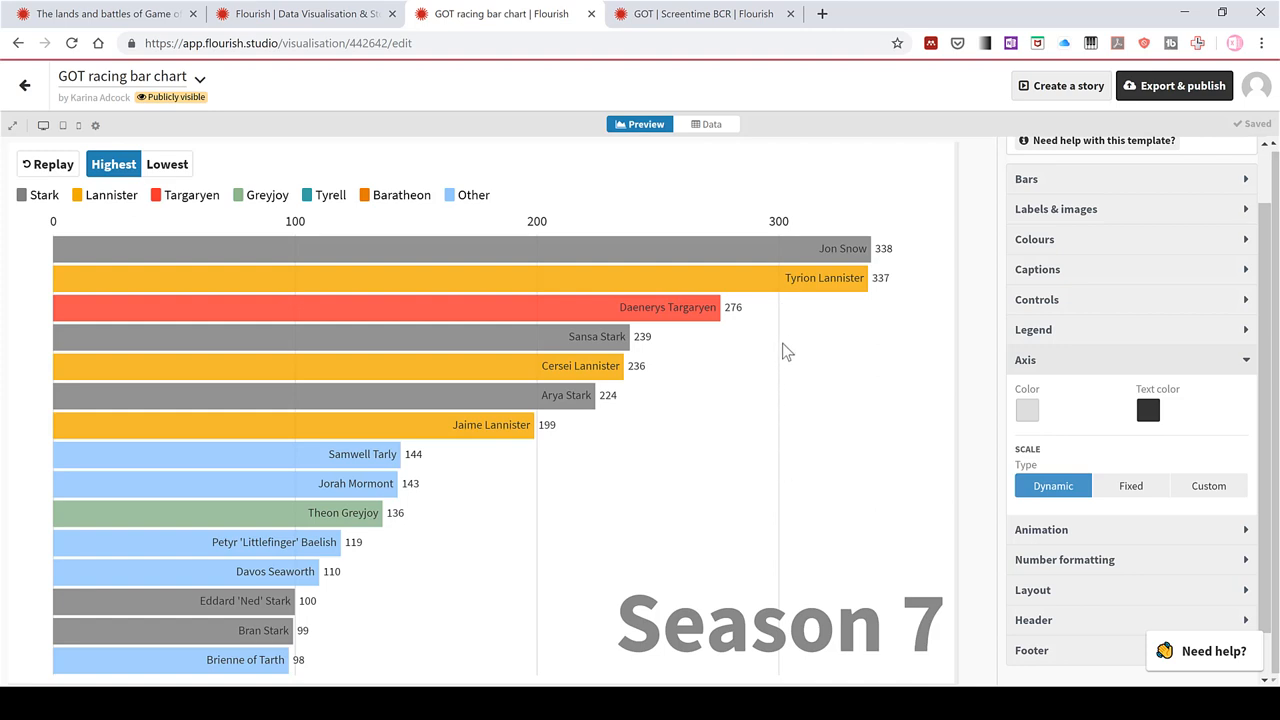
mouse_move(544, 490)
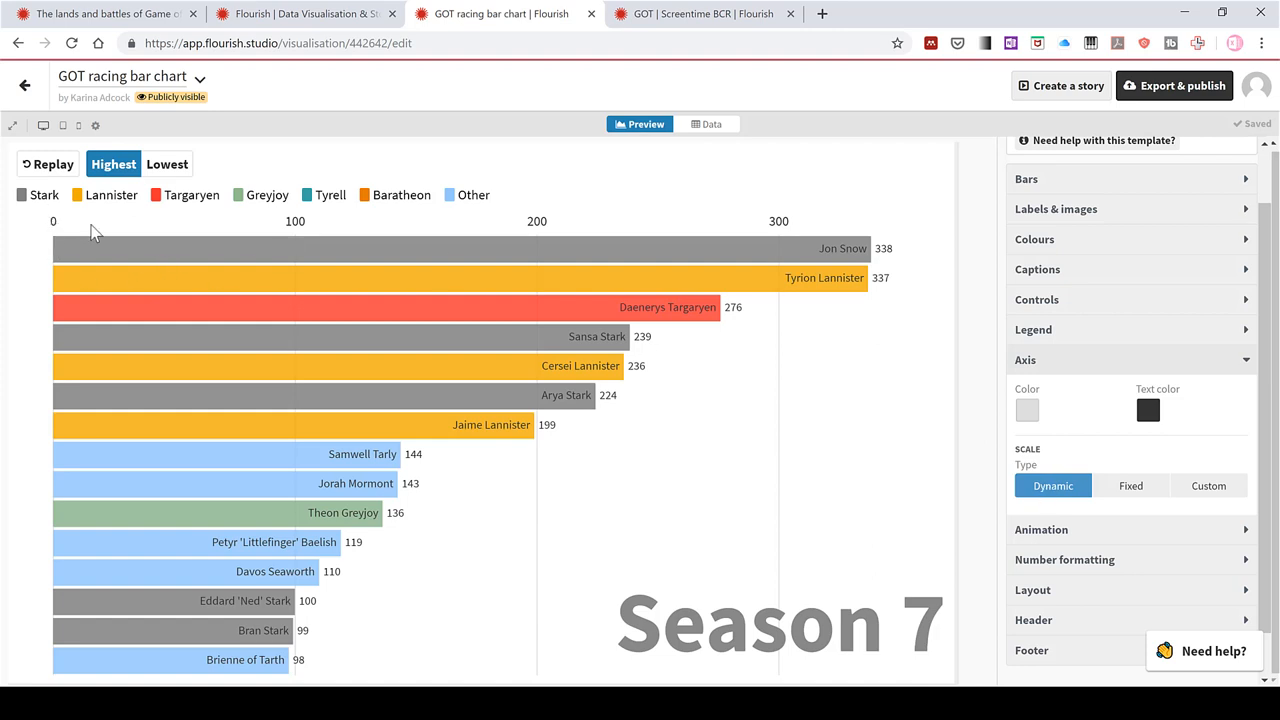
mouse_move(276, 422)
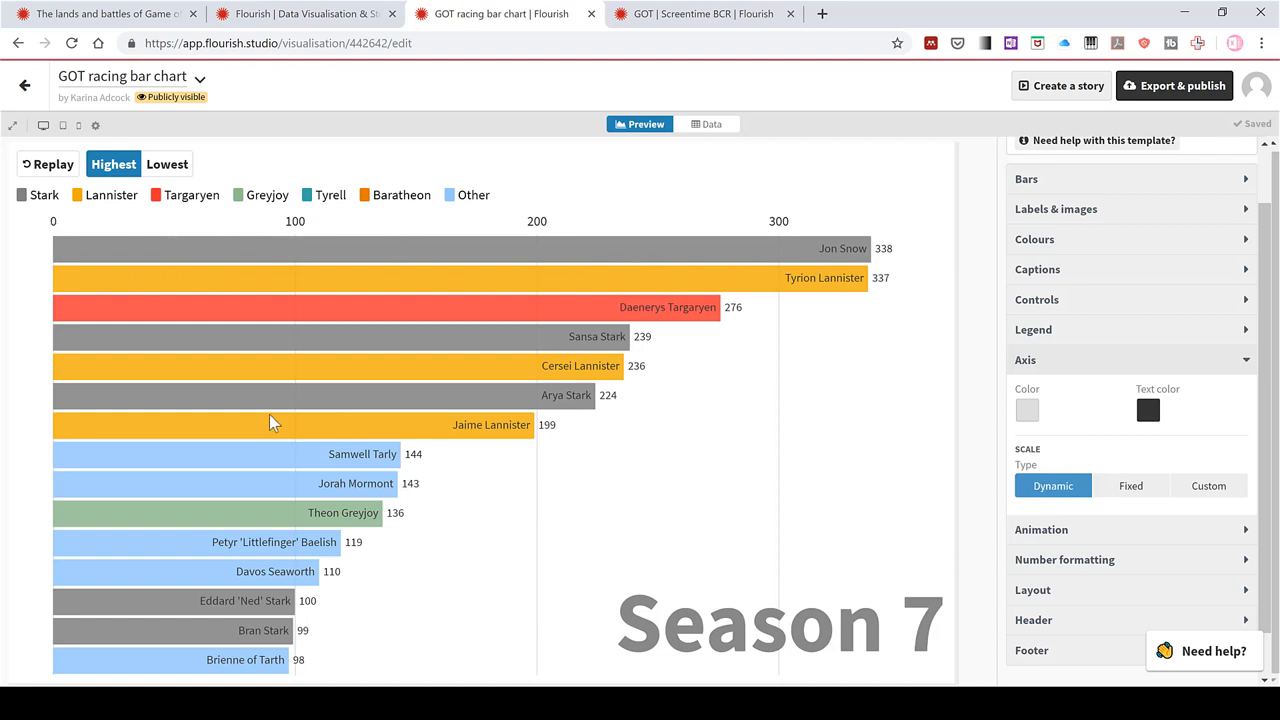
mouse_move(1132, 486)
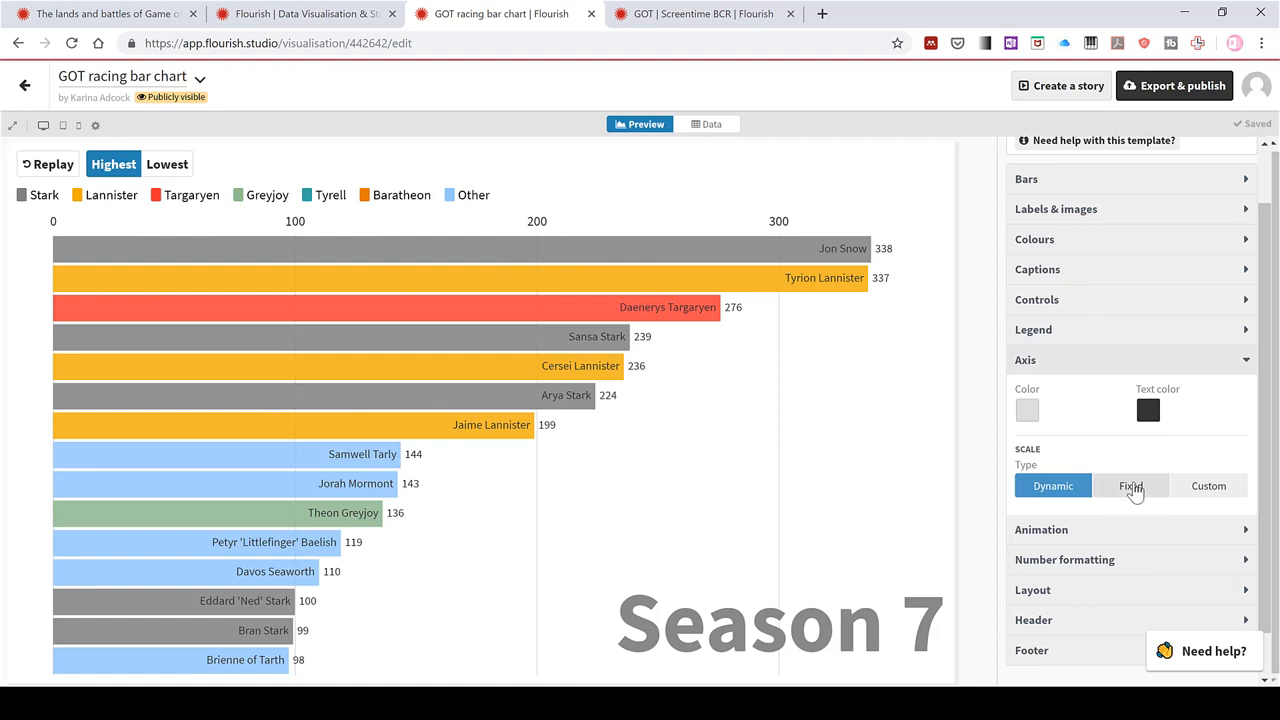
left_click(1130, 486)
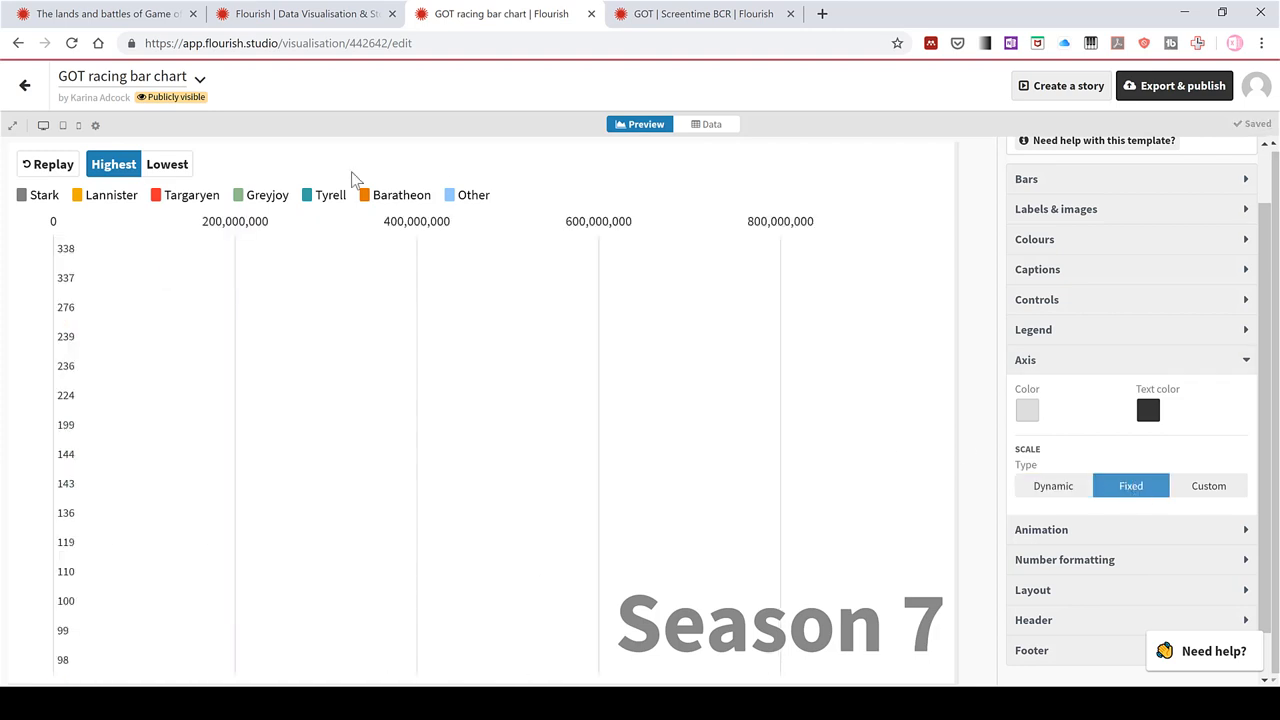
mouse_move(752, 272)
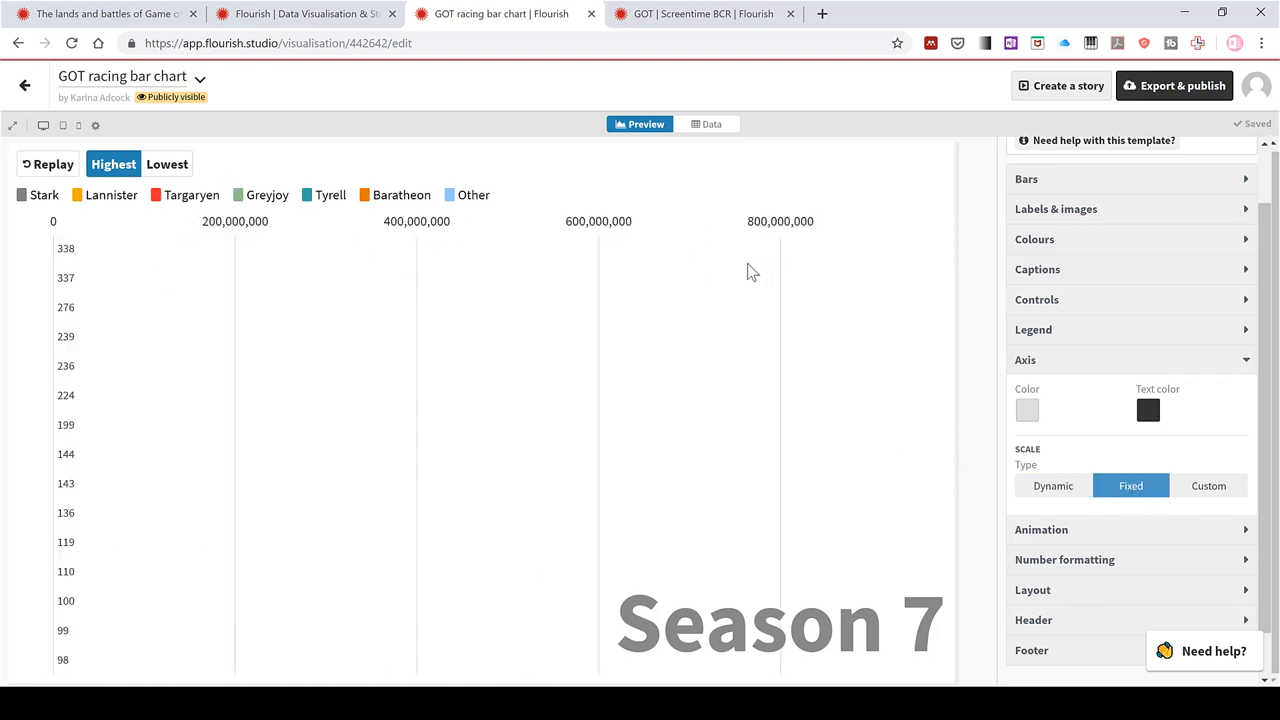
mouse_move(784, 318)
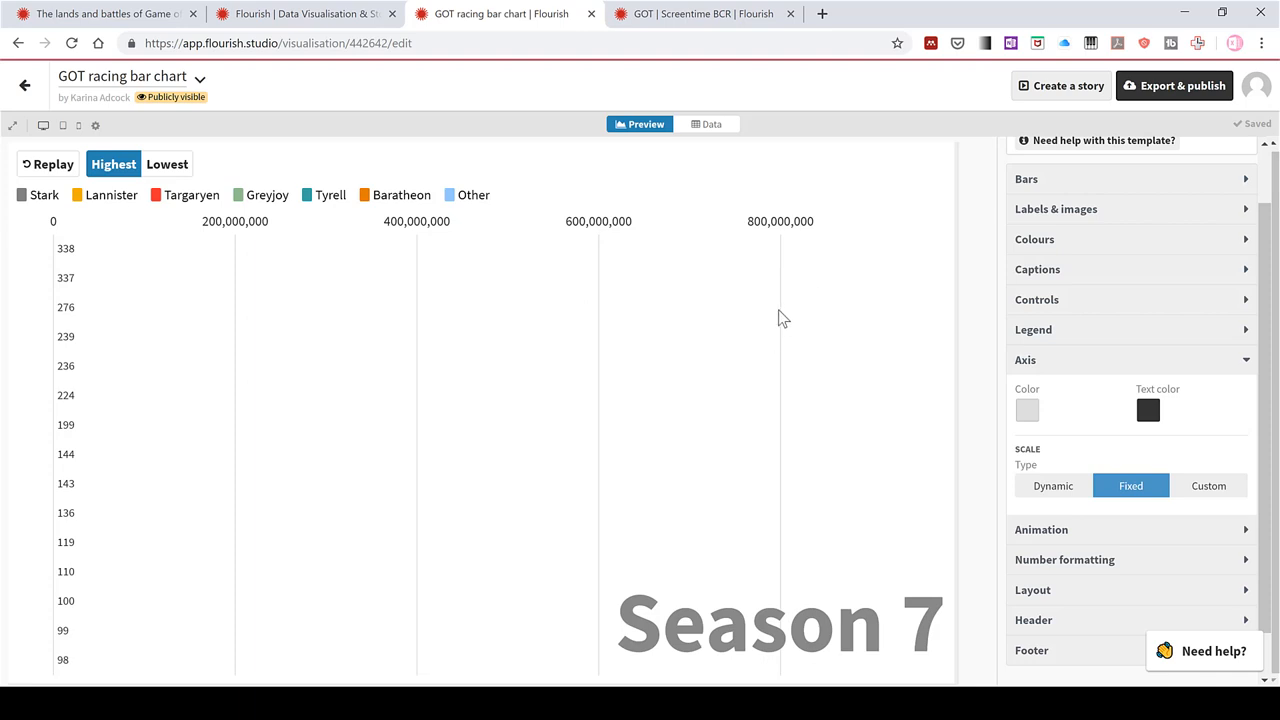
mouse_move(612, 336)
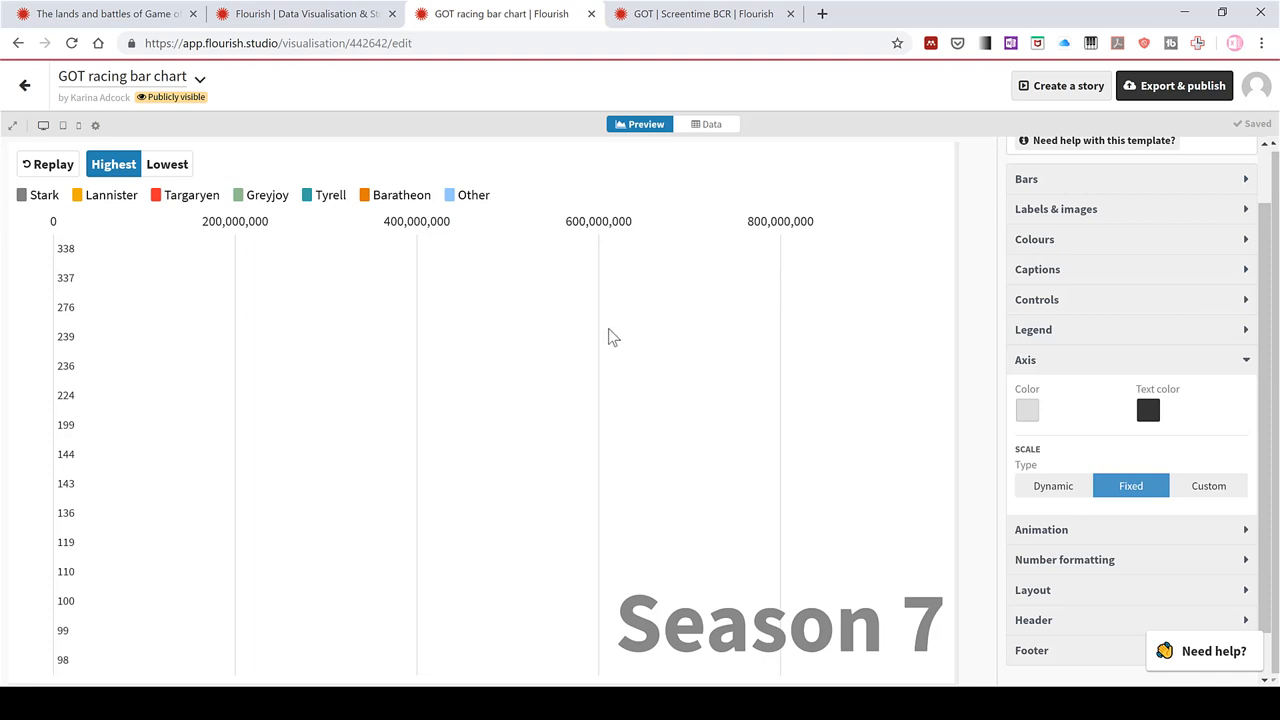
mouse_move(1208, 492)
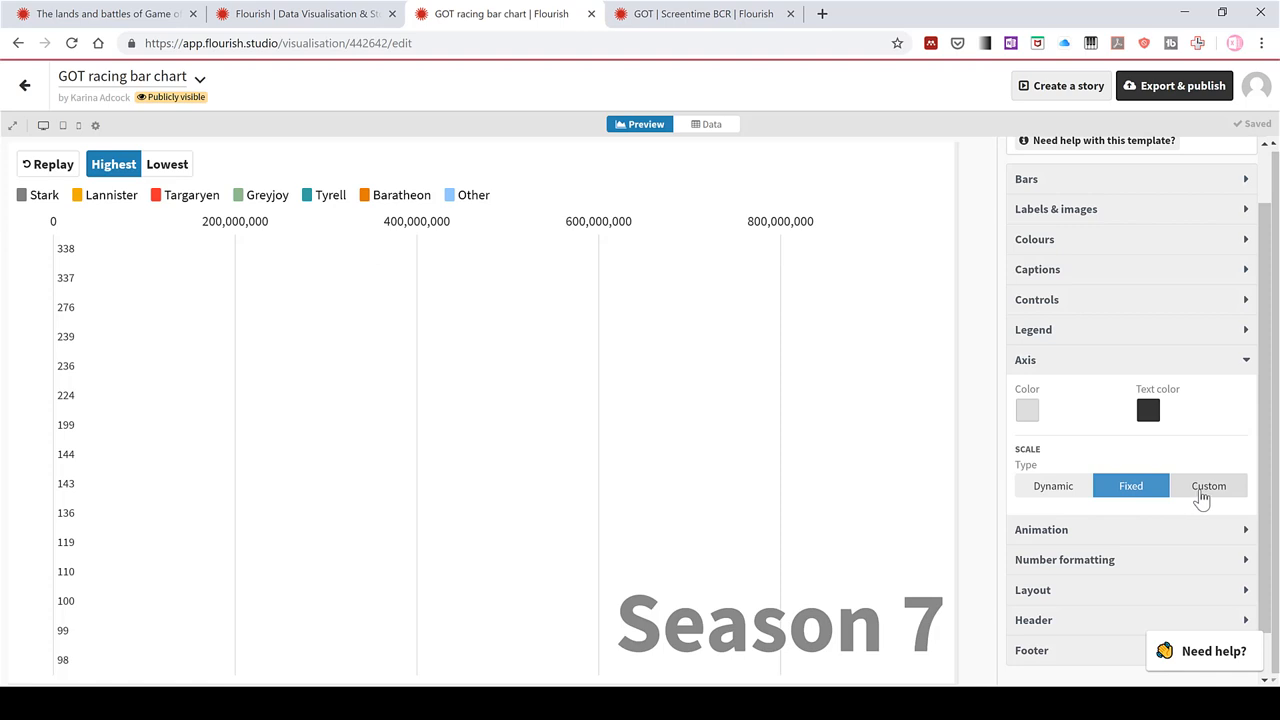
left_click(1208, 486)
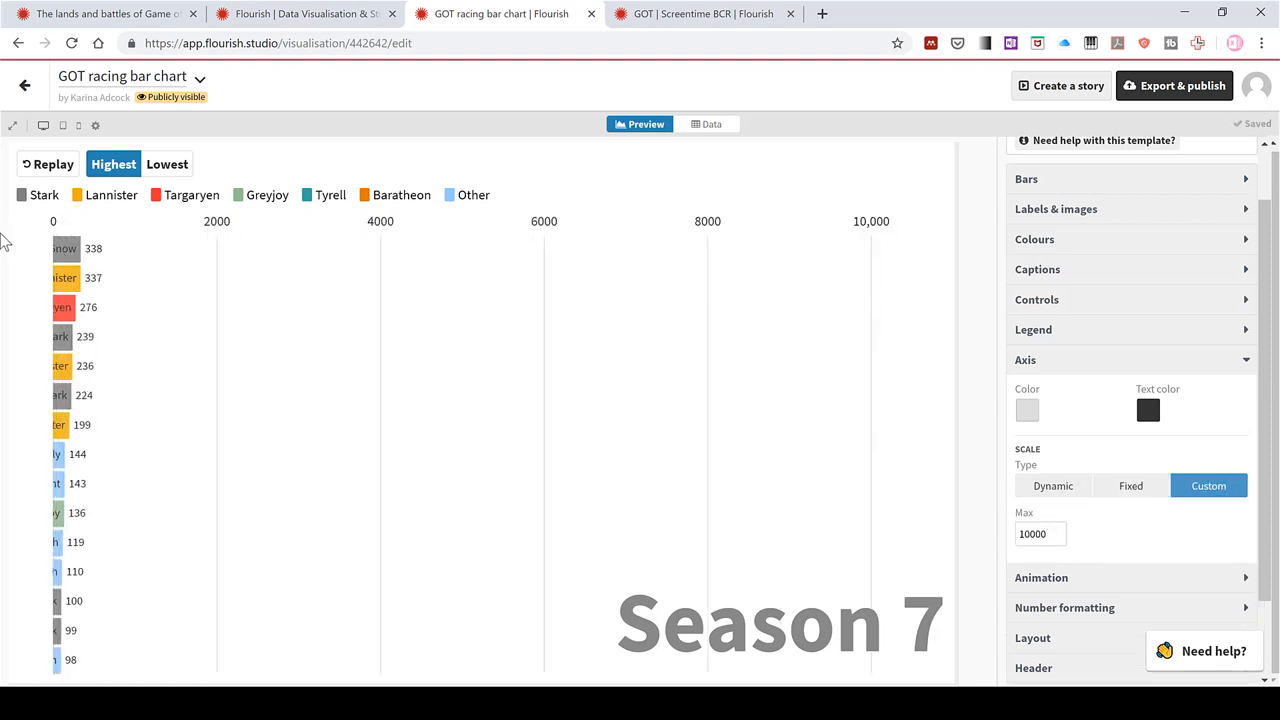
mouse_move(376, 248)
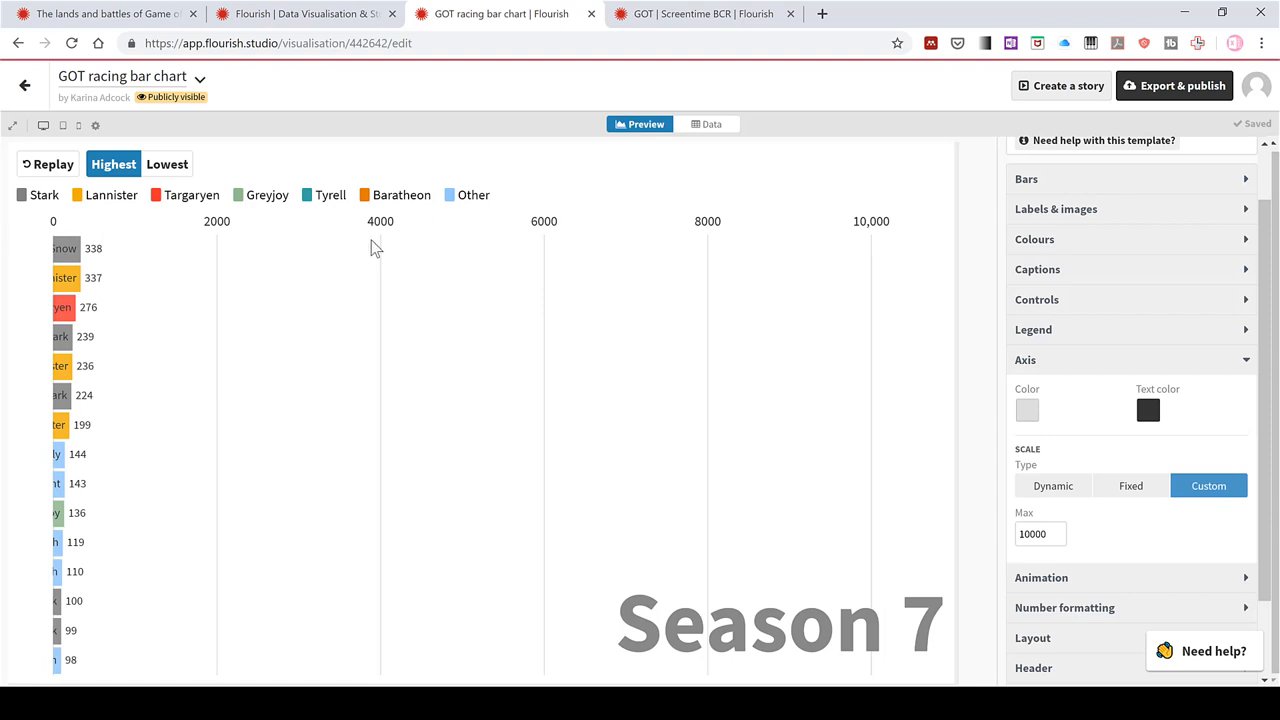
mouse_move(18, 308)
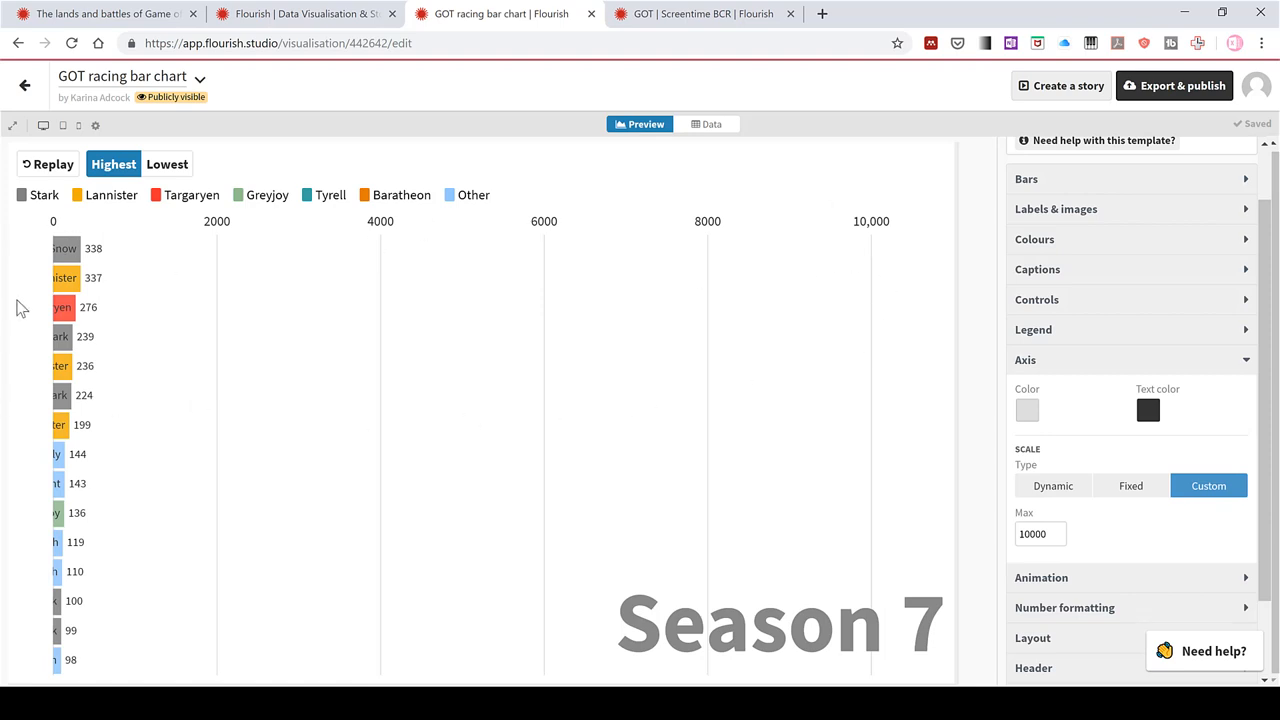
mouse_move(1130, 486)
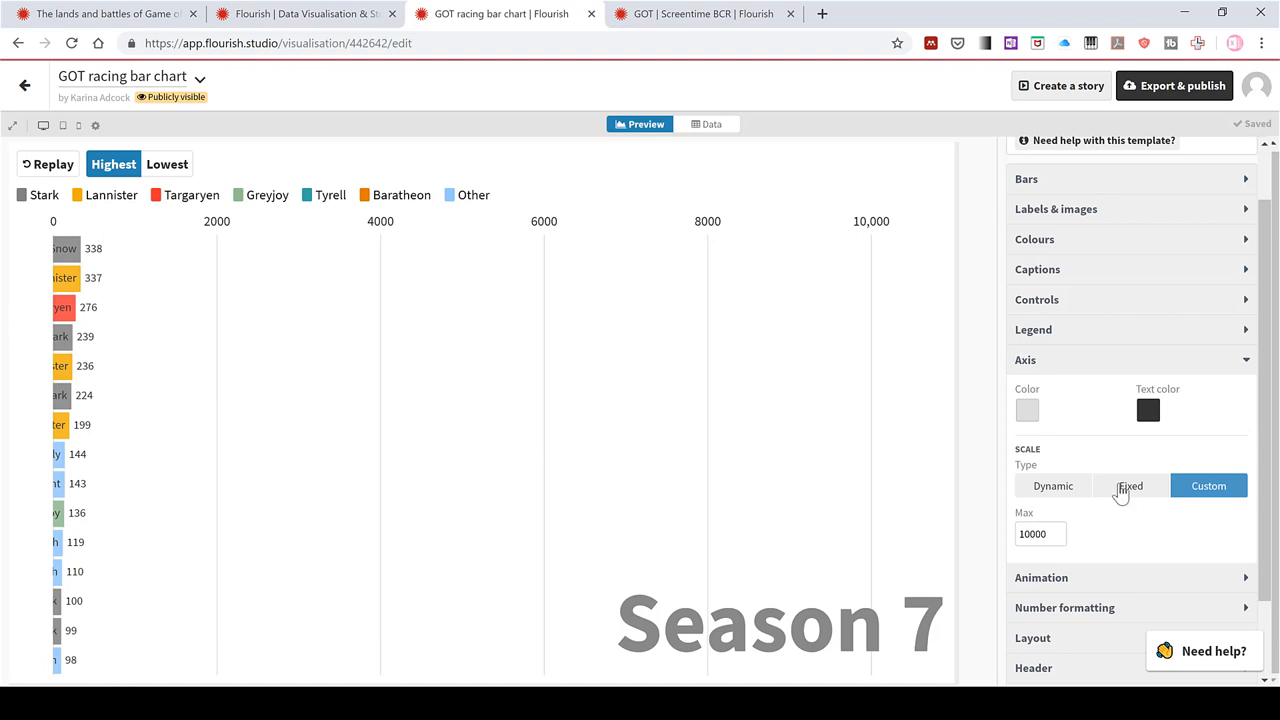
left_click(1052, 486)
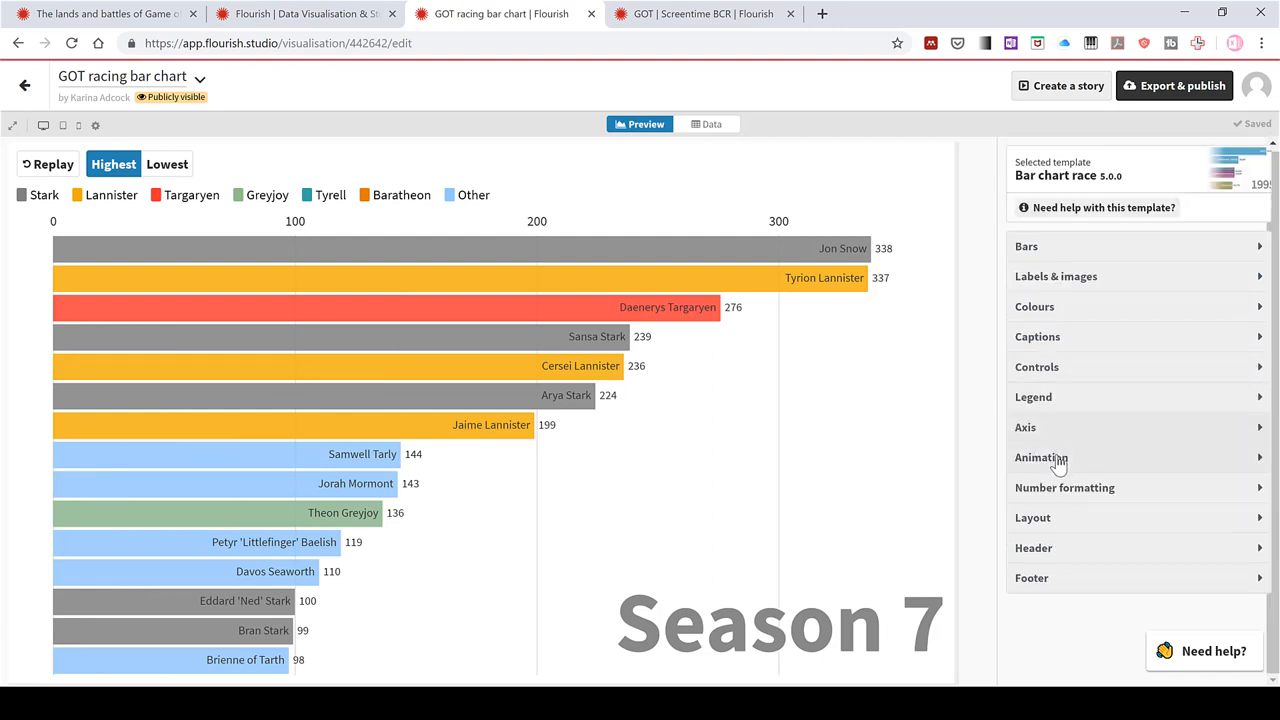
Replay the race from Season 1 and enter a new animation duration
left_click(1040, 456)
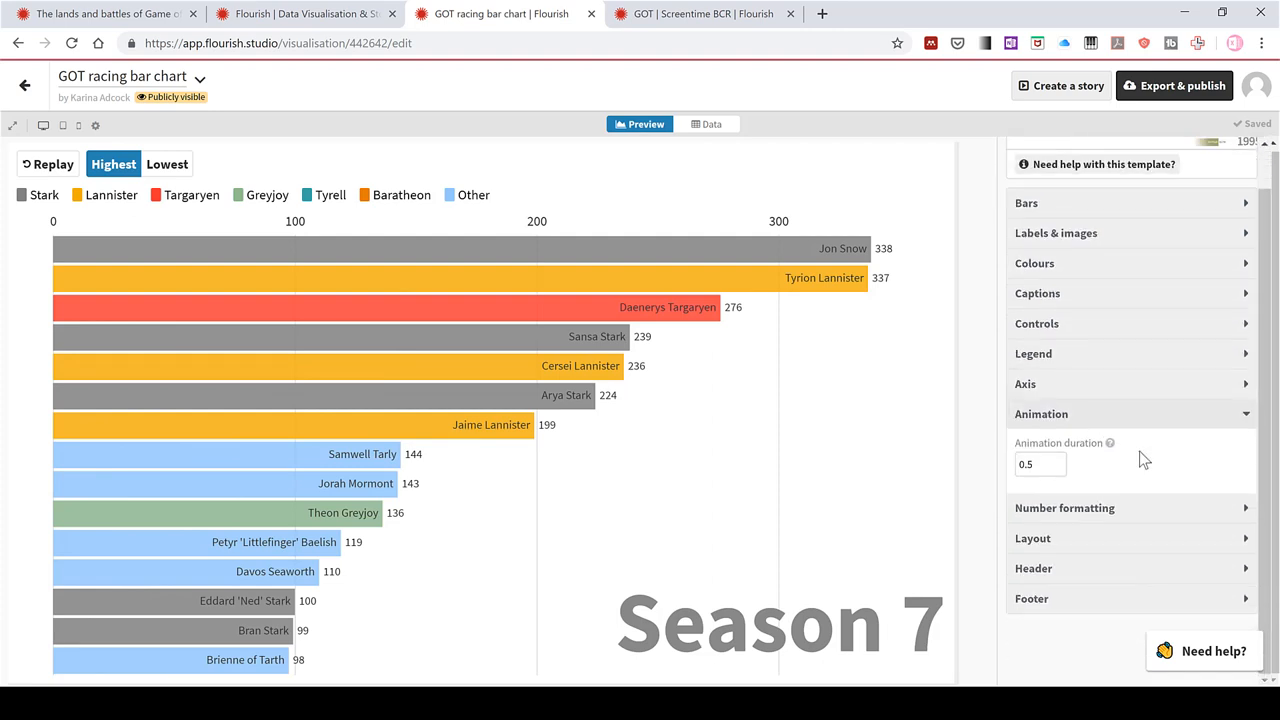
left_click(48, 164)
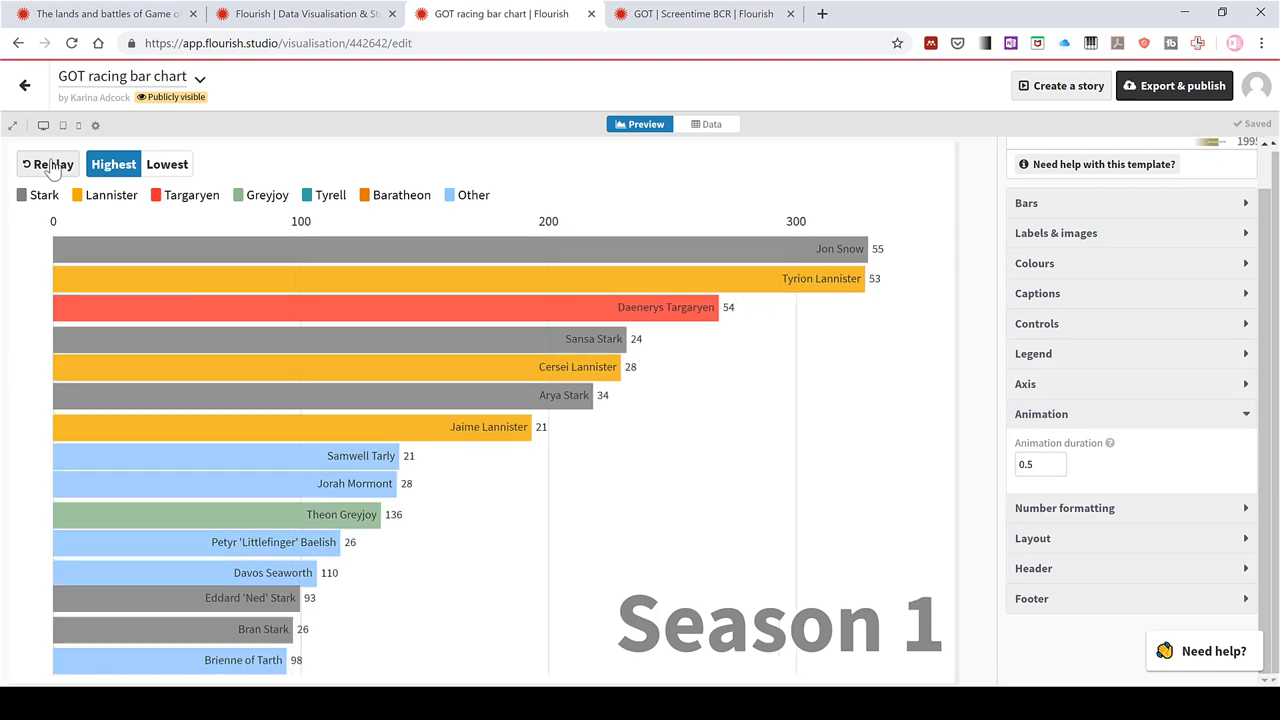
left_click(48, 164)
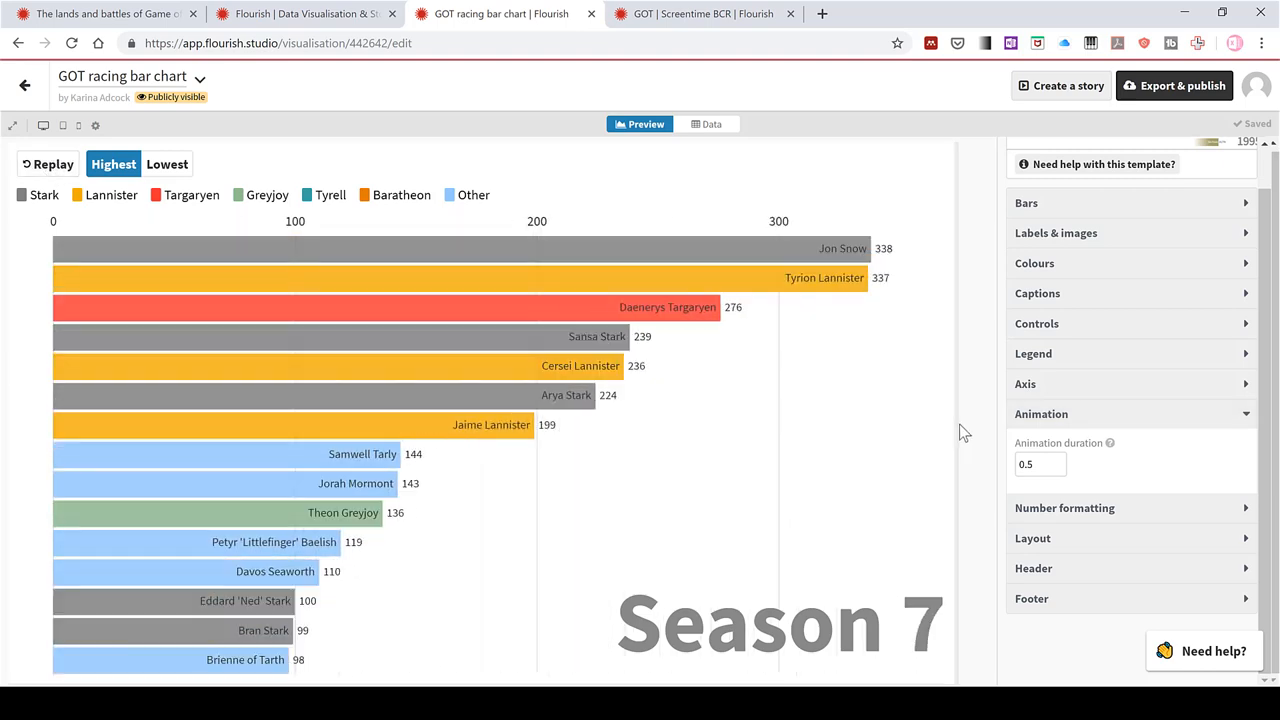
mouse_move(1108, 444)
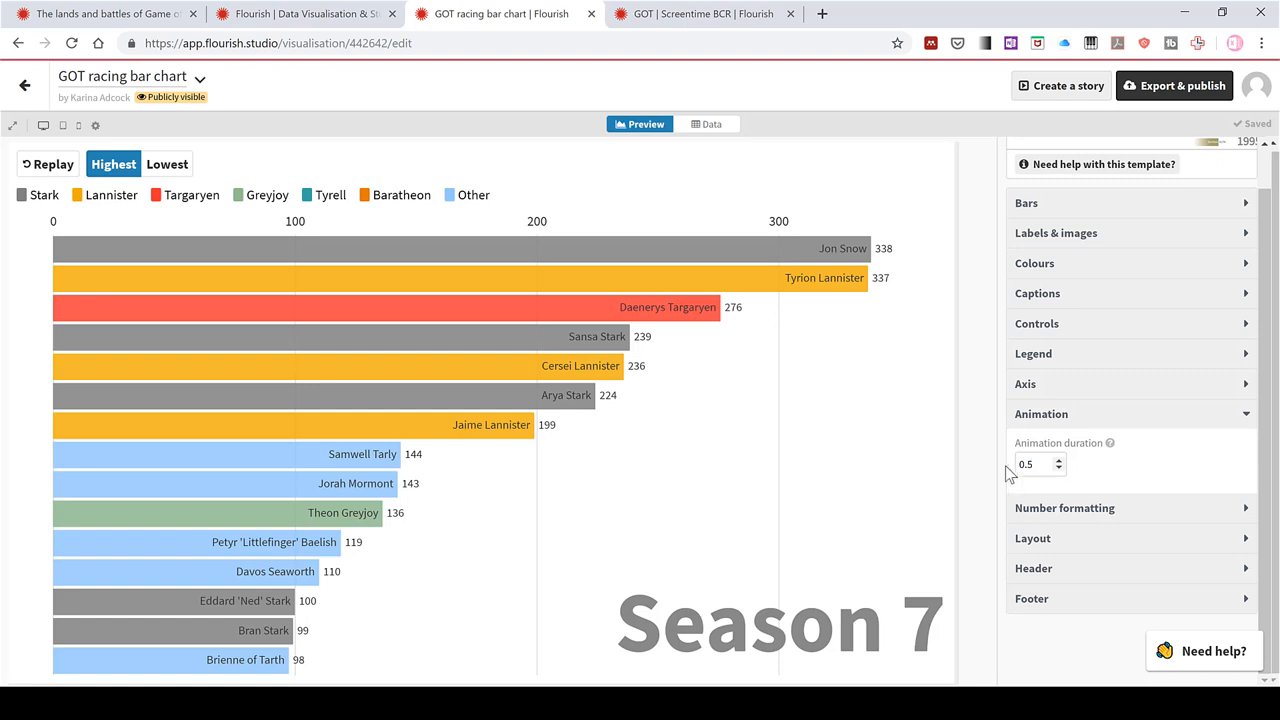
type("3")
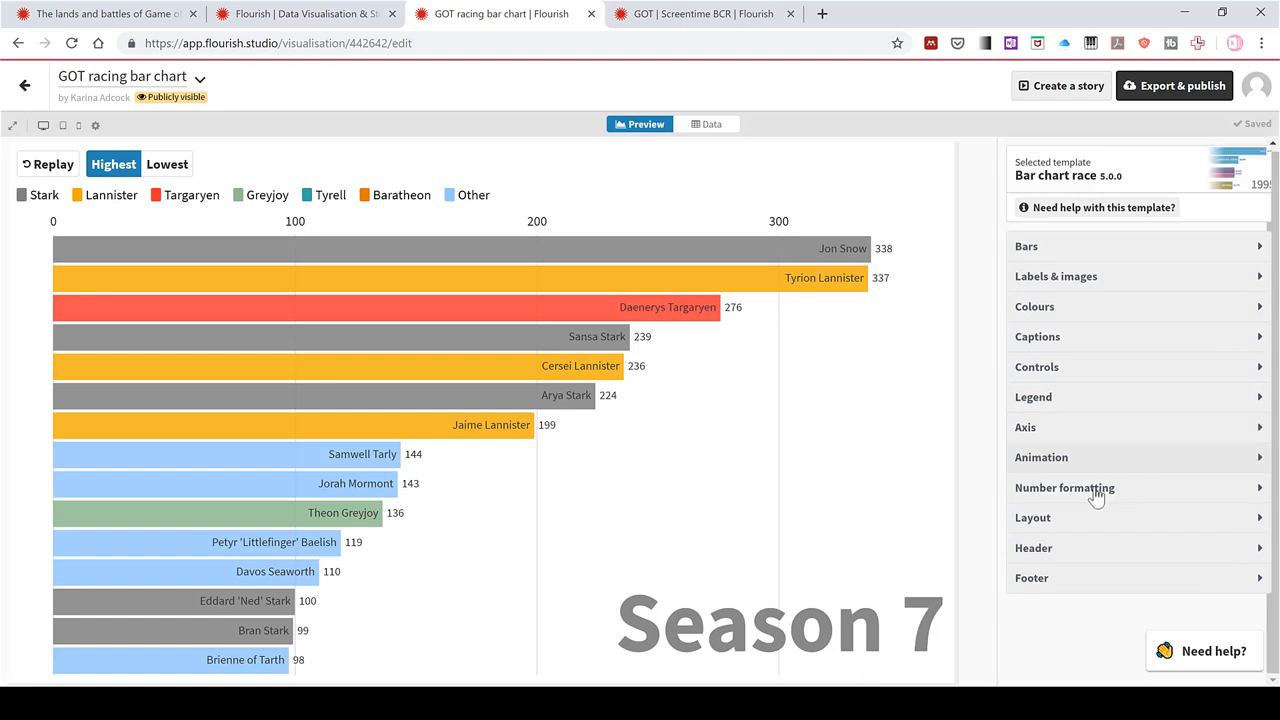
Show the 'How to handle blank/invalid cells' choices under Number formatting
left_click(1064, 488)
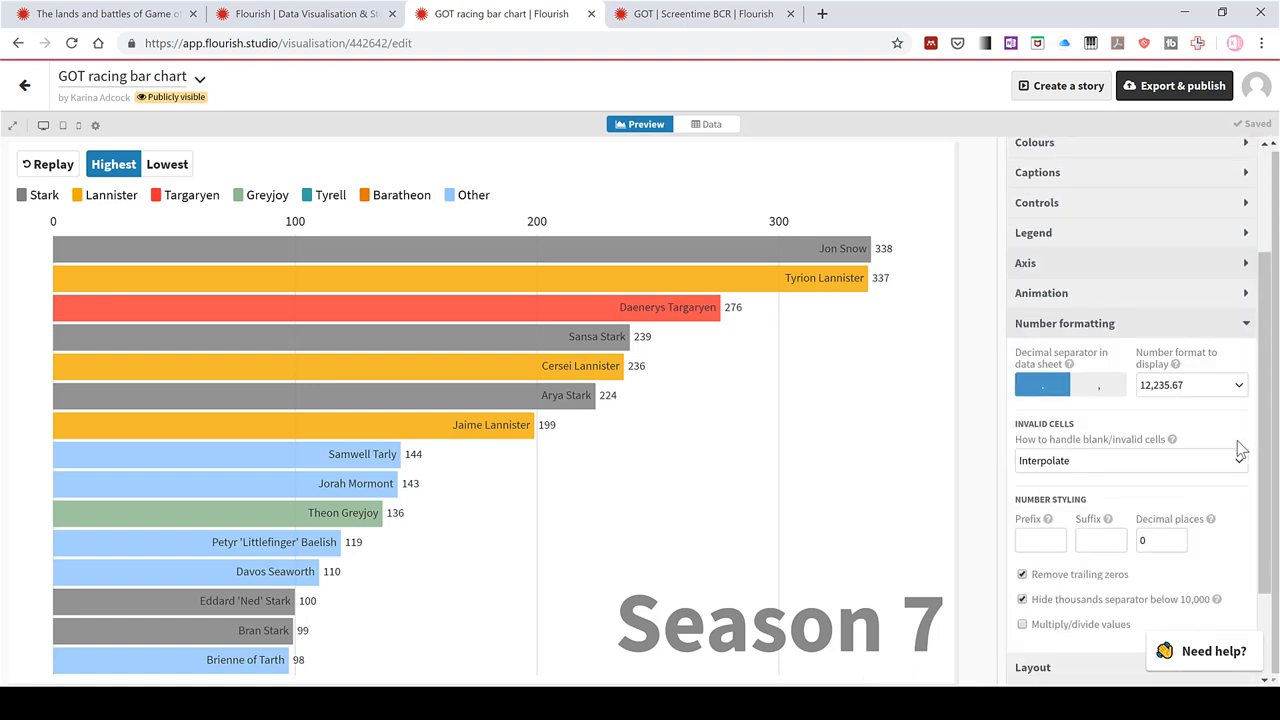
left_click(1190, 384)
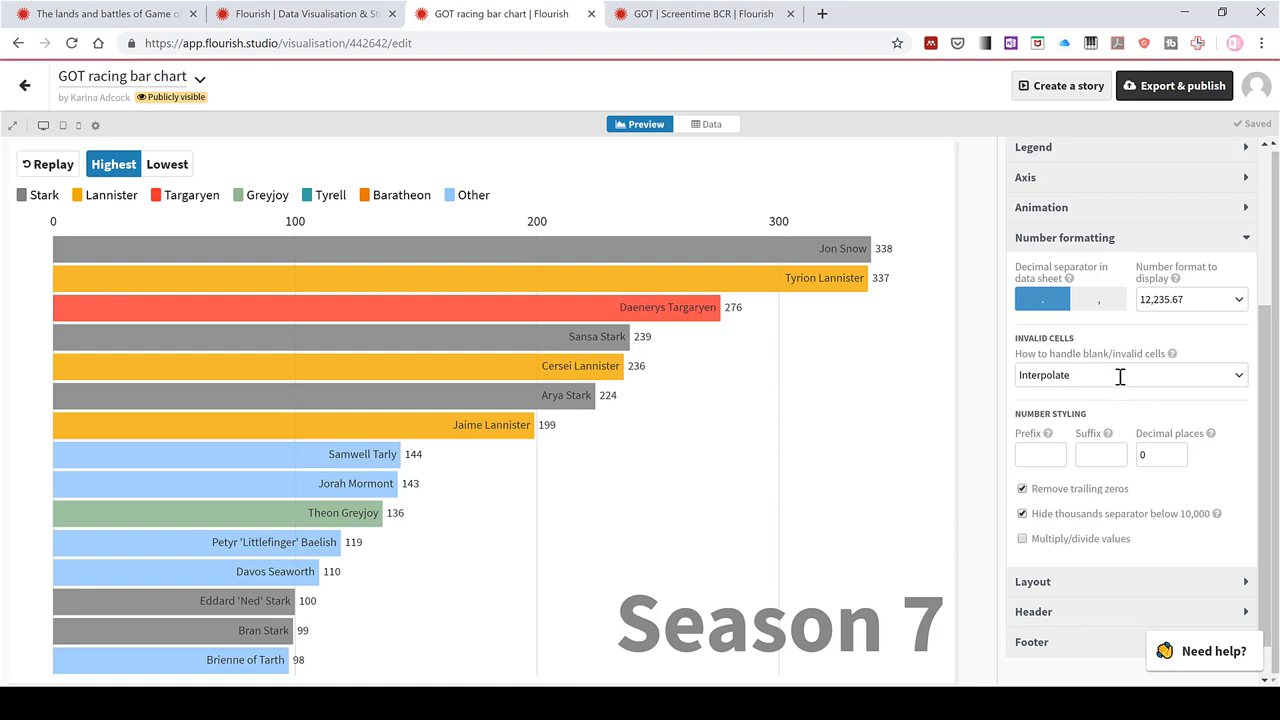
left_click(1130, 376)
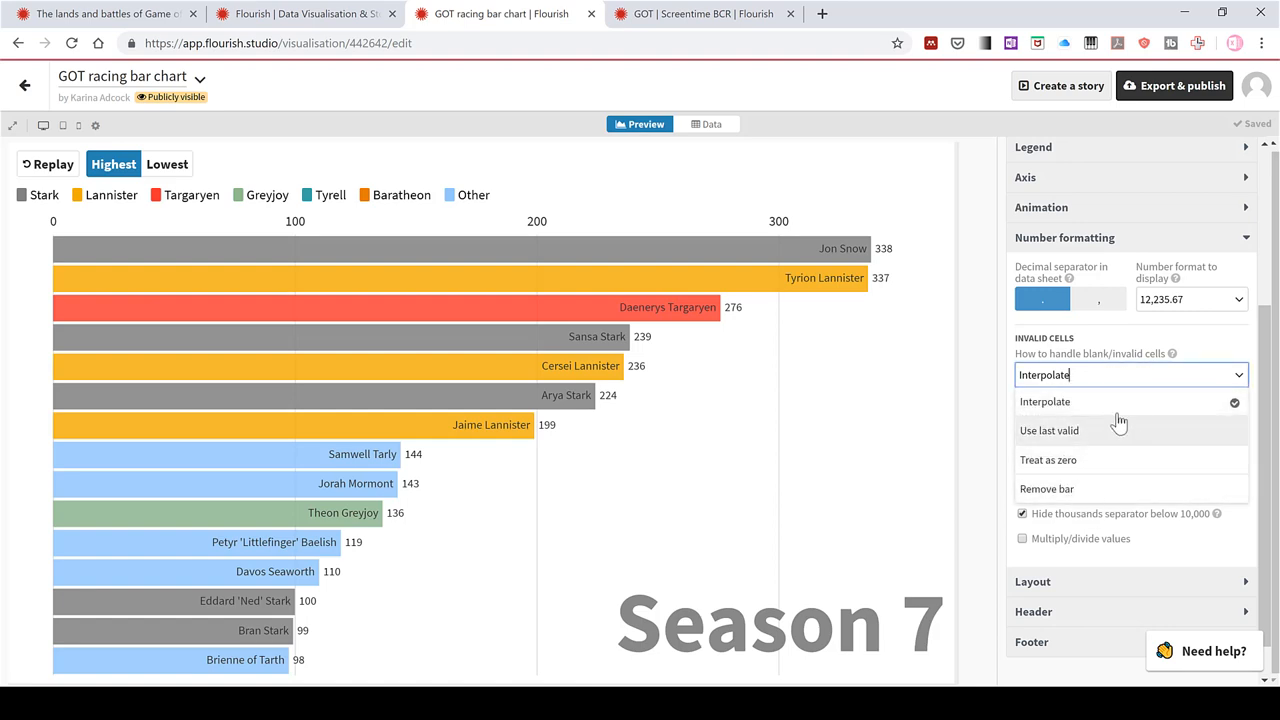
mouse_move(1088, 492)
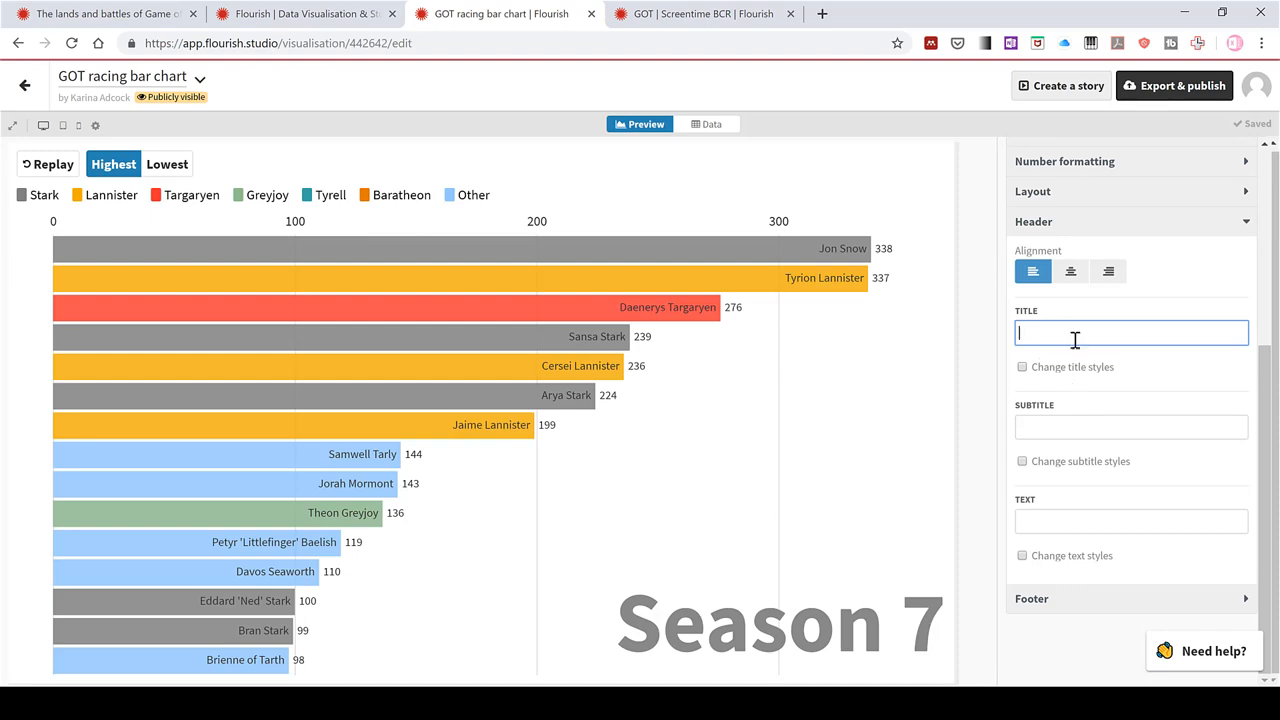
Copy the reference title 'Who has been on screen the most?' and enter the 'Screentime (in minutes), by character and house' subtitle
left_click(700, 14)
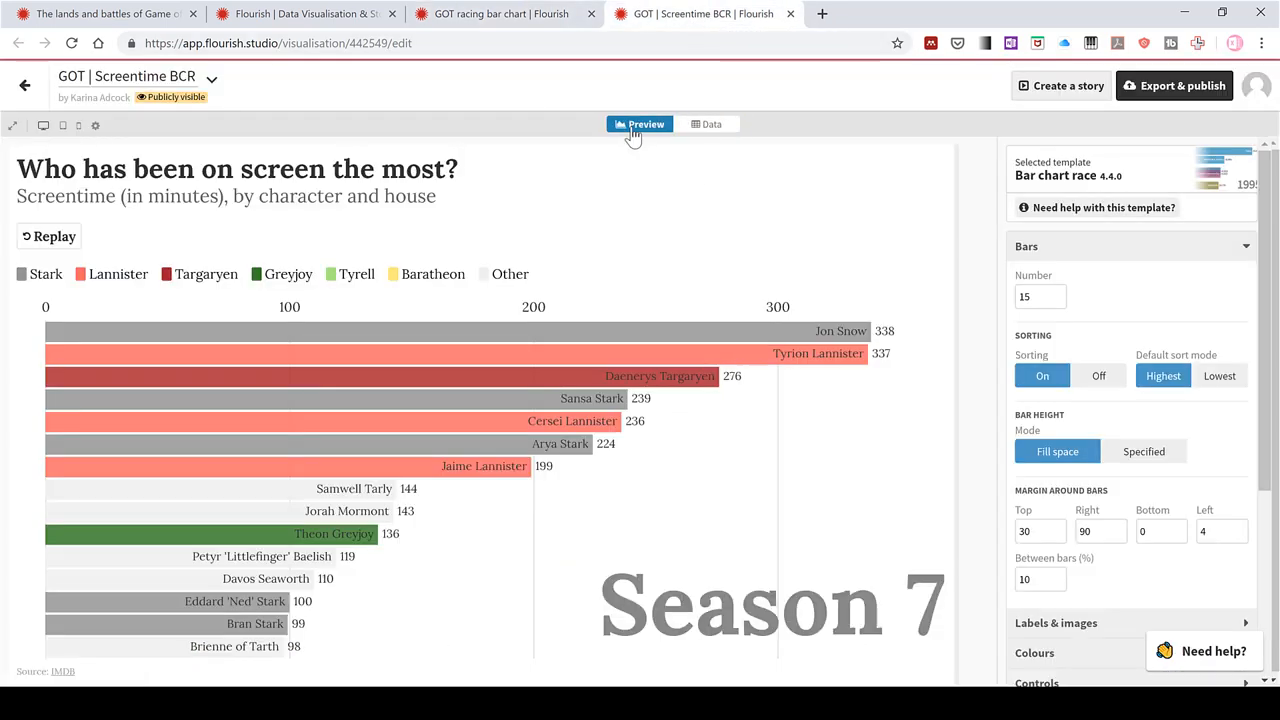
double_click(236, 168)
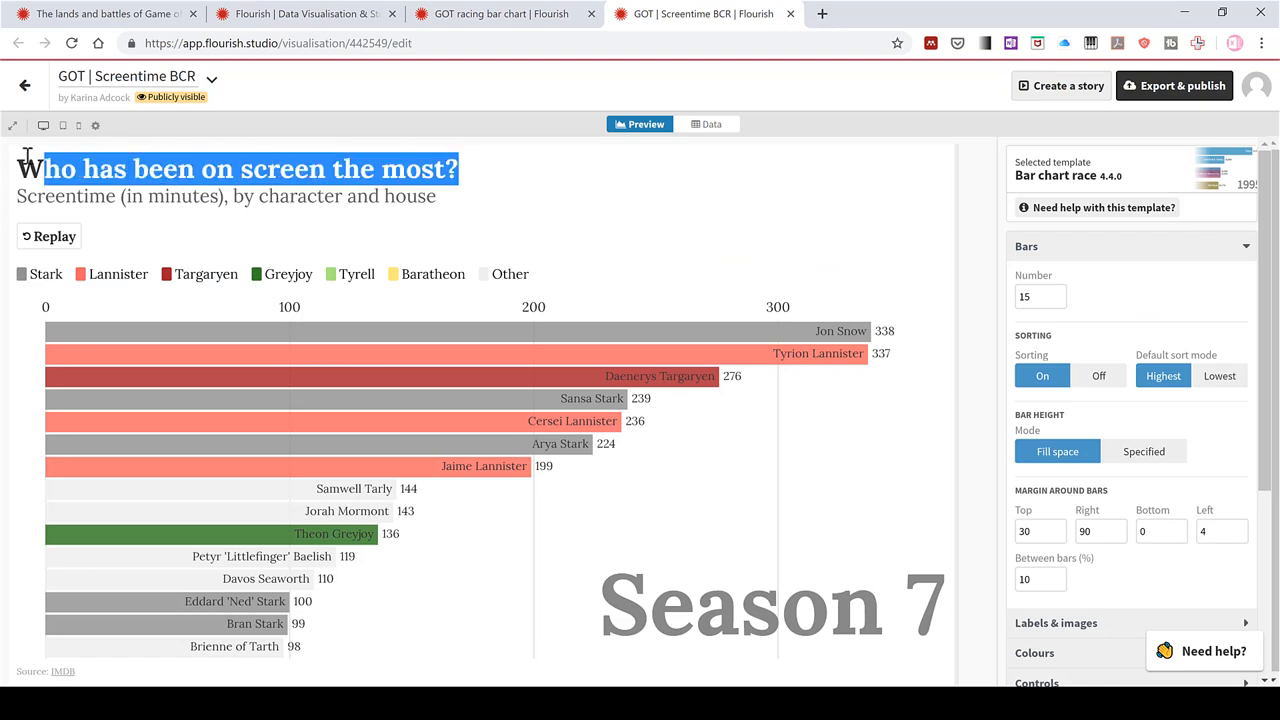
key("Ctrl+C")
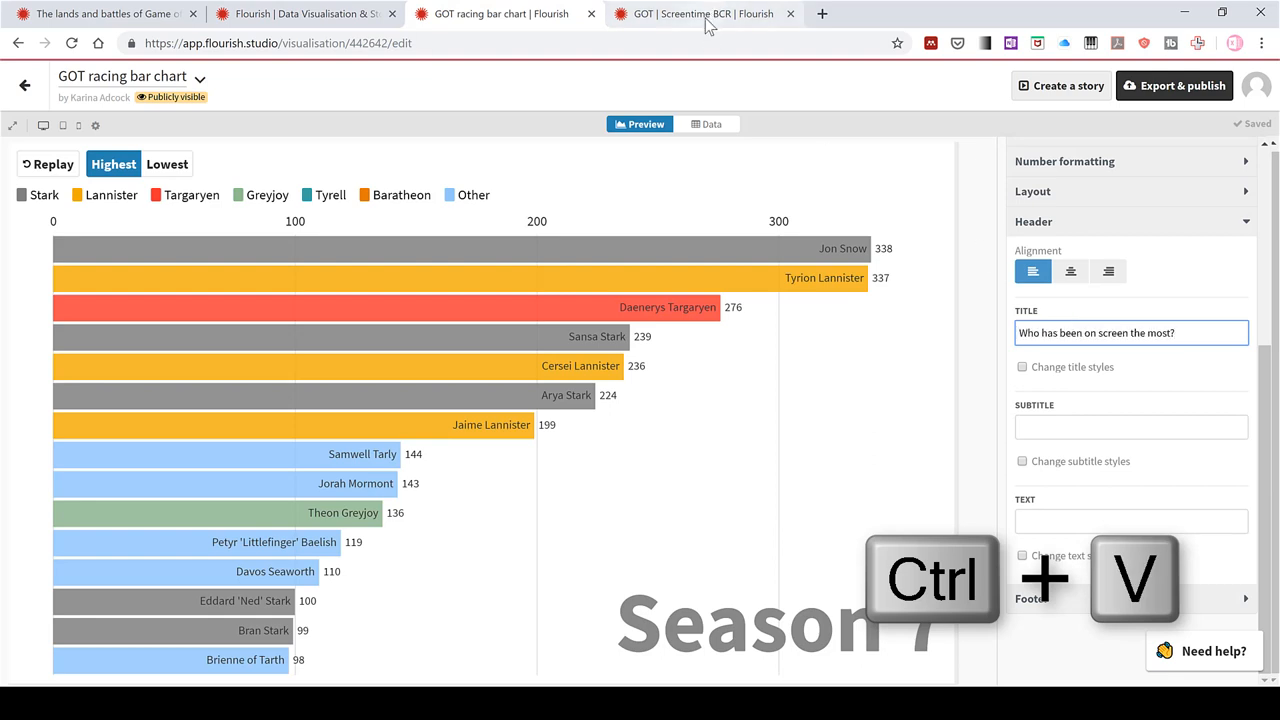
left_click(700, 12)
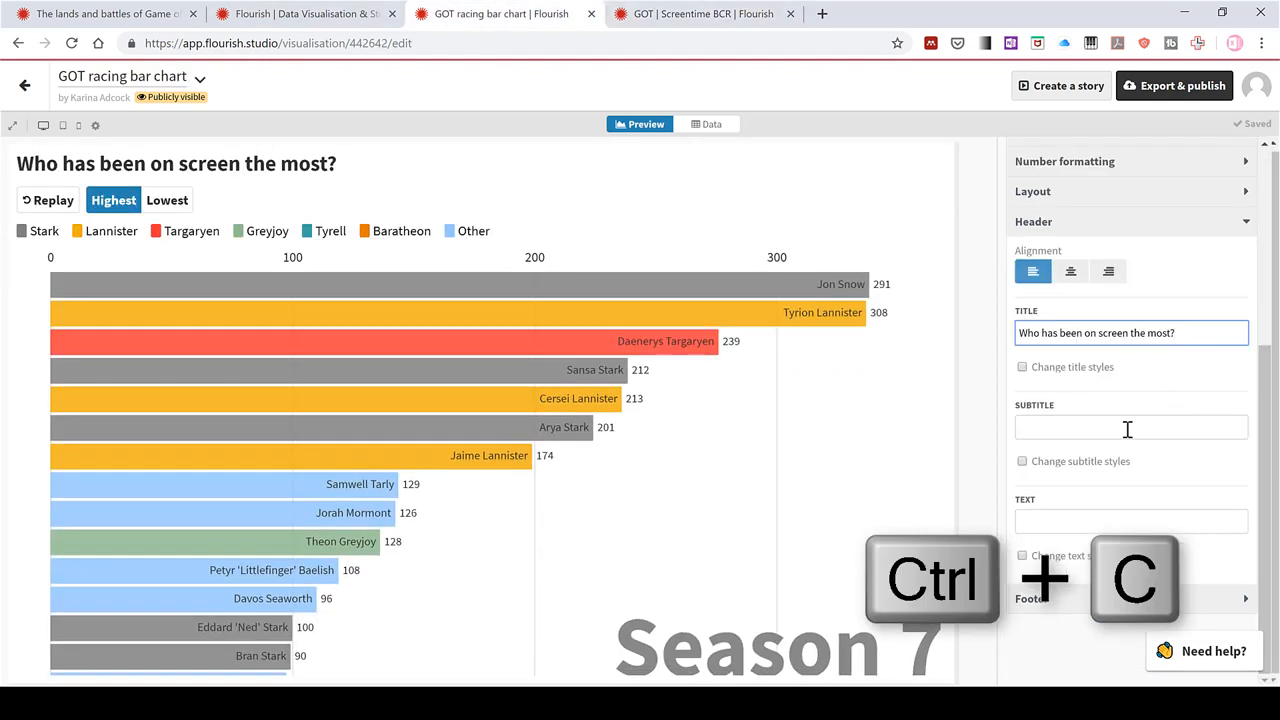
type("Screentime (in minutes), by character and house")
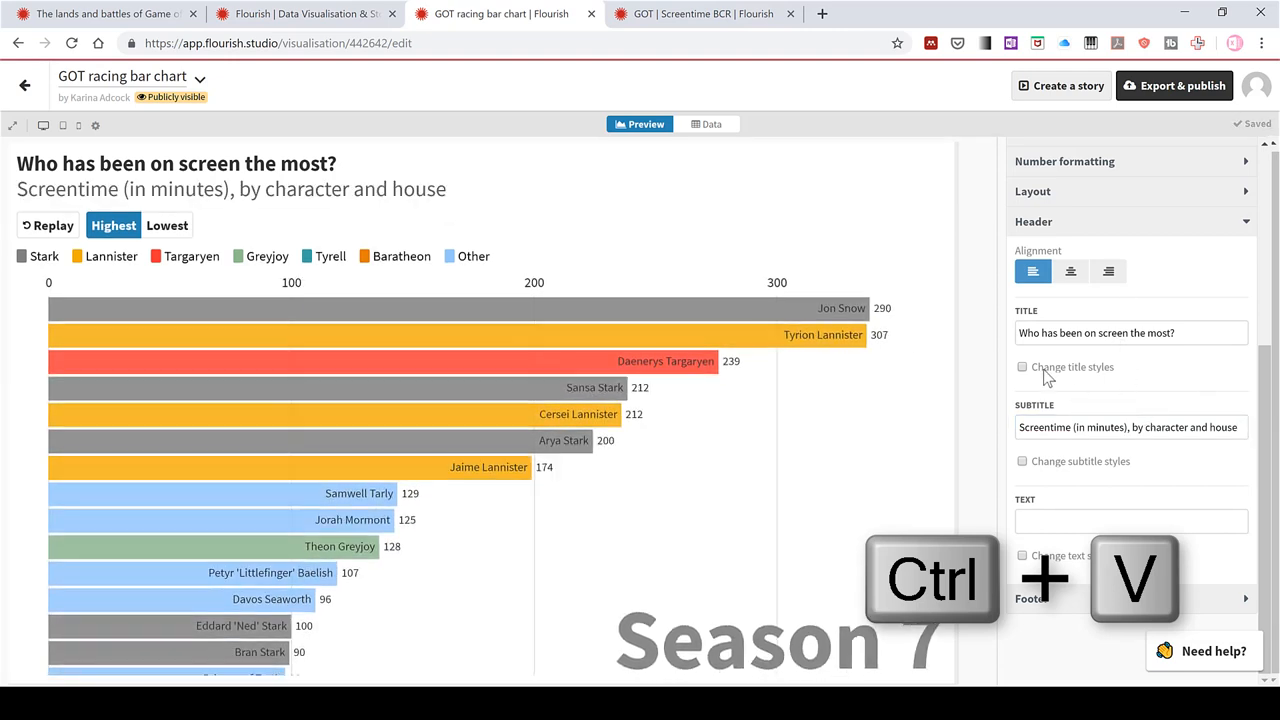
Enable custom title styles with the largest size and enter extra header text
left_click(1022, 368)
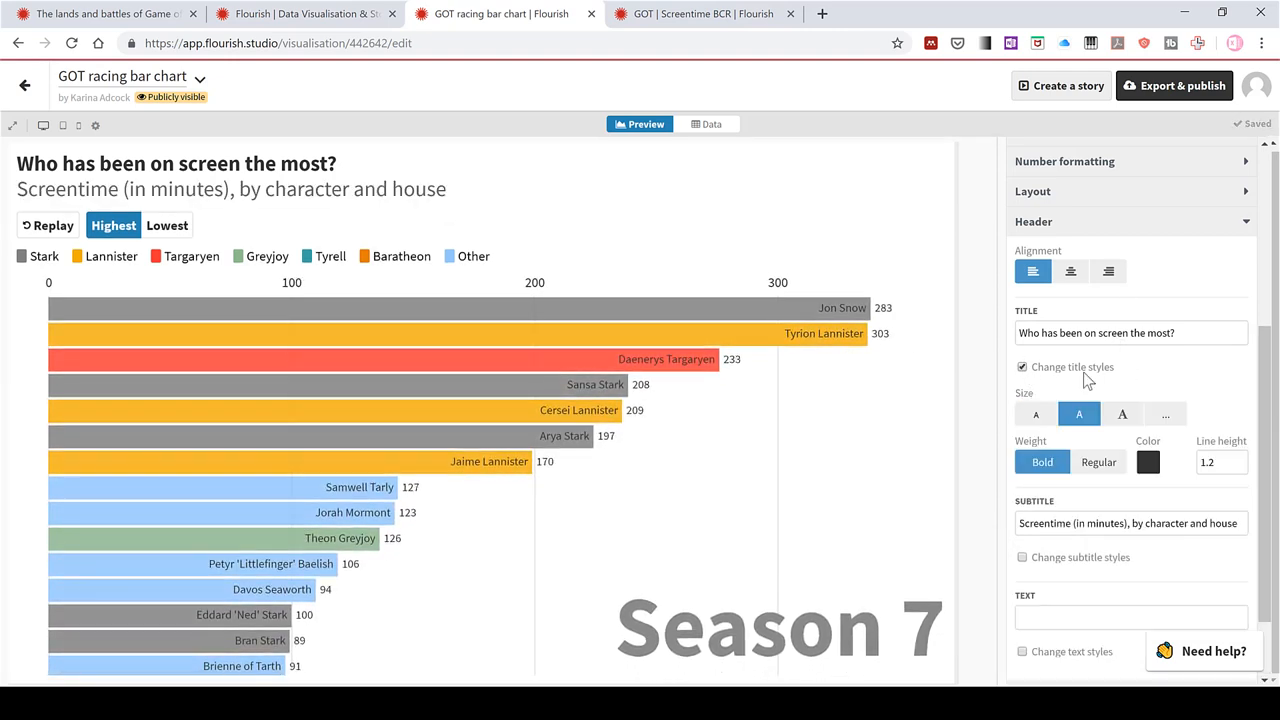
left_click(1122, 414)
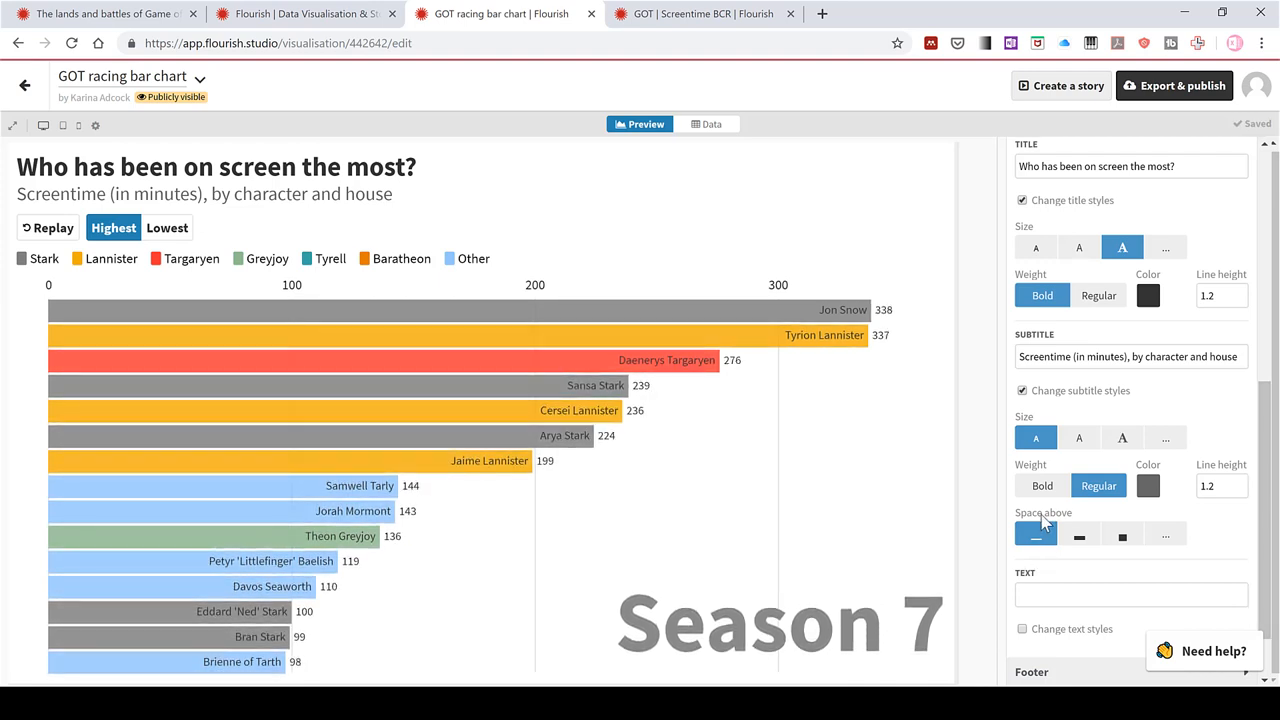
mouse_move(1052, 568)
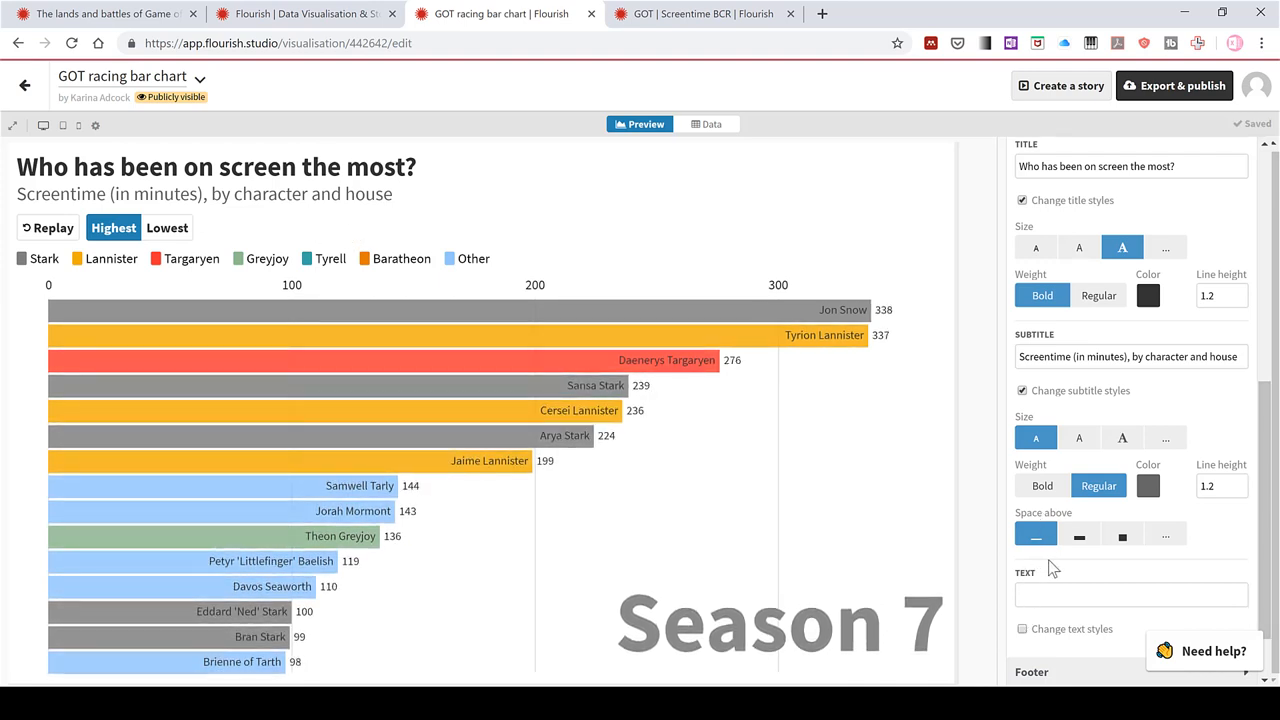
left_click(1122, 534)
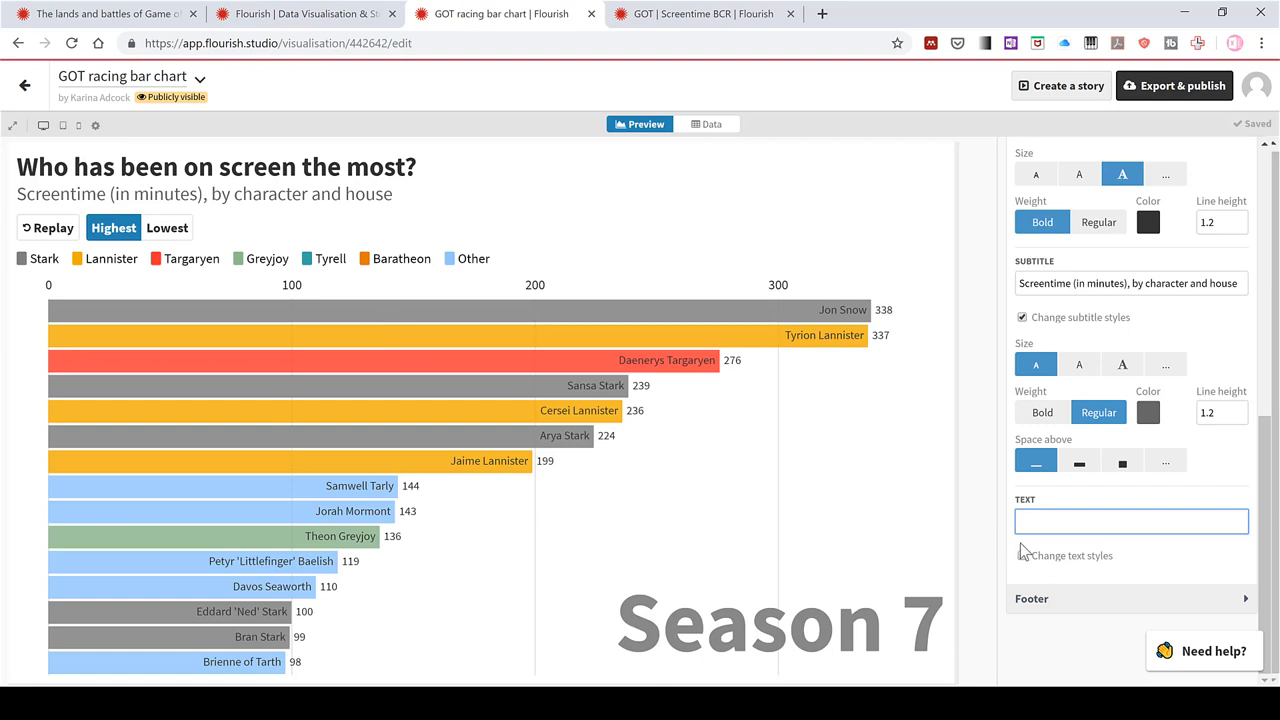
type("Heel")
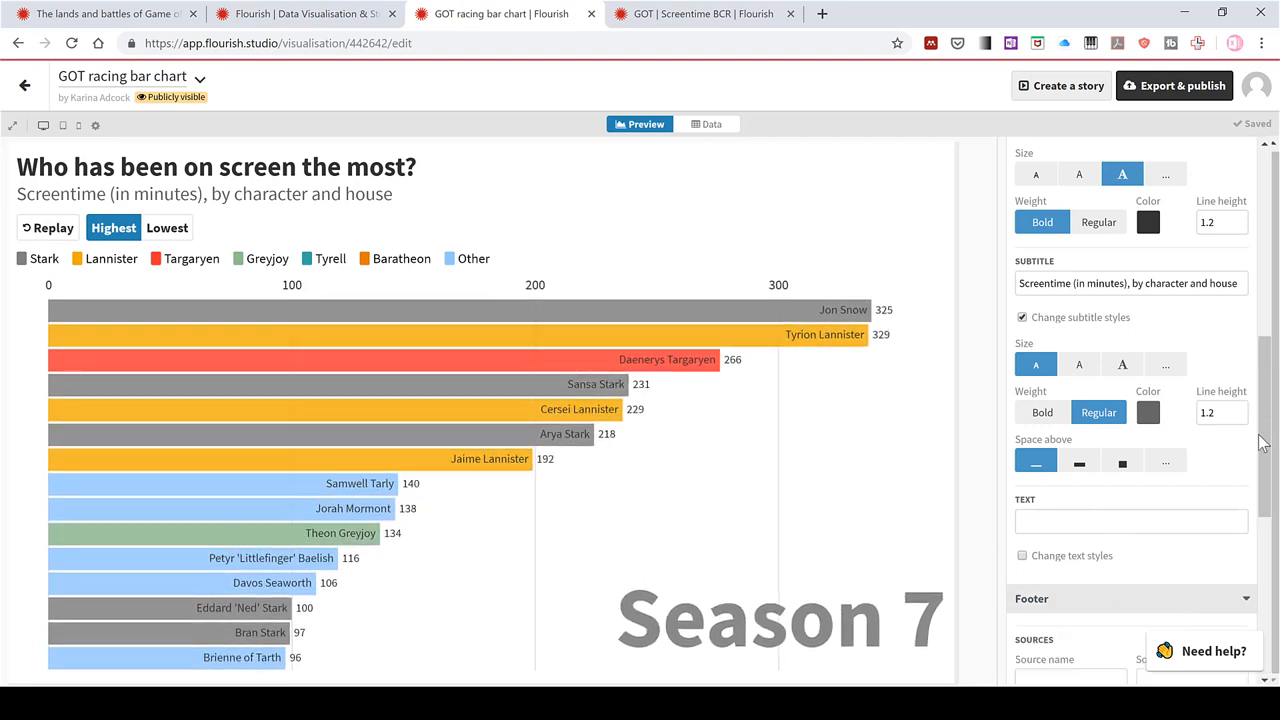
Set the source name to IMDB and copy the reference chart's GitHub source link
scroll("down", 3)
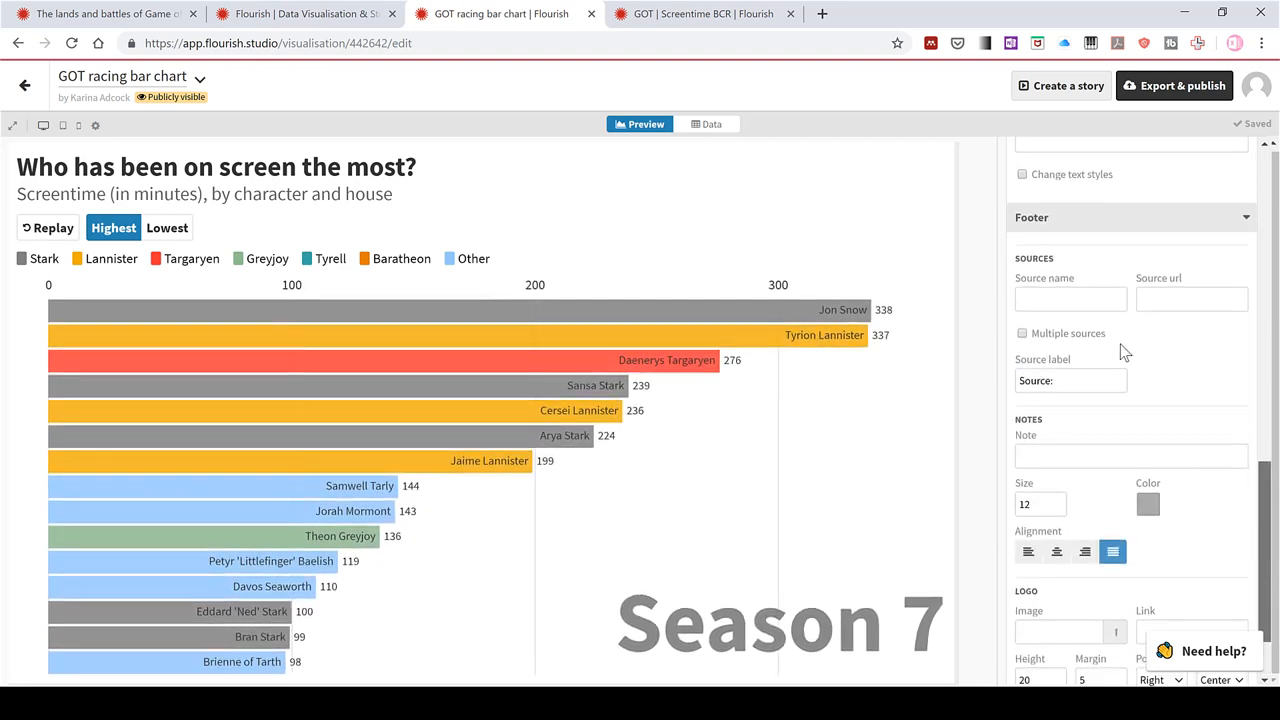
left_click(1070, 300)
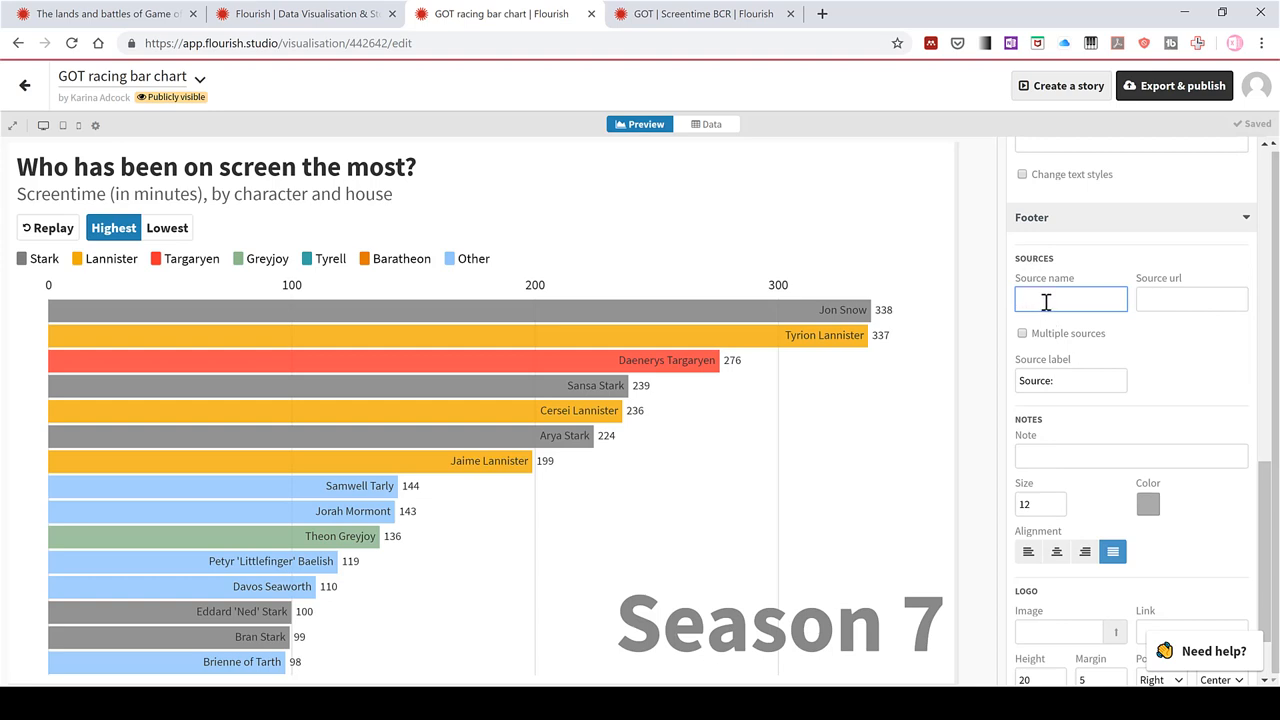
type("IMDB")
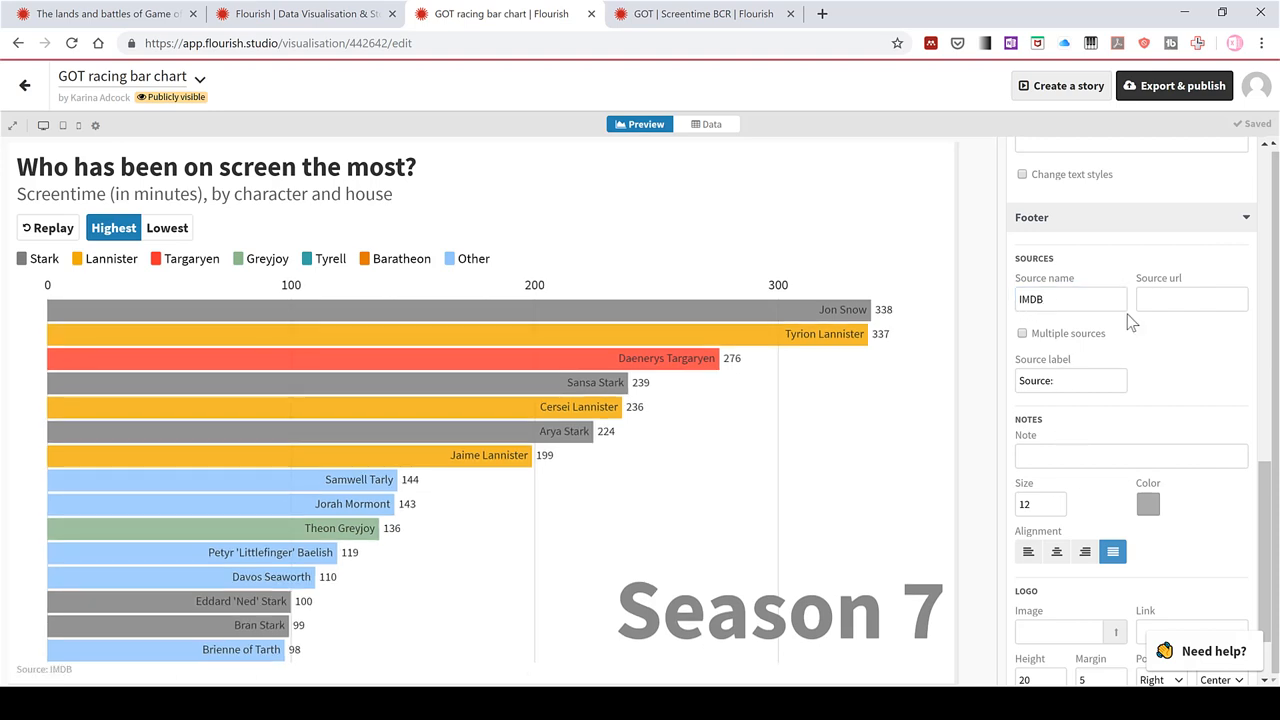
left_click(1192, 300)
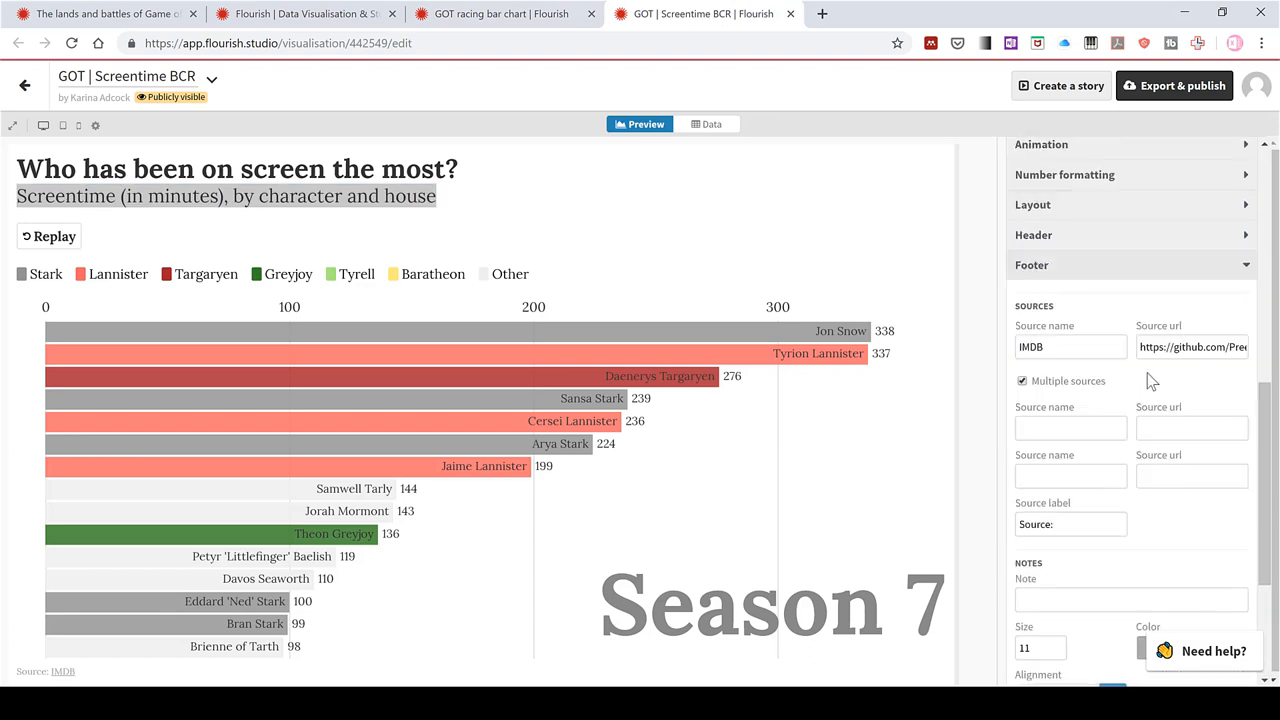
key("Ctrl+c")
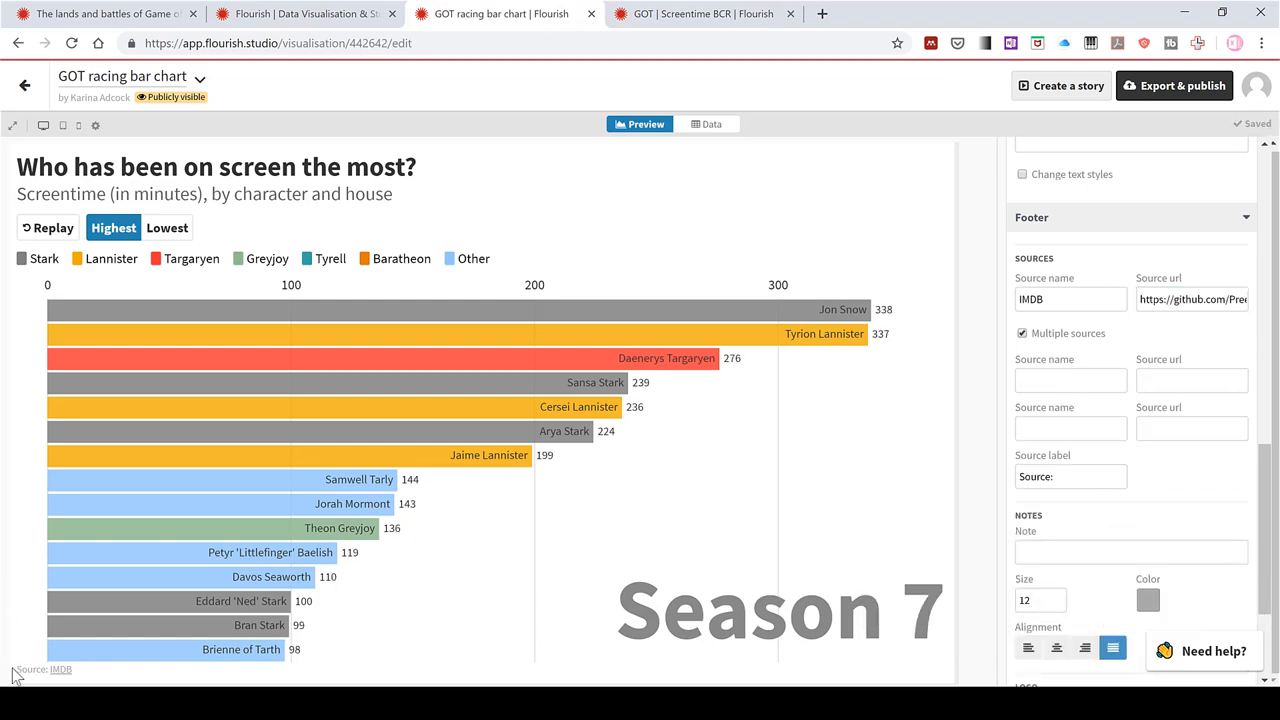
mouse_move(62, 672)
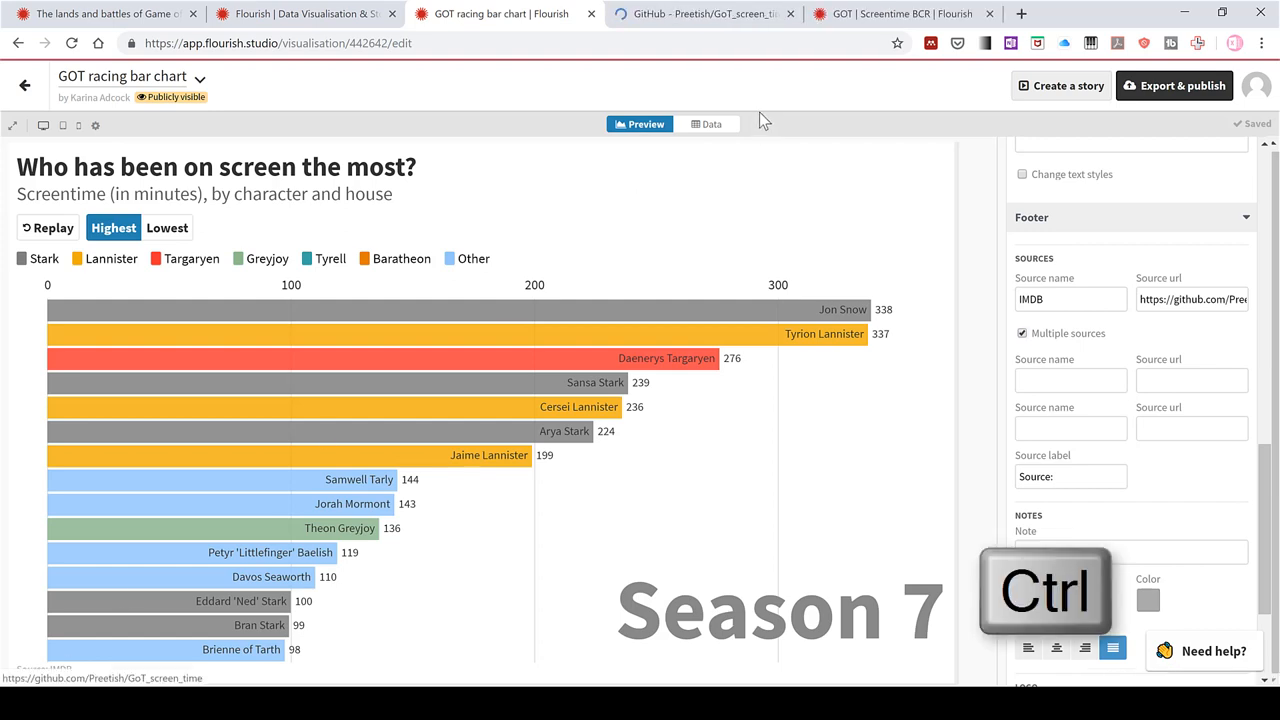
Check the source link opens the GitHub screen-time repository, then return to the chart
left_click(710, 12)
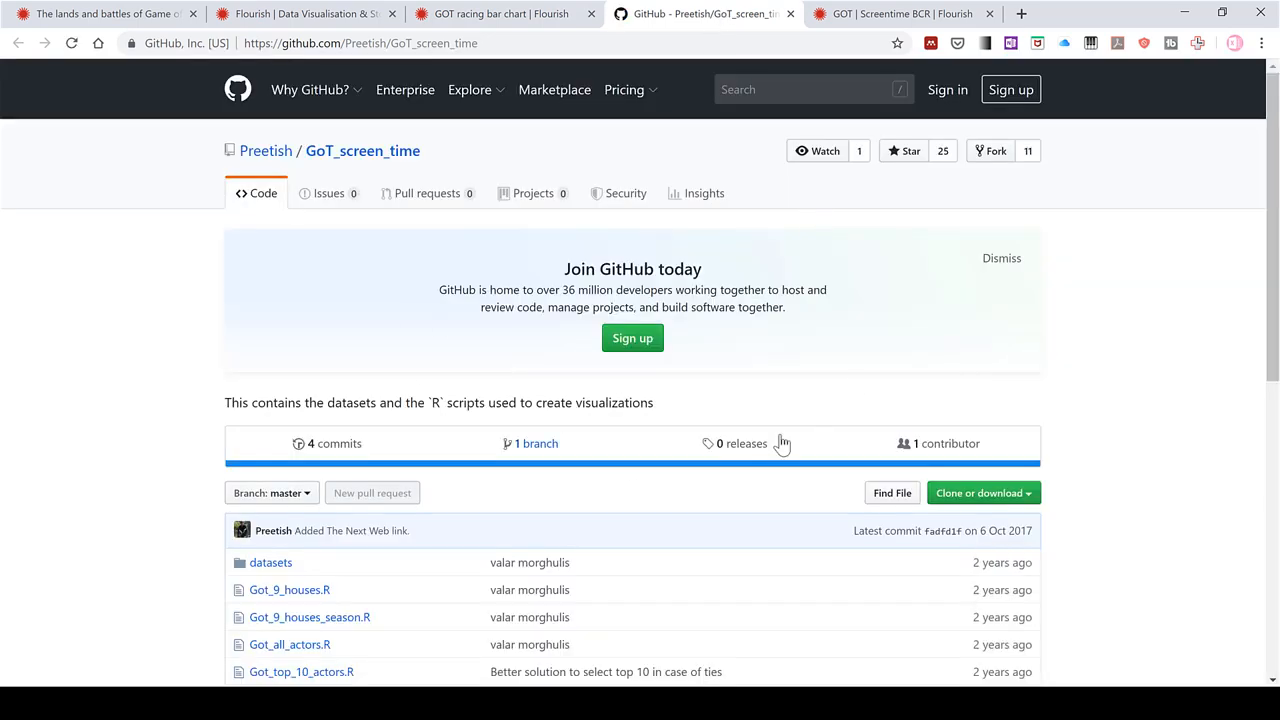
scroll("down", 3)
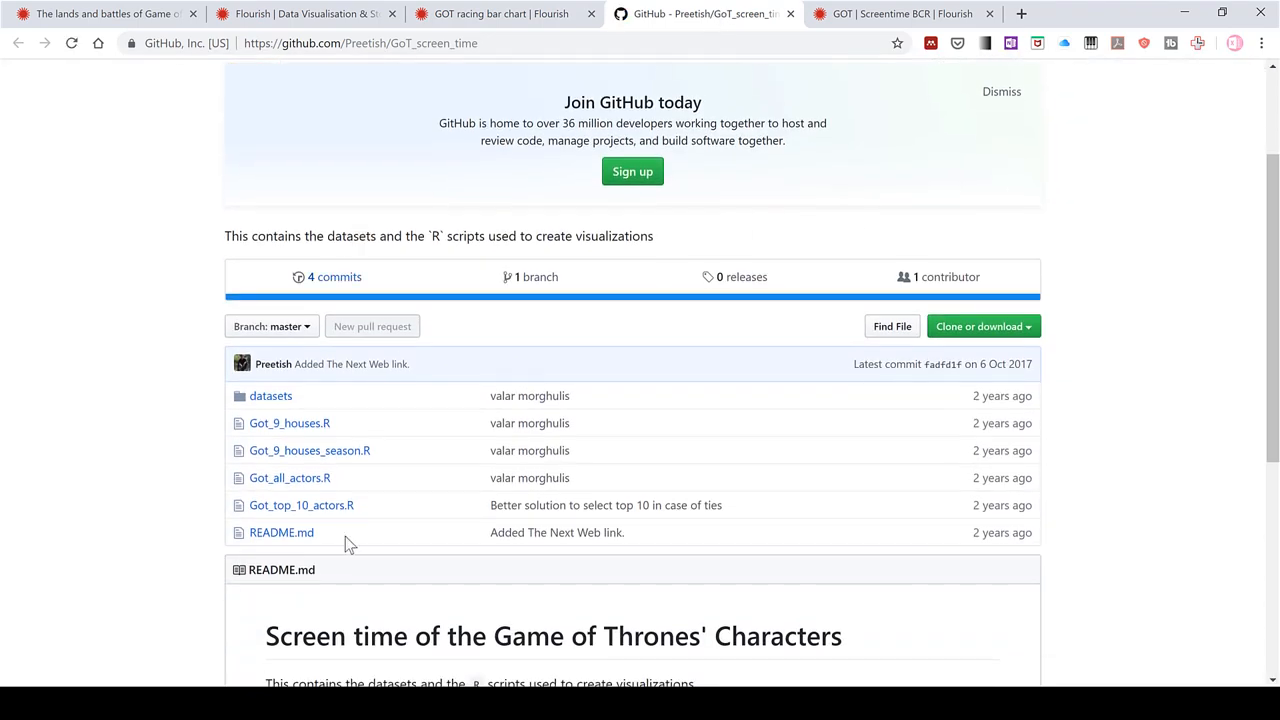
mouse_move(558, 476)
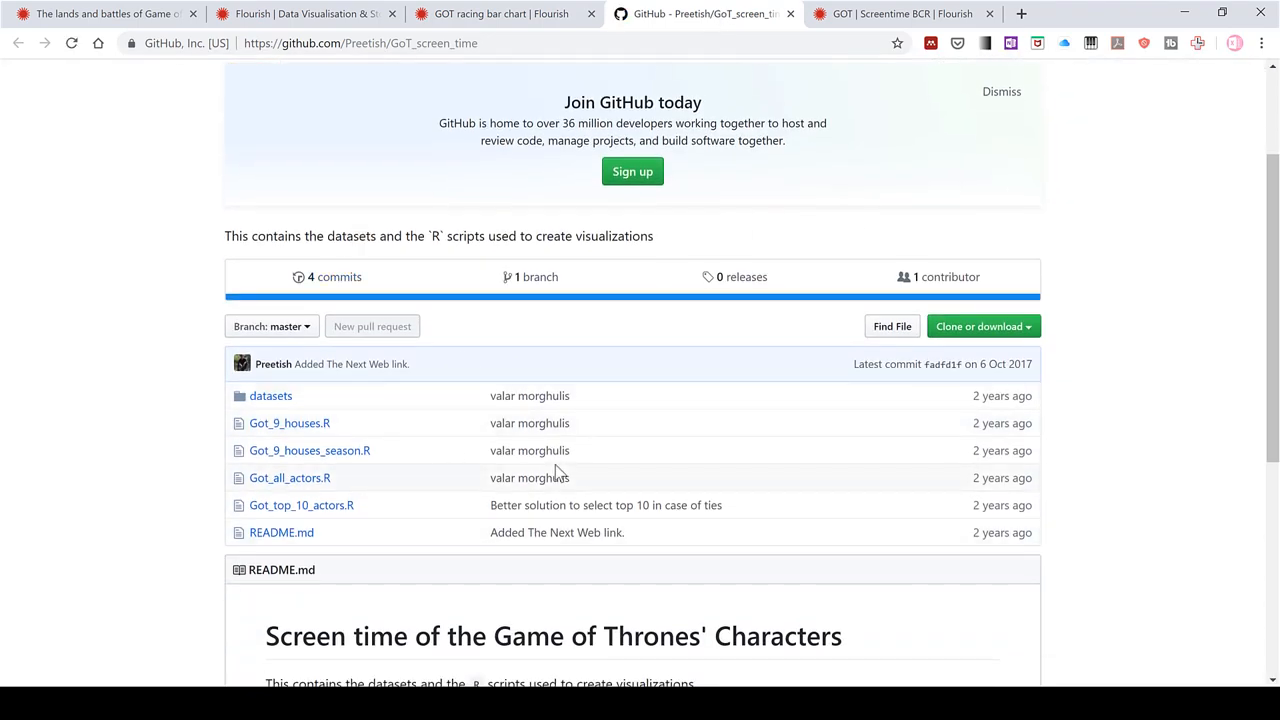
left_click(492, 14)
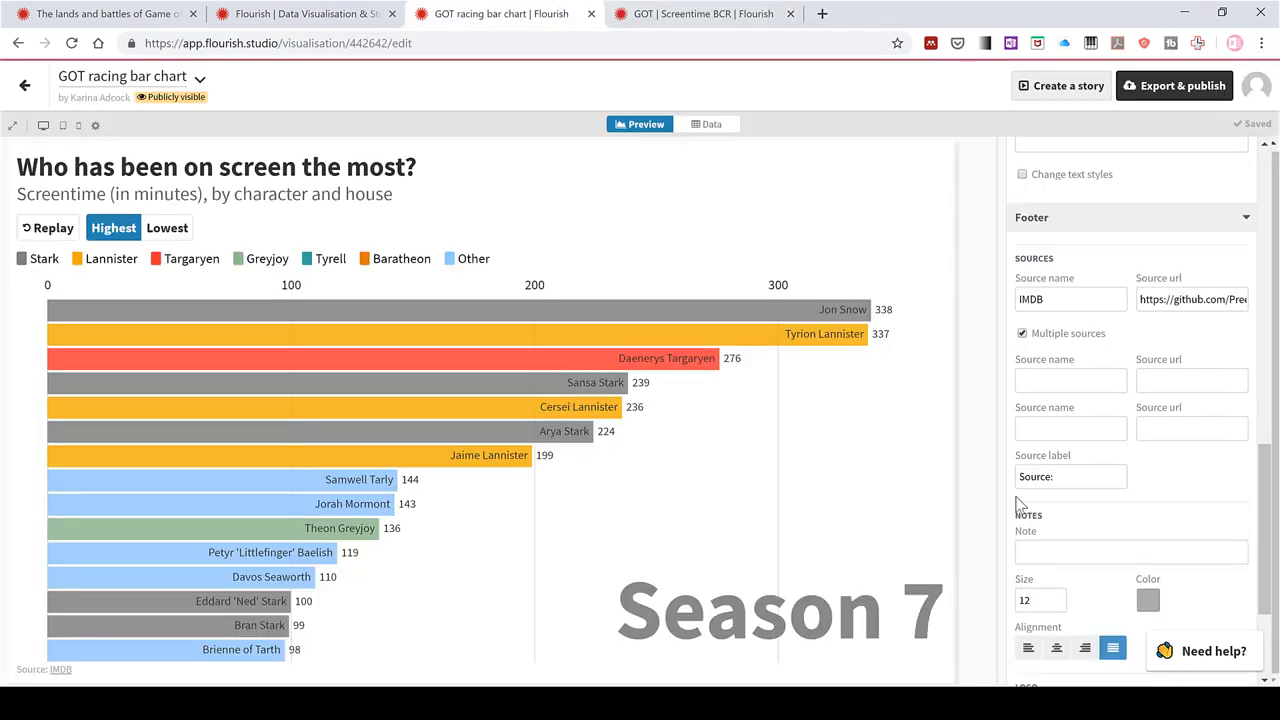
Upload the Game of Thrones logo to the footer and set its height to 70
scroll("down", 3)
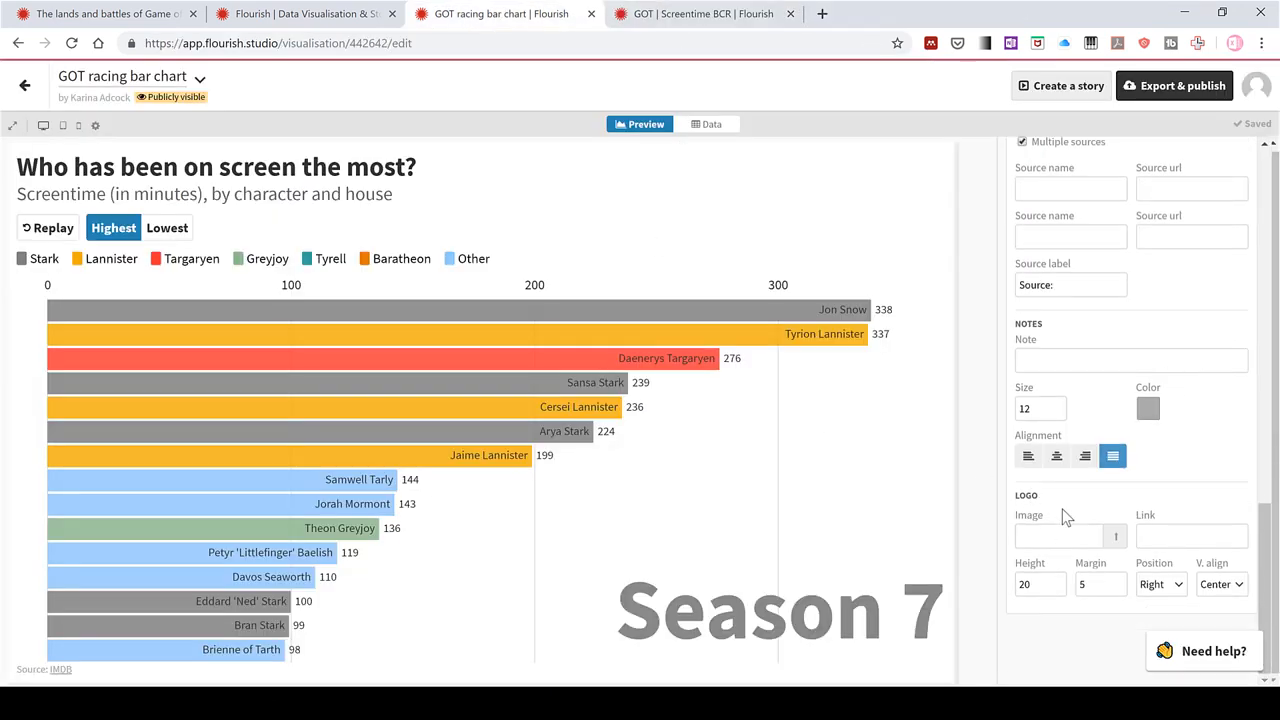
mouse_move(1032, 520)
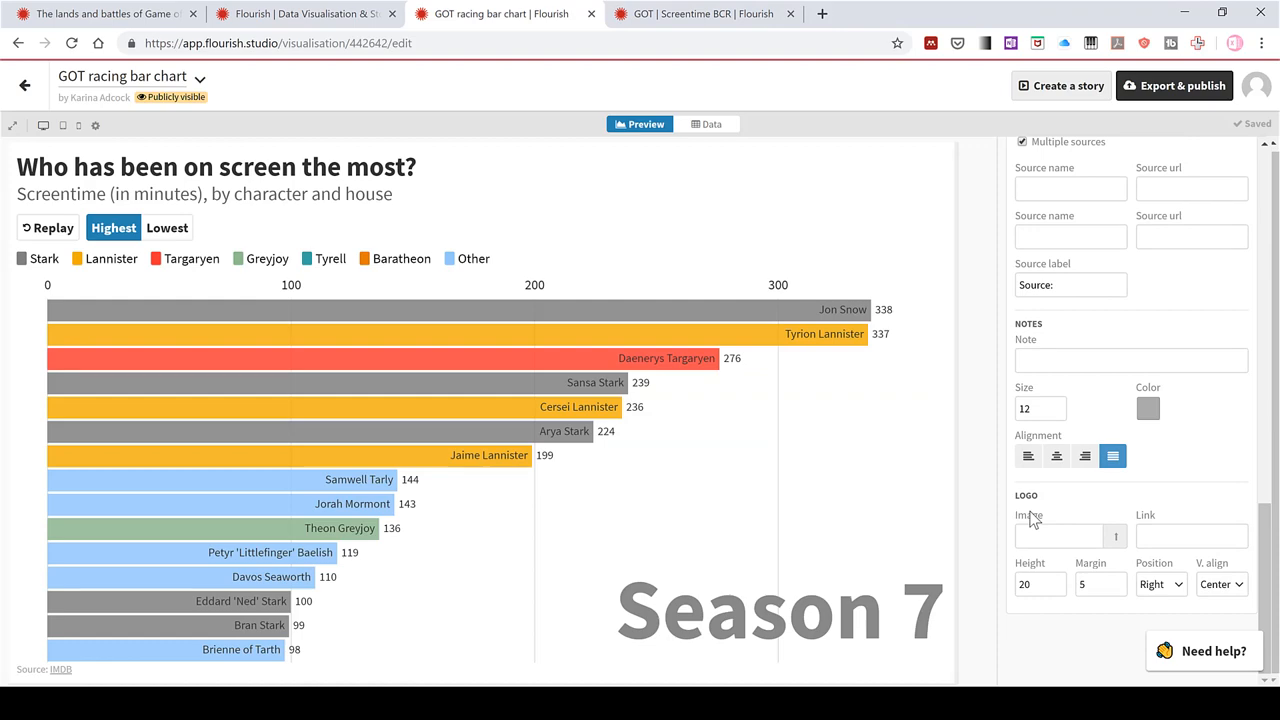
mouse_move(1116, 536)
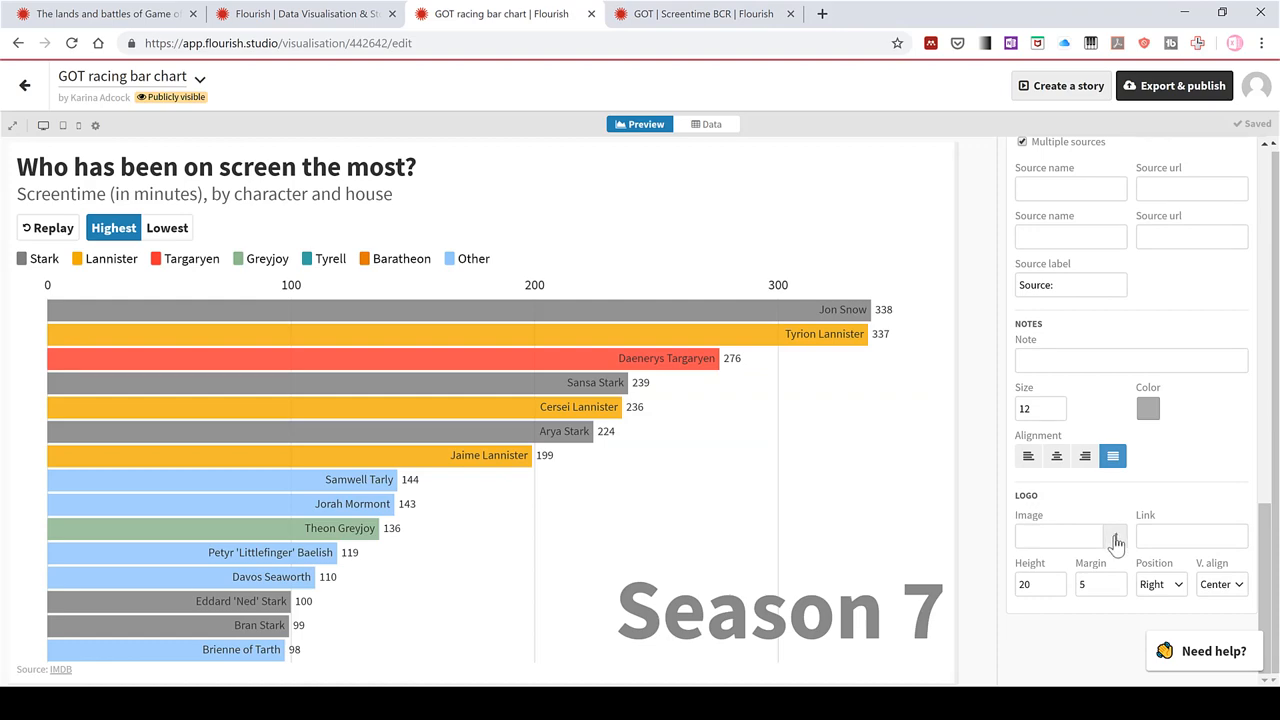
left_click(1112, 536)
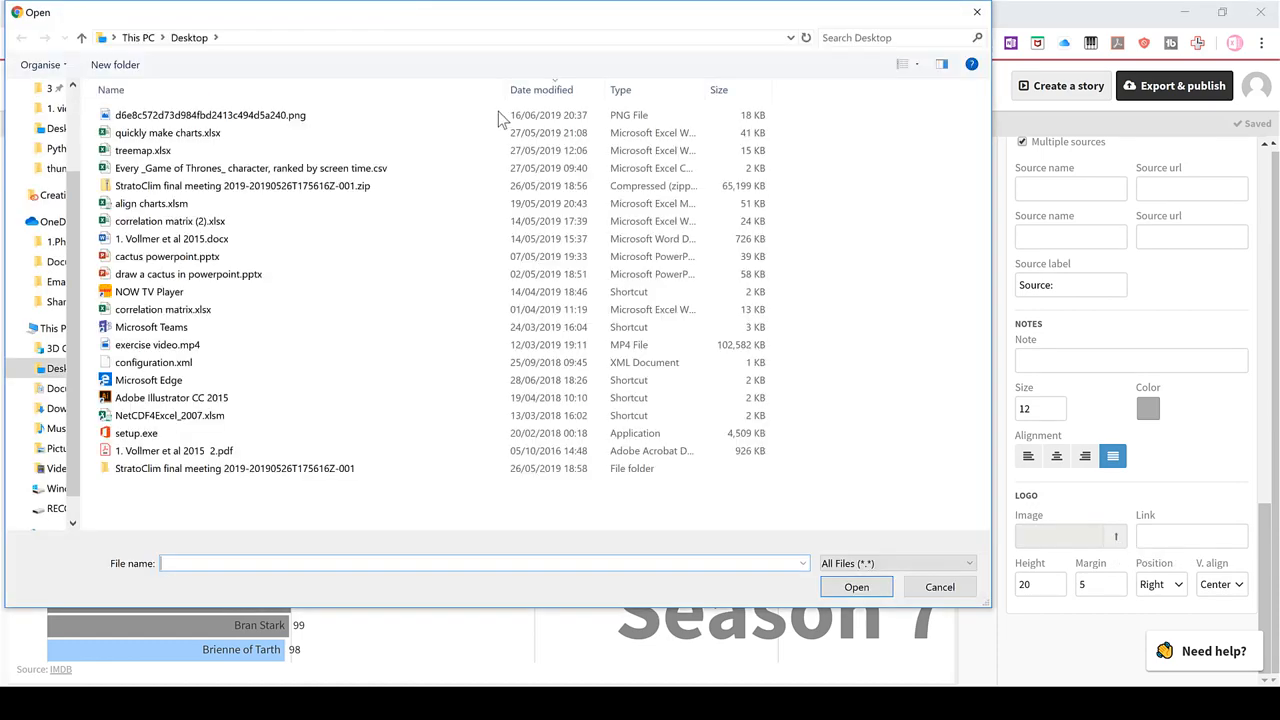
left_click(210, 114)
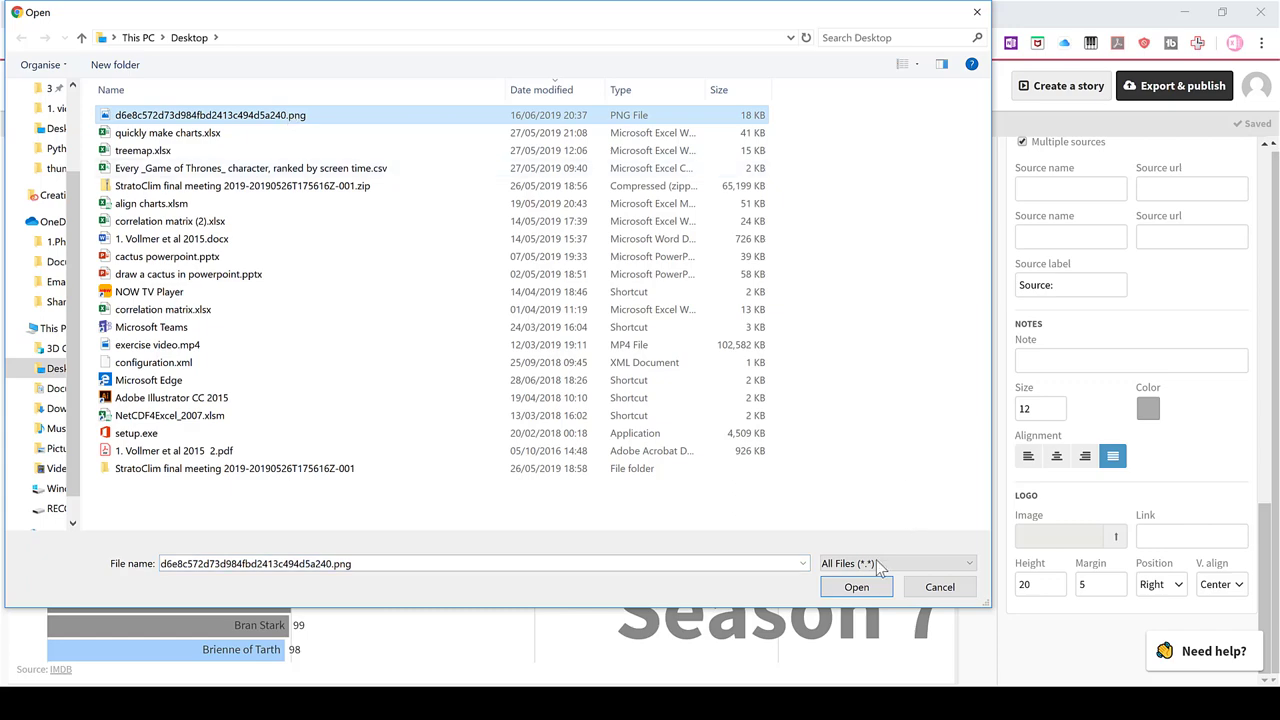
left_click(856, 586)
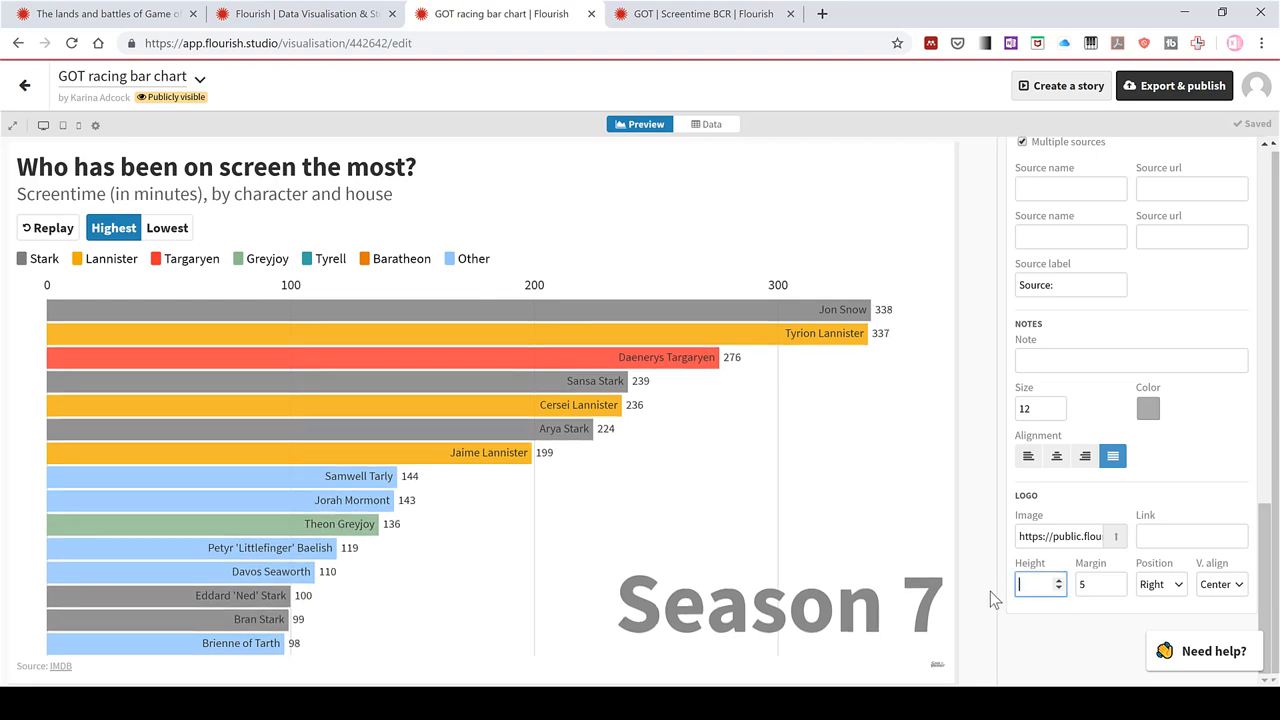
type("7")
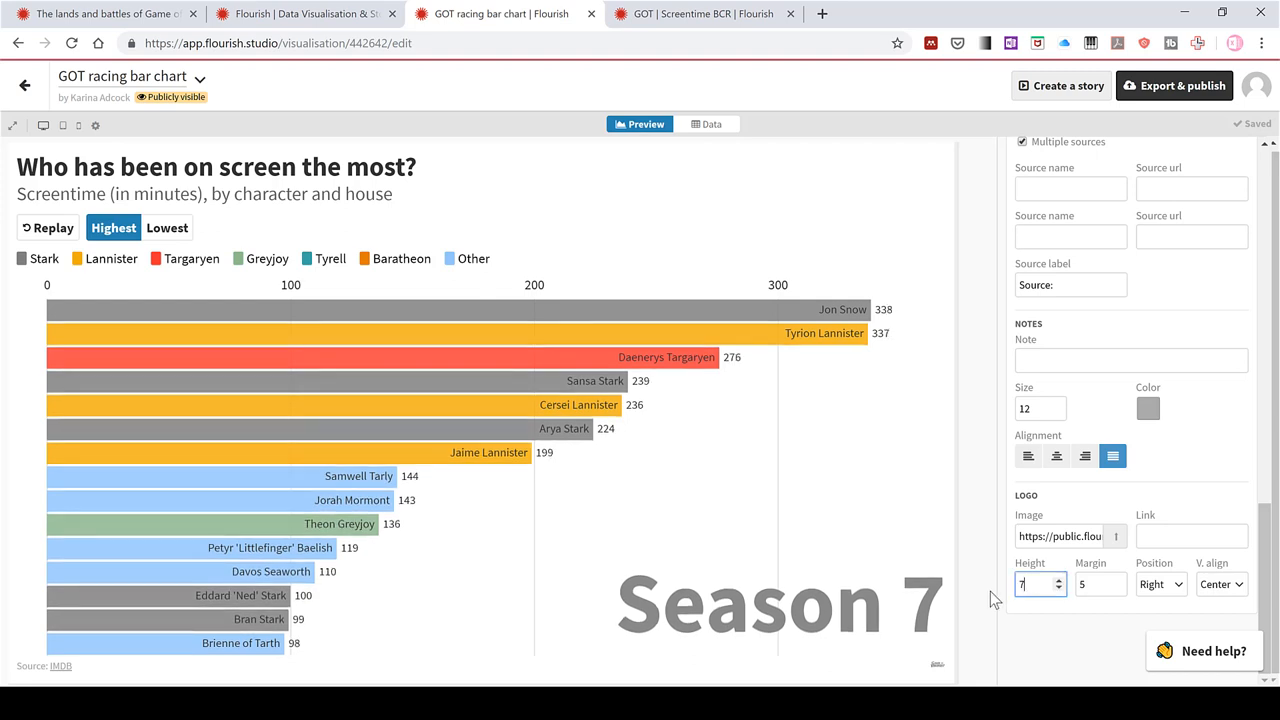
type("0")
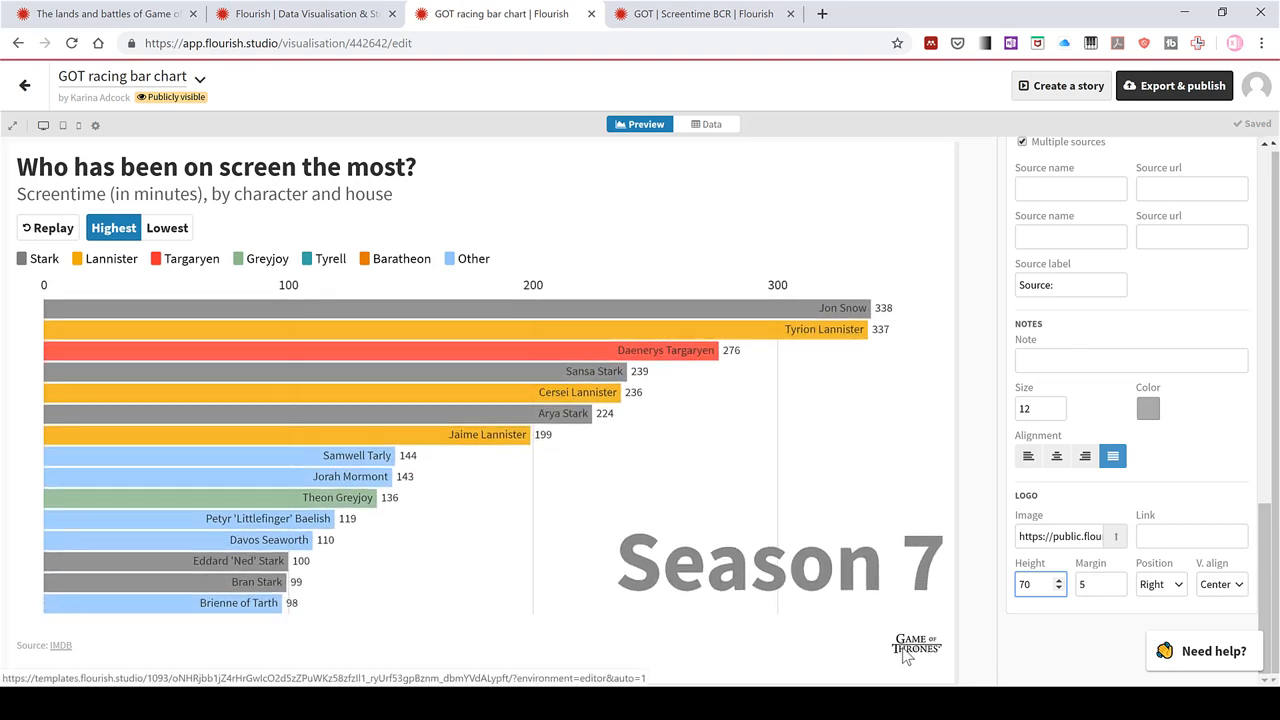
Try logo position and footer alignment options, ending with source left and logo right
left_click(1160, 584)
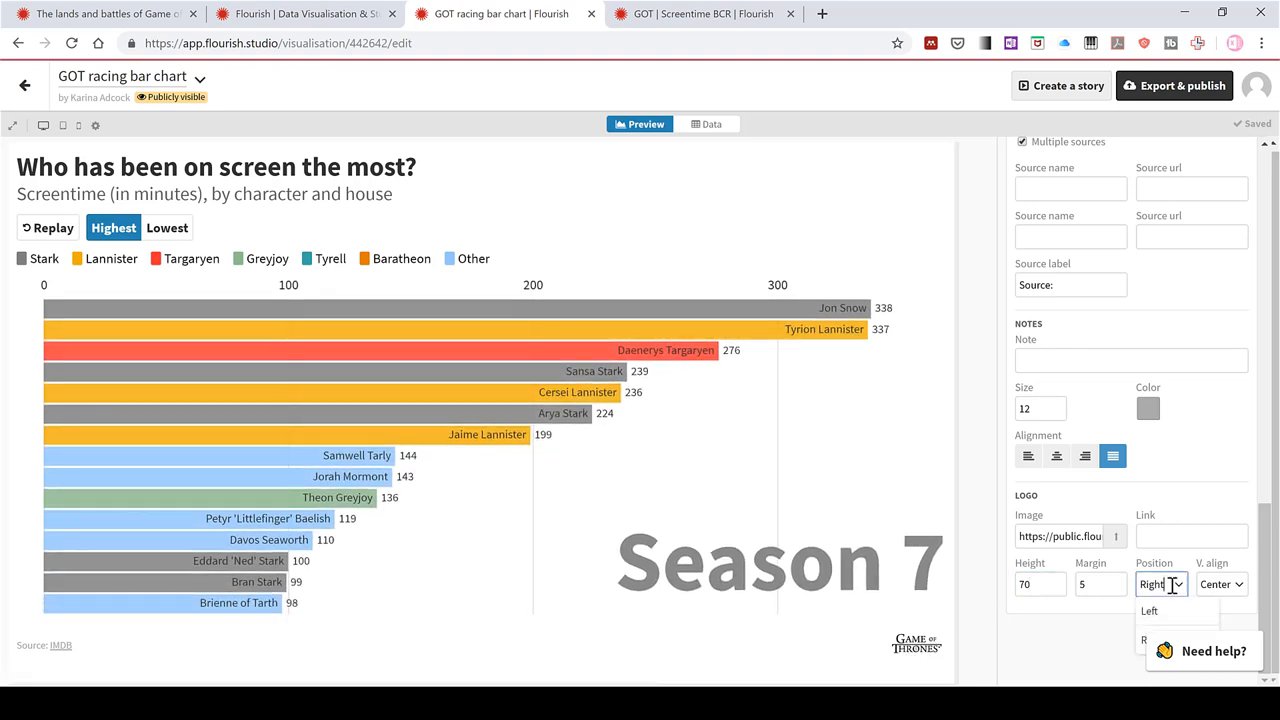
left_click(1150, 612)
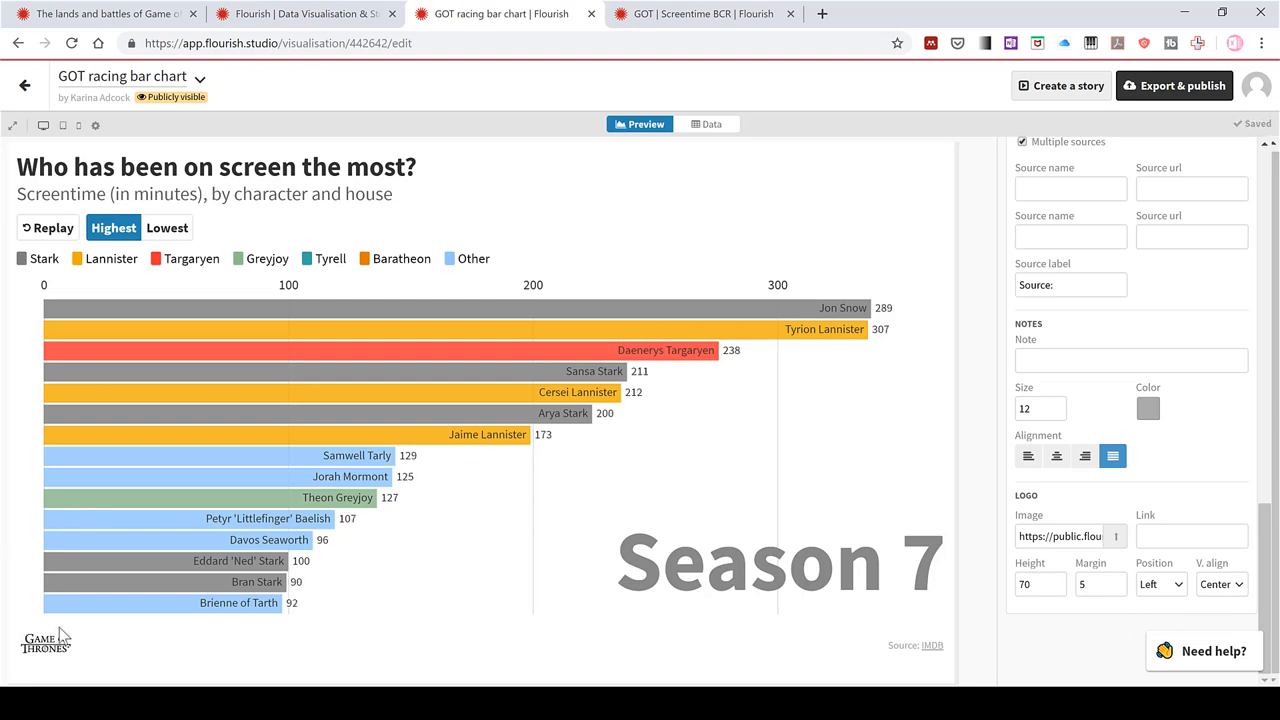
left_click(1160, 584)
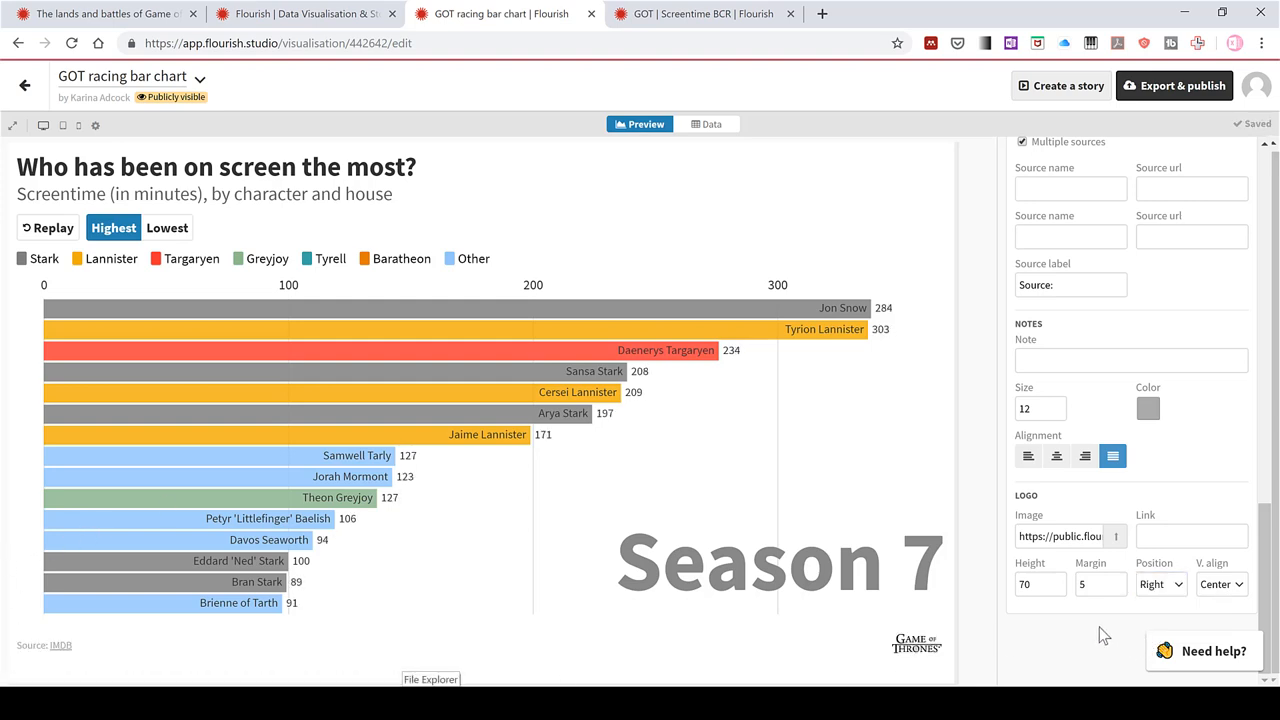
left_click(1056, 456)
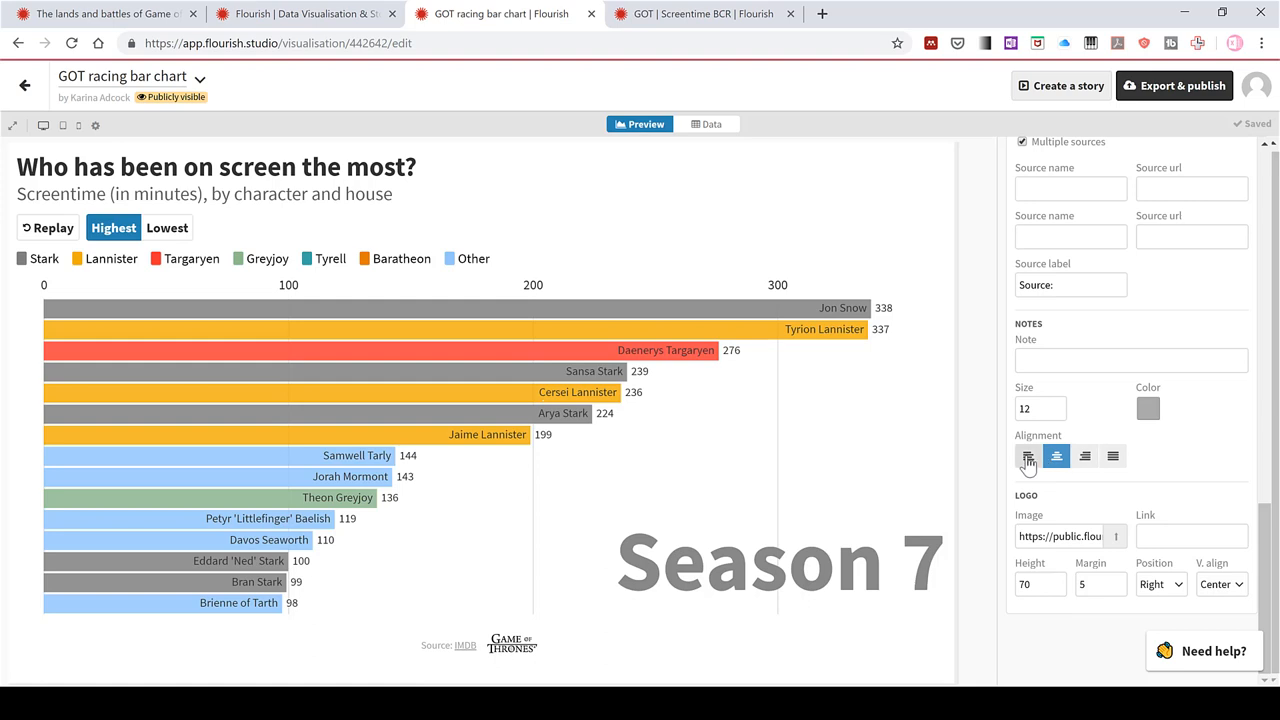
left_click(1084, 456)
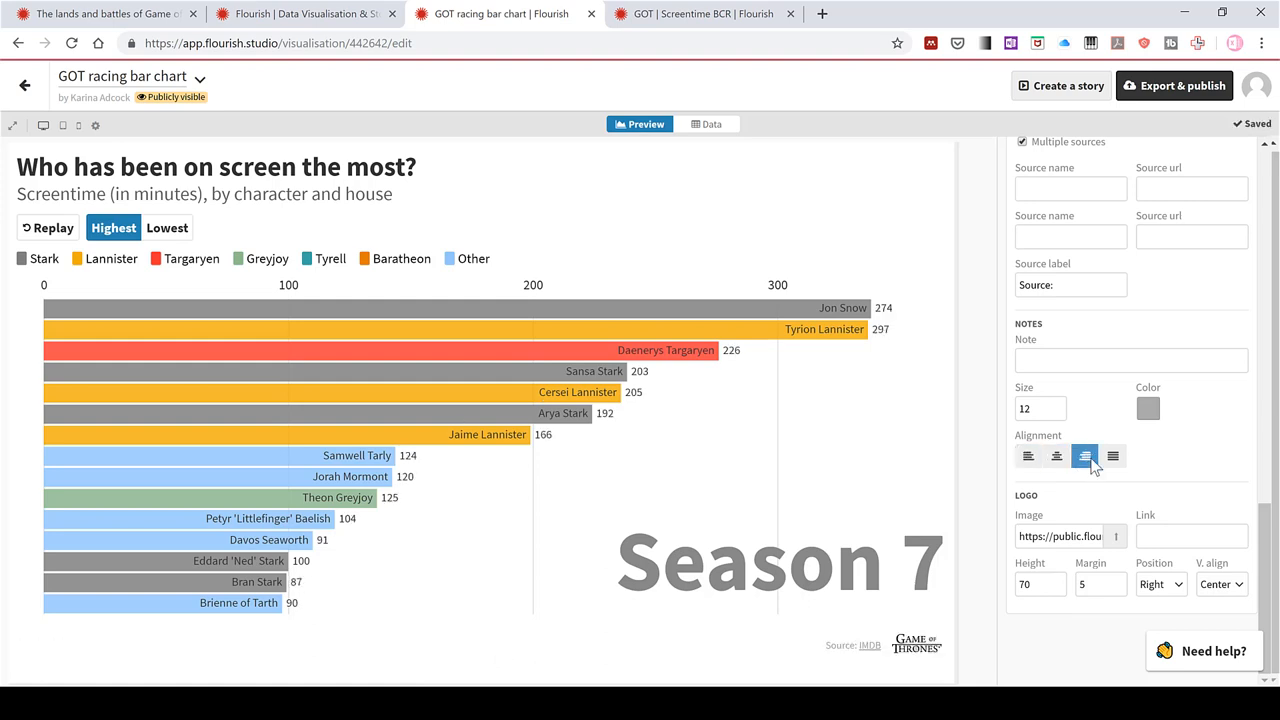
left_click(1112, 456)
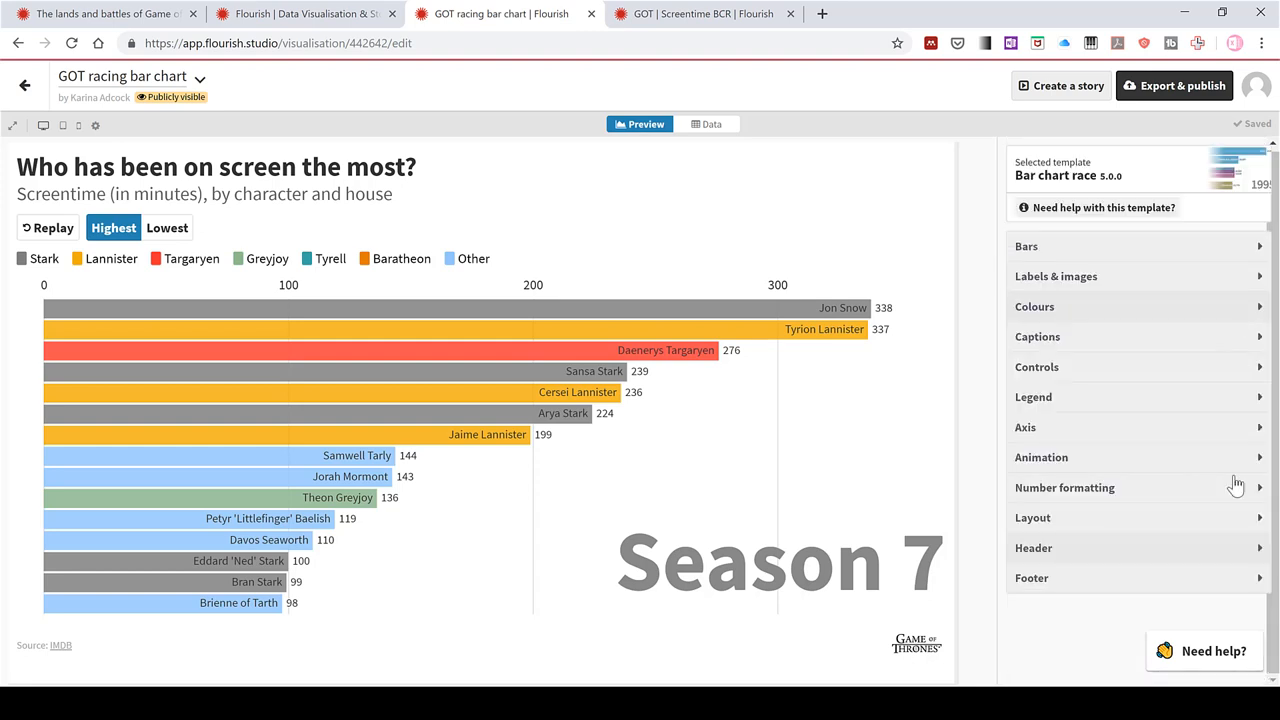
mouse_move(1044, 524)
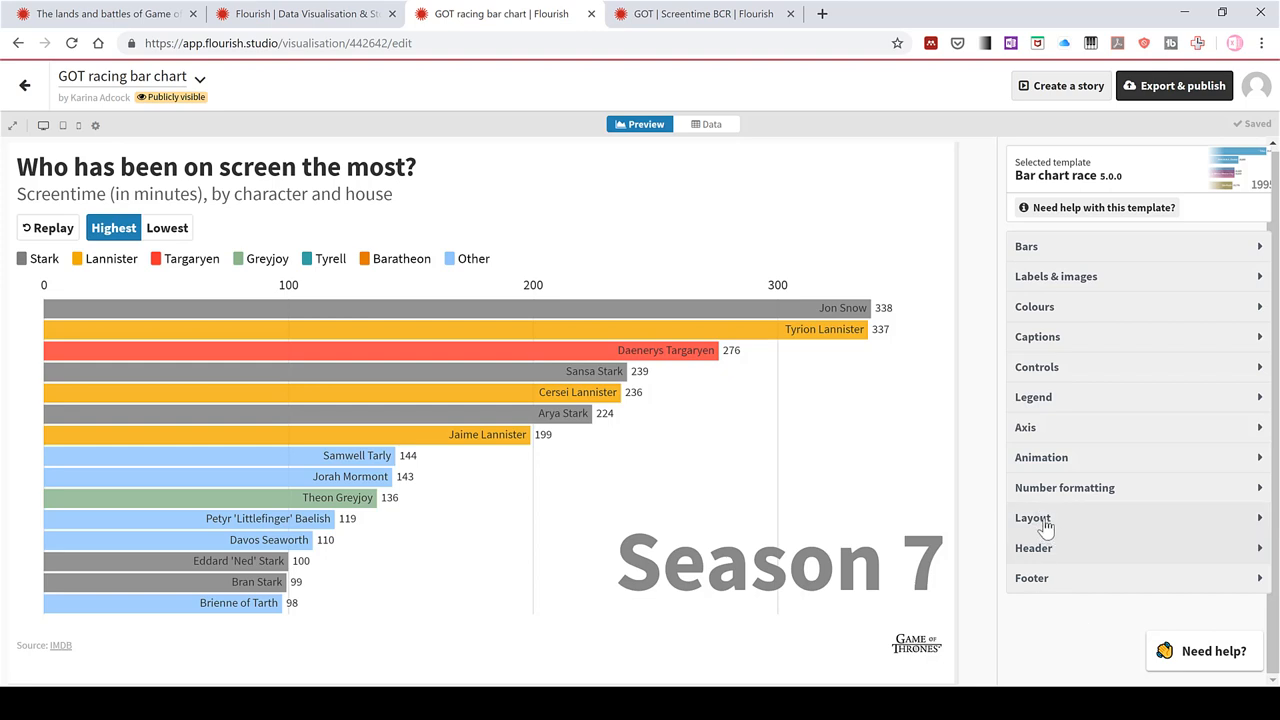
Set the chart font to Lora and keep the header layout order above the bars
left_click(1032, 518)
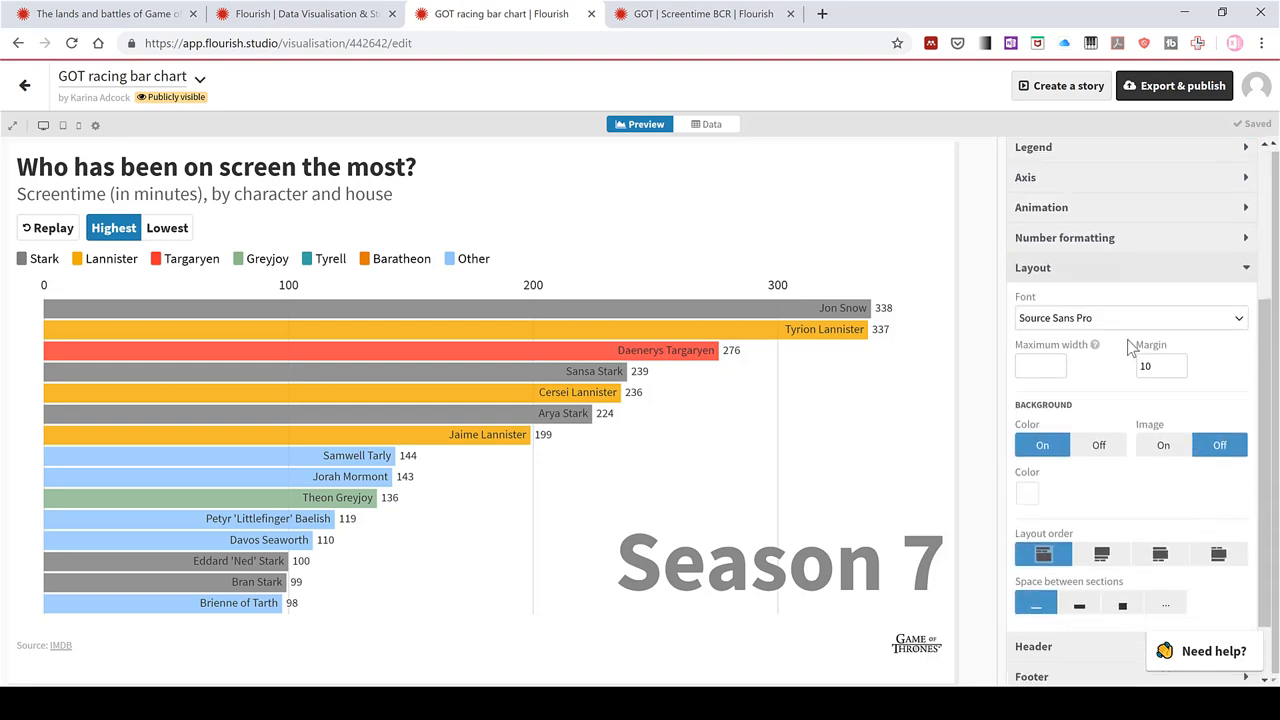
left_click(1130, 318)
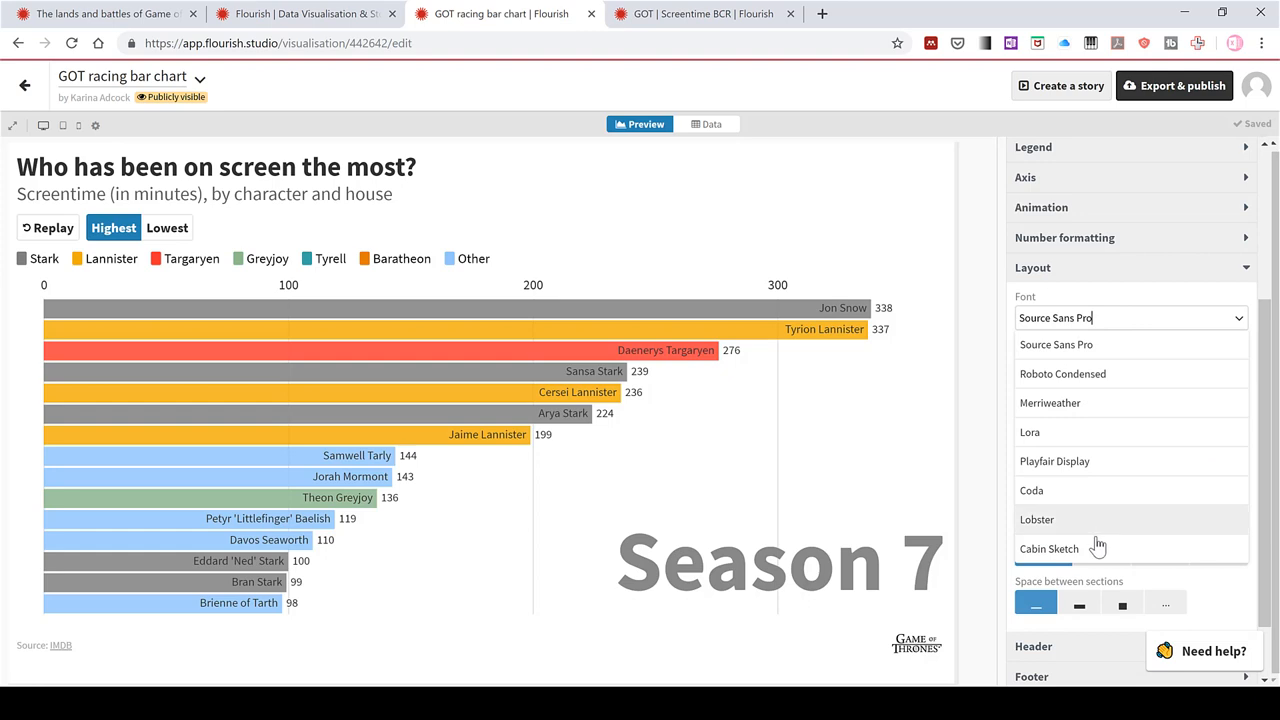
left_click(1030, 432)
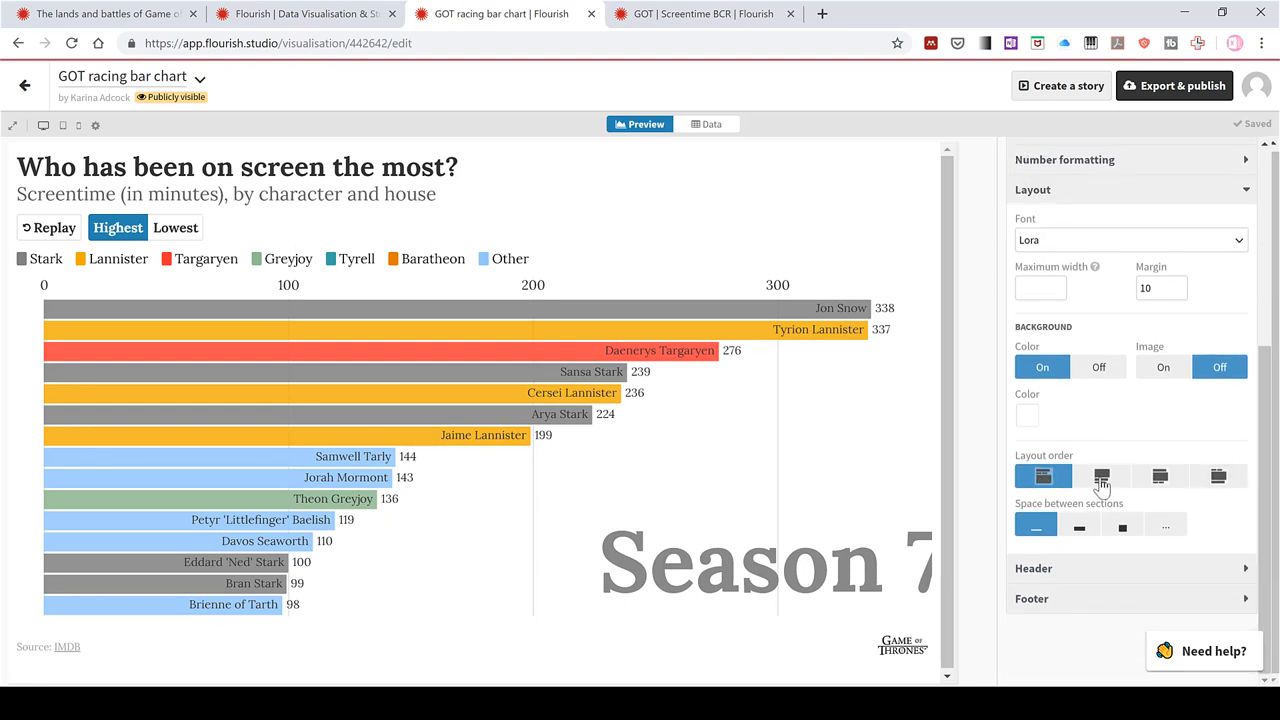
left_click(1100, 476)
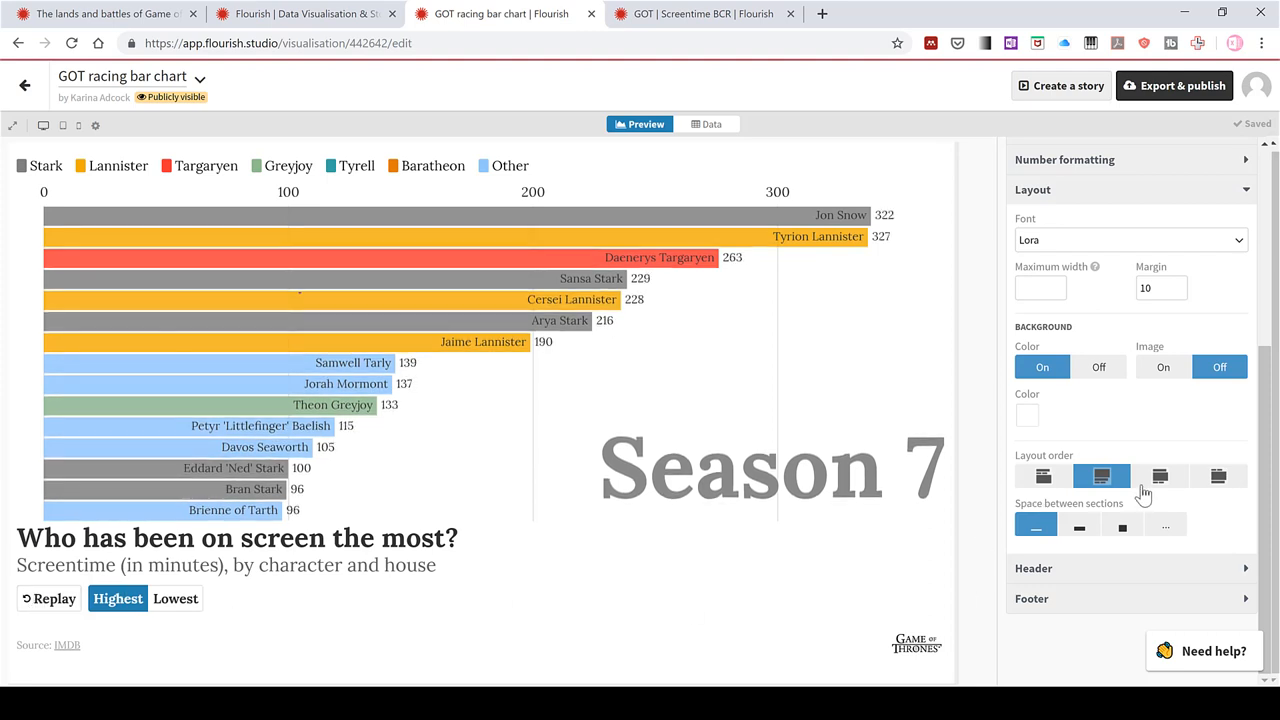
left_click(1160, 476)
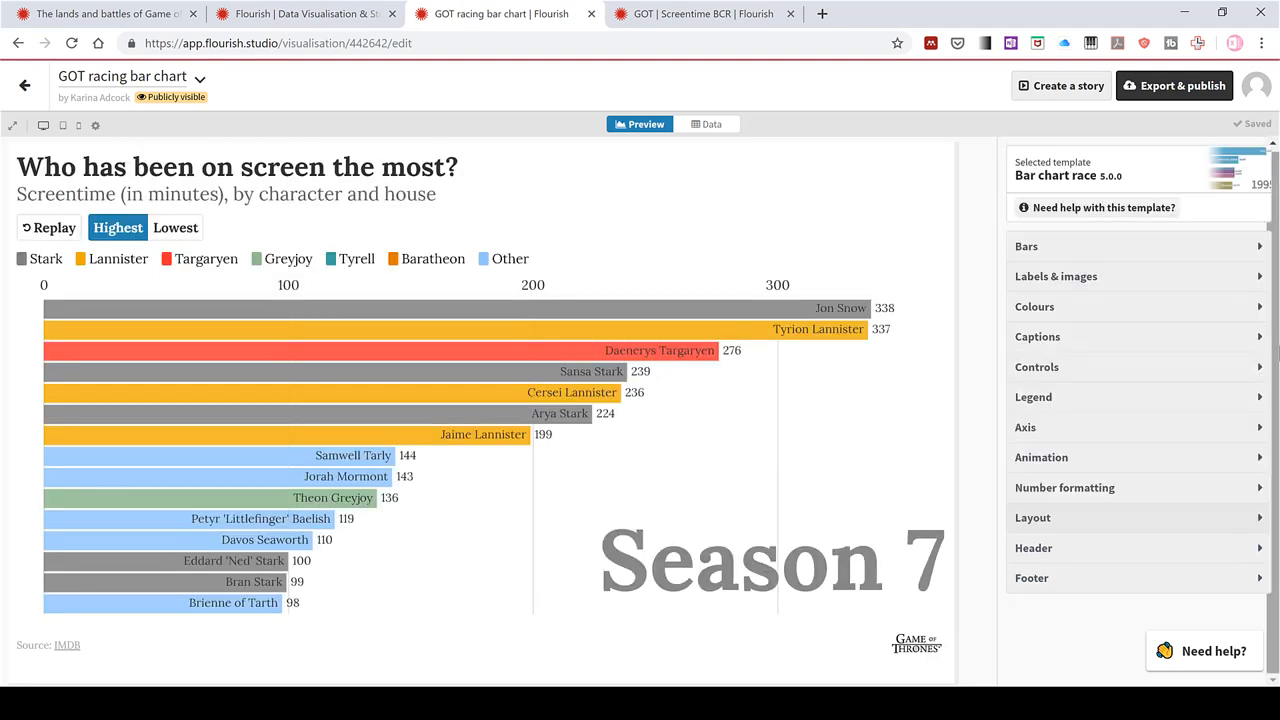
mouse_move(420, 444)
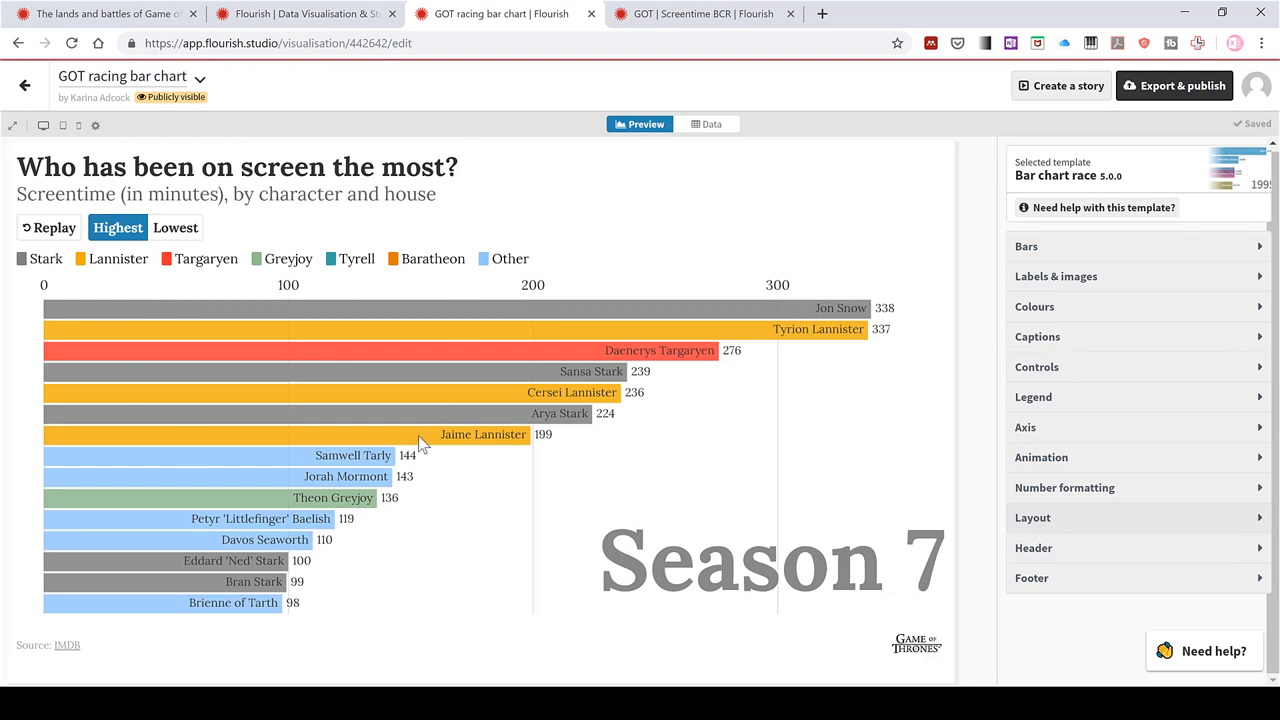
mouse_move(350, 520)
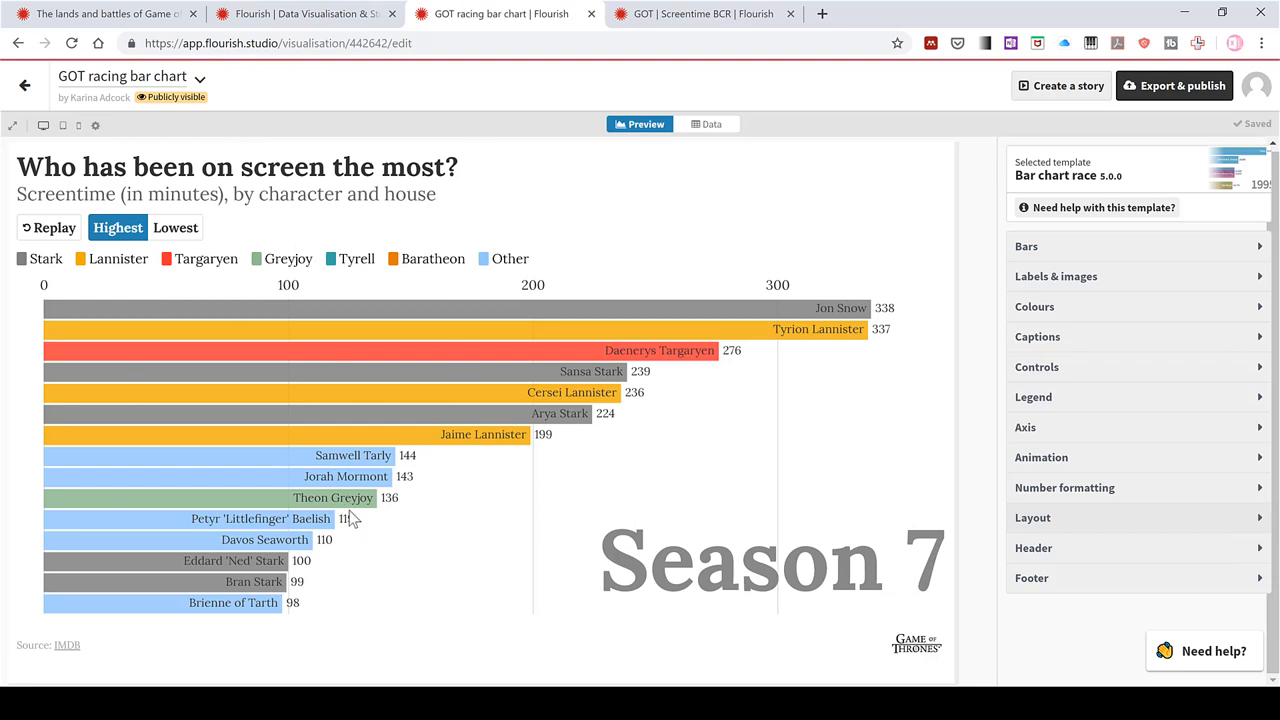
Restart the race animation from Season 1
left_click(48, 228)
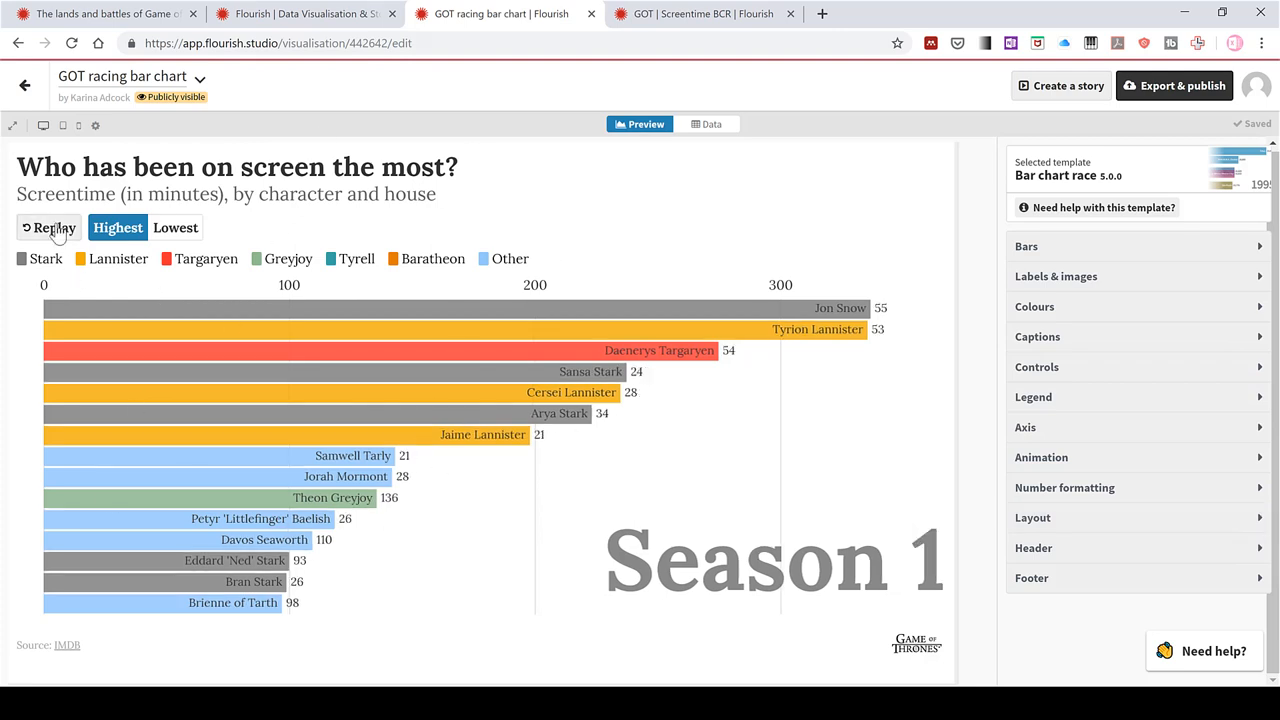